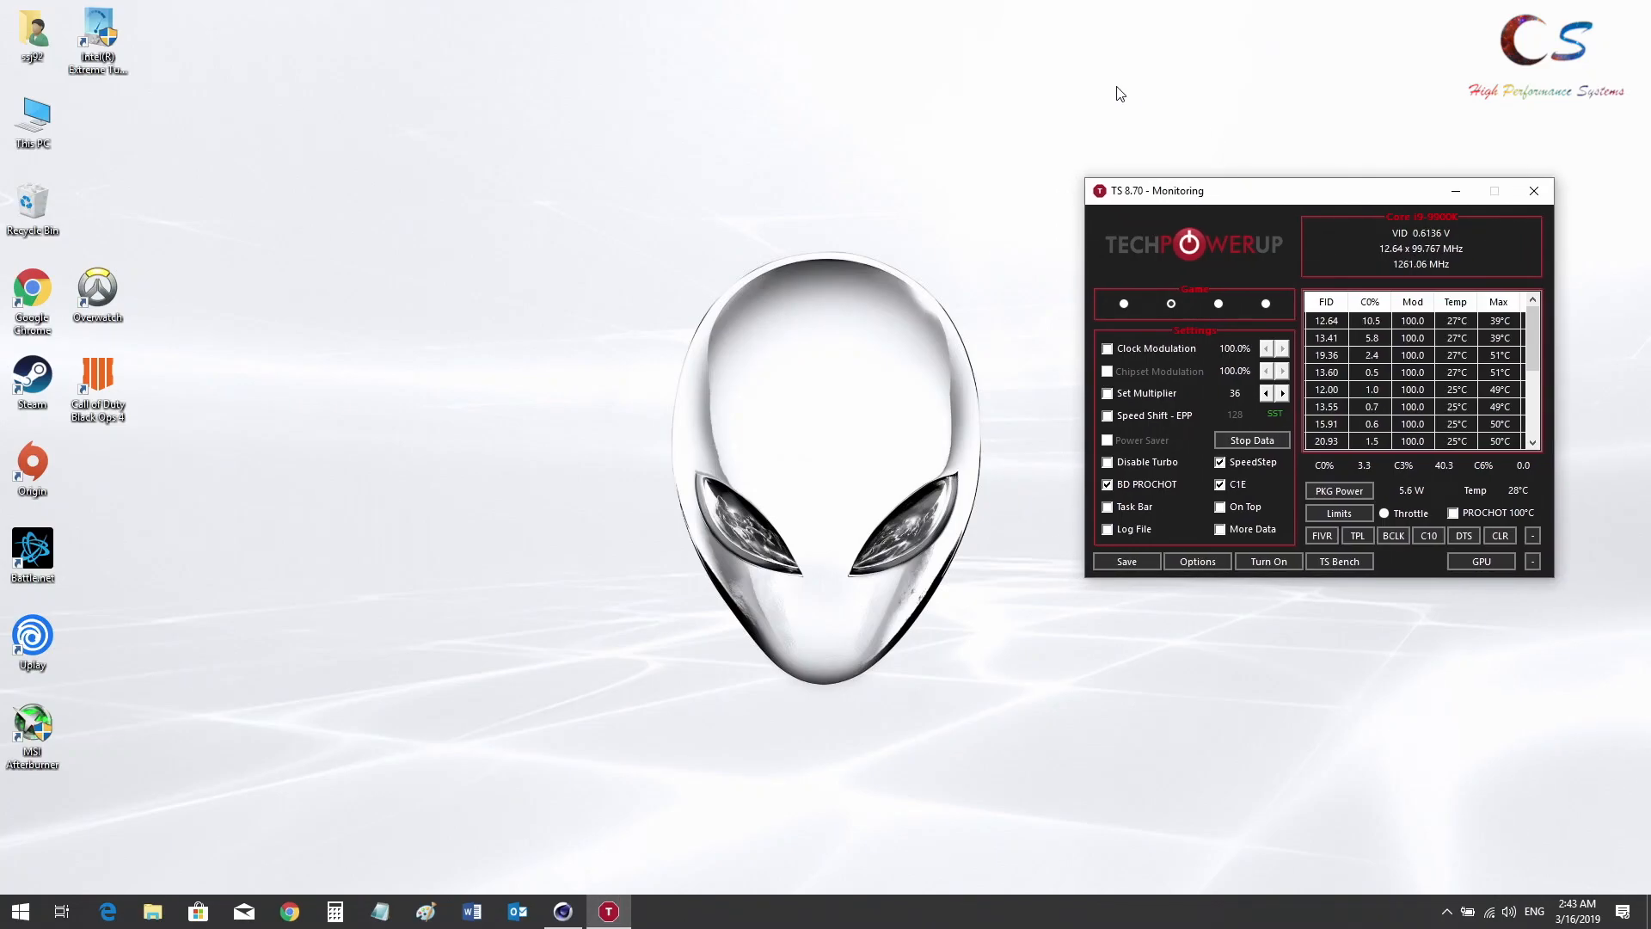
mouse_move(569, 545)
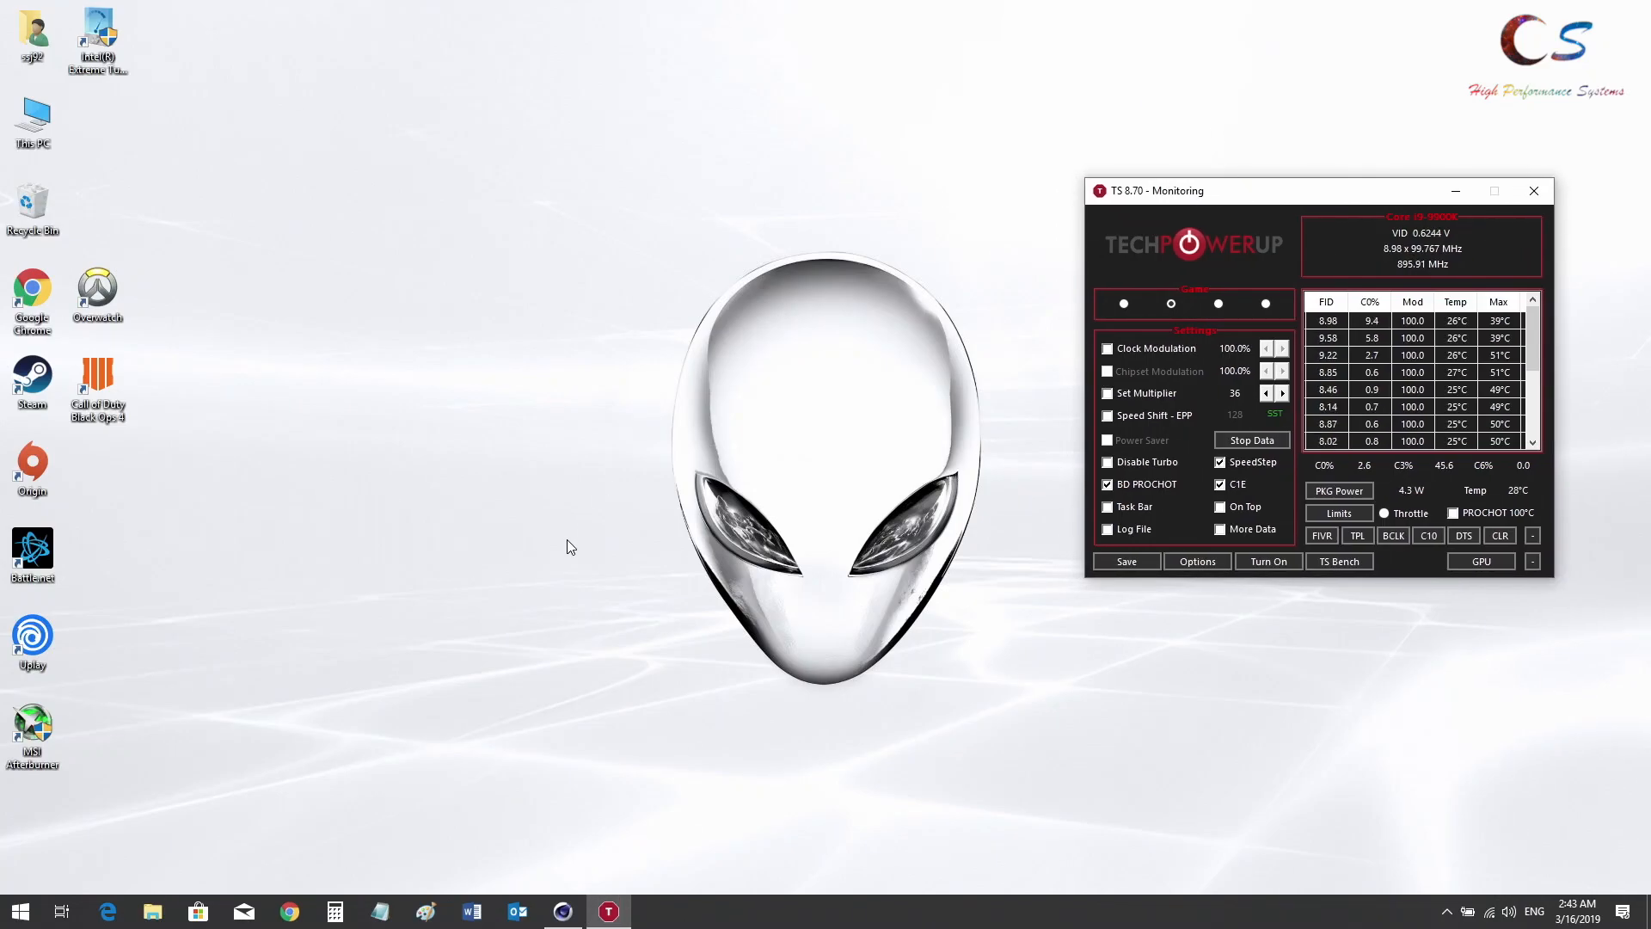
Run the stock Cinebench R15 CPU benchmark (1937 cb) and check ThrottleStop's limit reasons
click(561, 912)
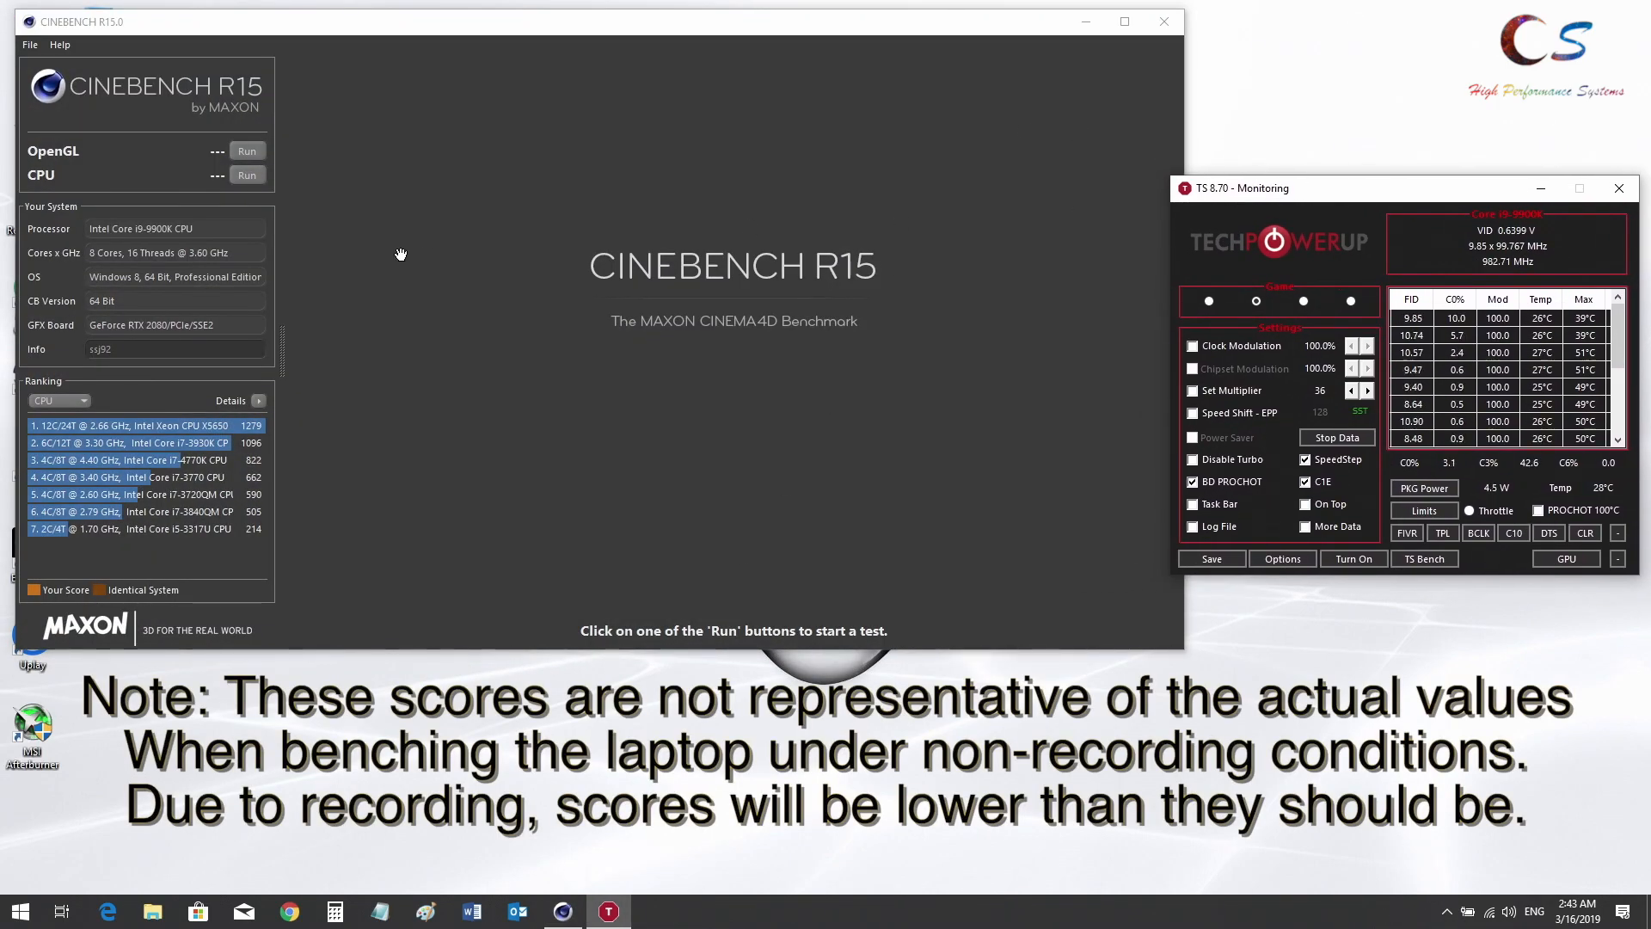
click(248, 176)
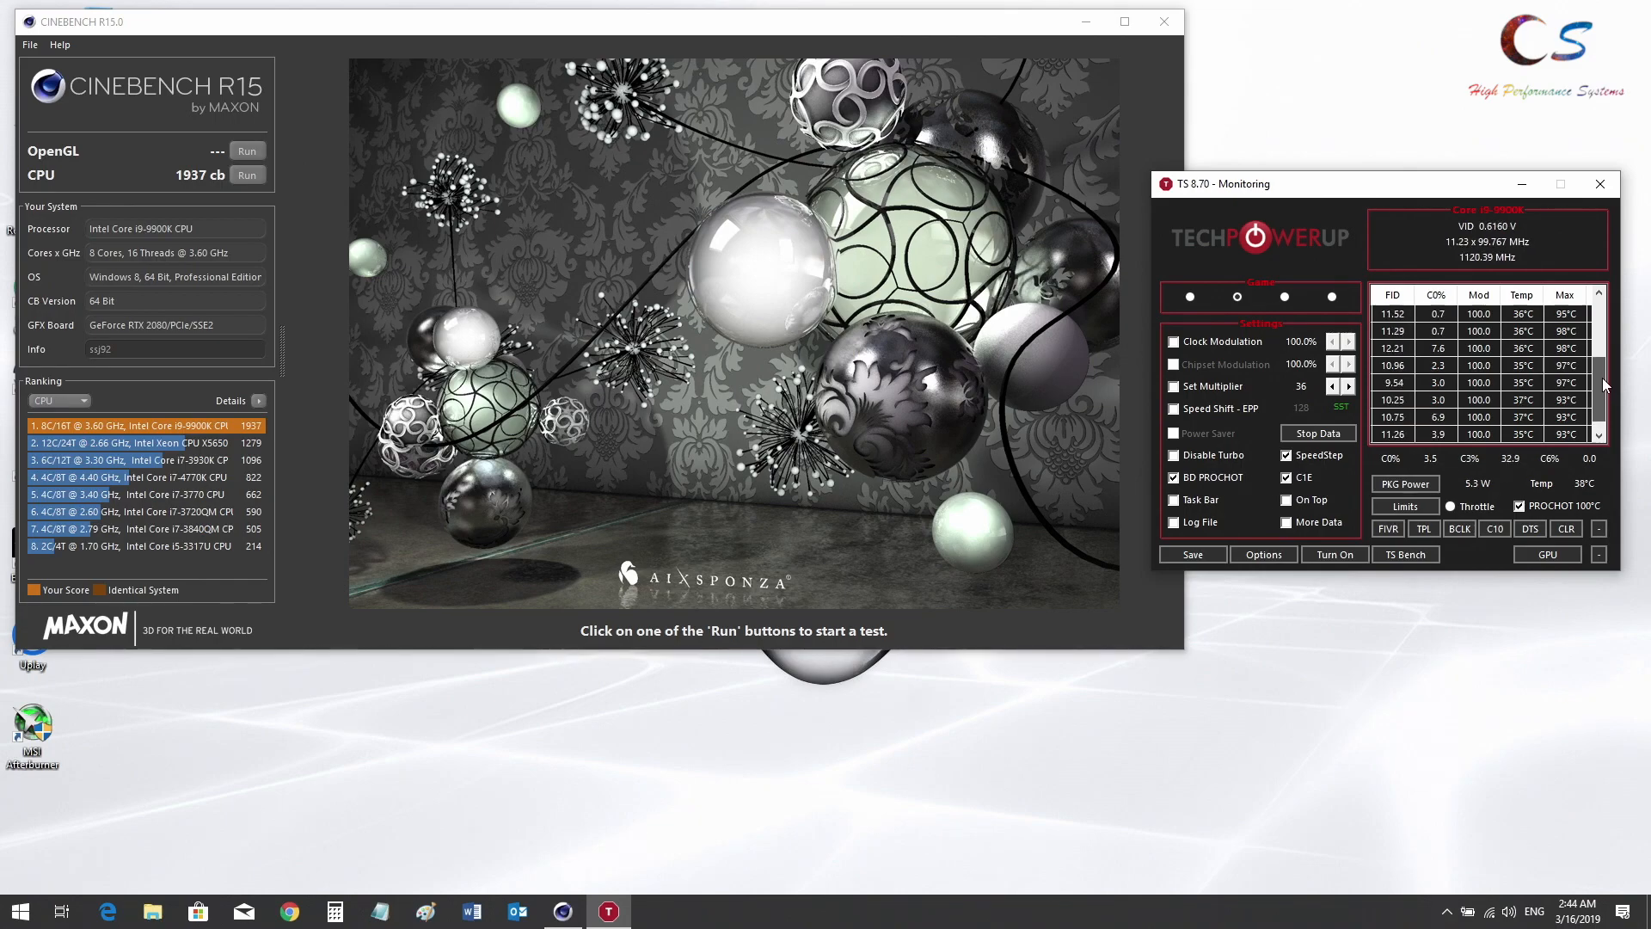
click(1404, 506)
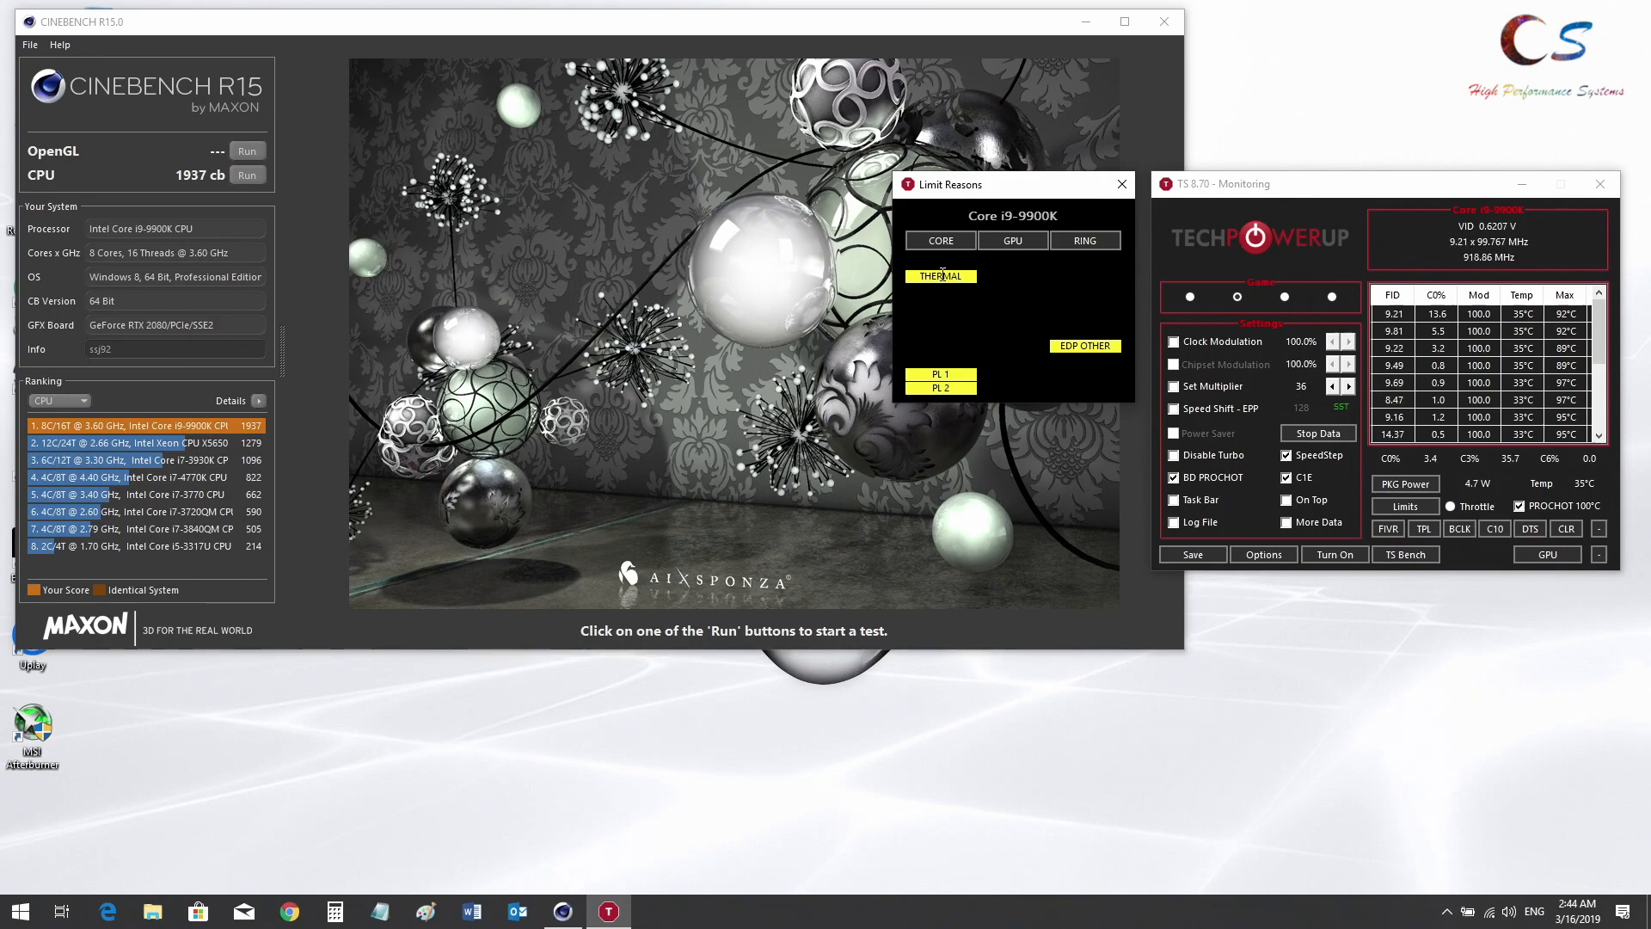
Dismiss the Limit Reasons display and show the Turbo FIVR Control voltage settings
click(1119, 184)
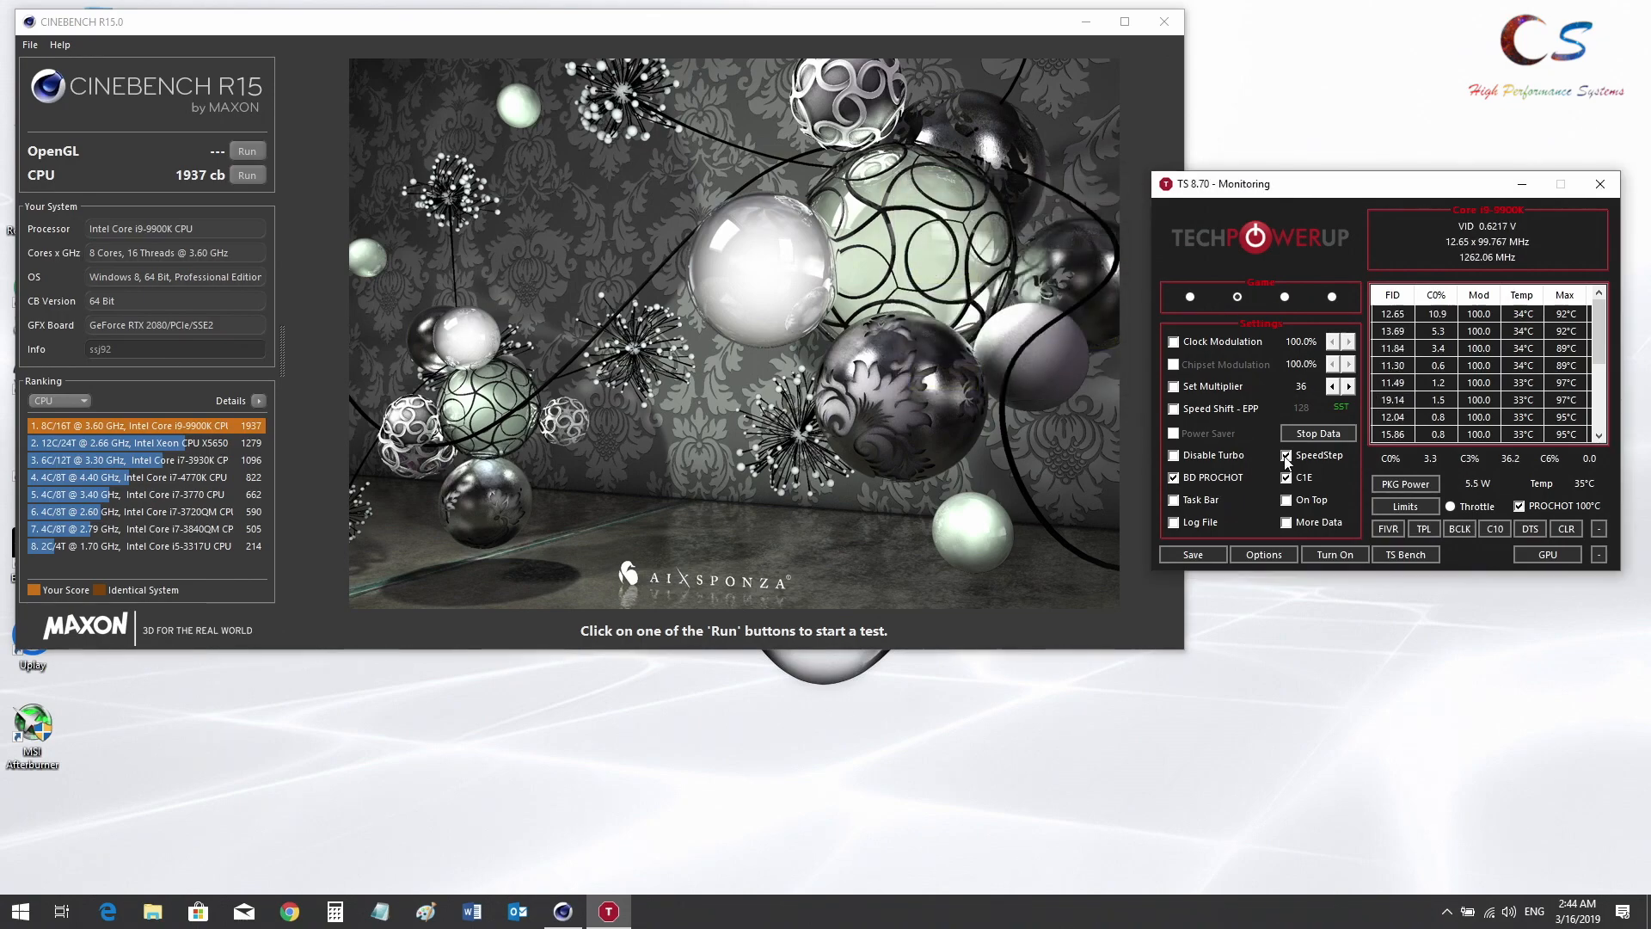
click(1386, 528)
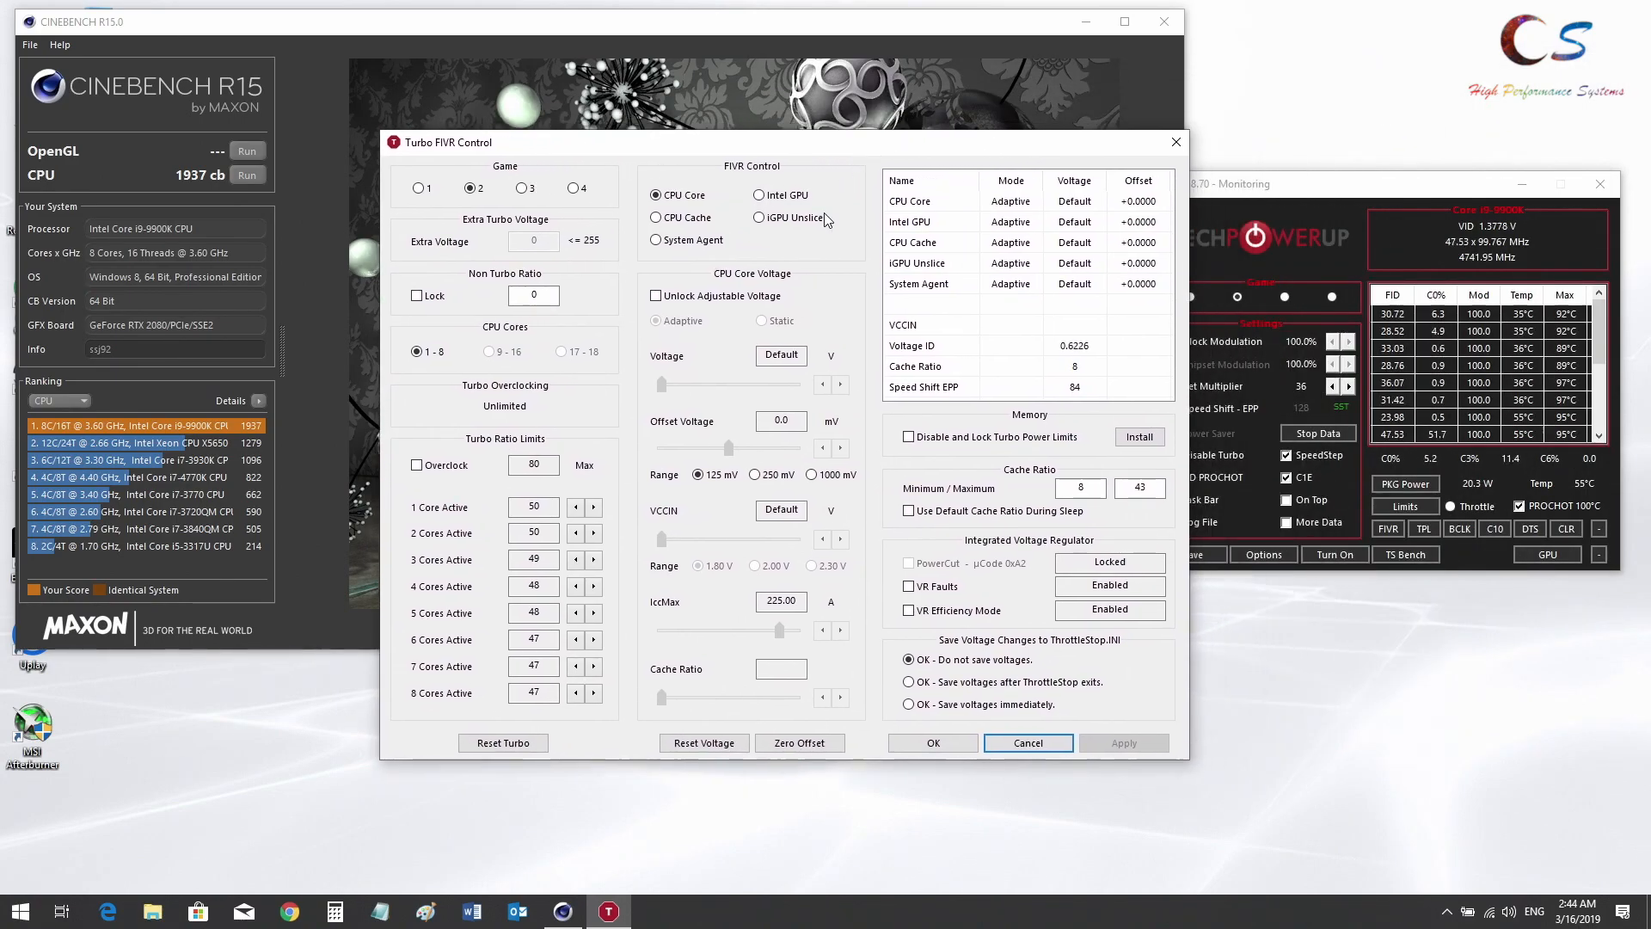
Unlock adjustable voltage and set a -100.6 mV offset on CPU Core and CPU Cache
click(655, 296)
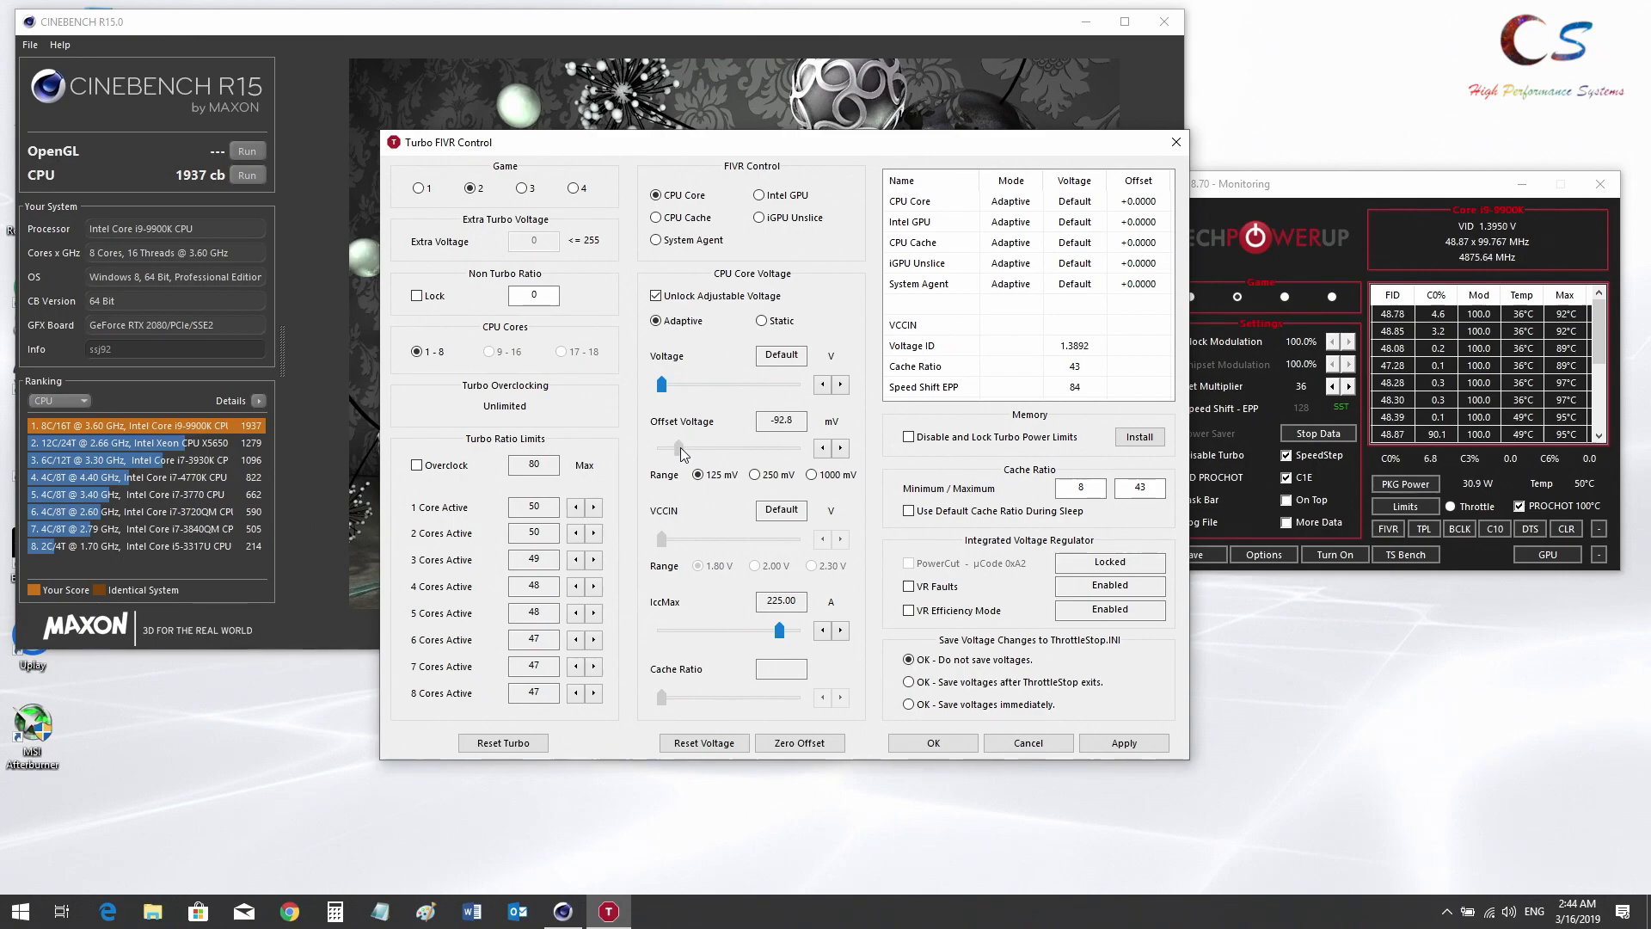
click(822, 447)
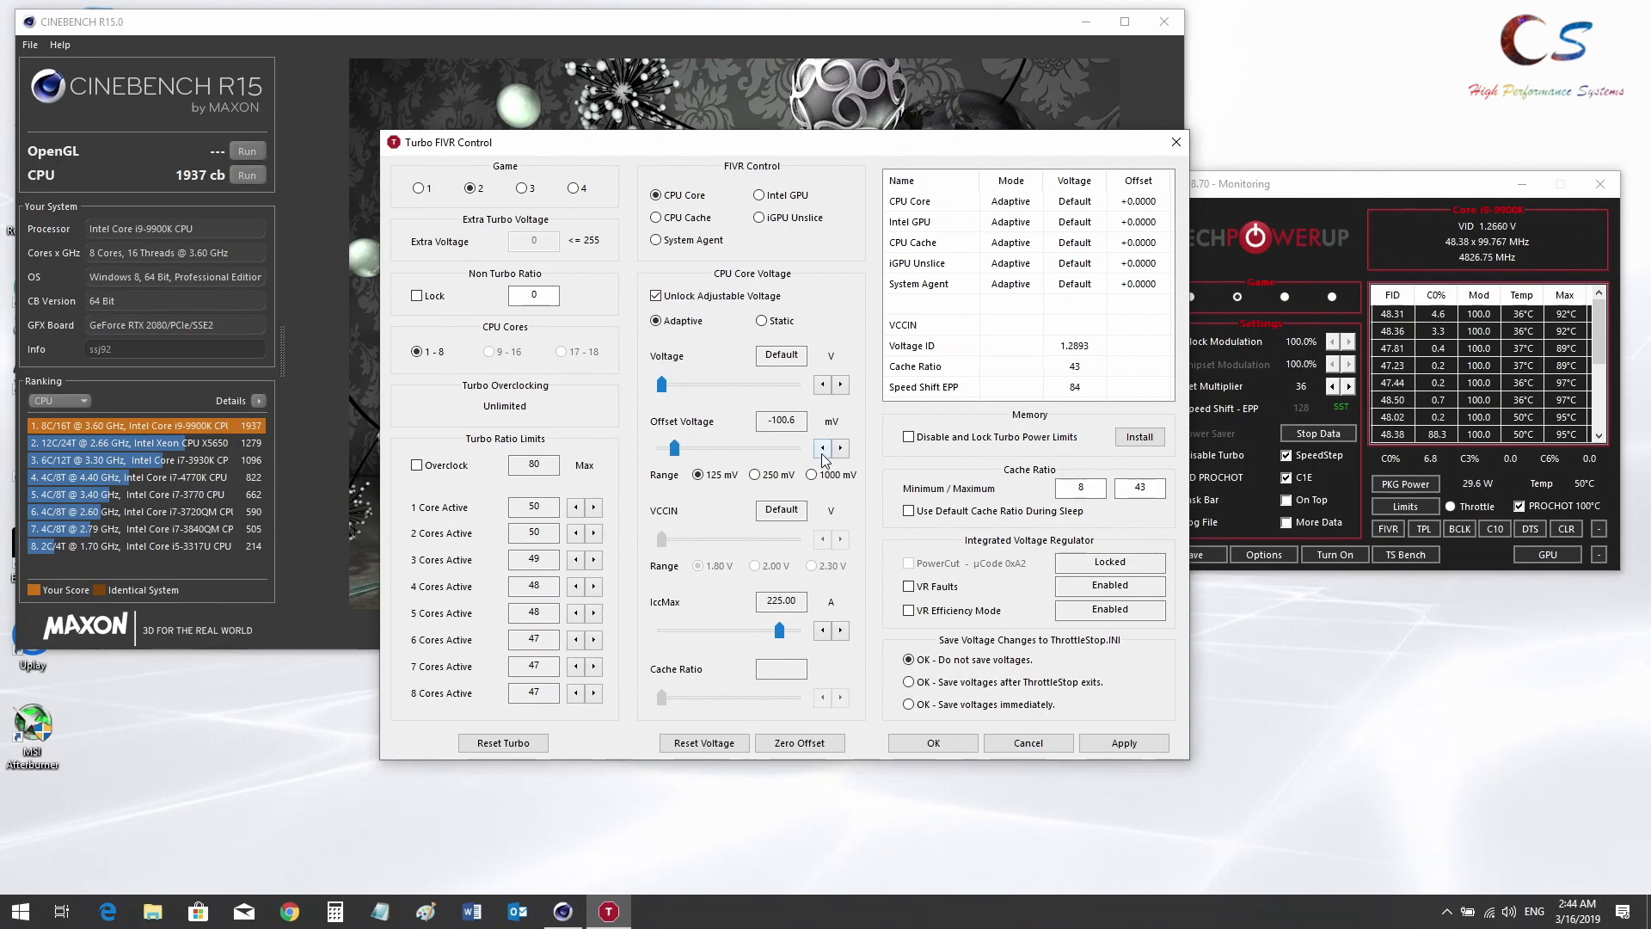
click(659, 218)
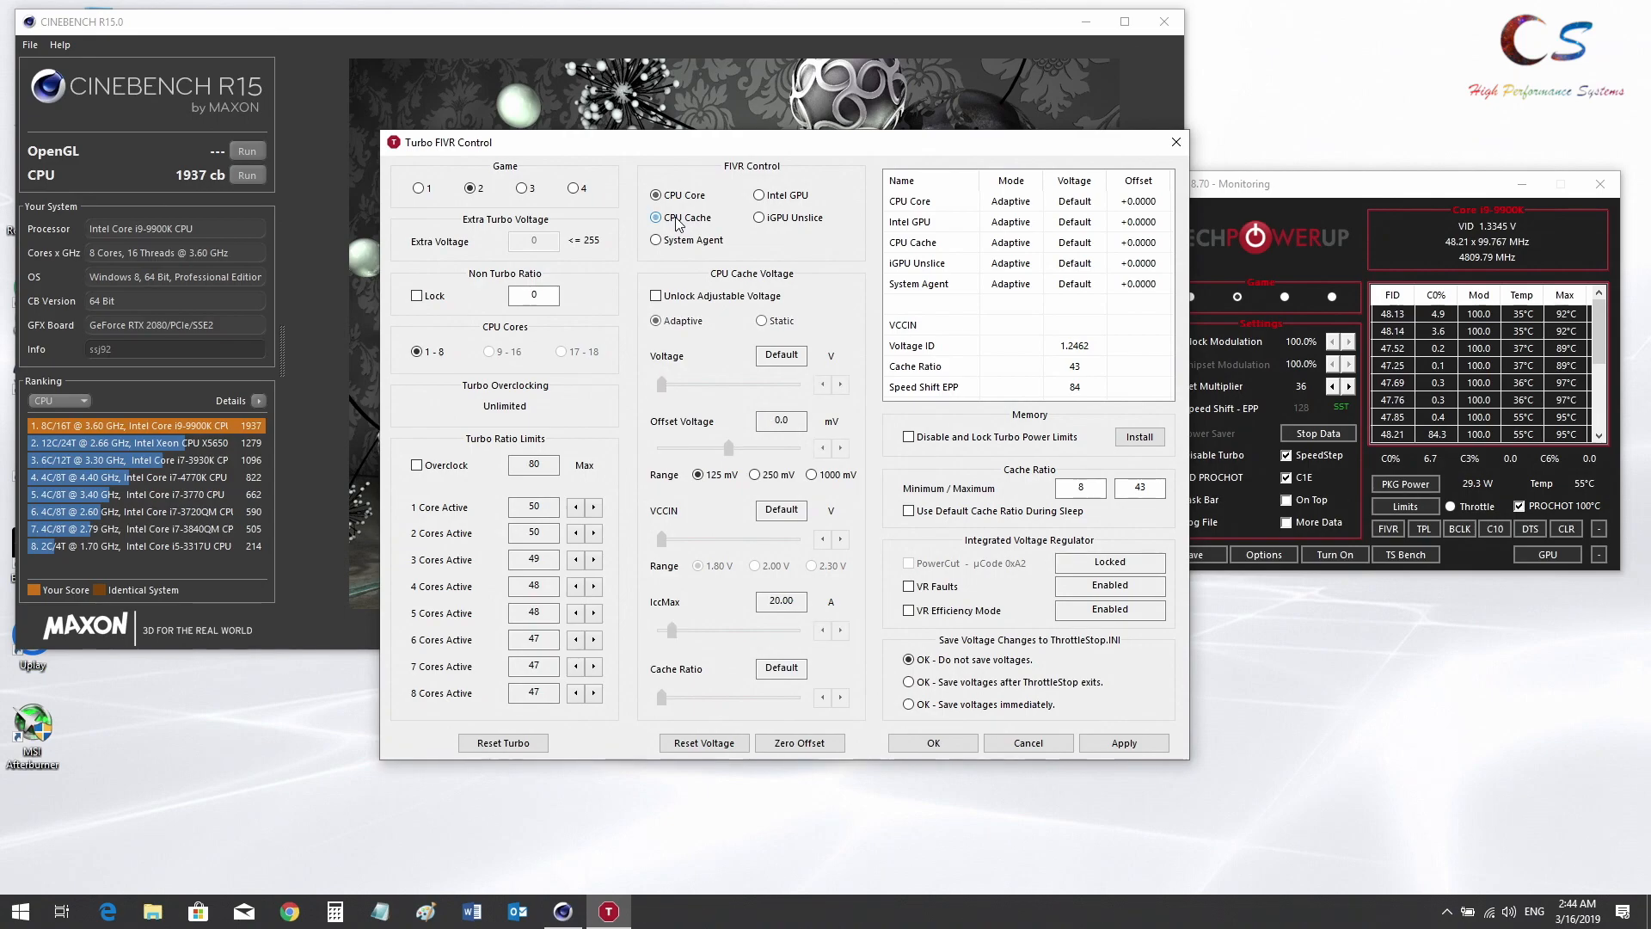
click(658, 296)
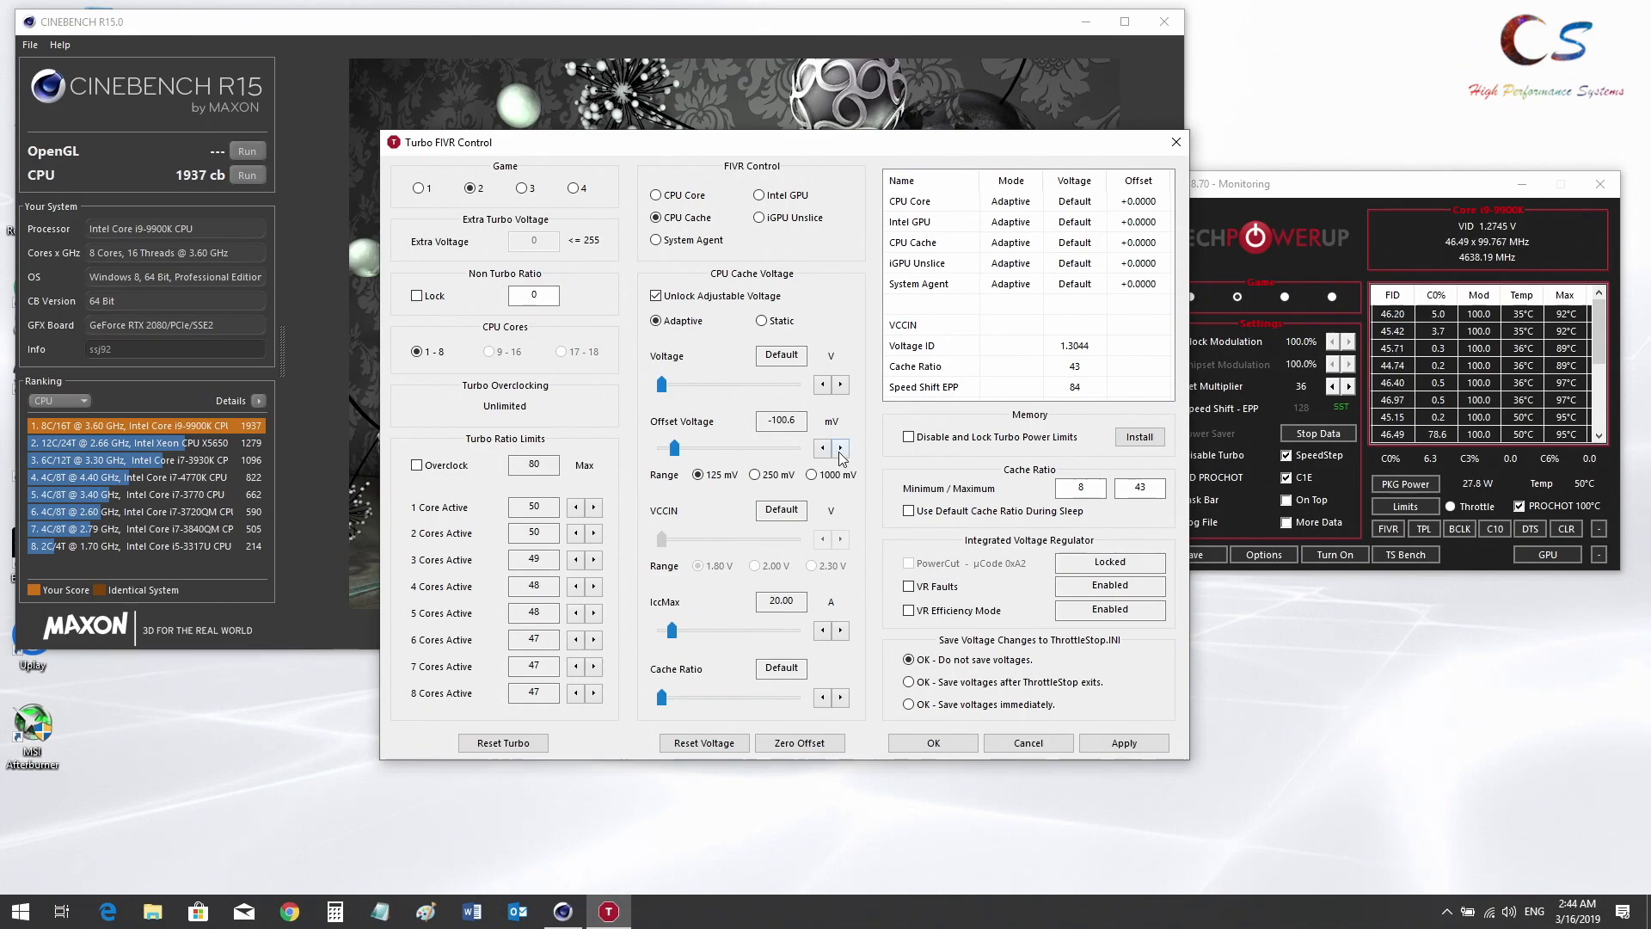
click(655, 194)
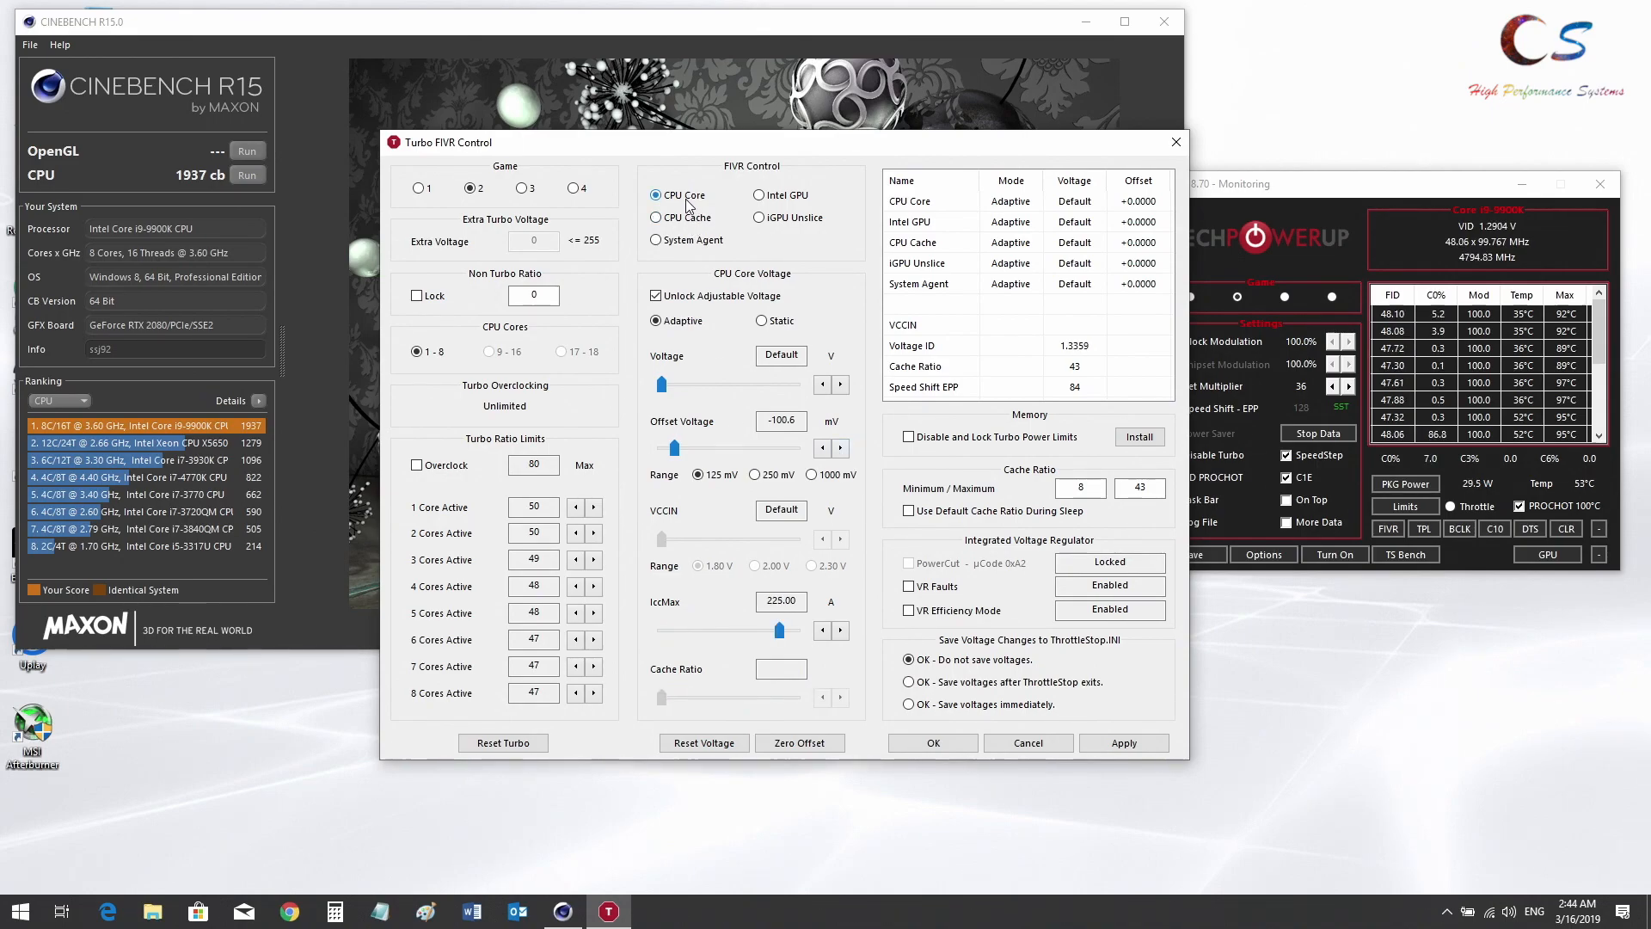
click(658, 218)
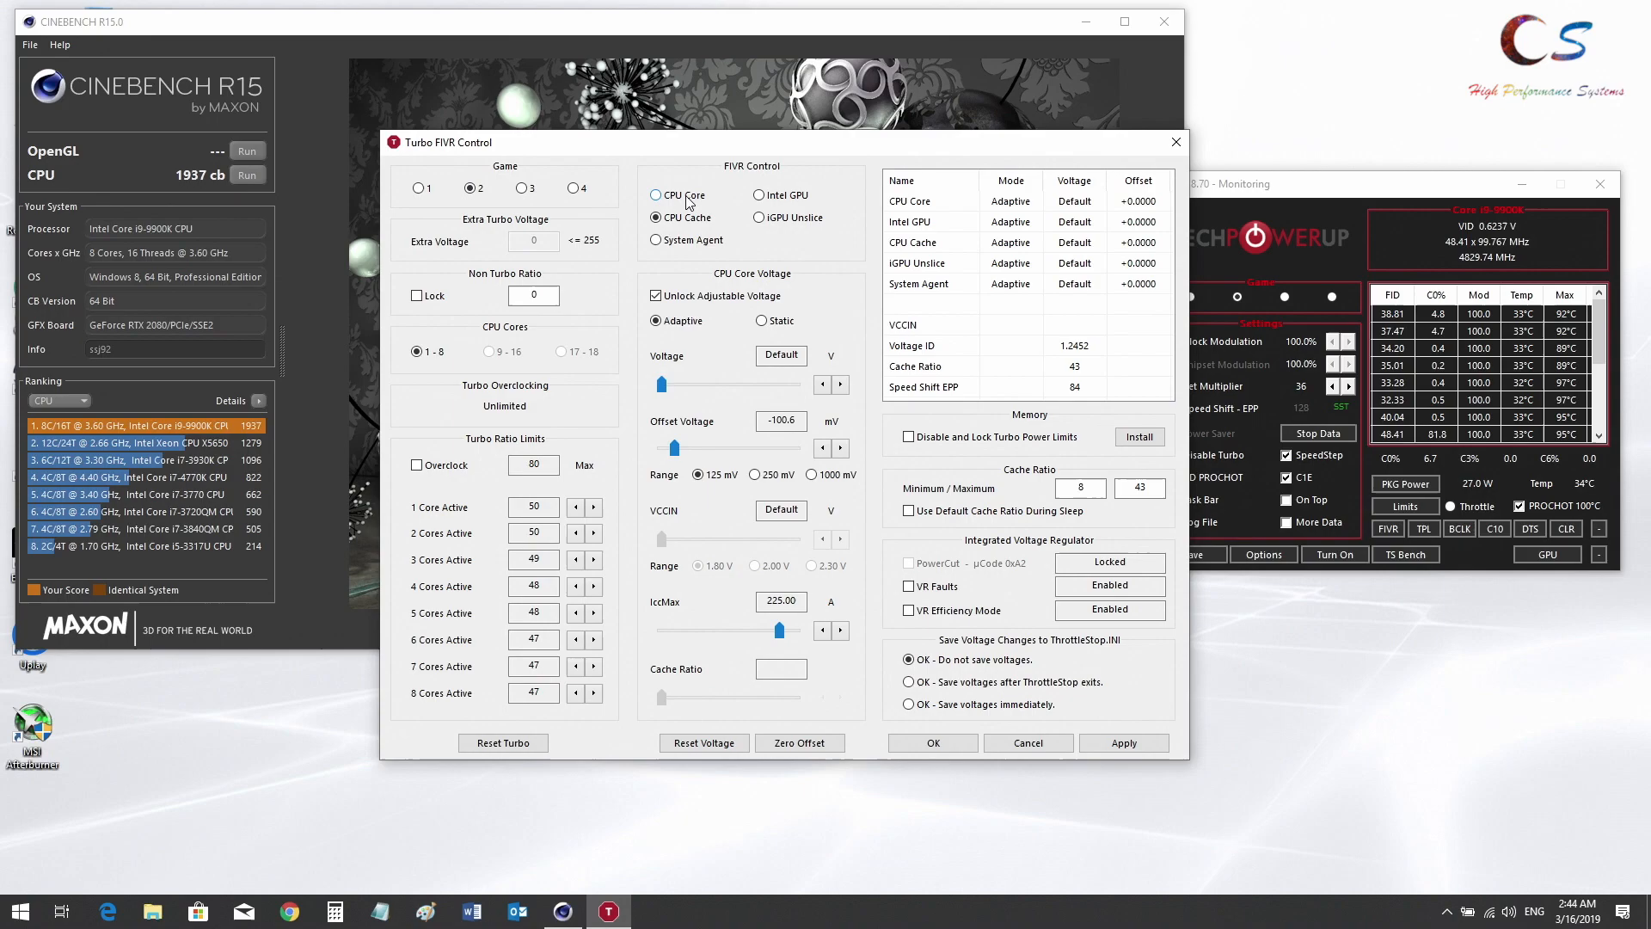
Apply the -100.6 mV offsets and confirm to close the voltage settings
click(1123, 743)
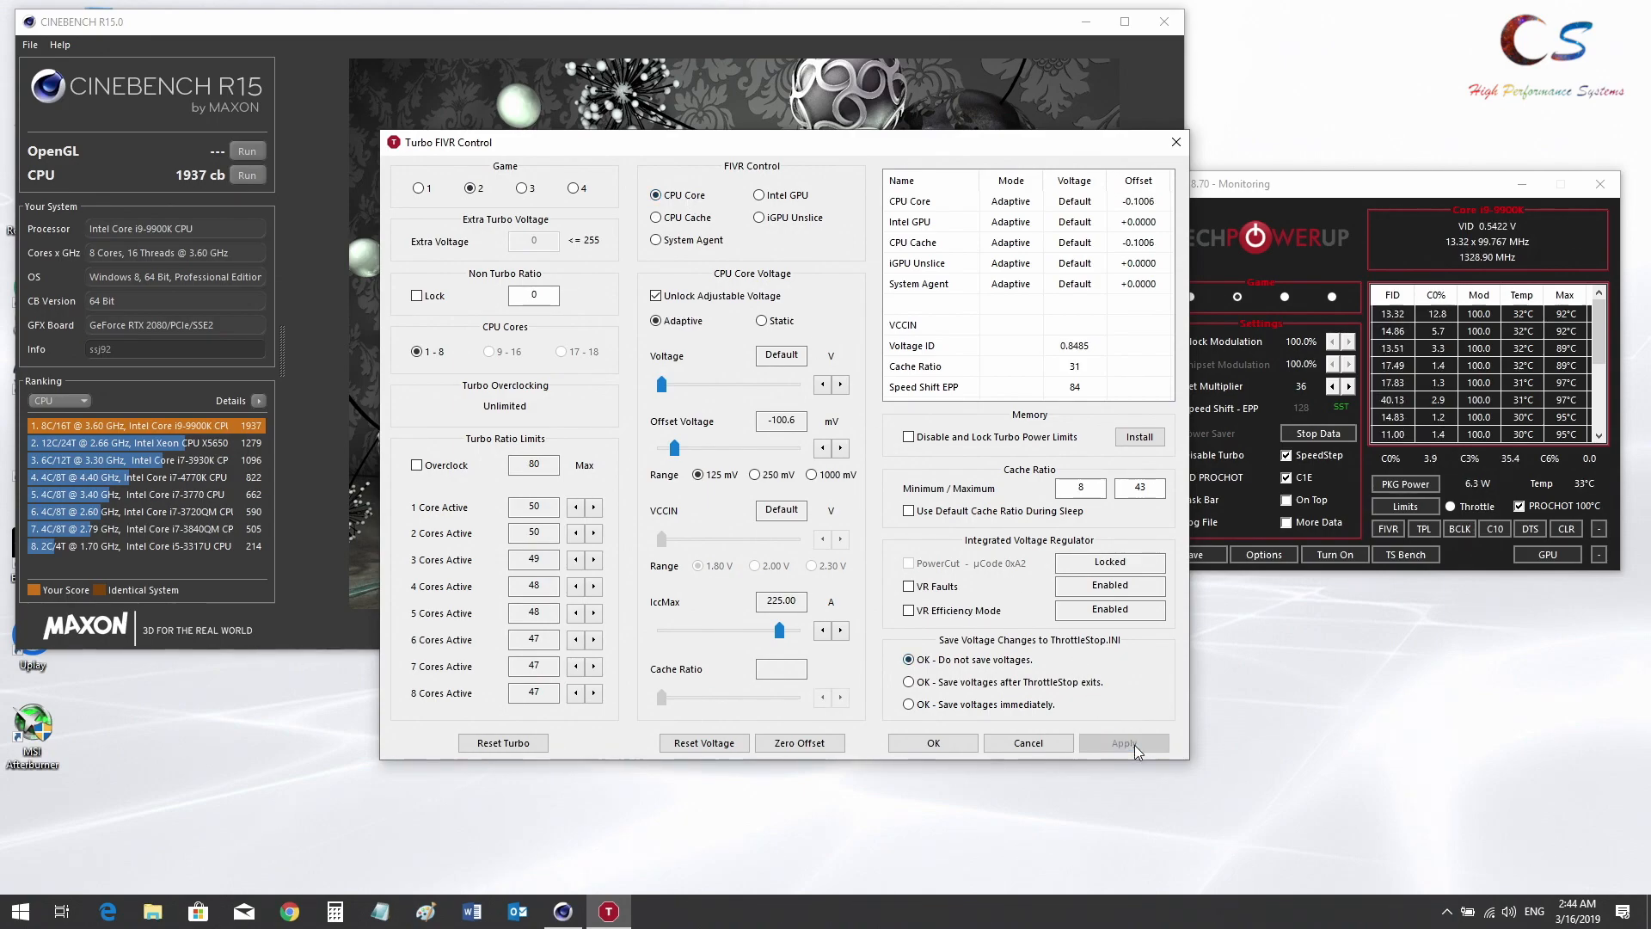
click(1123, 743)
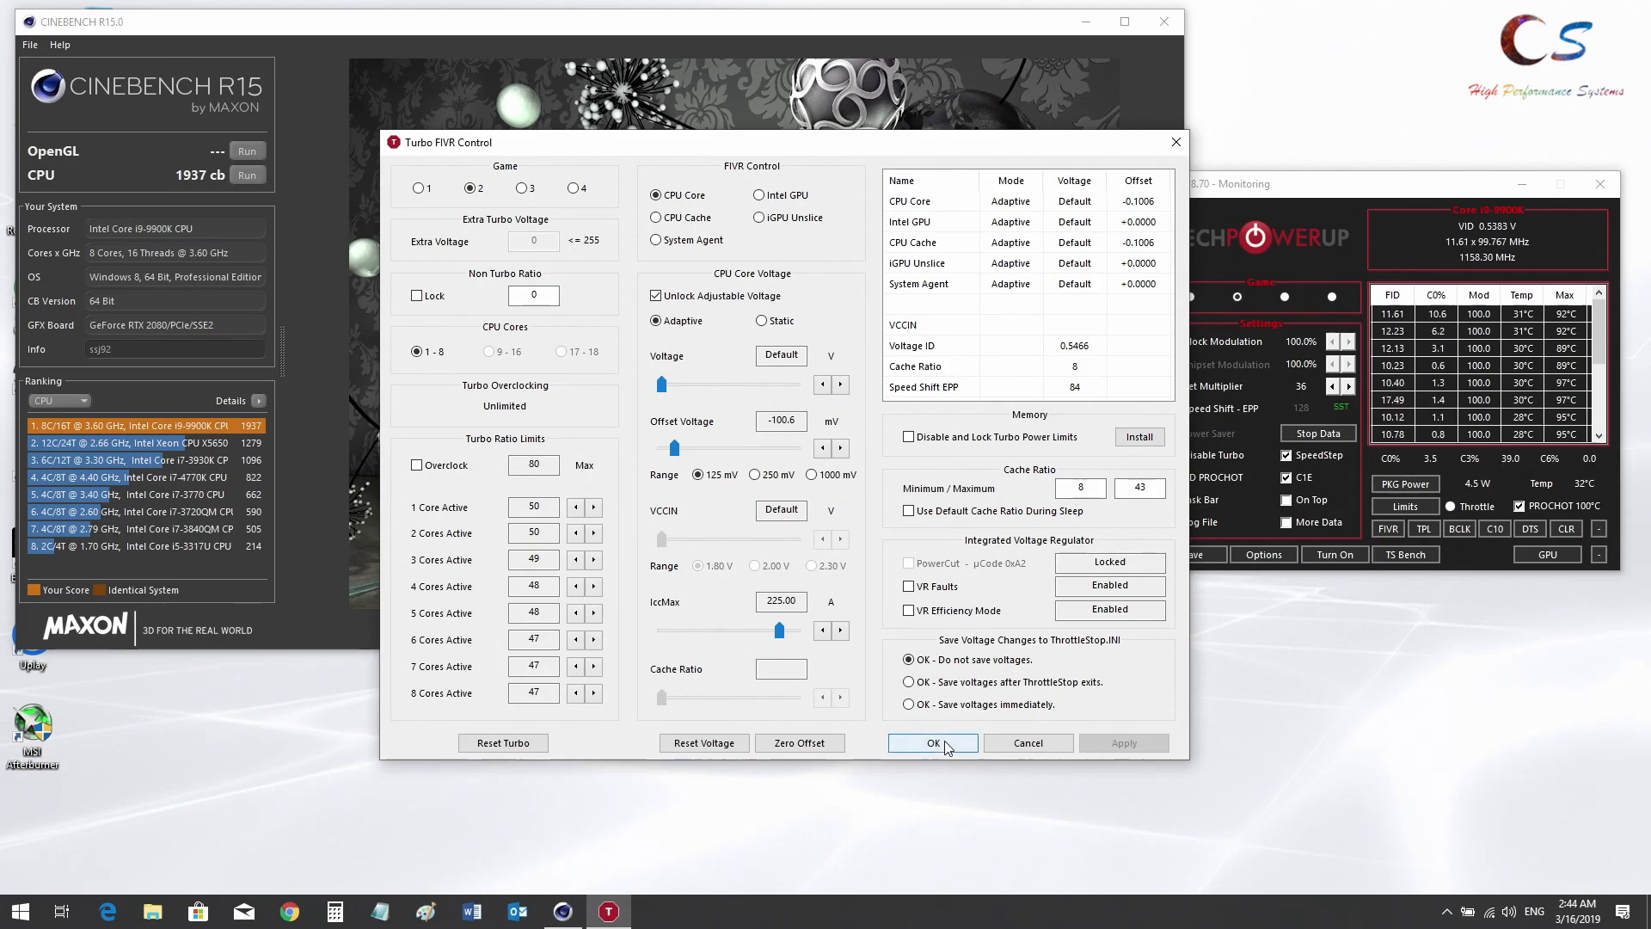
click(931, 743)
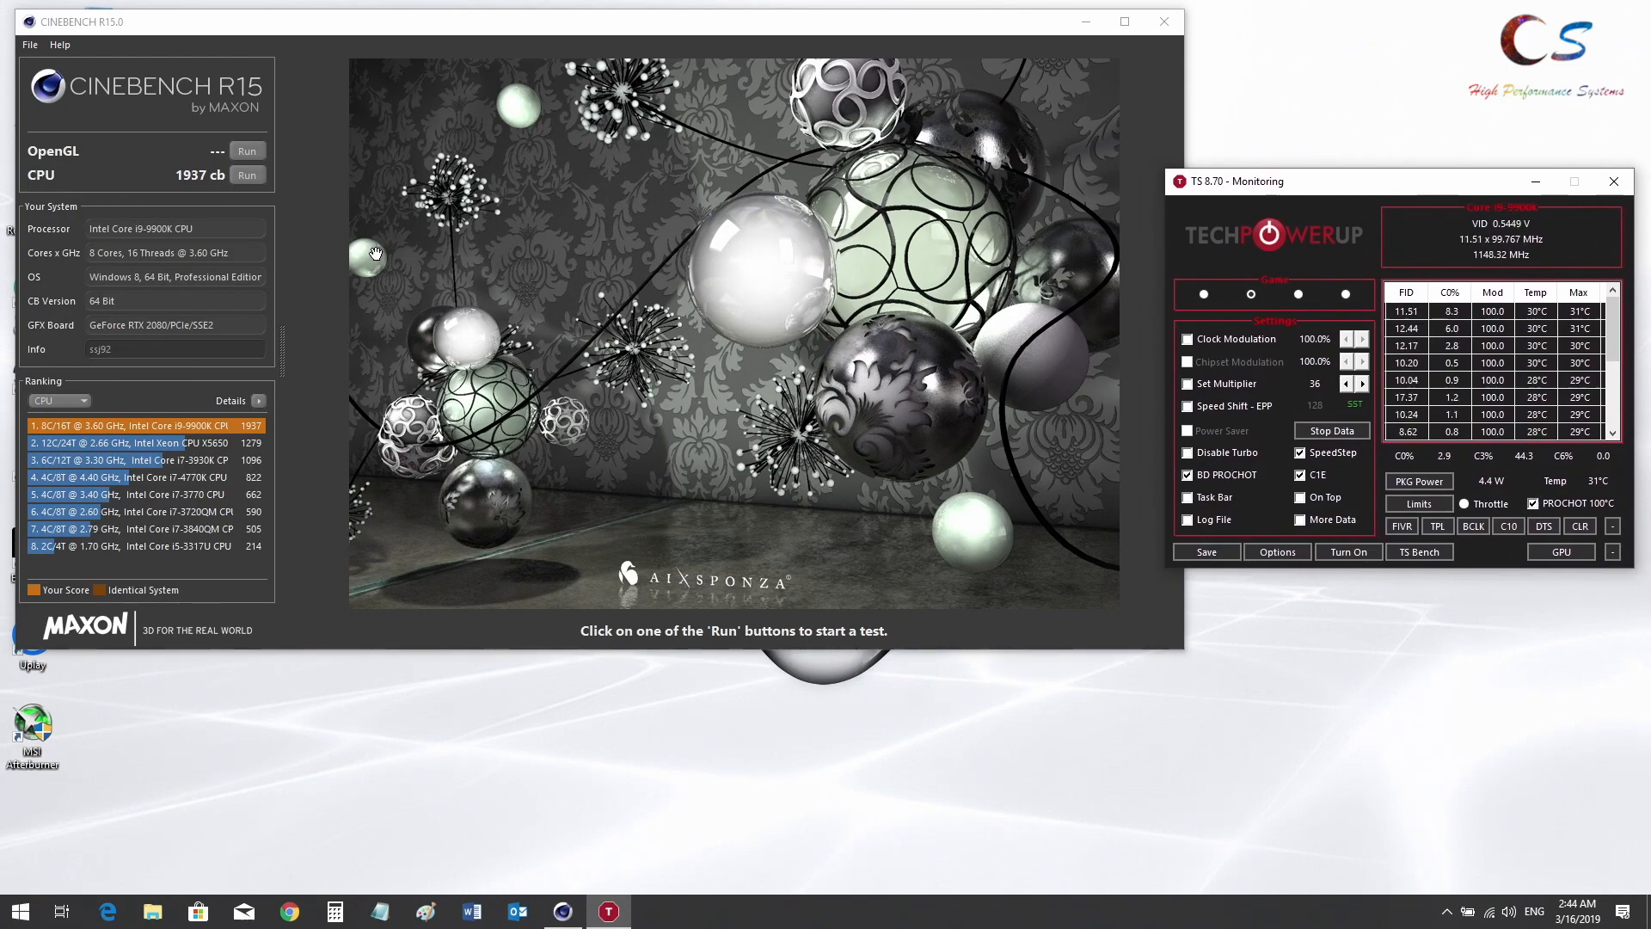
Rerun the Cinebench R15 CPU benchmark with the undervolt, scoring 1977 cb
click(246, 175)
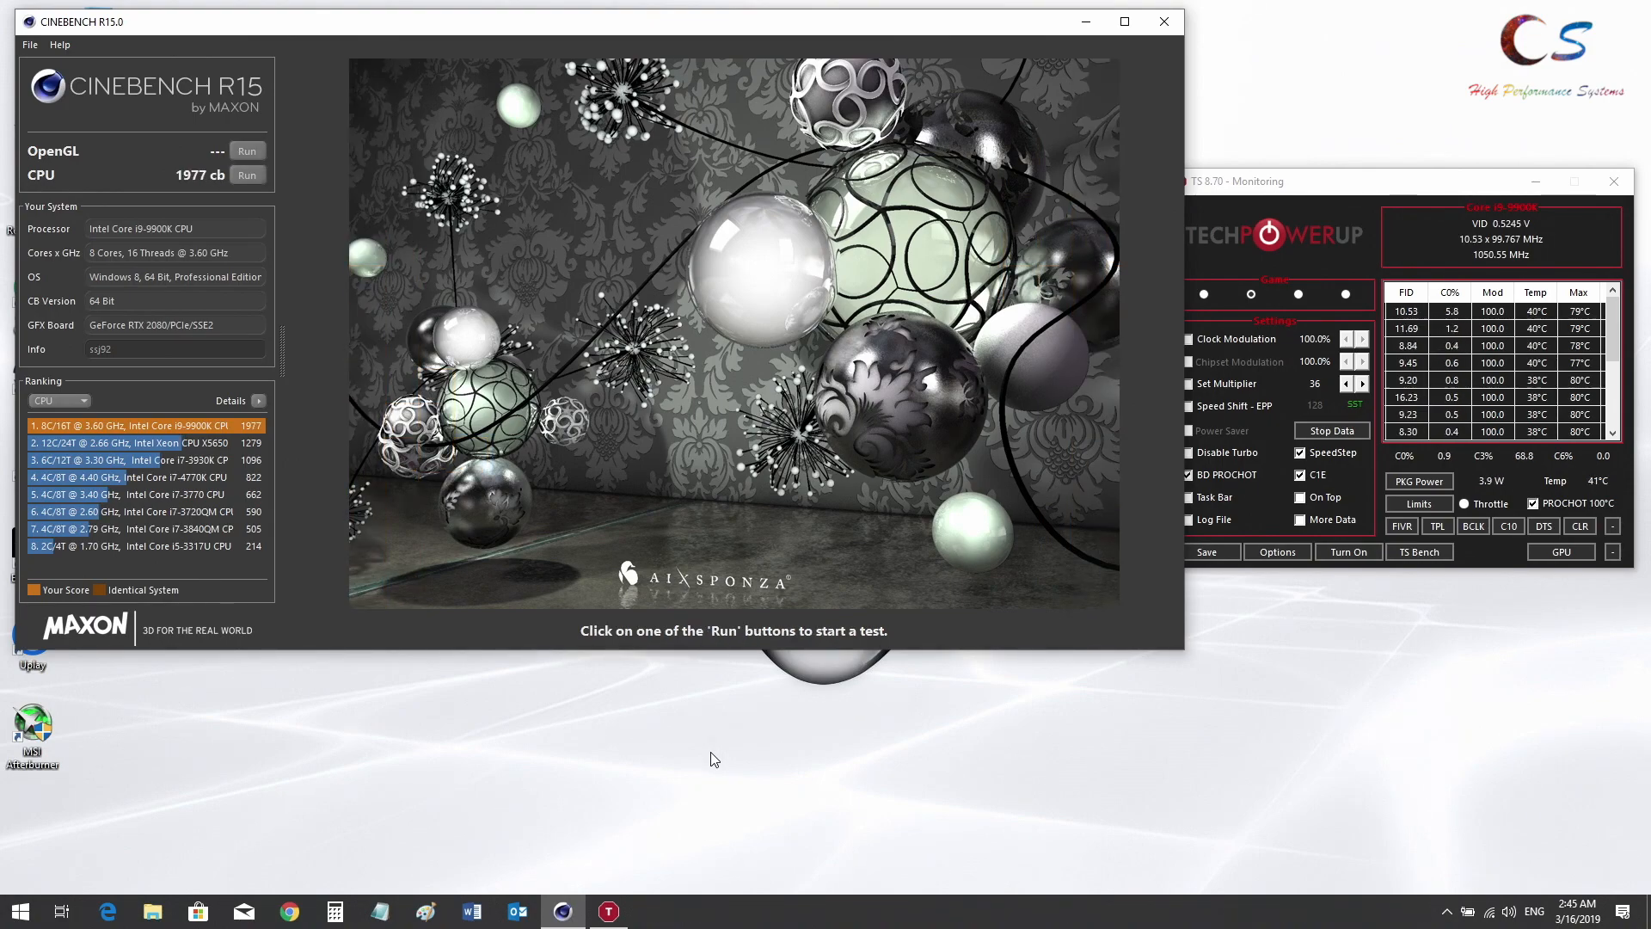
mouse_move(527, 635)
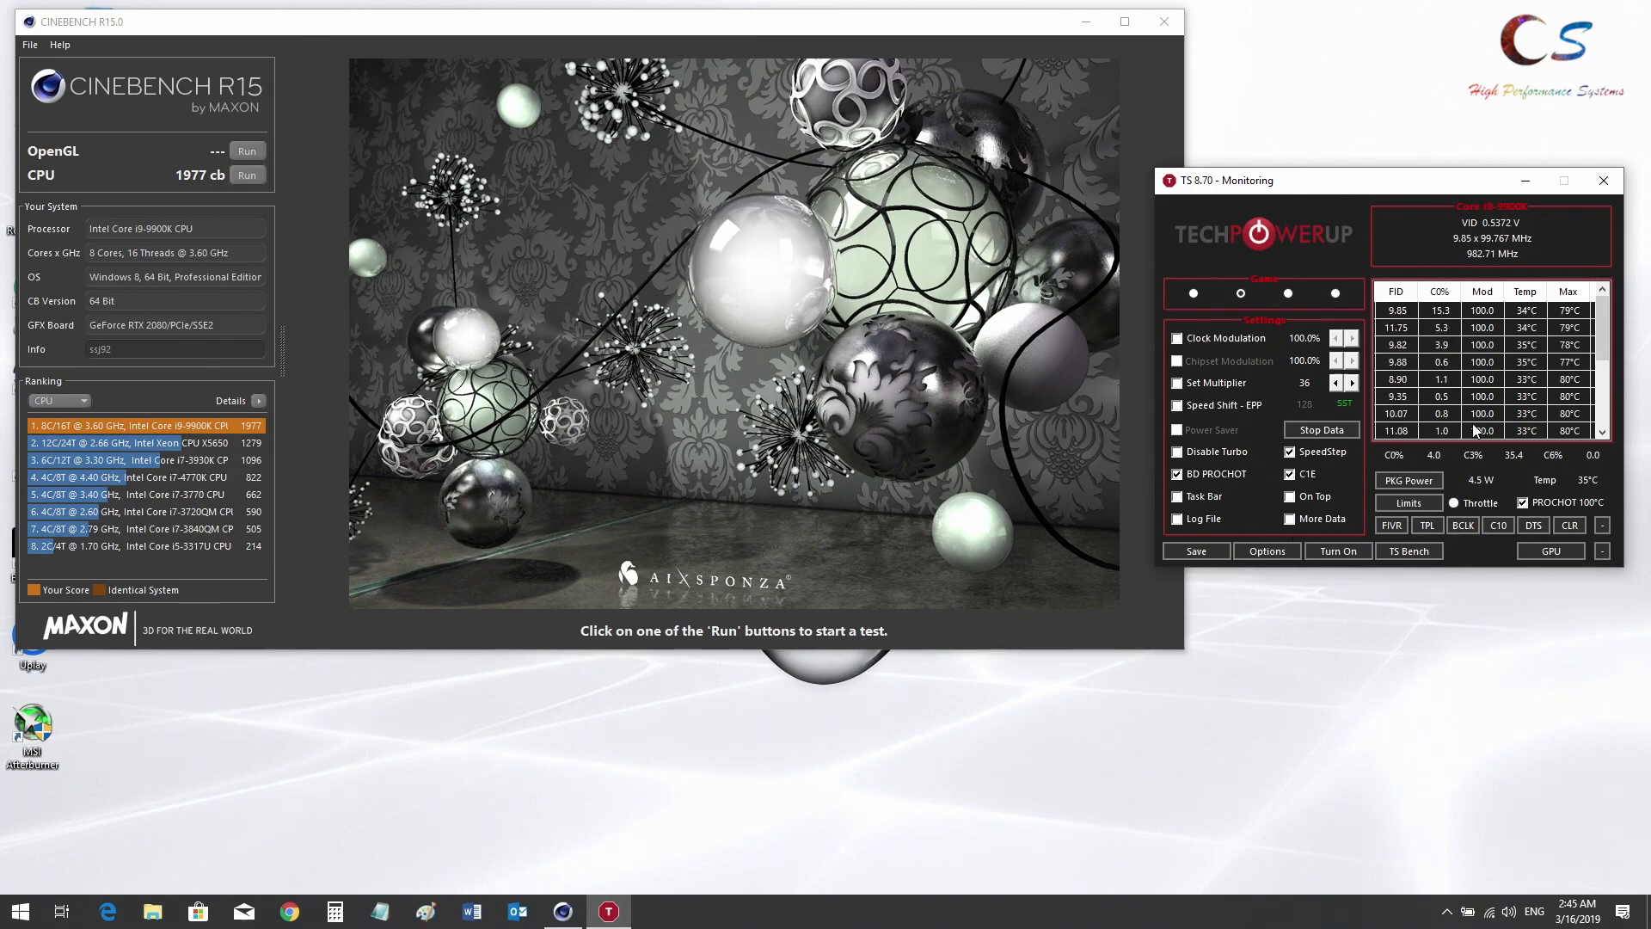
mouse_move(1351, 481)
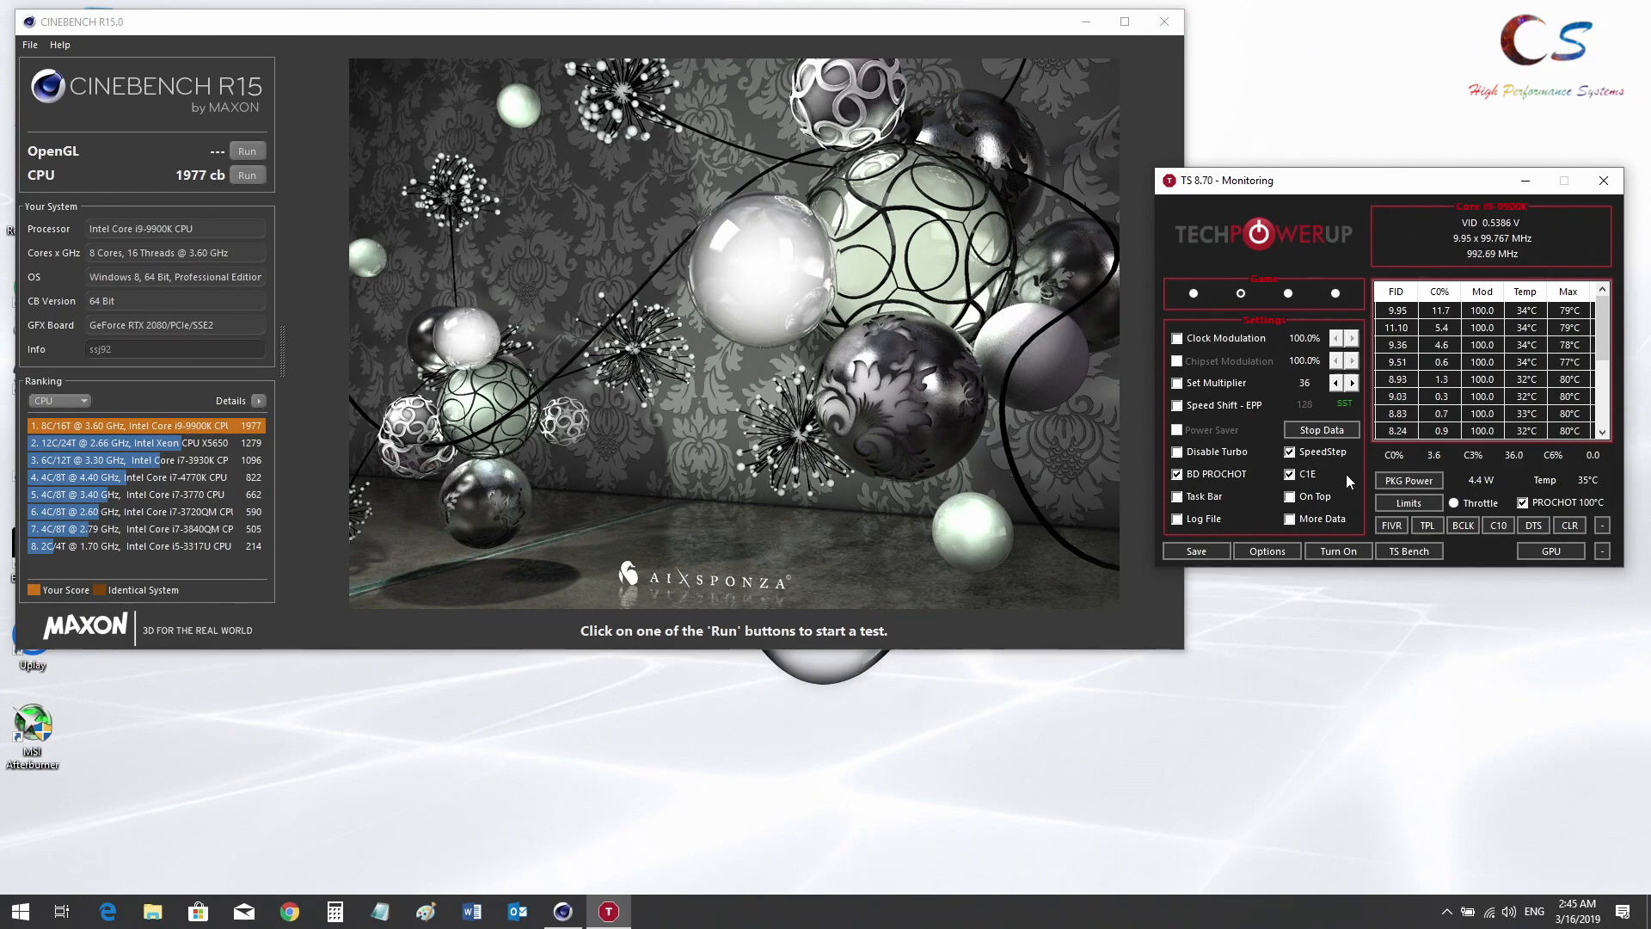
Exit ThrottleStop and close Cinebench R15, answering the save-score prompt
click(1390, 525)
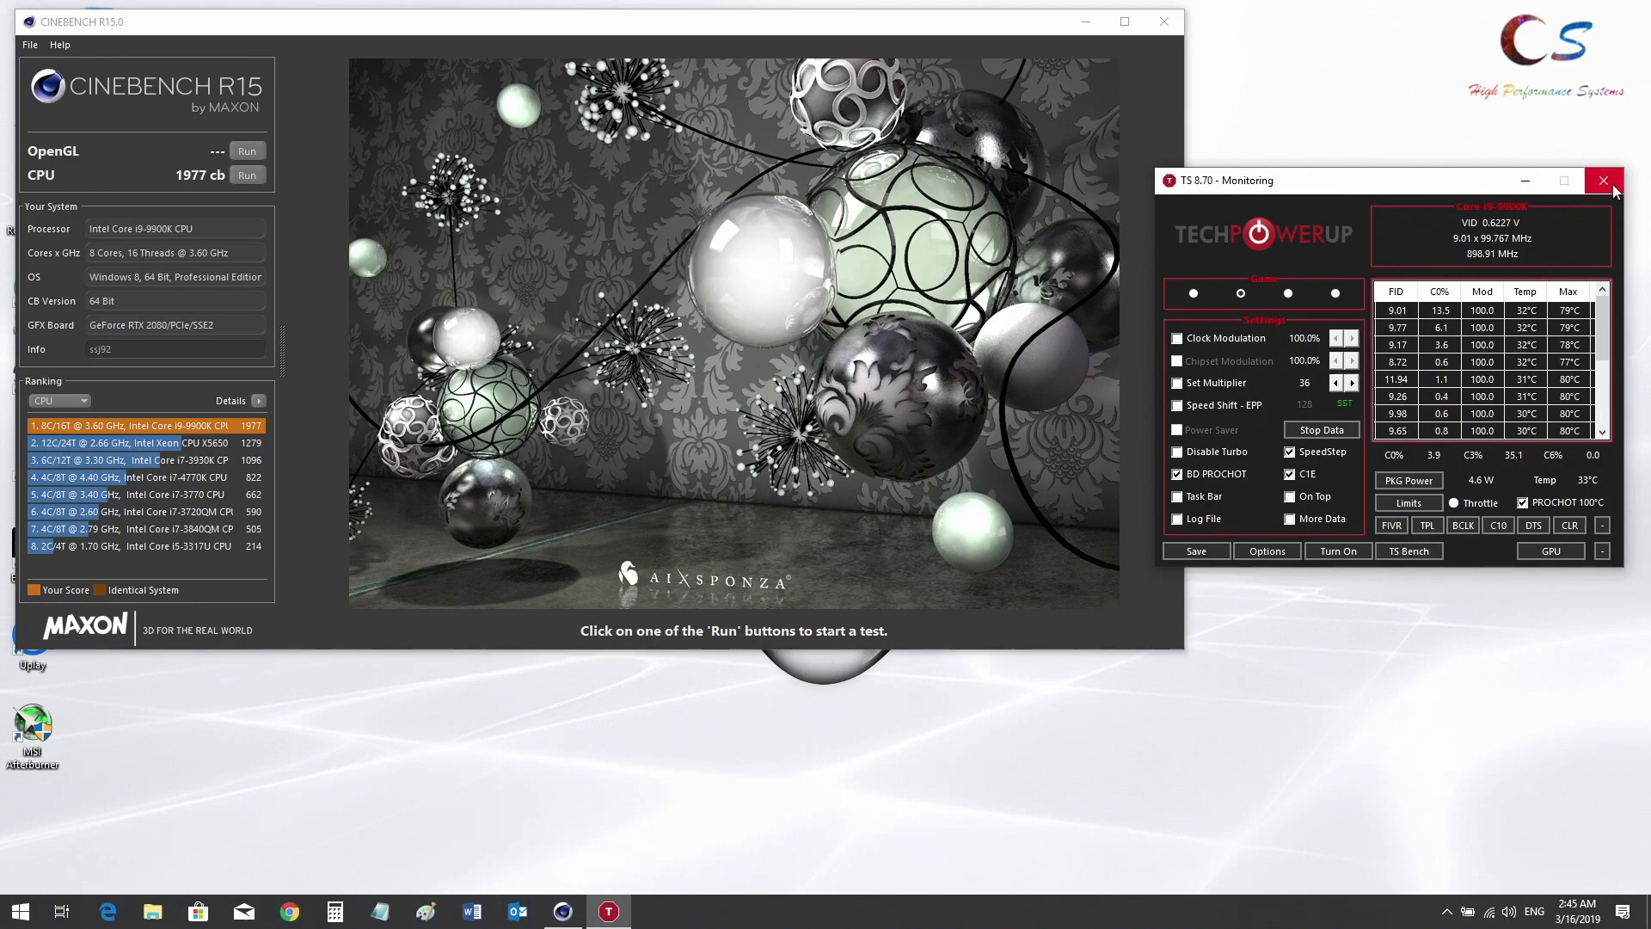
click(1604, 180)
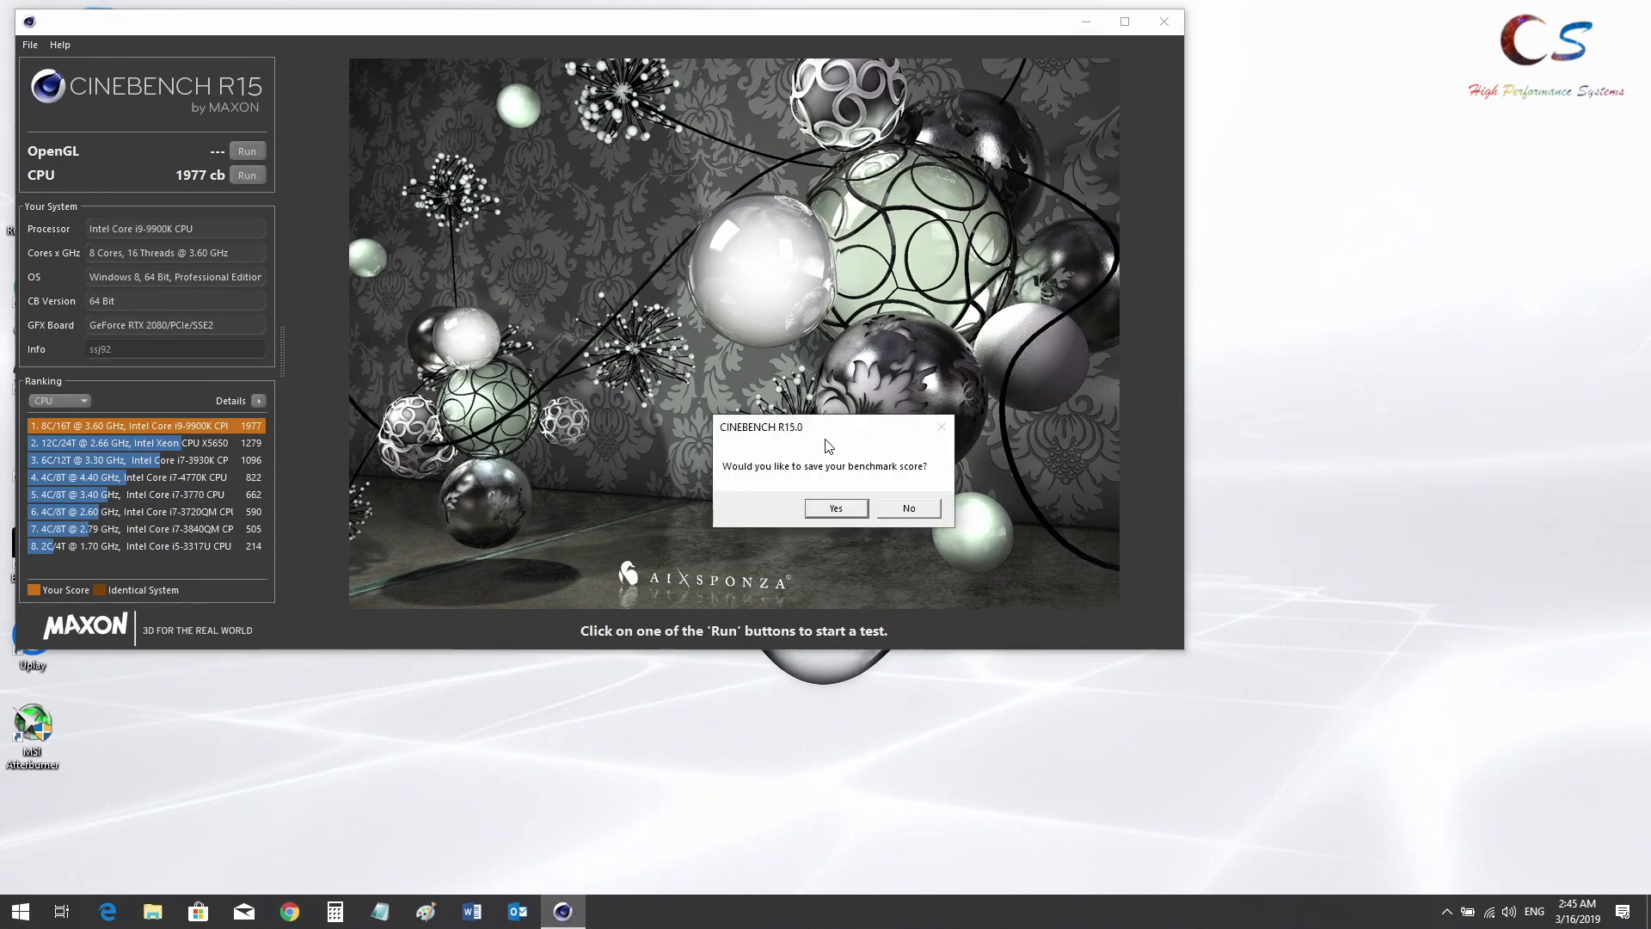
mouse_move(899, 555)
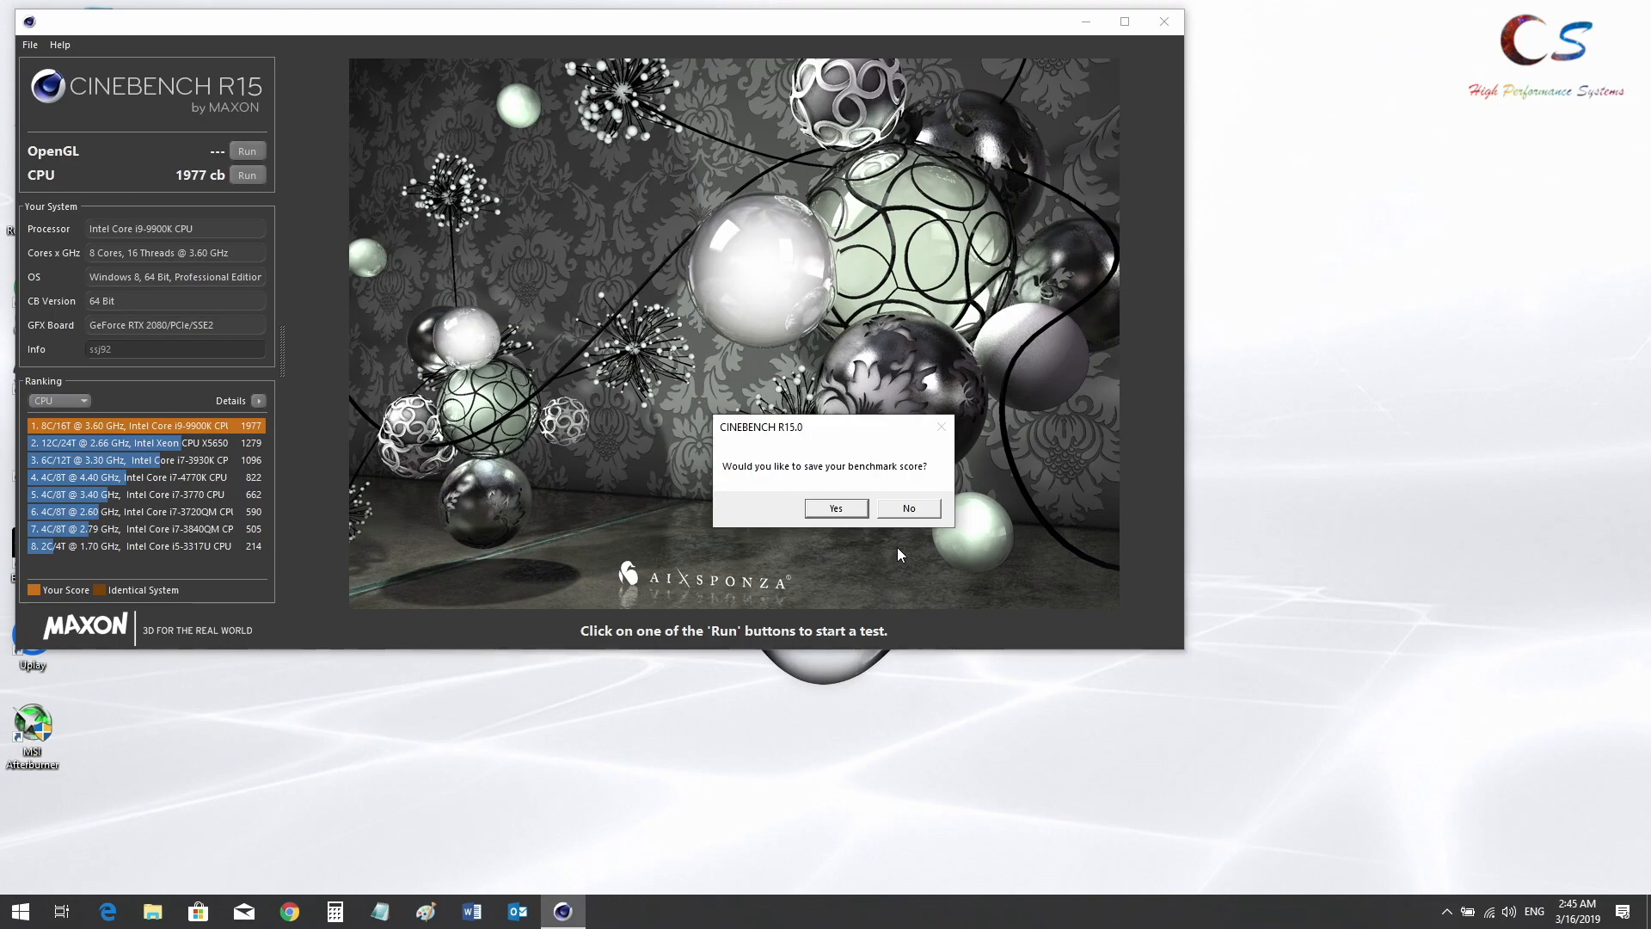
click(907, 507)
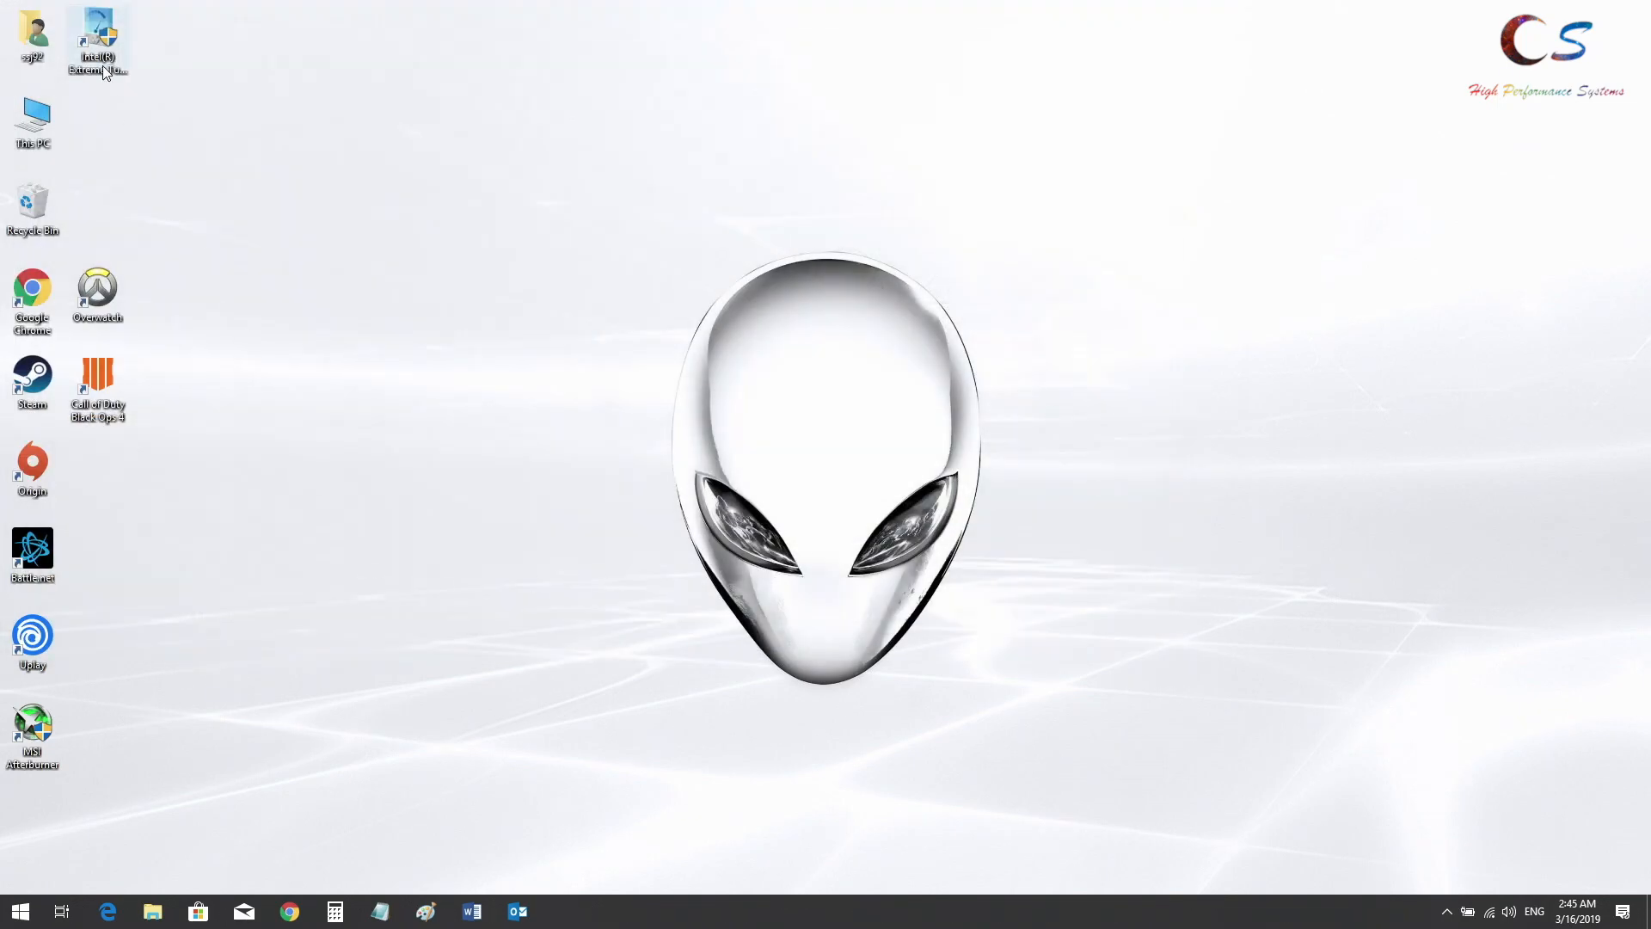
Launch Intel Extreme Tuning Utility, allowing the UAC prompt and continuing past the unexpected-exit warning
double_click(96, 41)
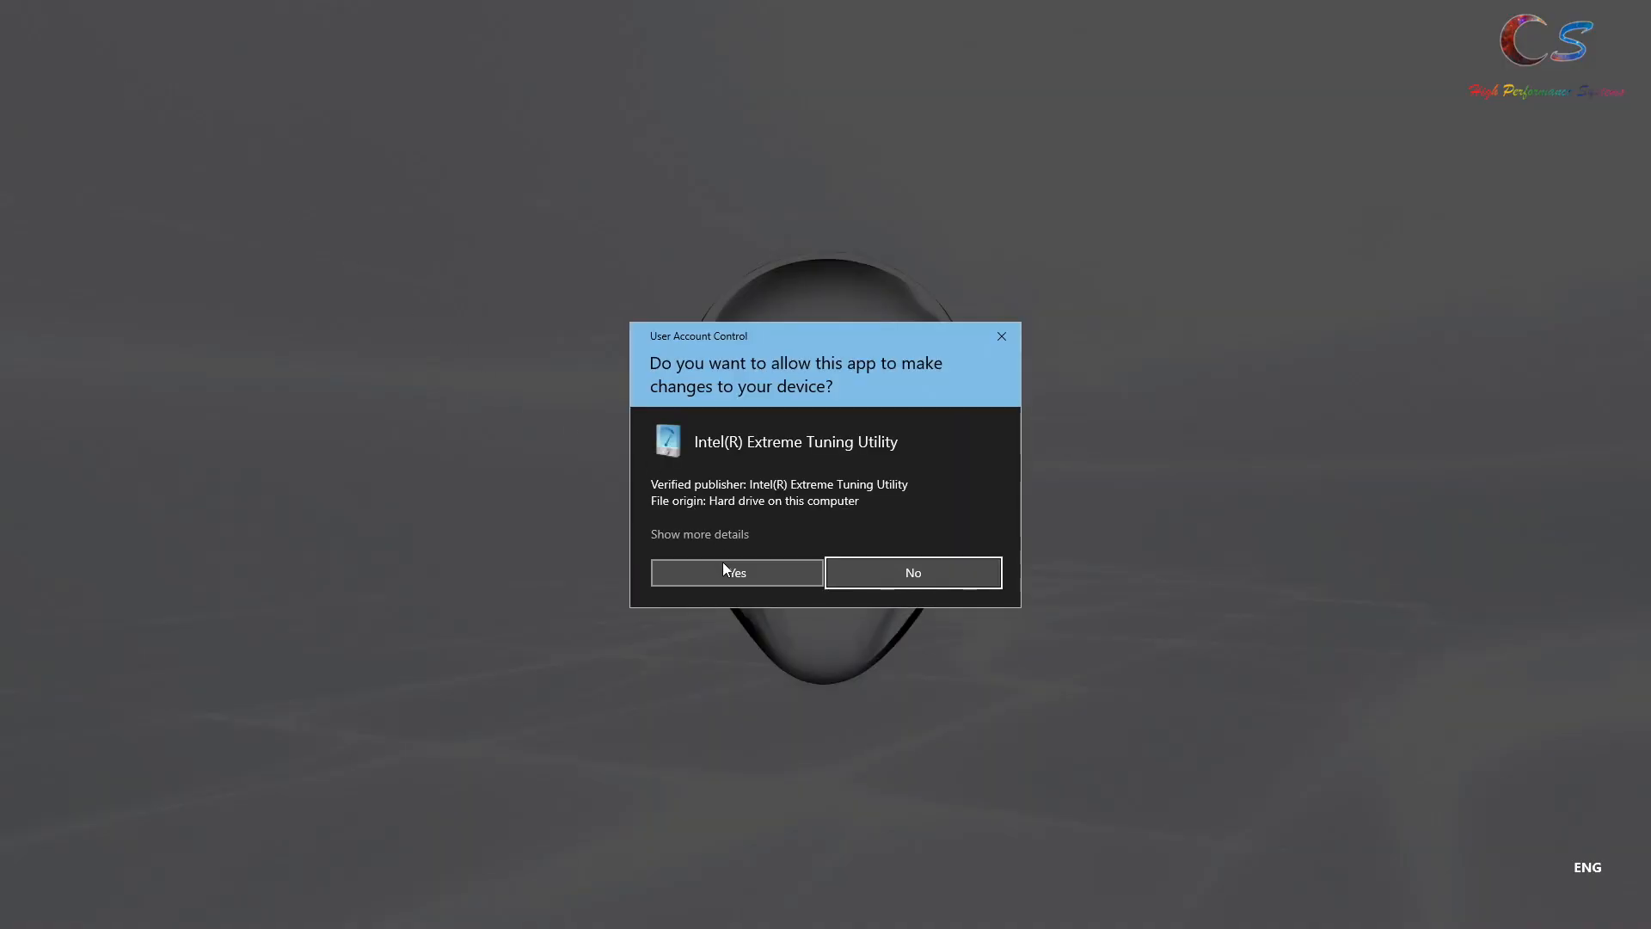
click(734, 571)
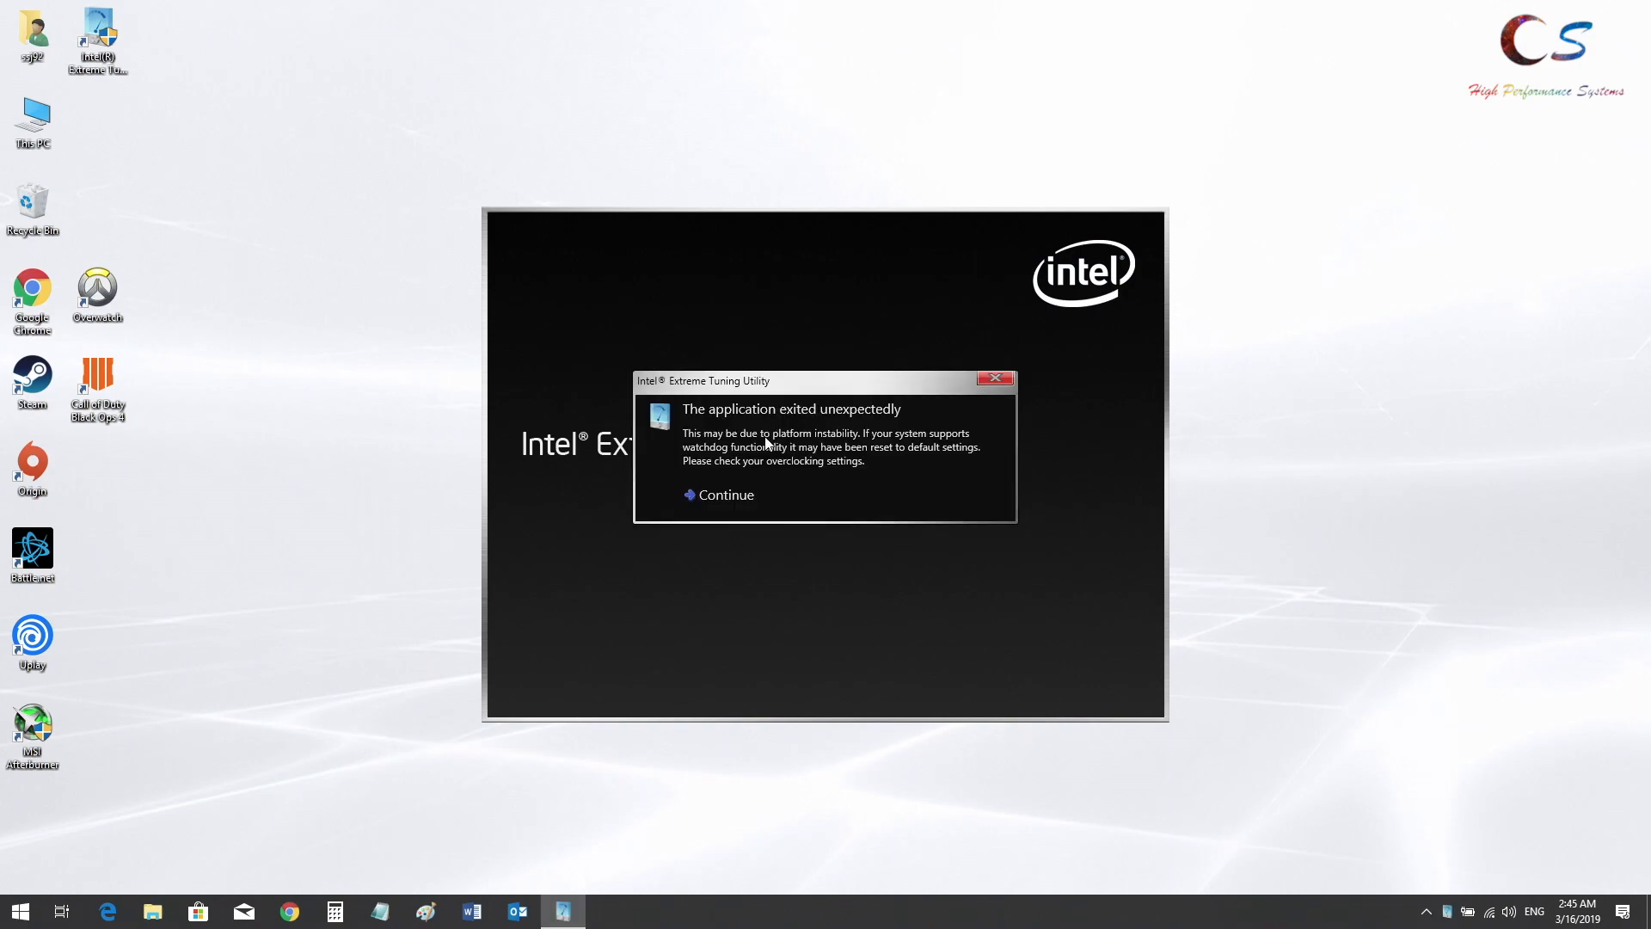
click(724, 495)
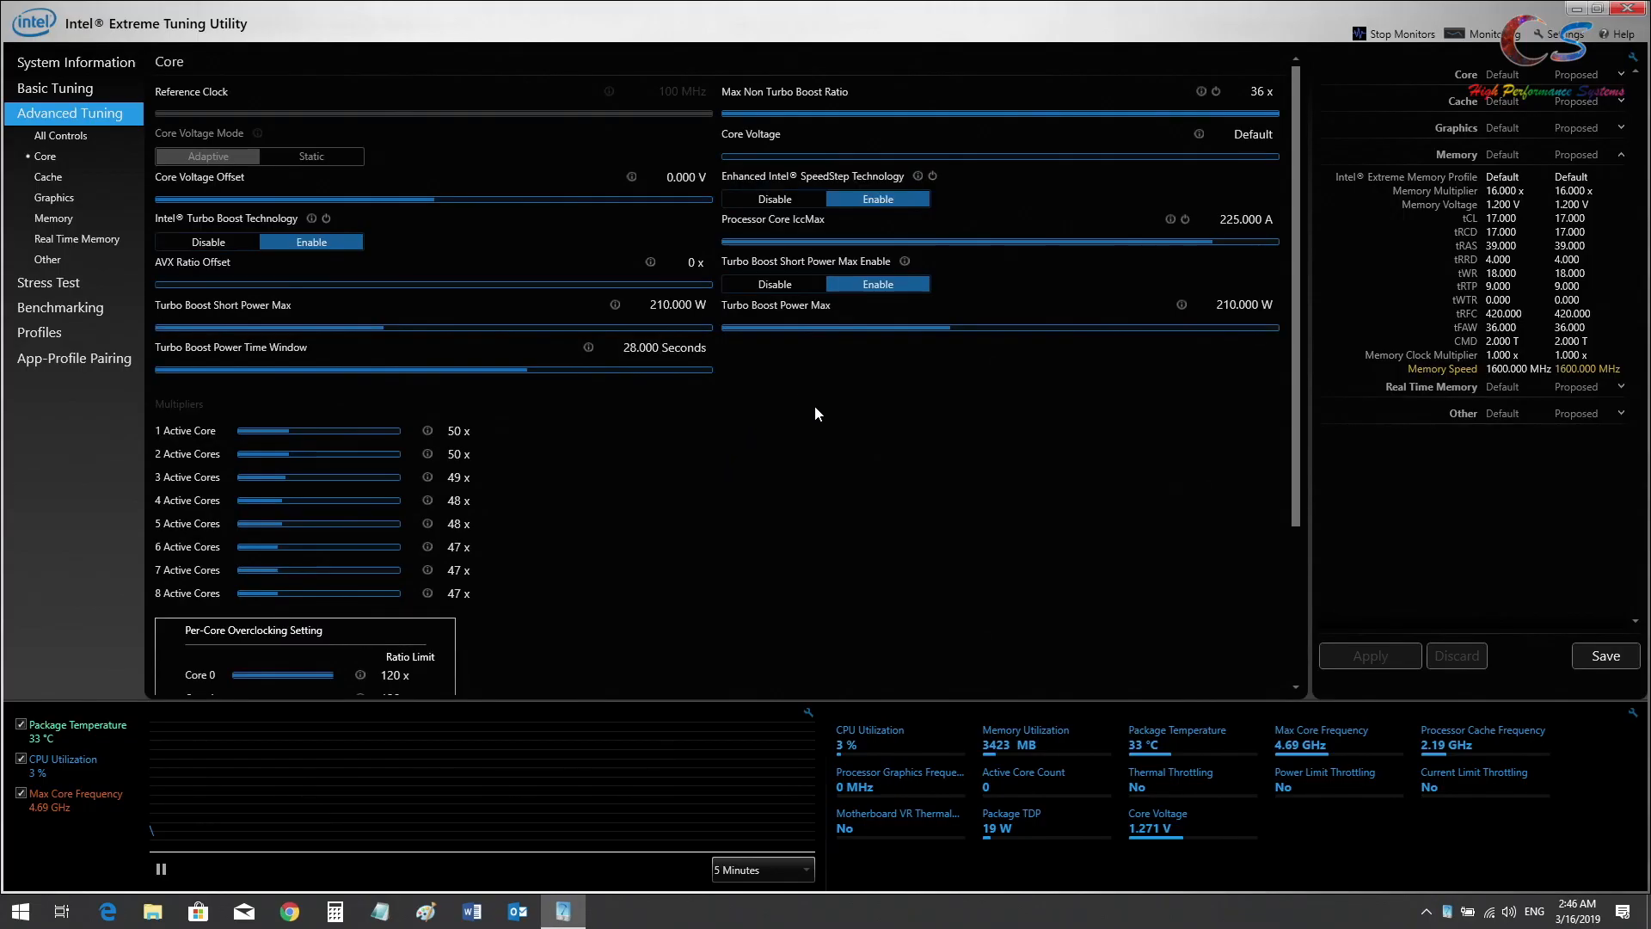
mouse_move(1039, 664)
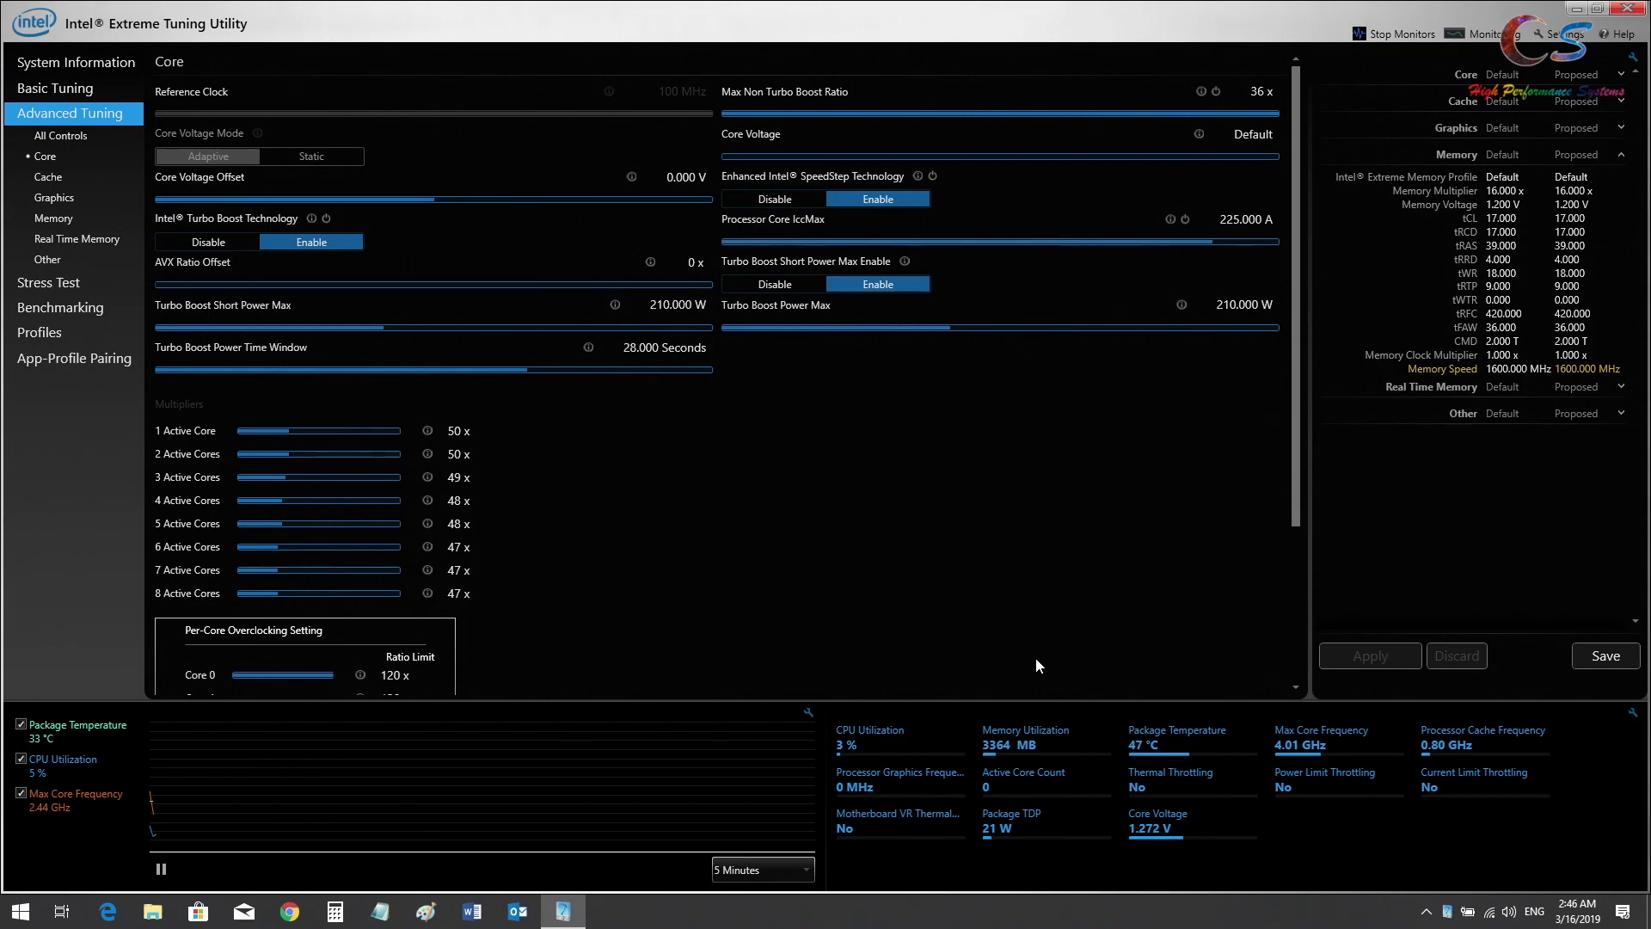
Launch the 64-bit Cinebench R15 from the CINEBENCH_R15 folder in Downloads
click(19, 911)
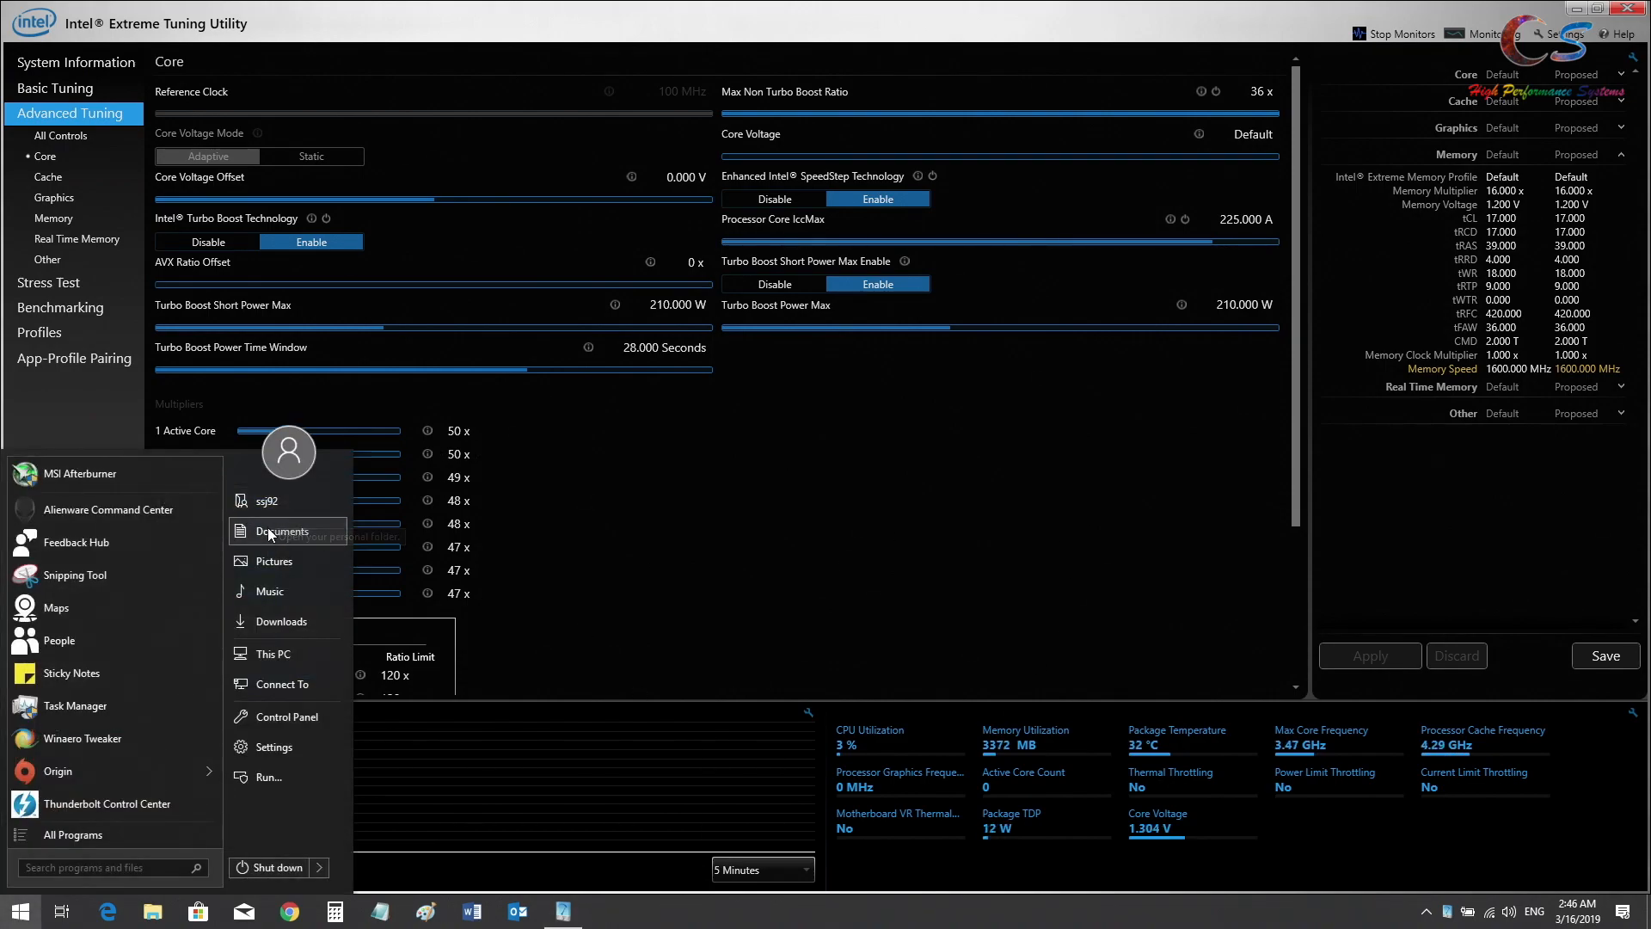
click(280, 621)
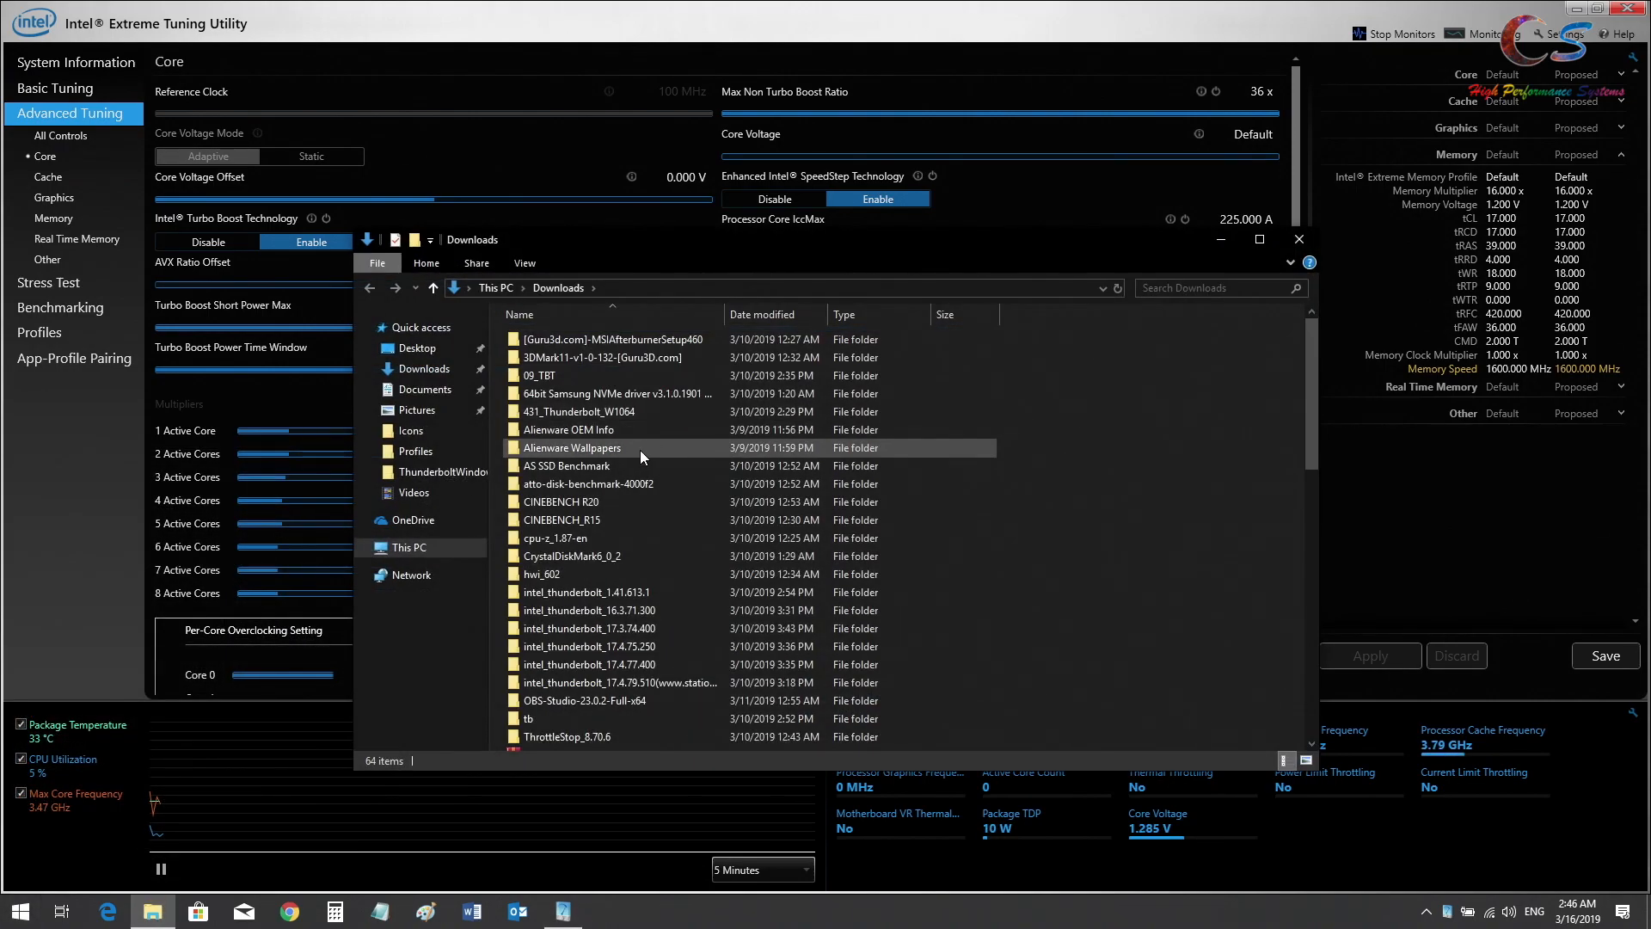
double_click(569, 519)
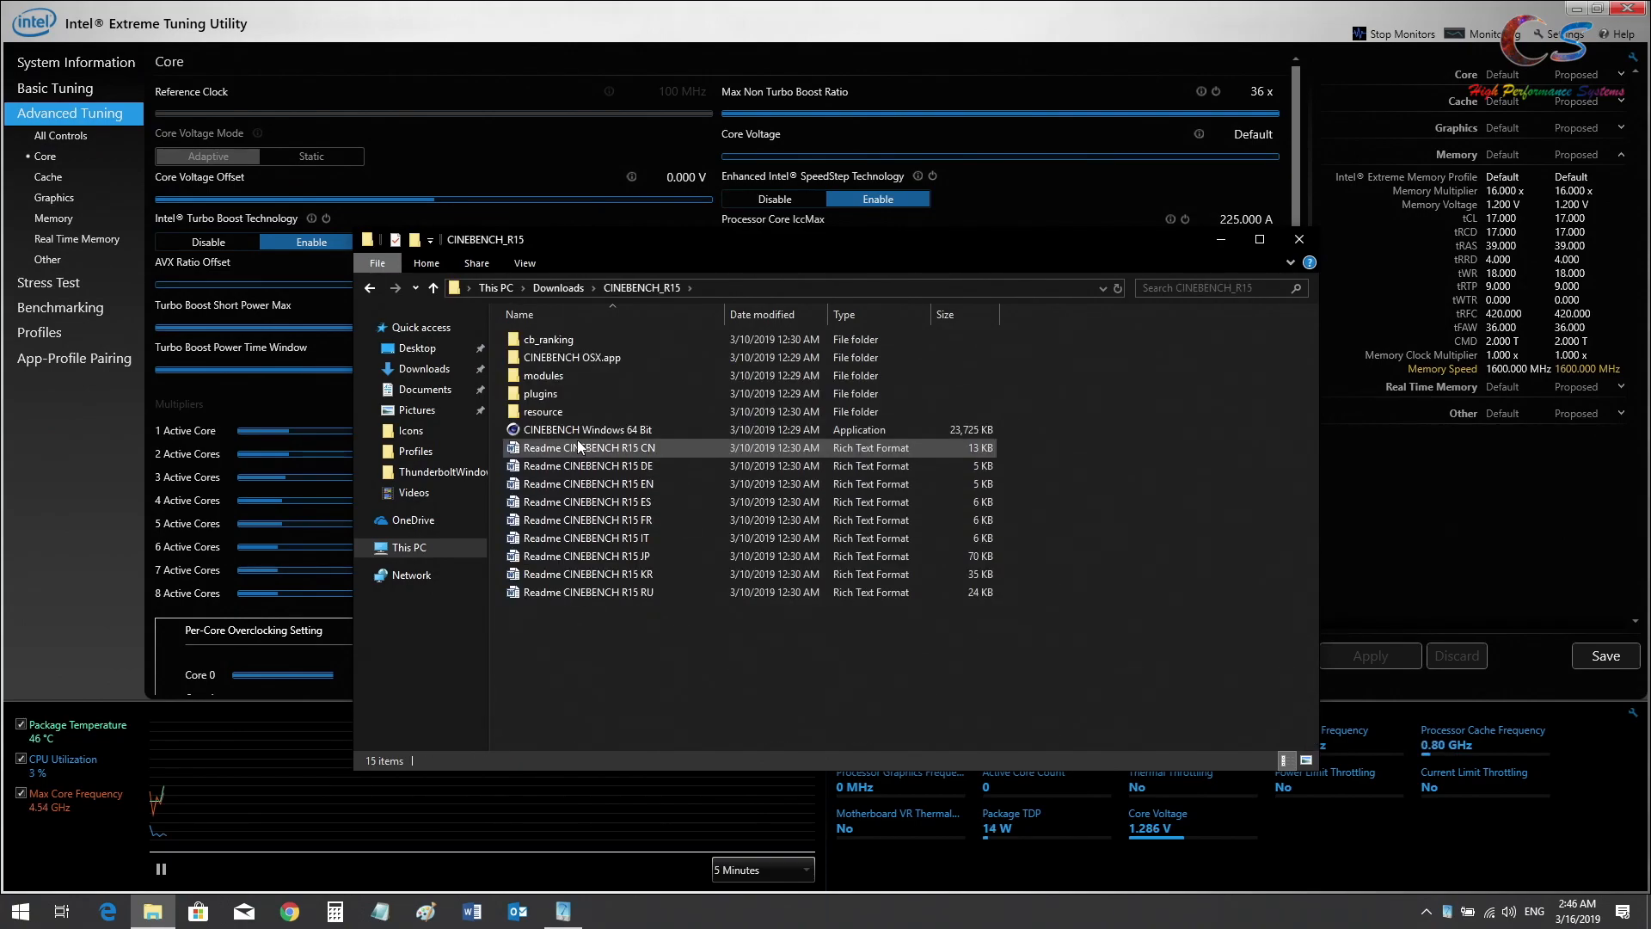
double_click(585, 428)
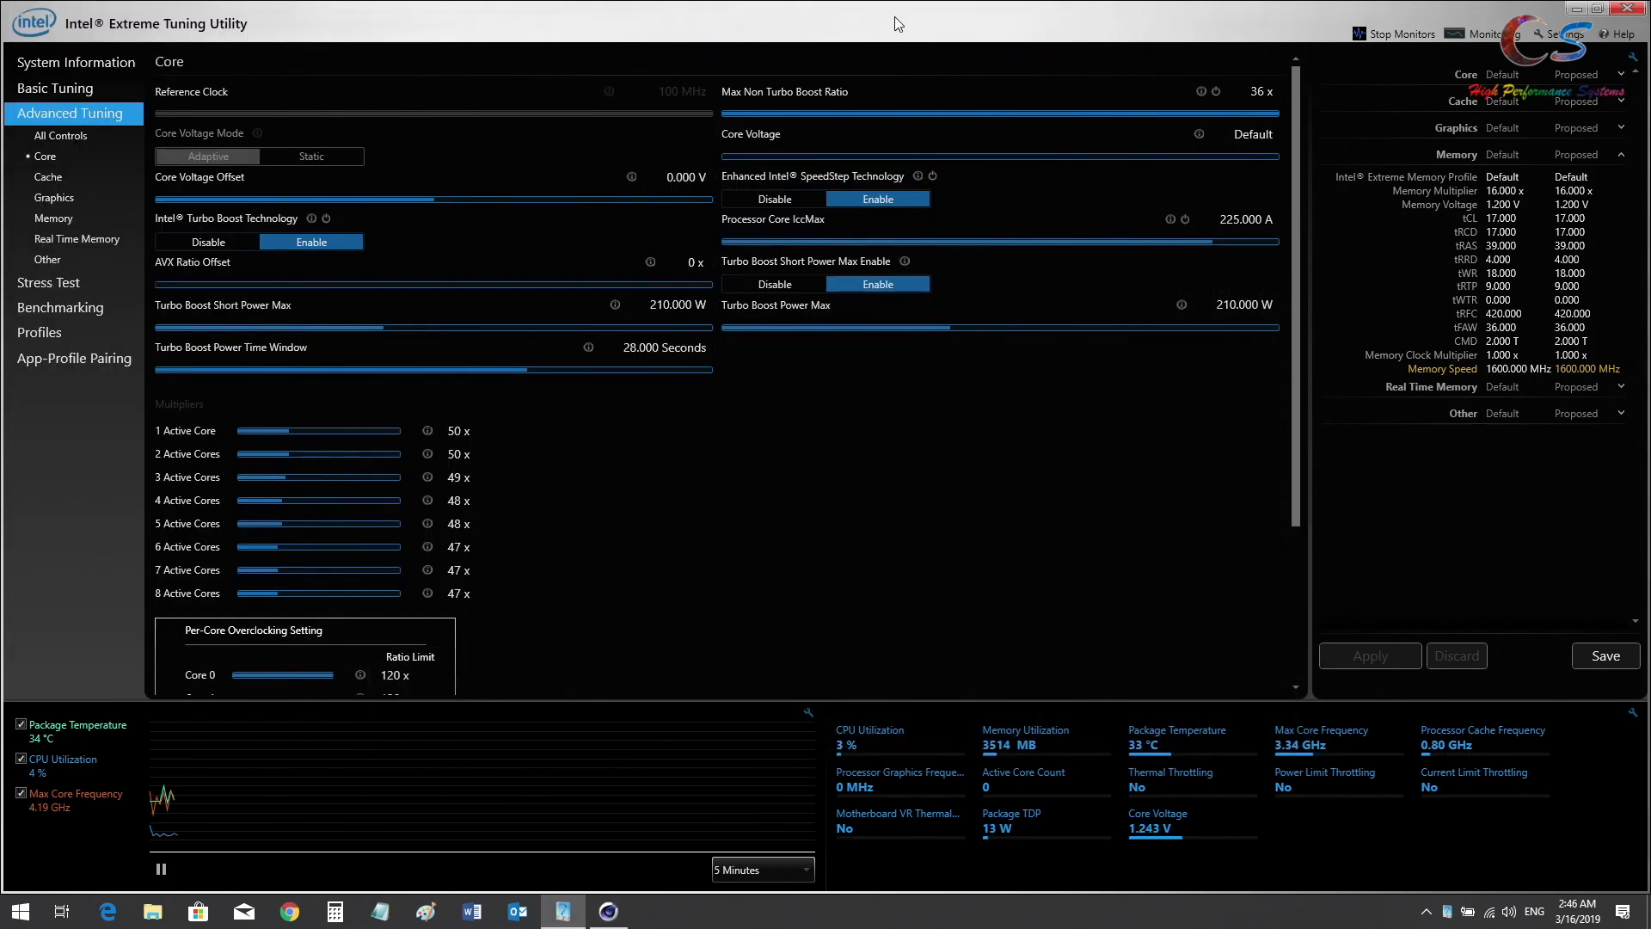
mouse_move(710, 414)
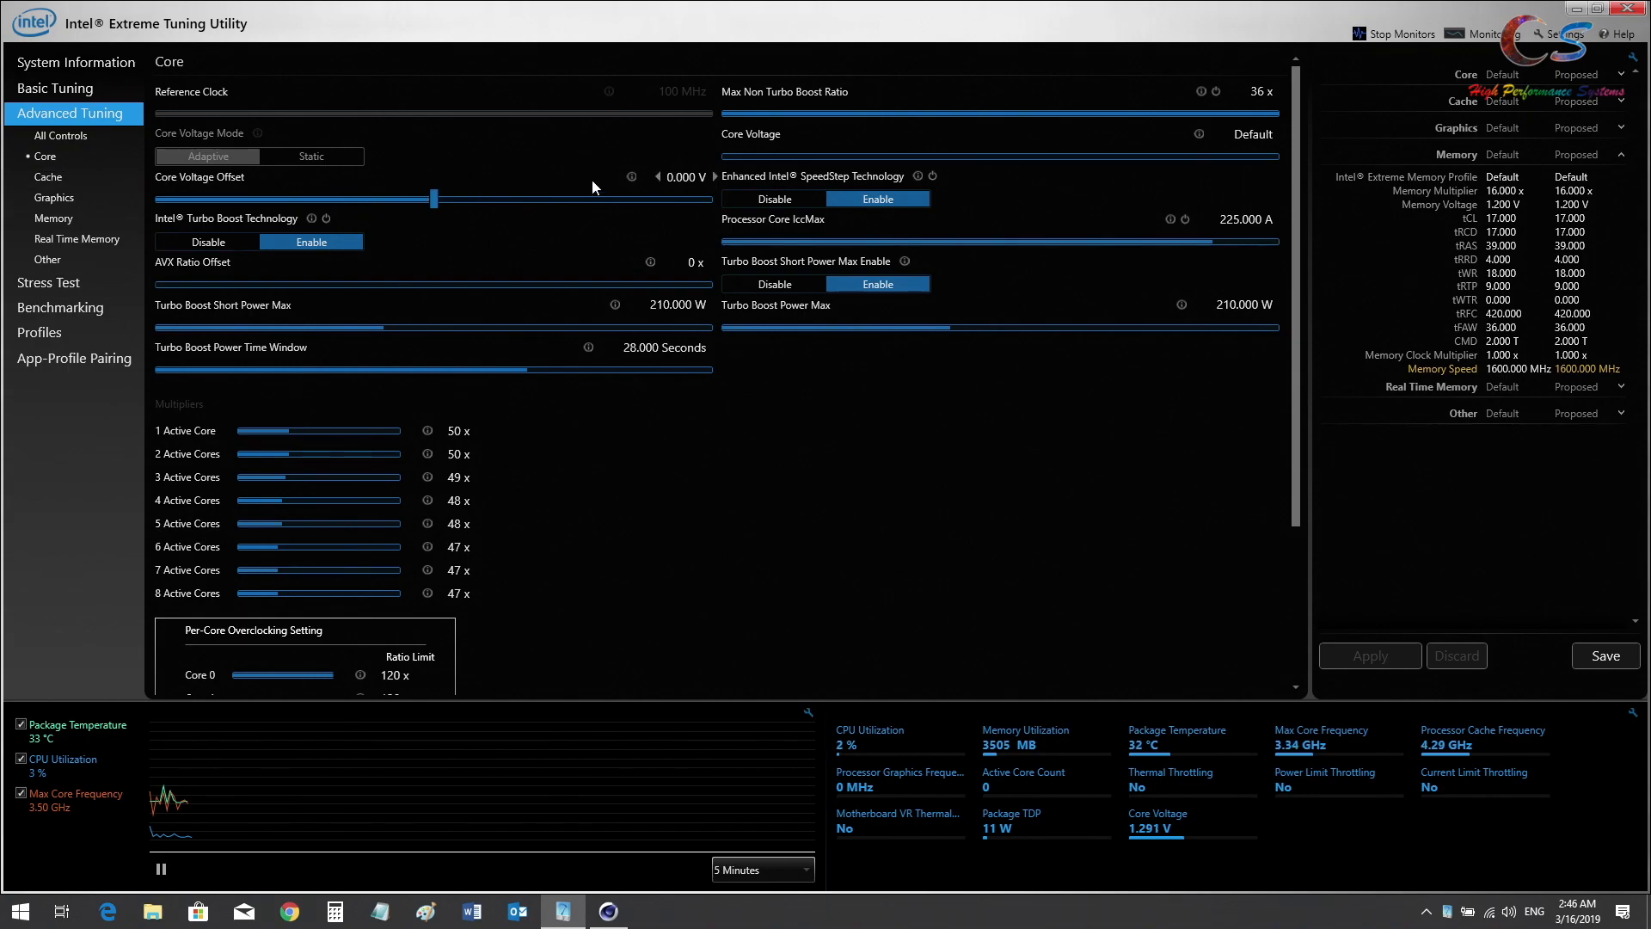
Lower the Core Voltage Offset to a trial -0.090 V, then discard it back to 0.000 V
click(654, 176)
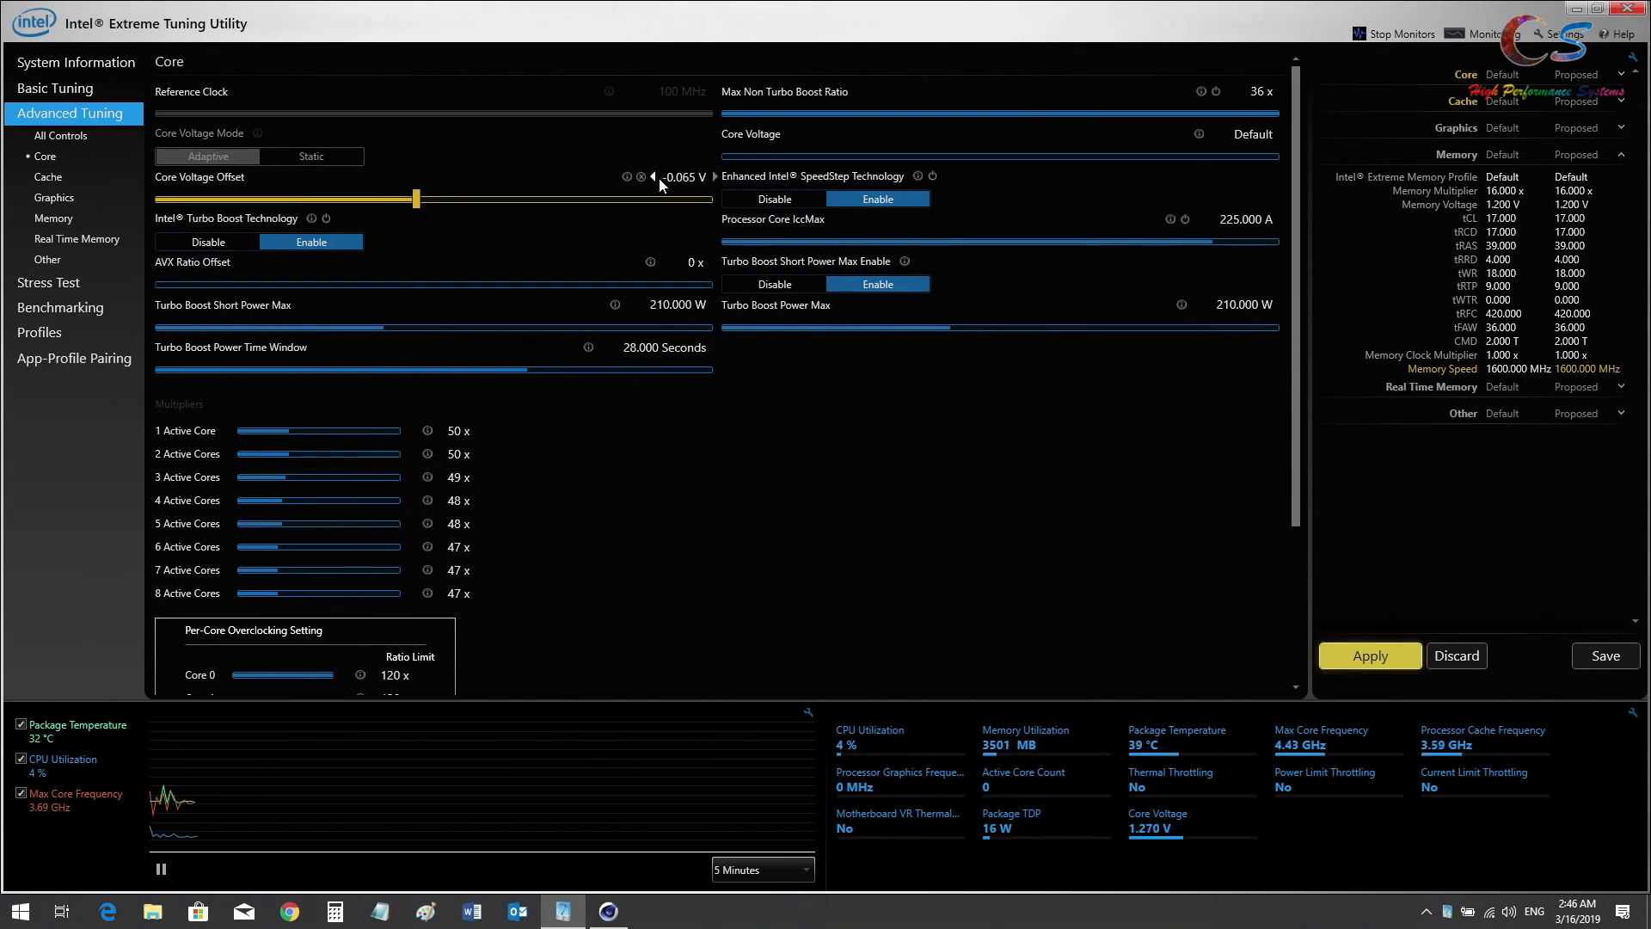
click(650, 177)
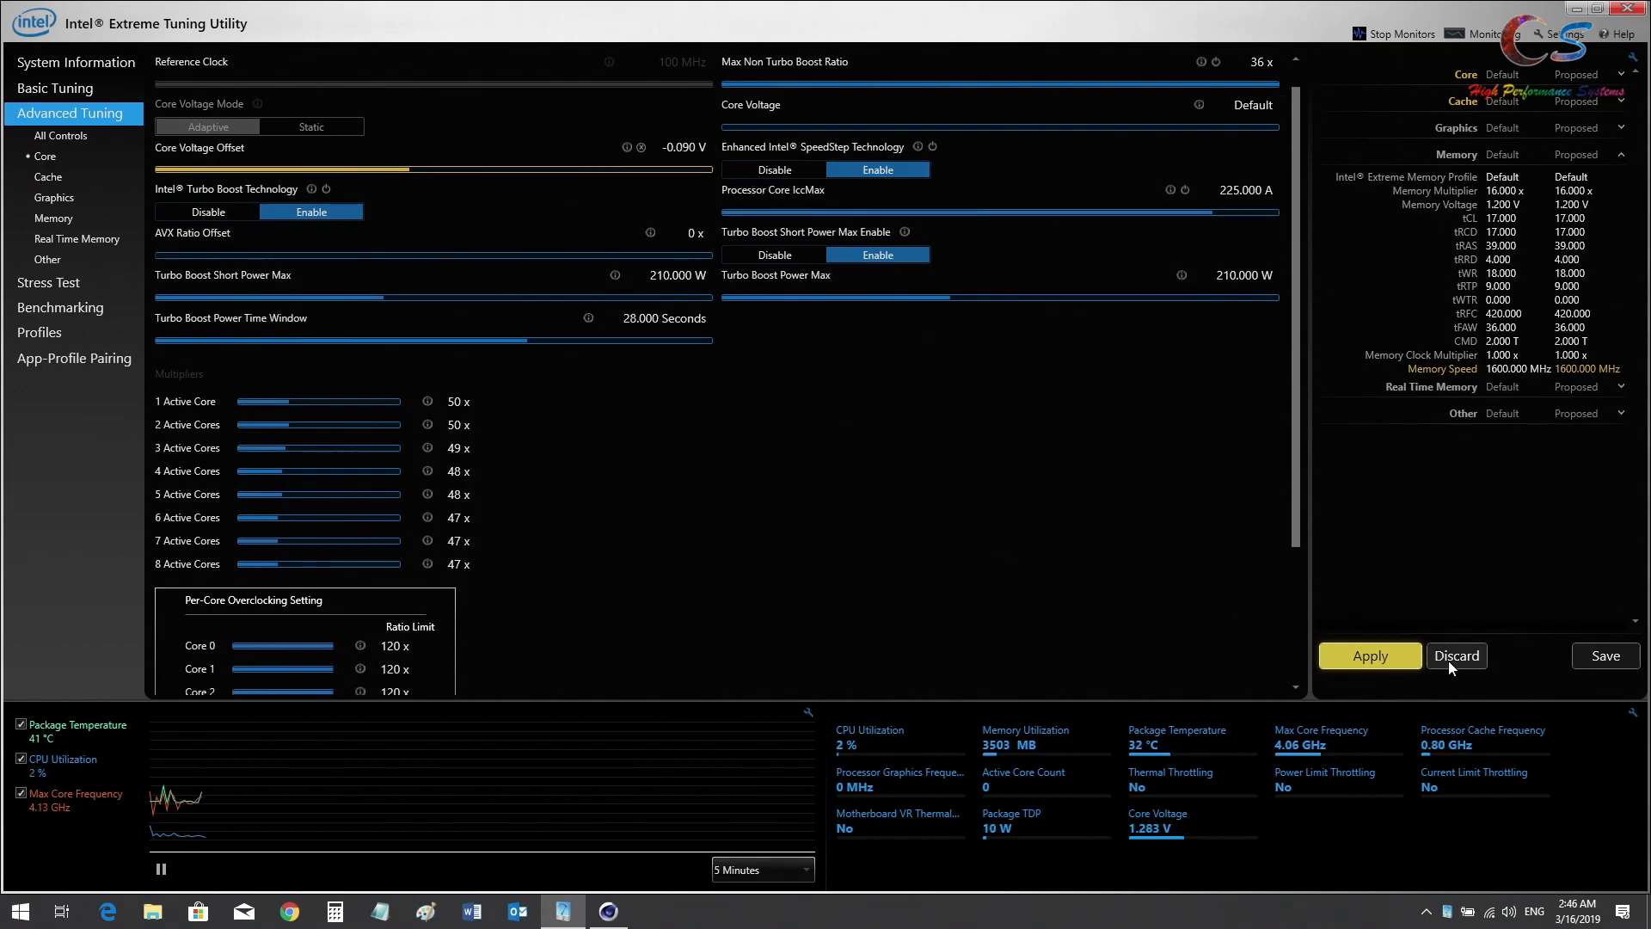
click(1457, 656)
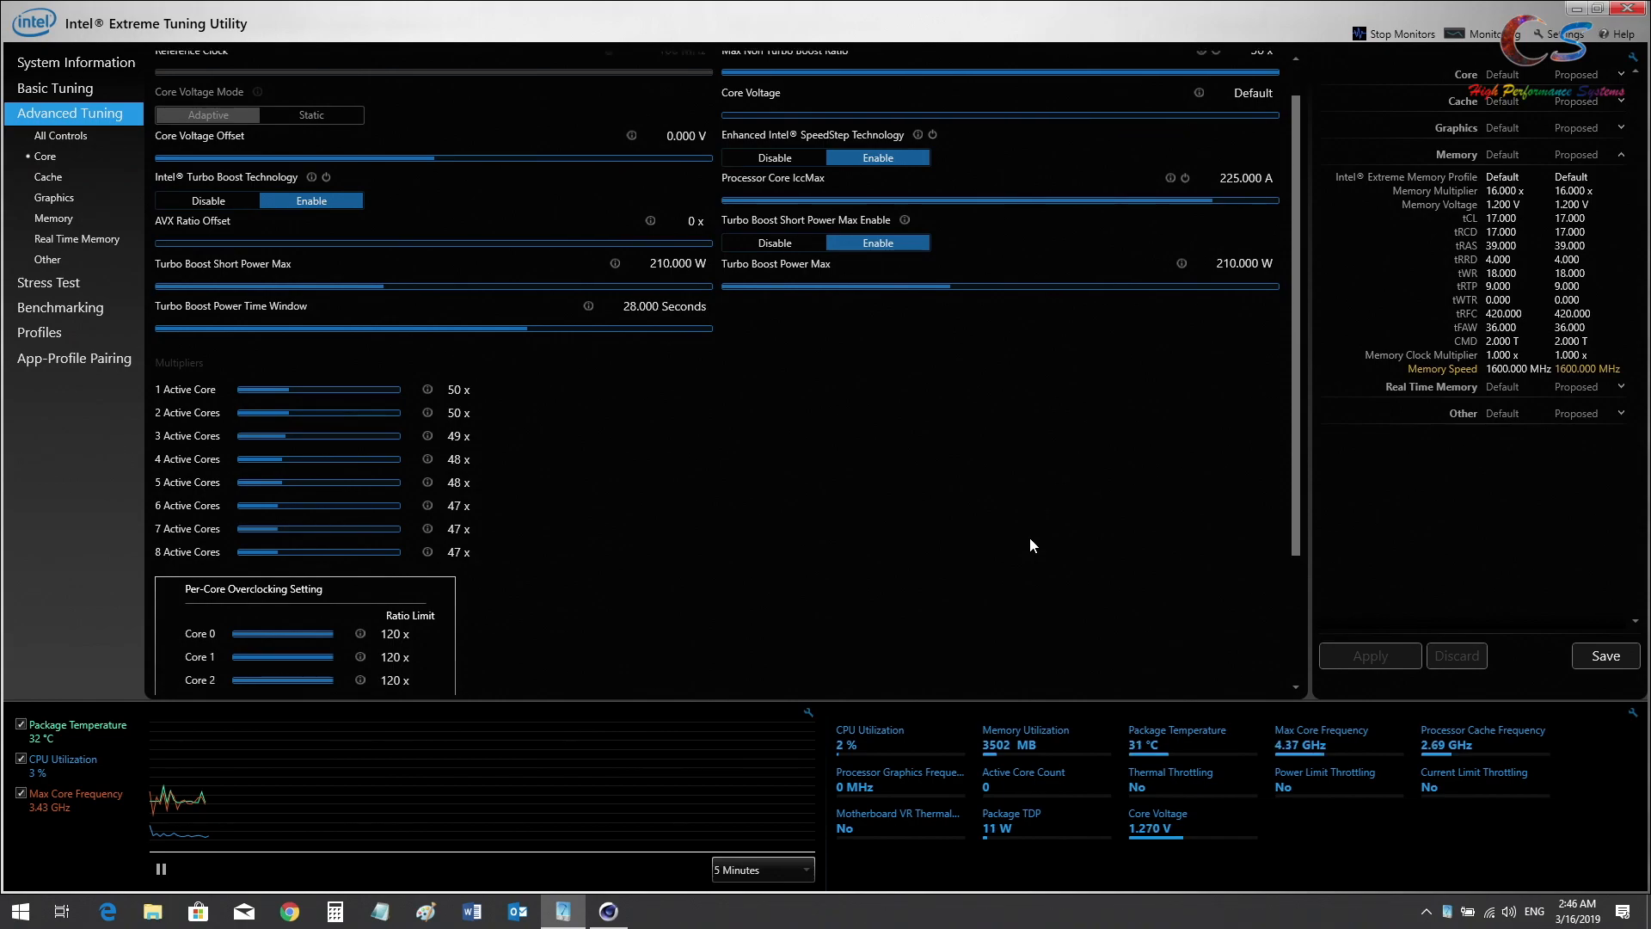
mouse_move(992, 552)
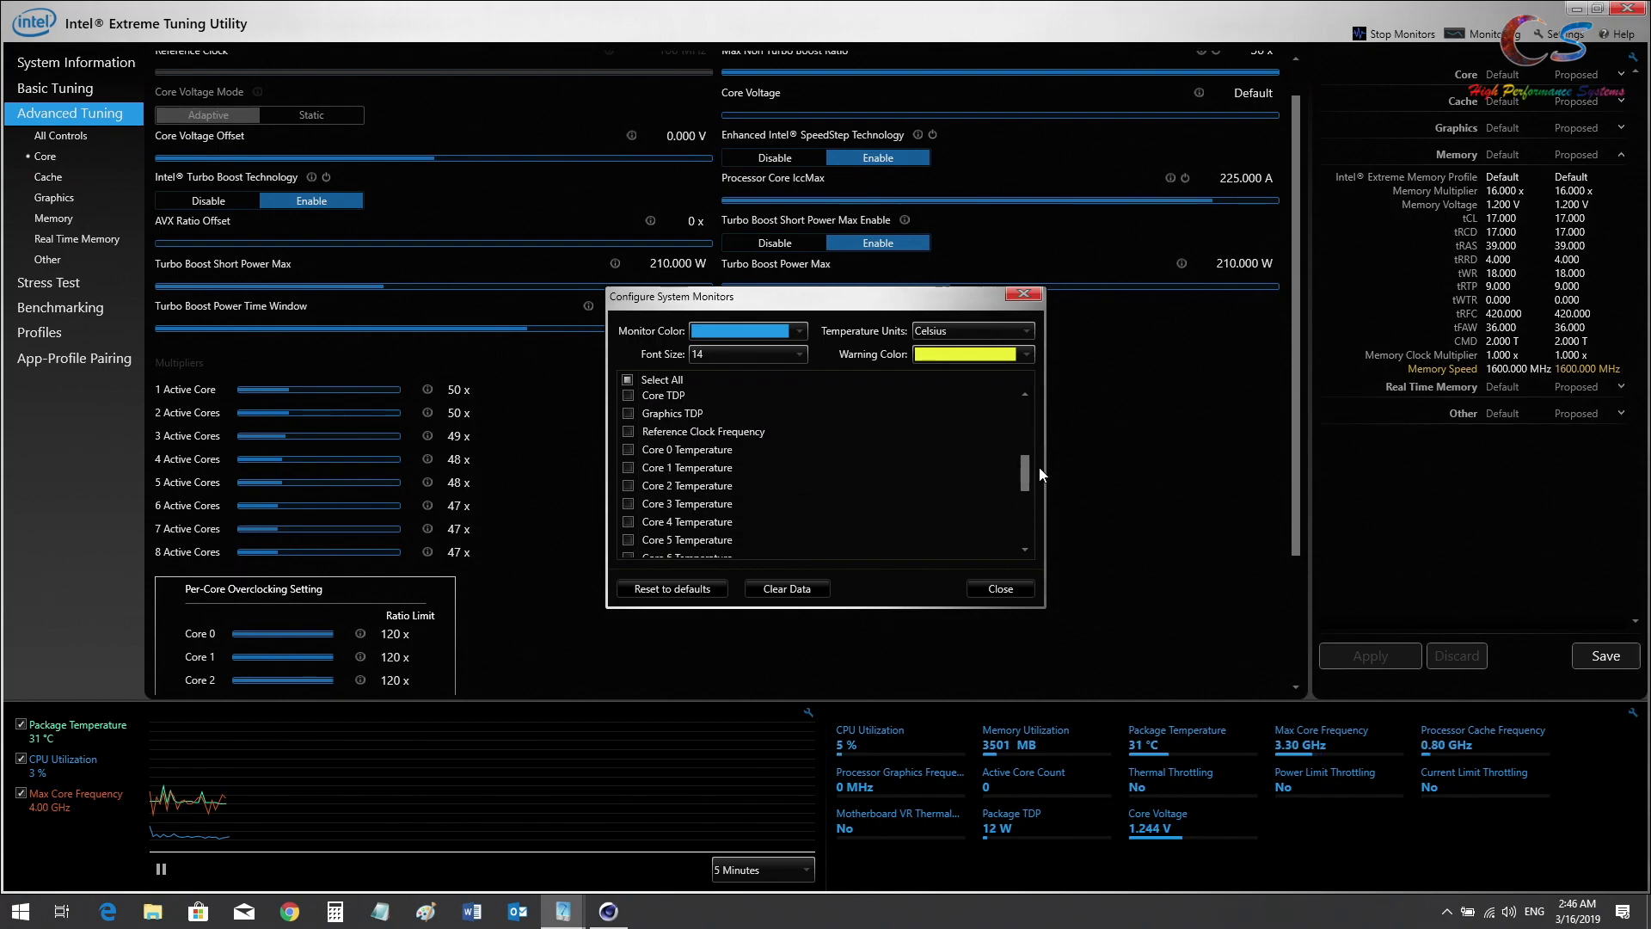
Close the Configure System Monitors window with Core Voltage ticked
scroll(up, 3)
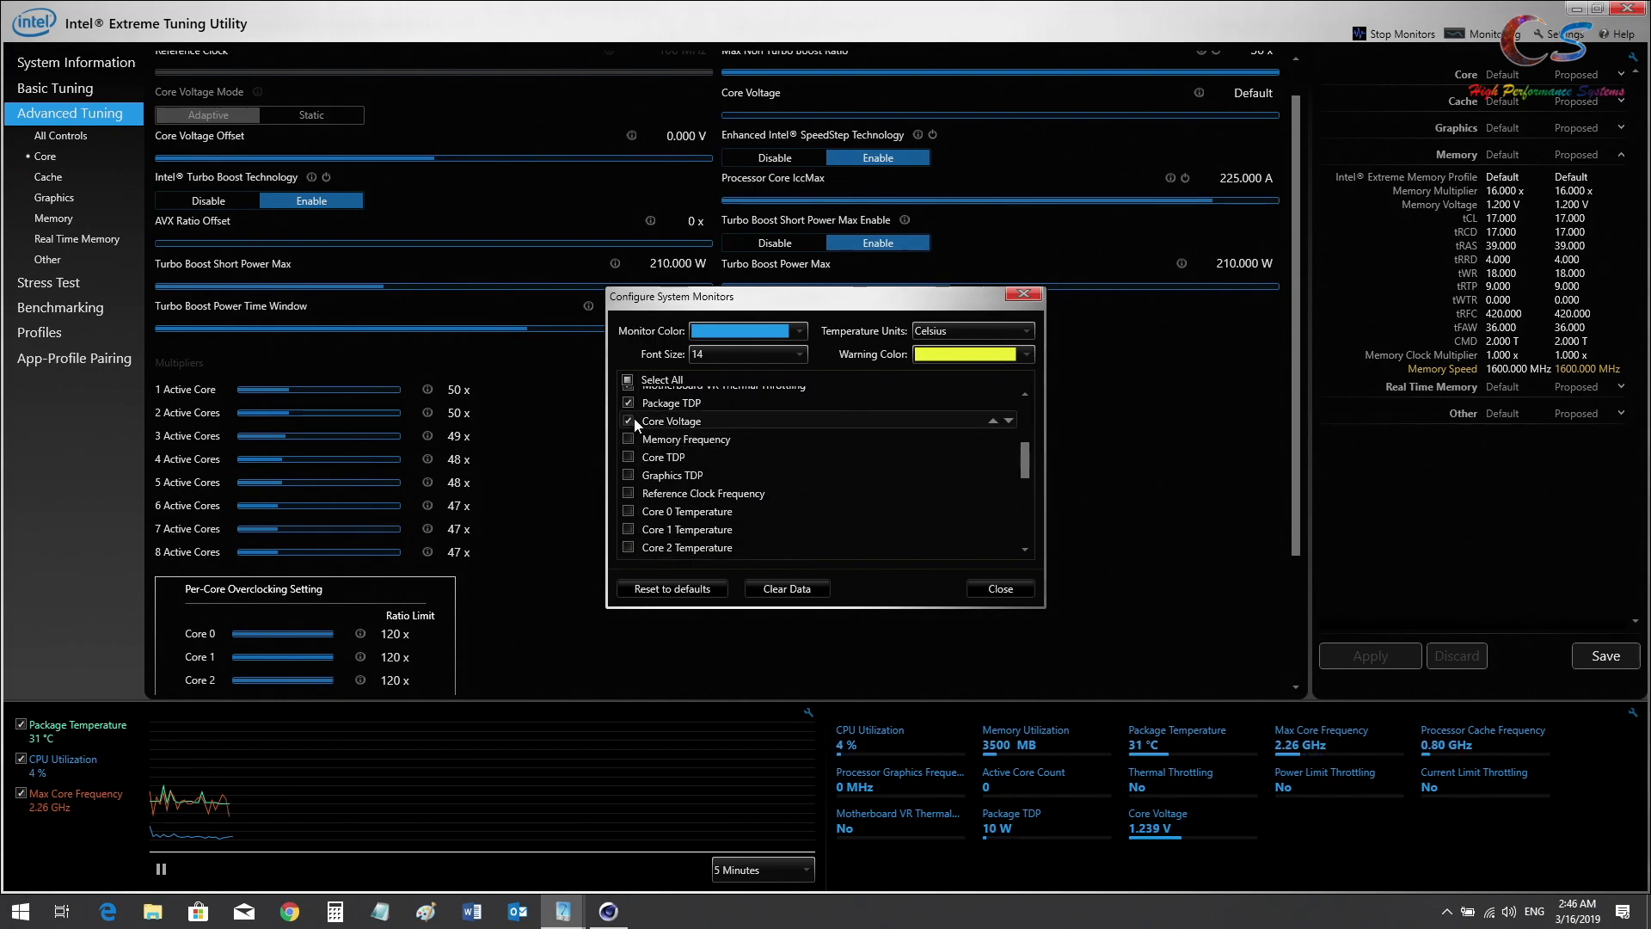
click(998, 588)
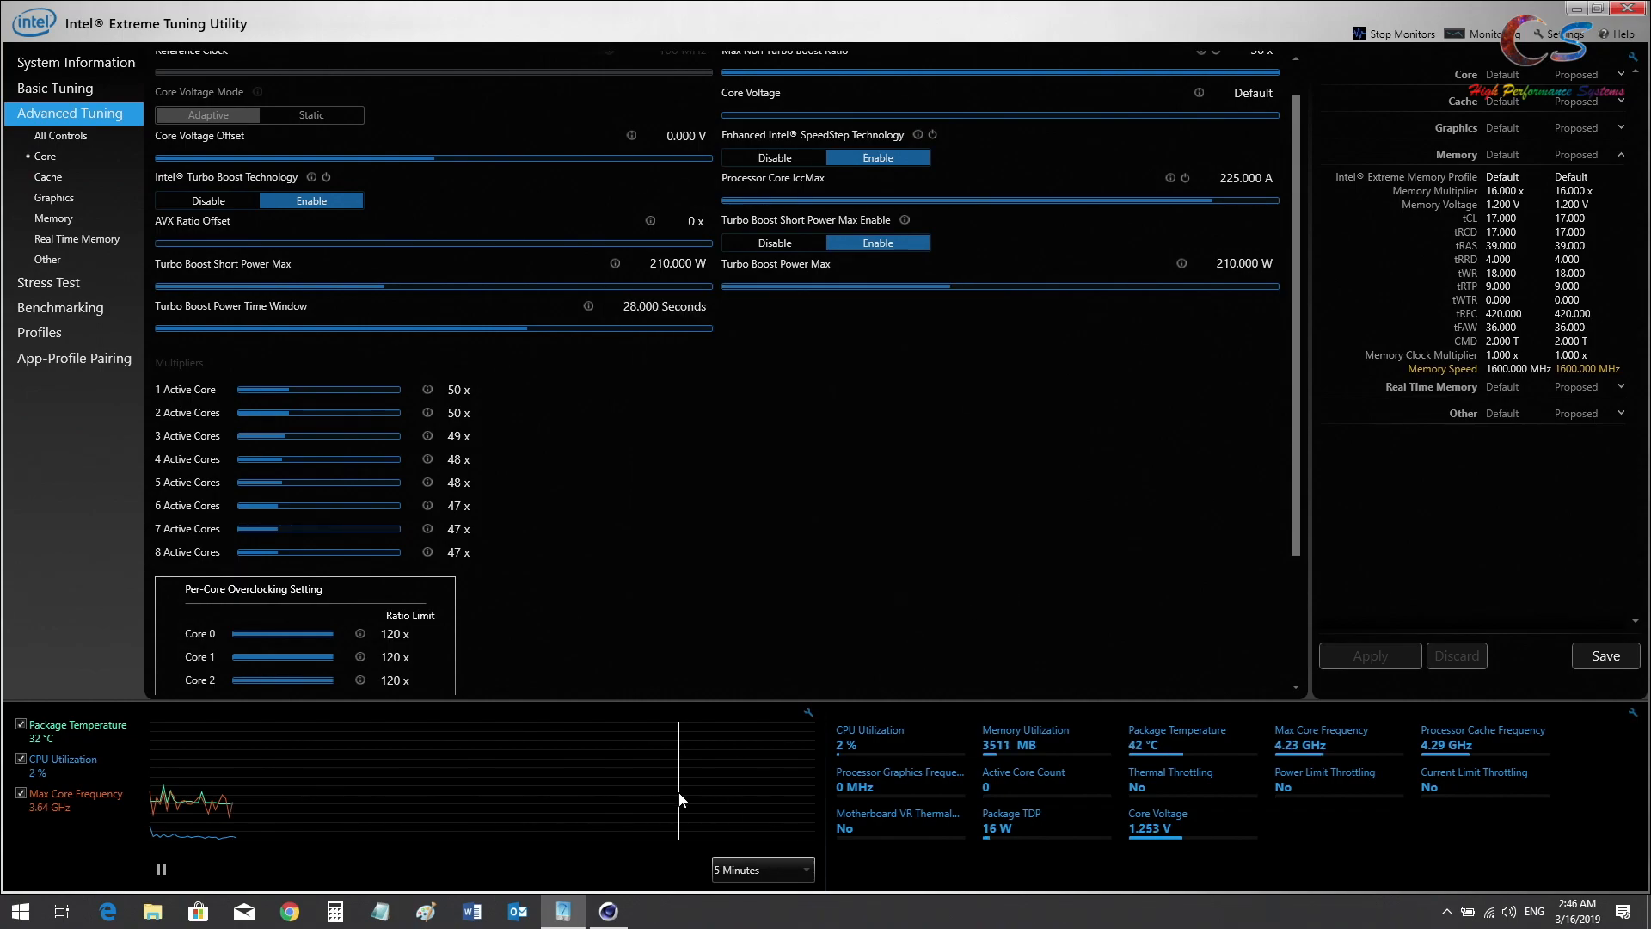
mouse_move(607, 912)
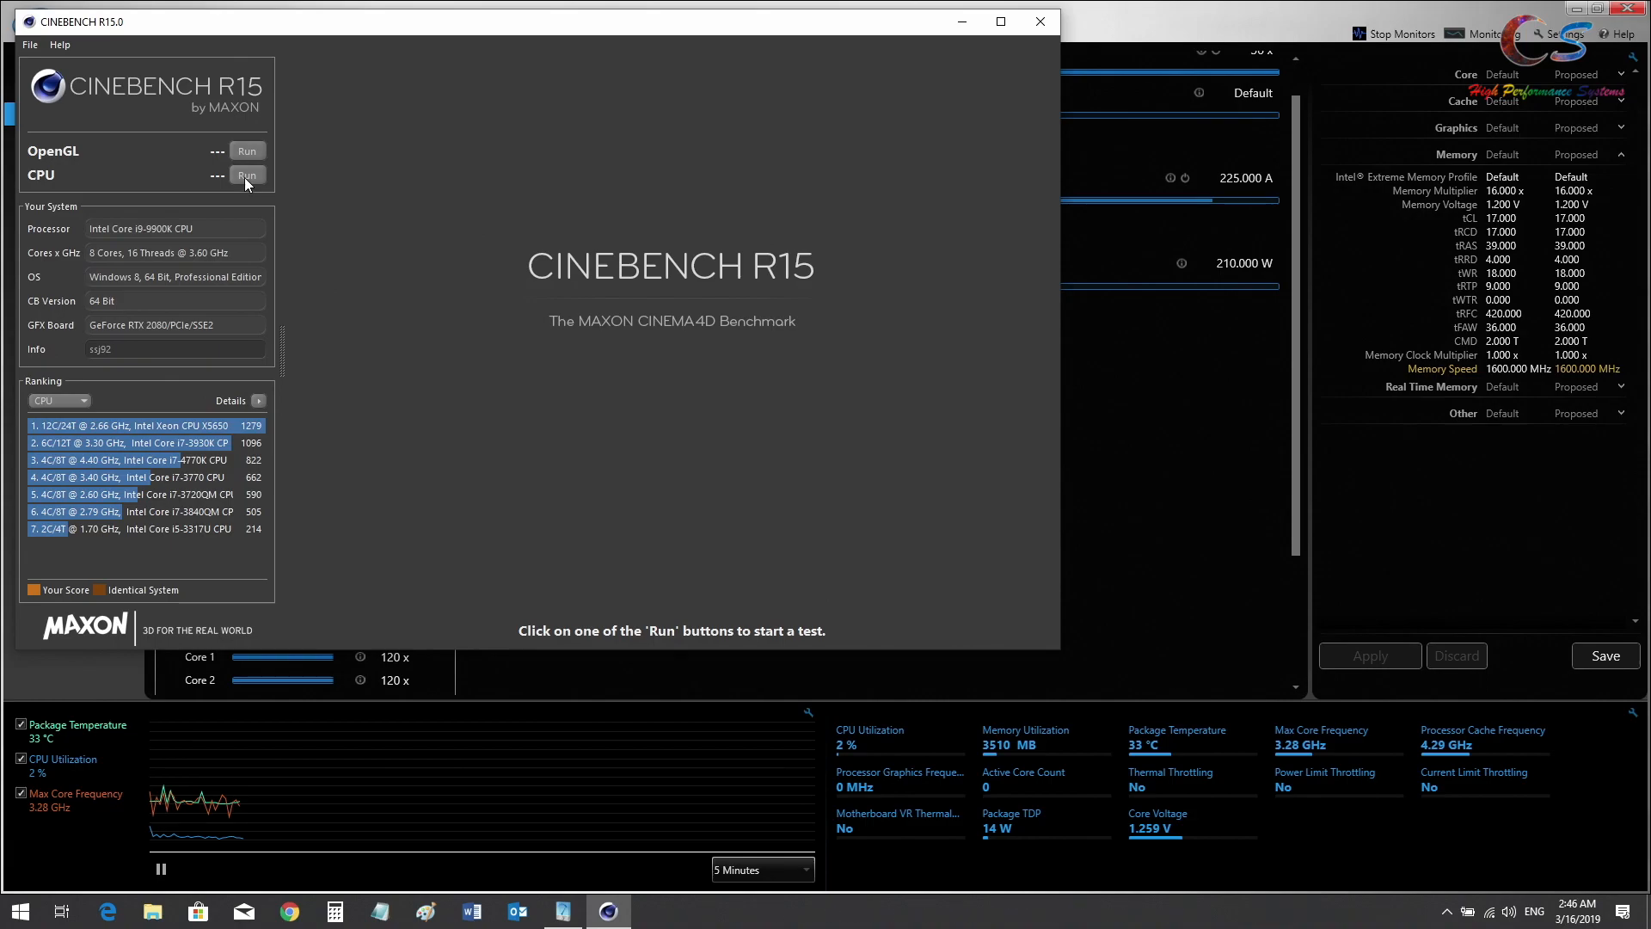
Run the Cinebench R15 CPU benchmark at the 0.000 V offset
click(245, 176)
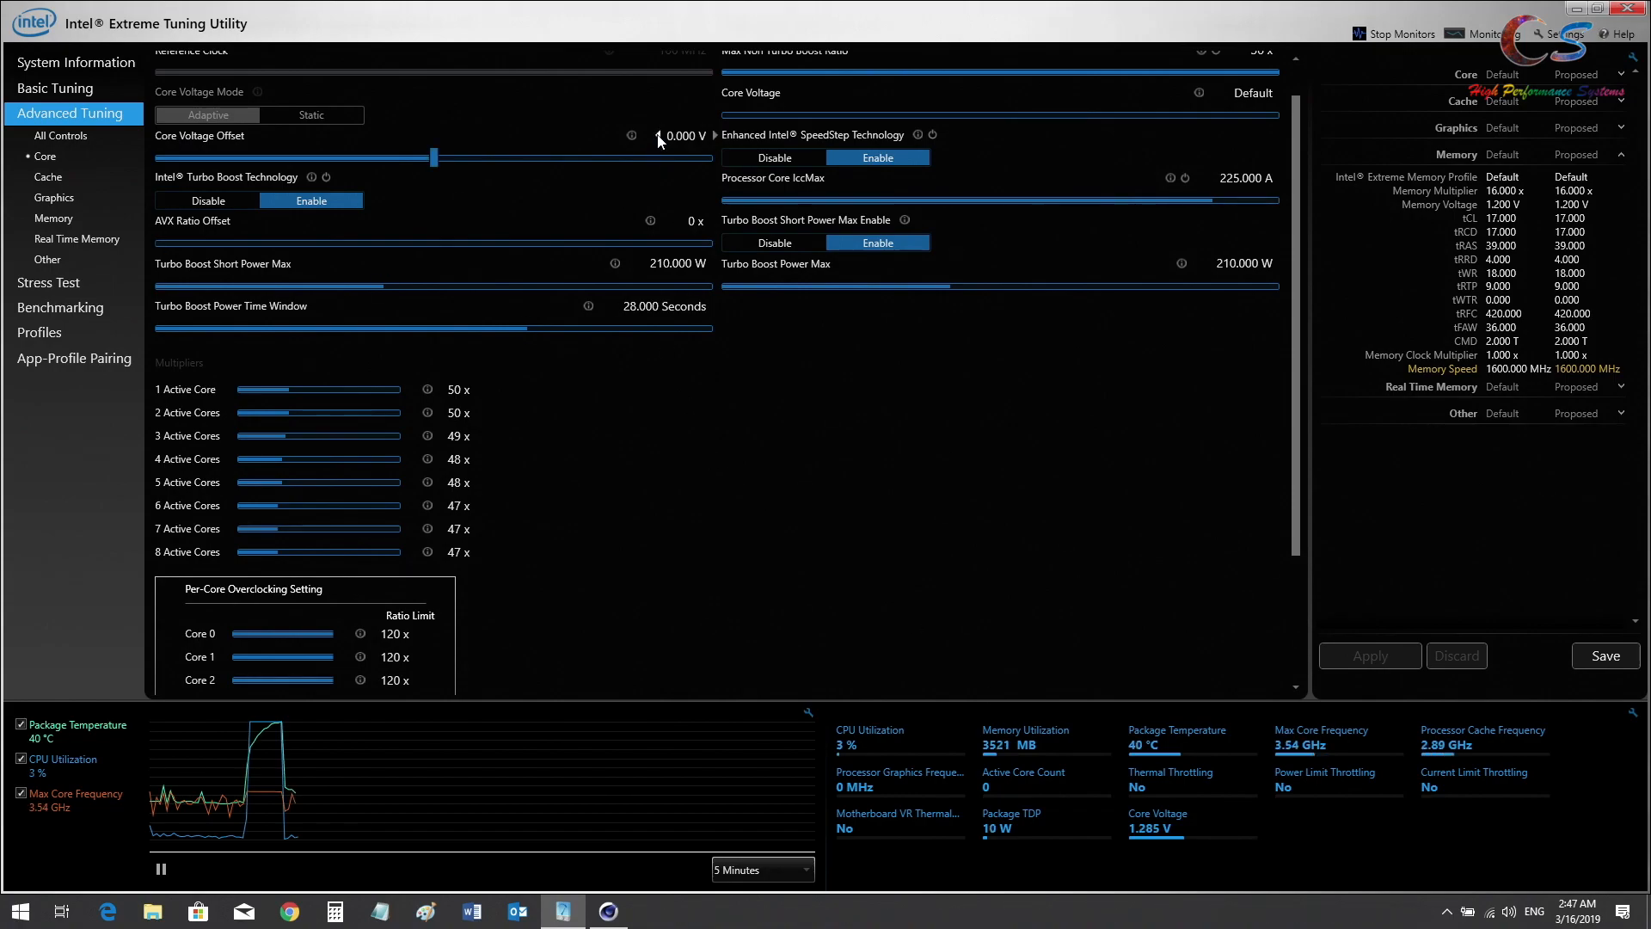
Apply a -0.100 V core voltage offset in XTU and bring Cinebench back to the front
click(653, 135)
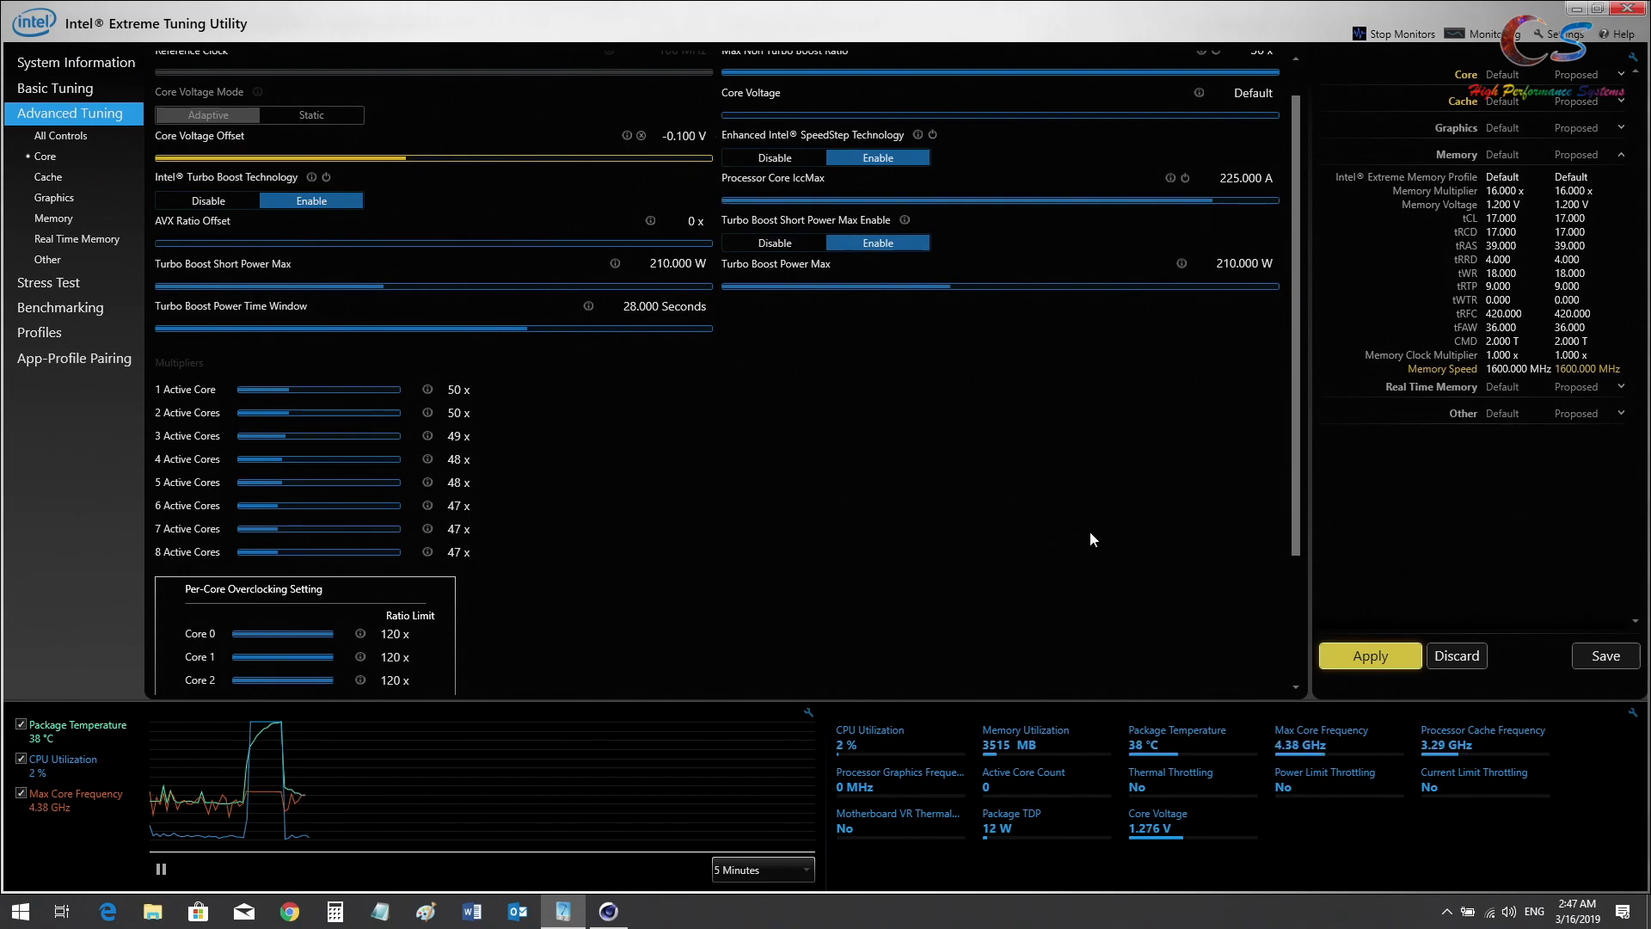
click(1370, 655)
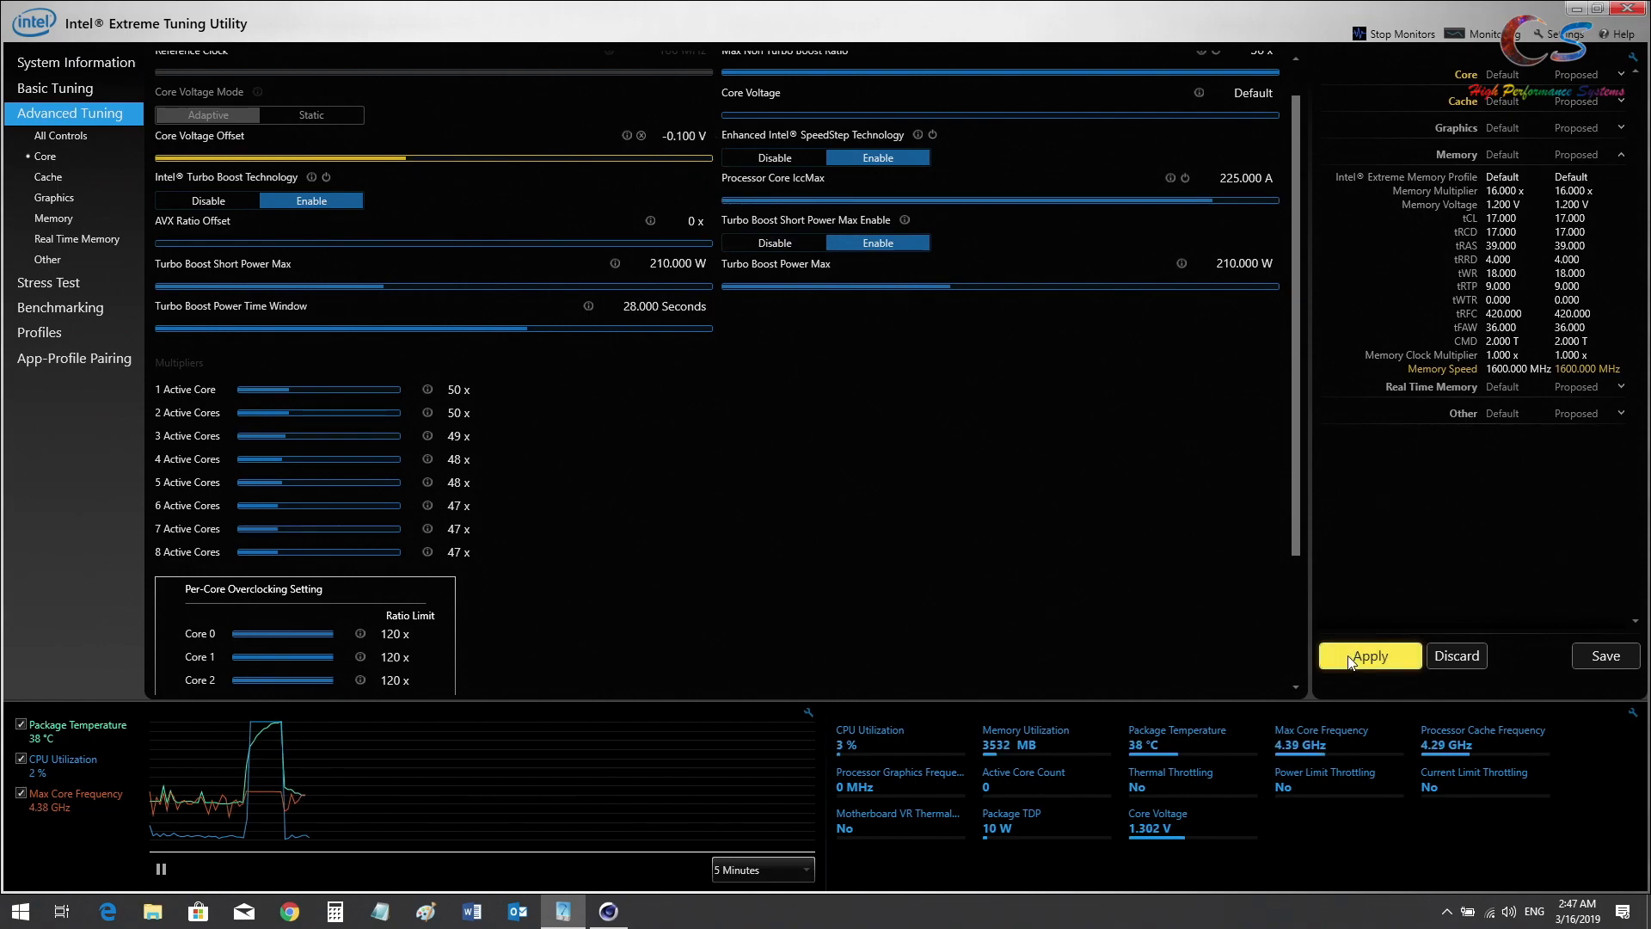
click(1369, 656)
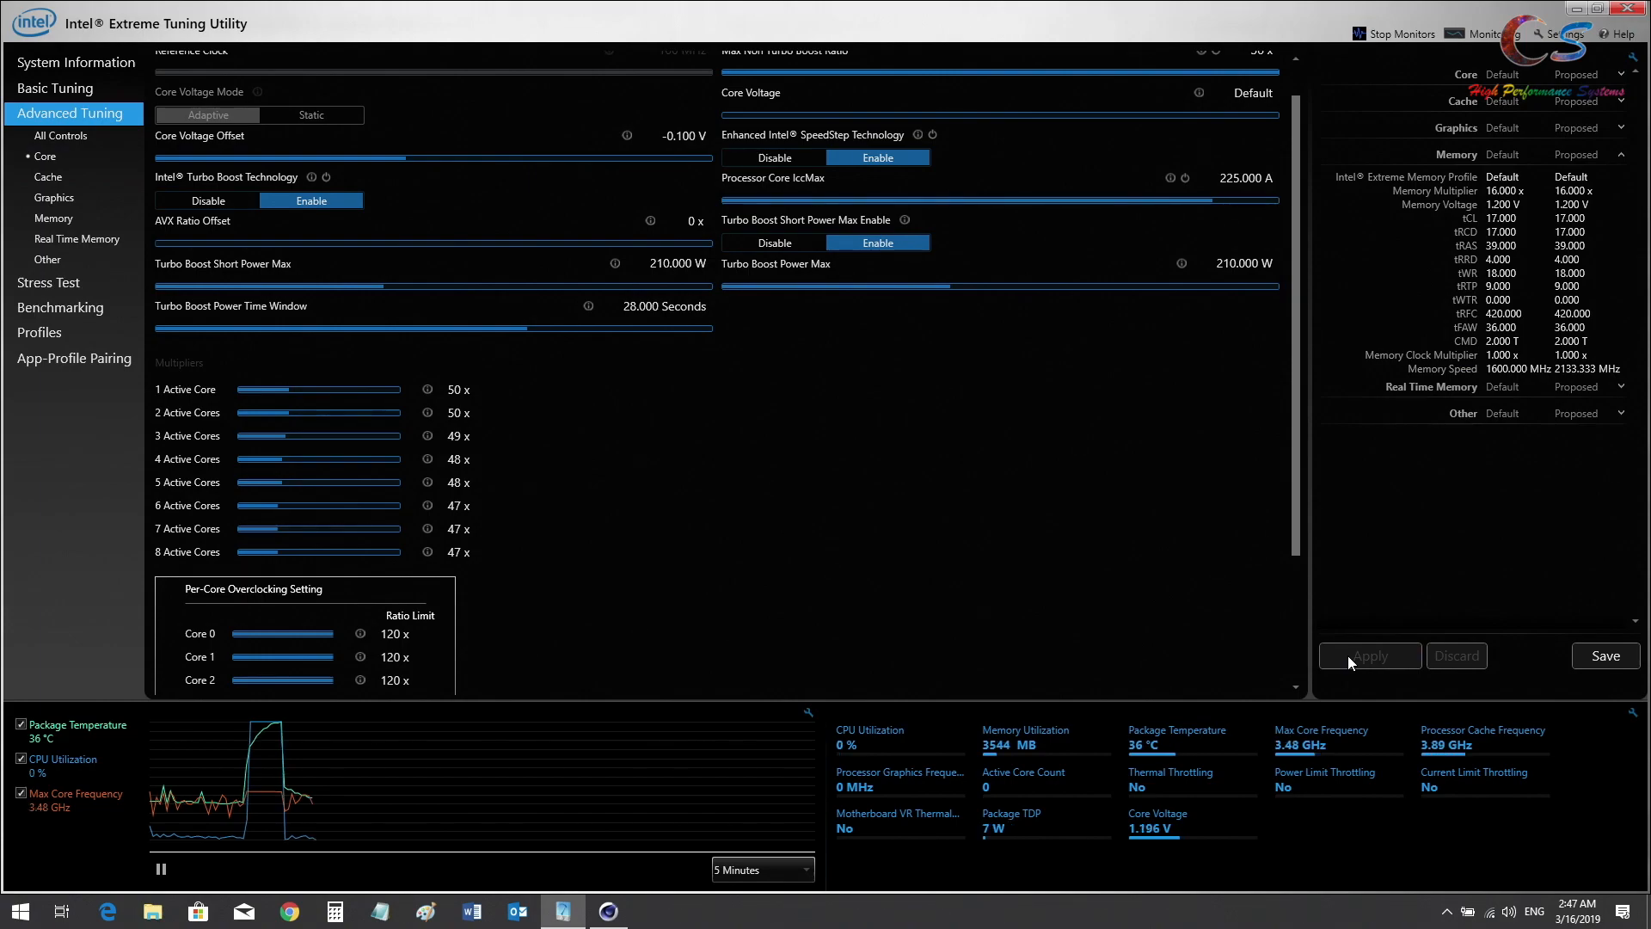
mouse_move(1151, 829)
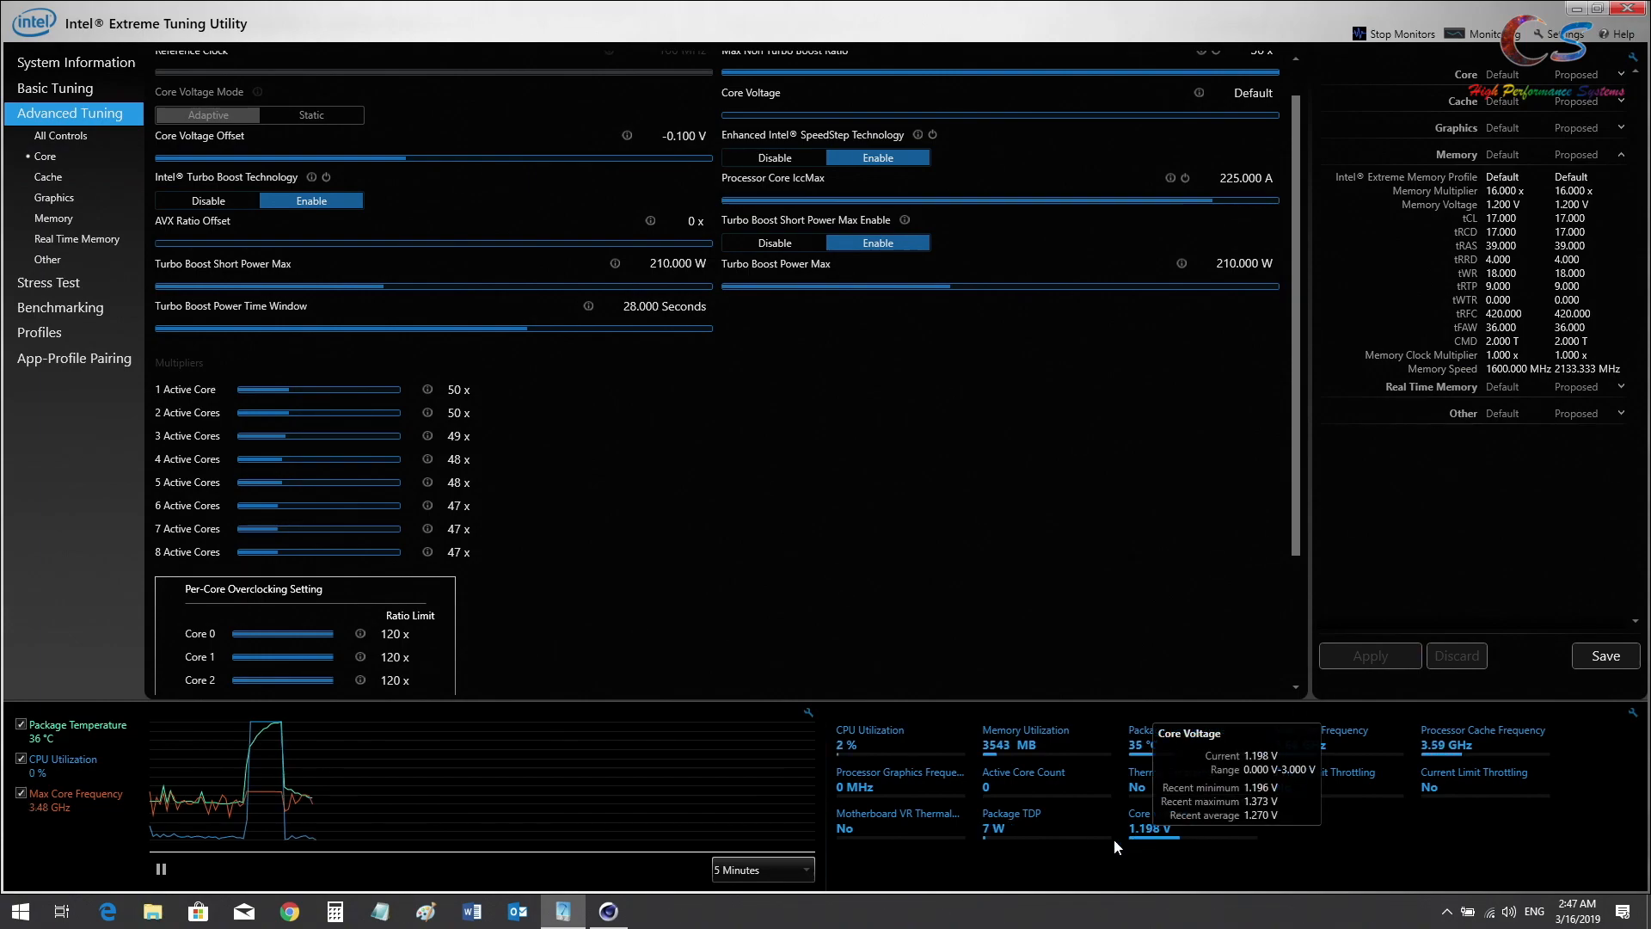
click(607, 912)
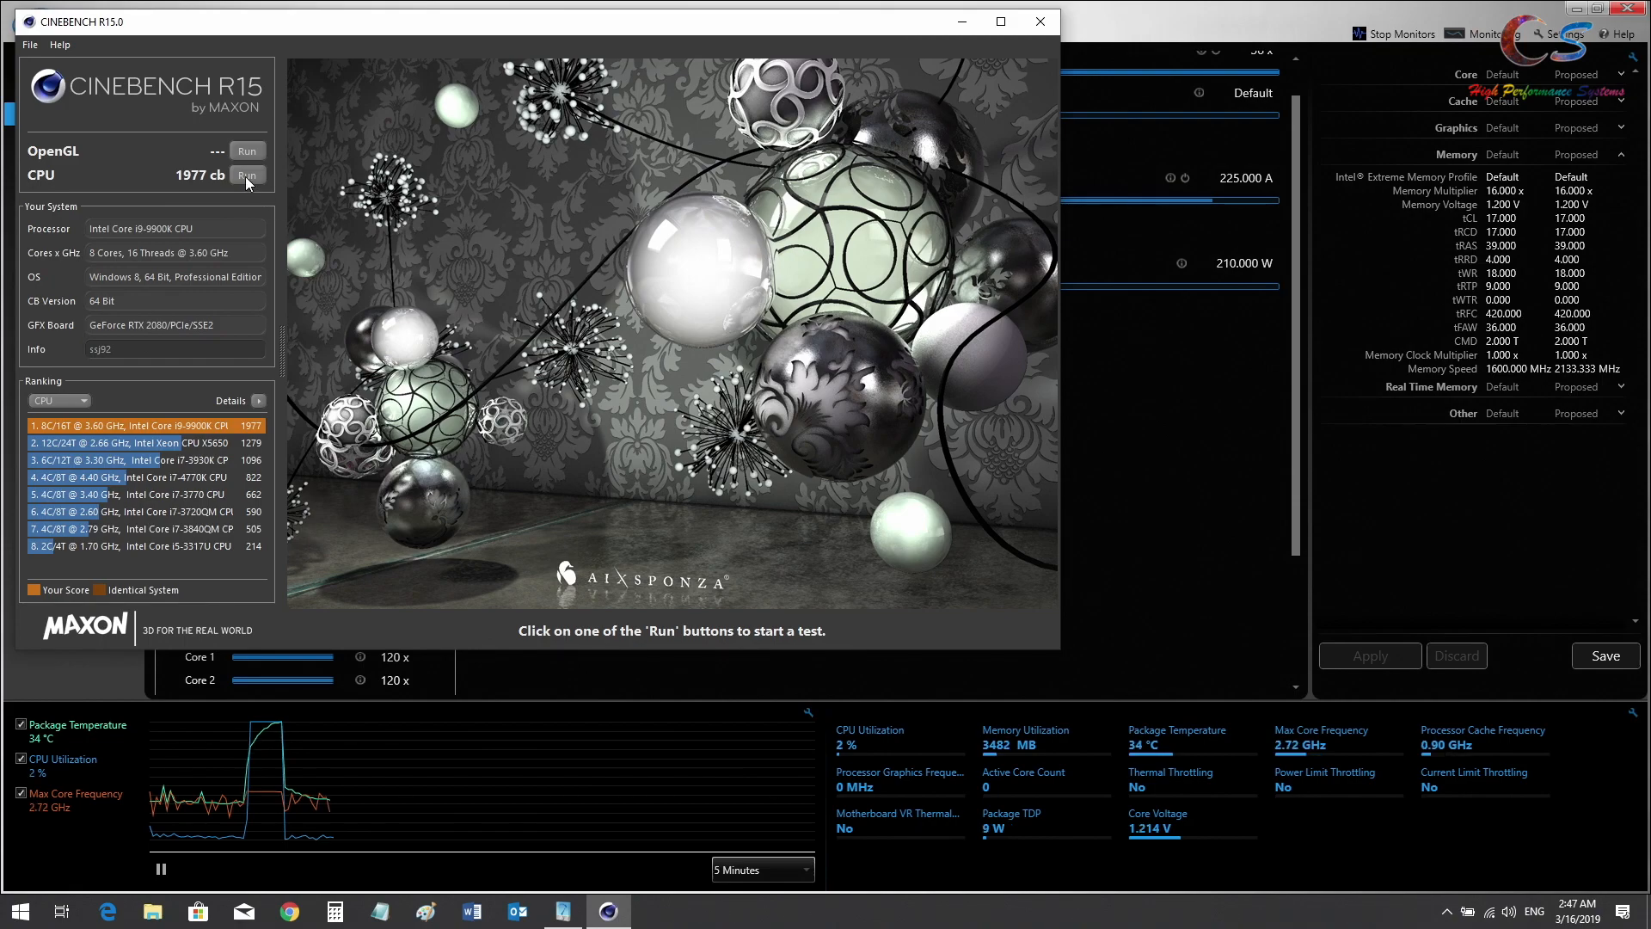
Run the Cinebench R15 CPU benchmark under the -0.100 V undervolt
click(246, 175)
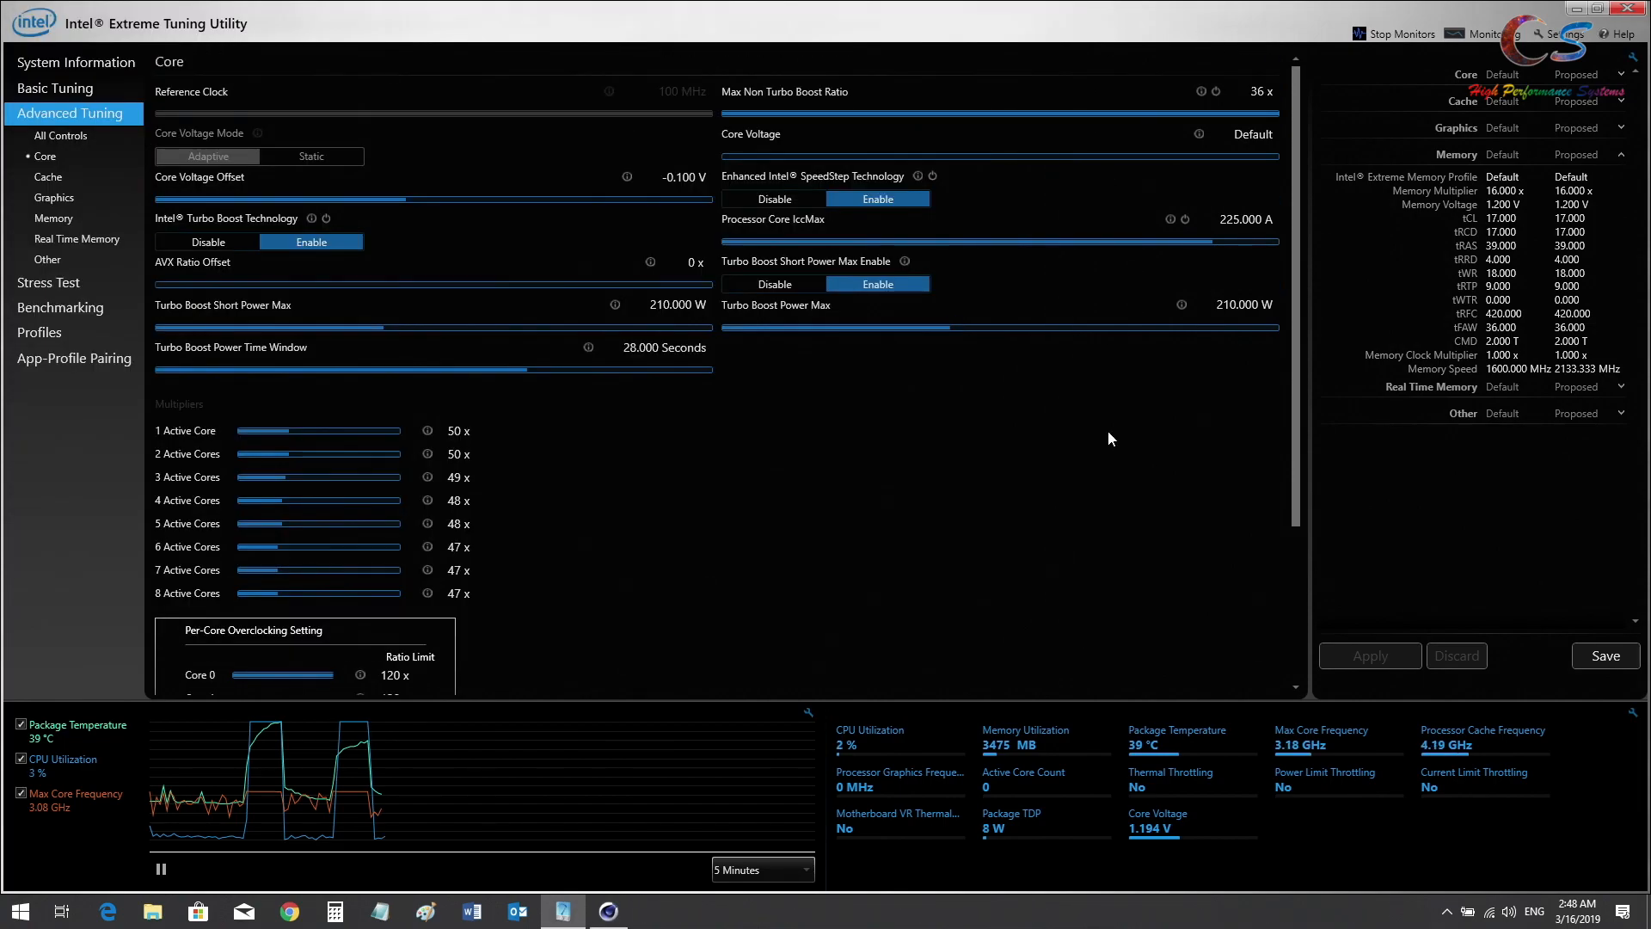
Drag the core voltage offset slider back to 0.000 V
drag(337, 200, 410, 200)
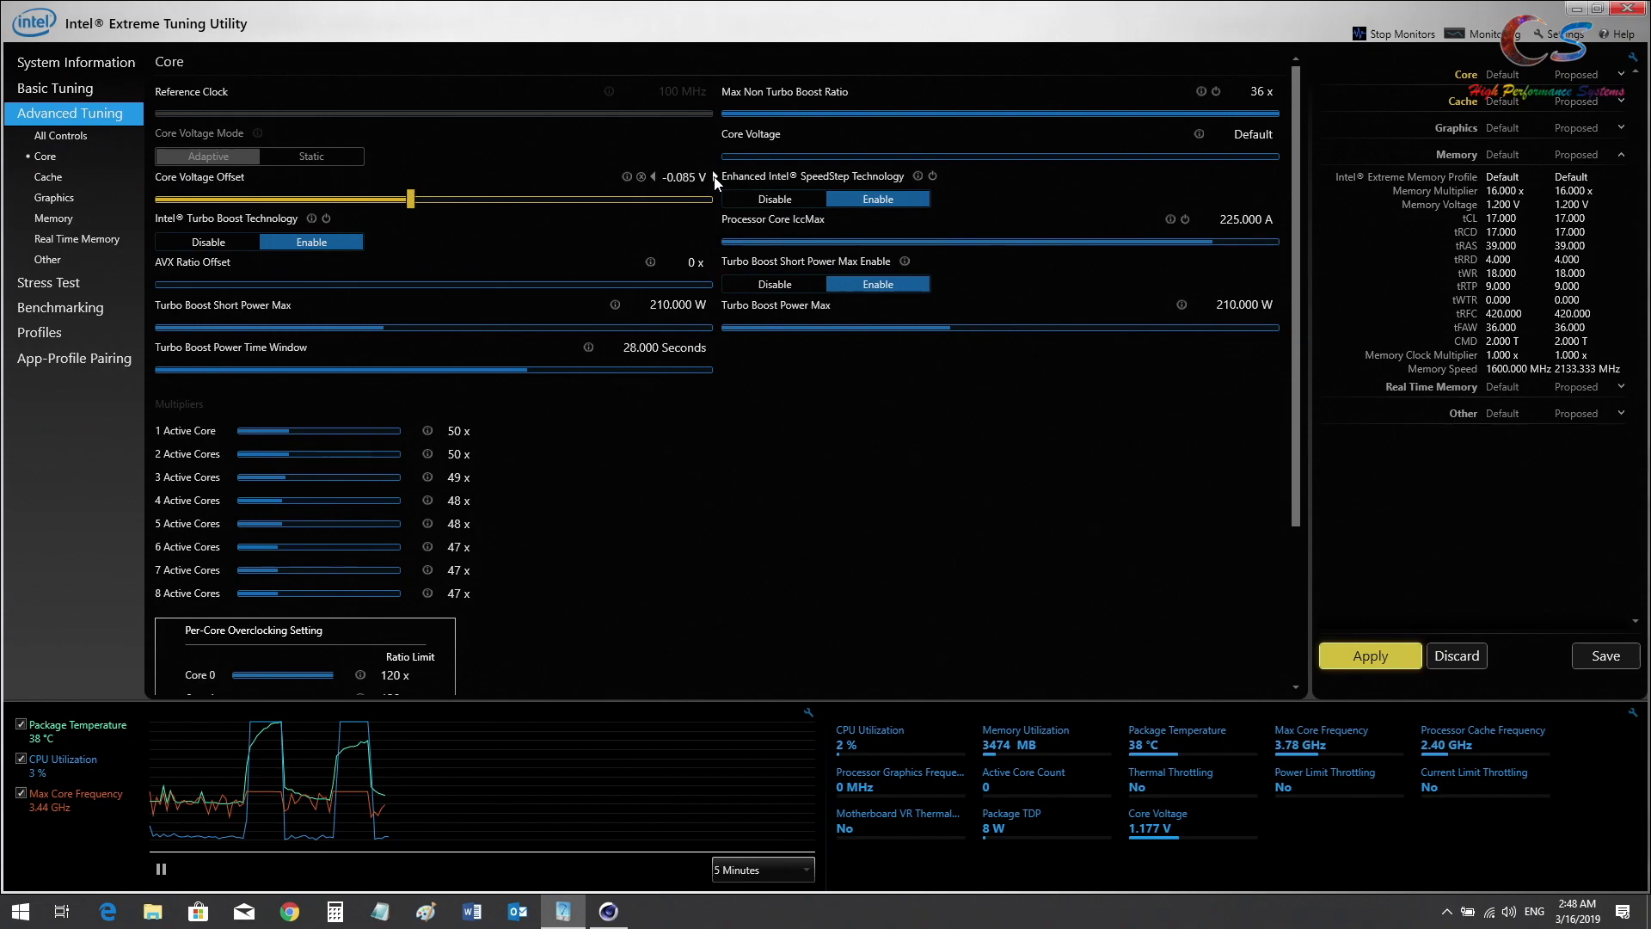
drag(409, 197, 425, 198)
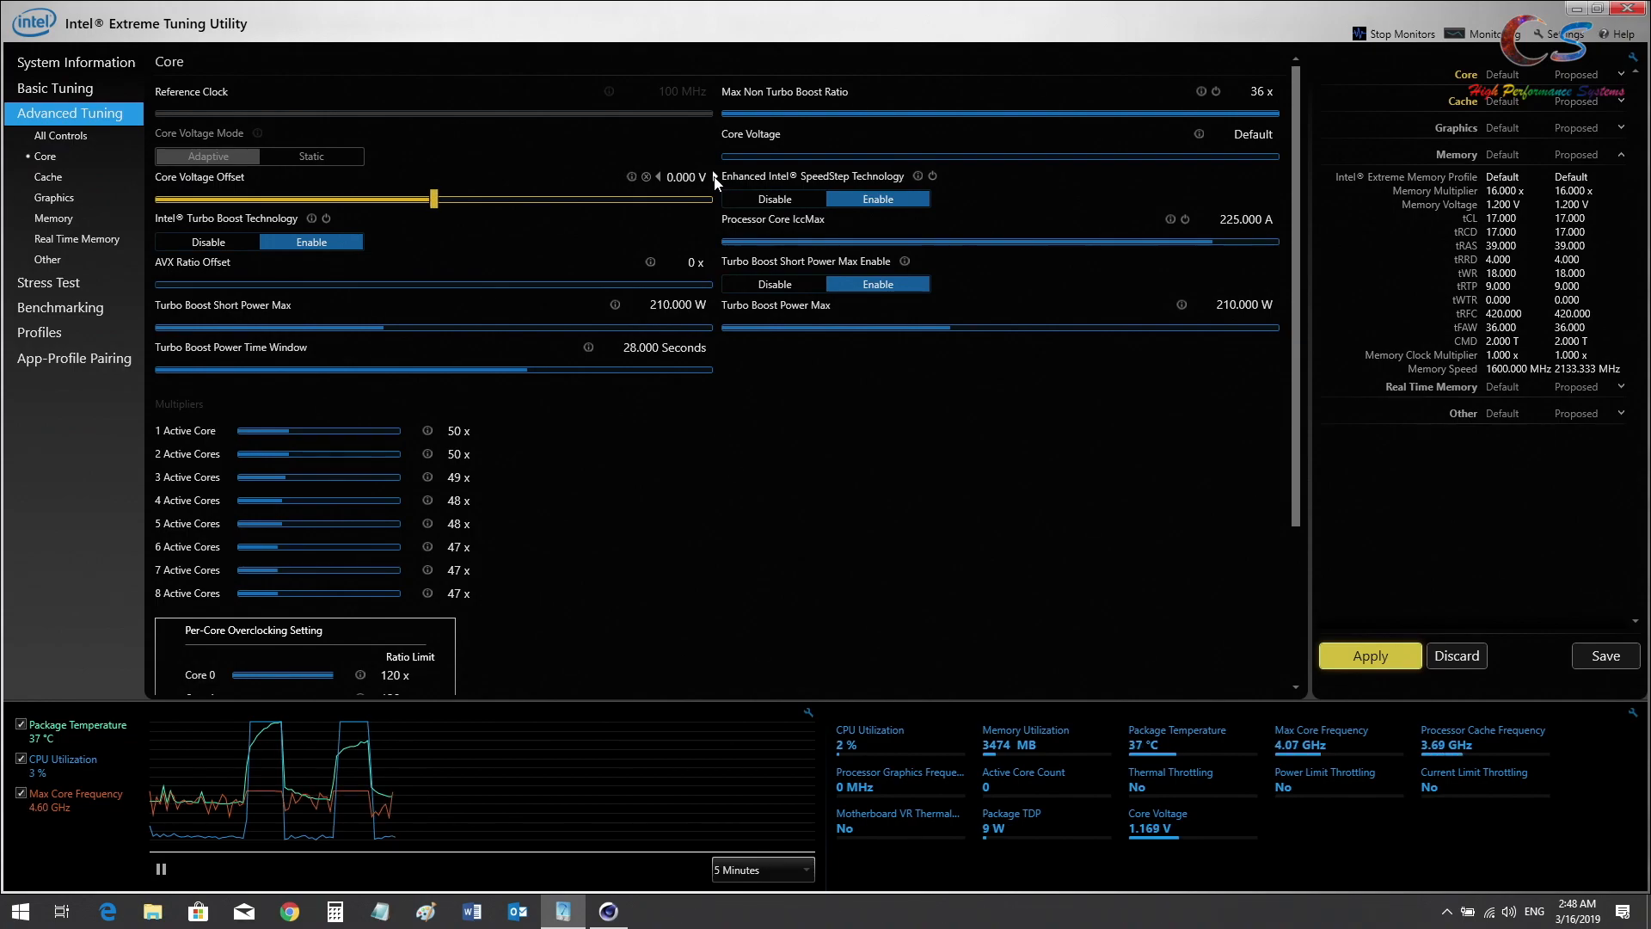
scroll(up, 3)
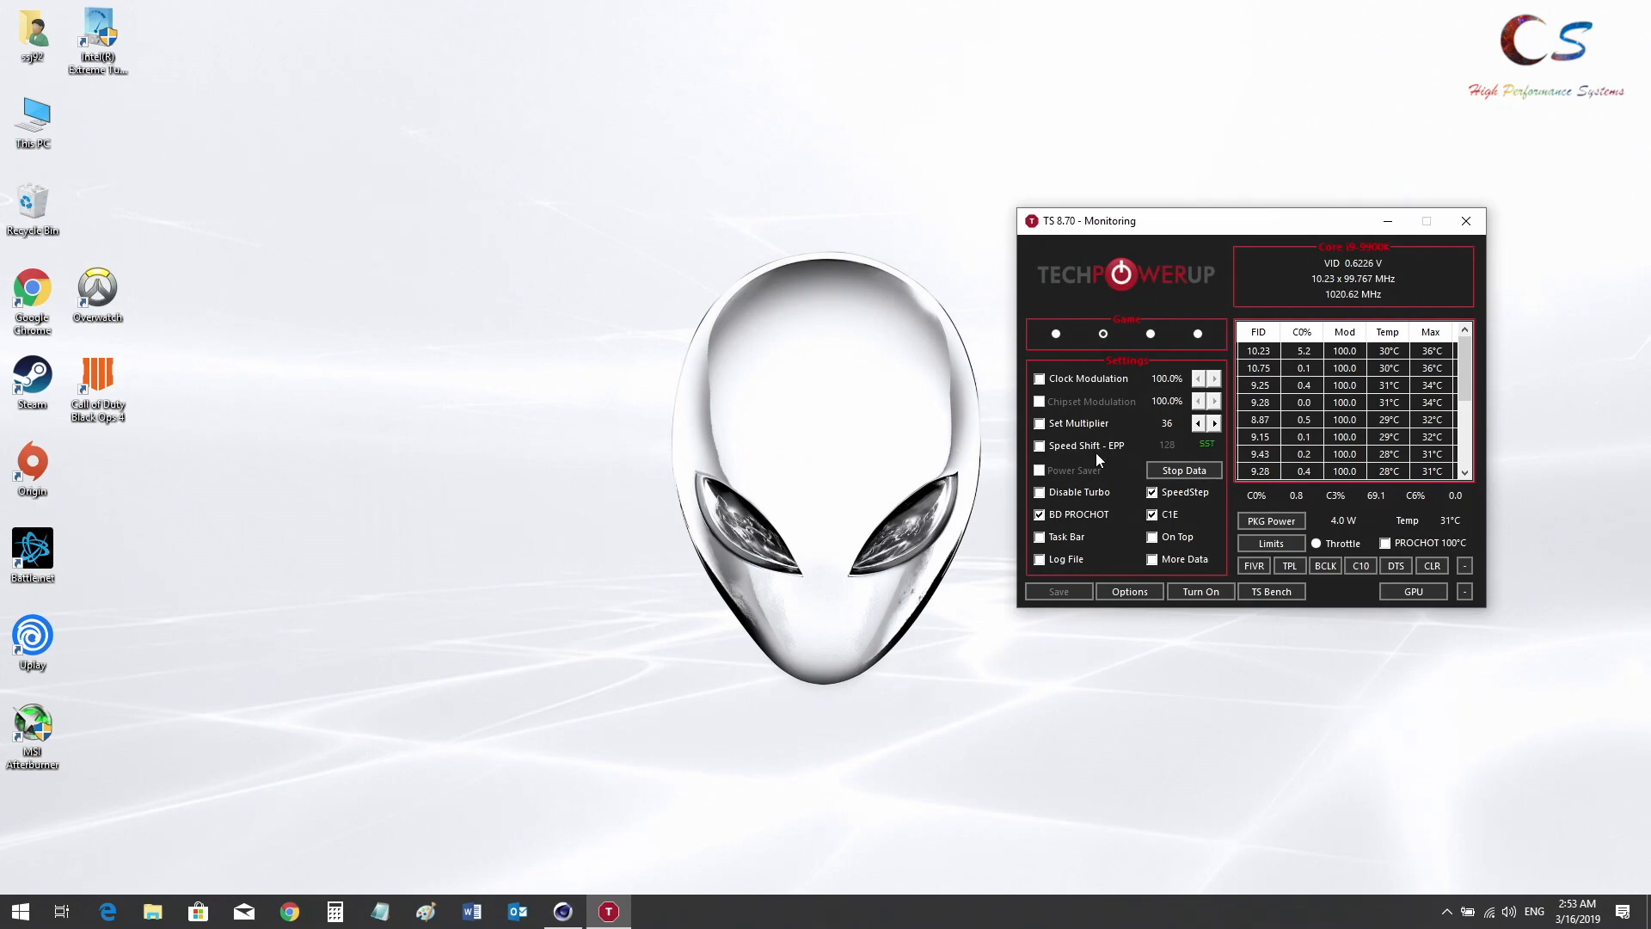
Enable Overclock in FIVR and raise every core count's turbo ratio limit to 50
click(1254, 566)
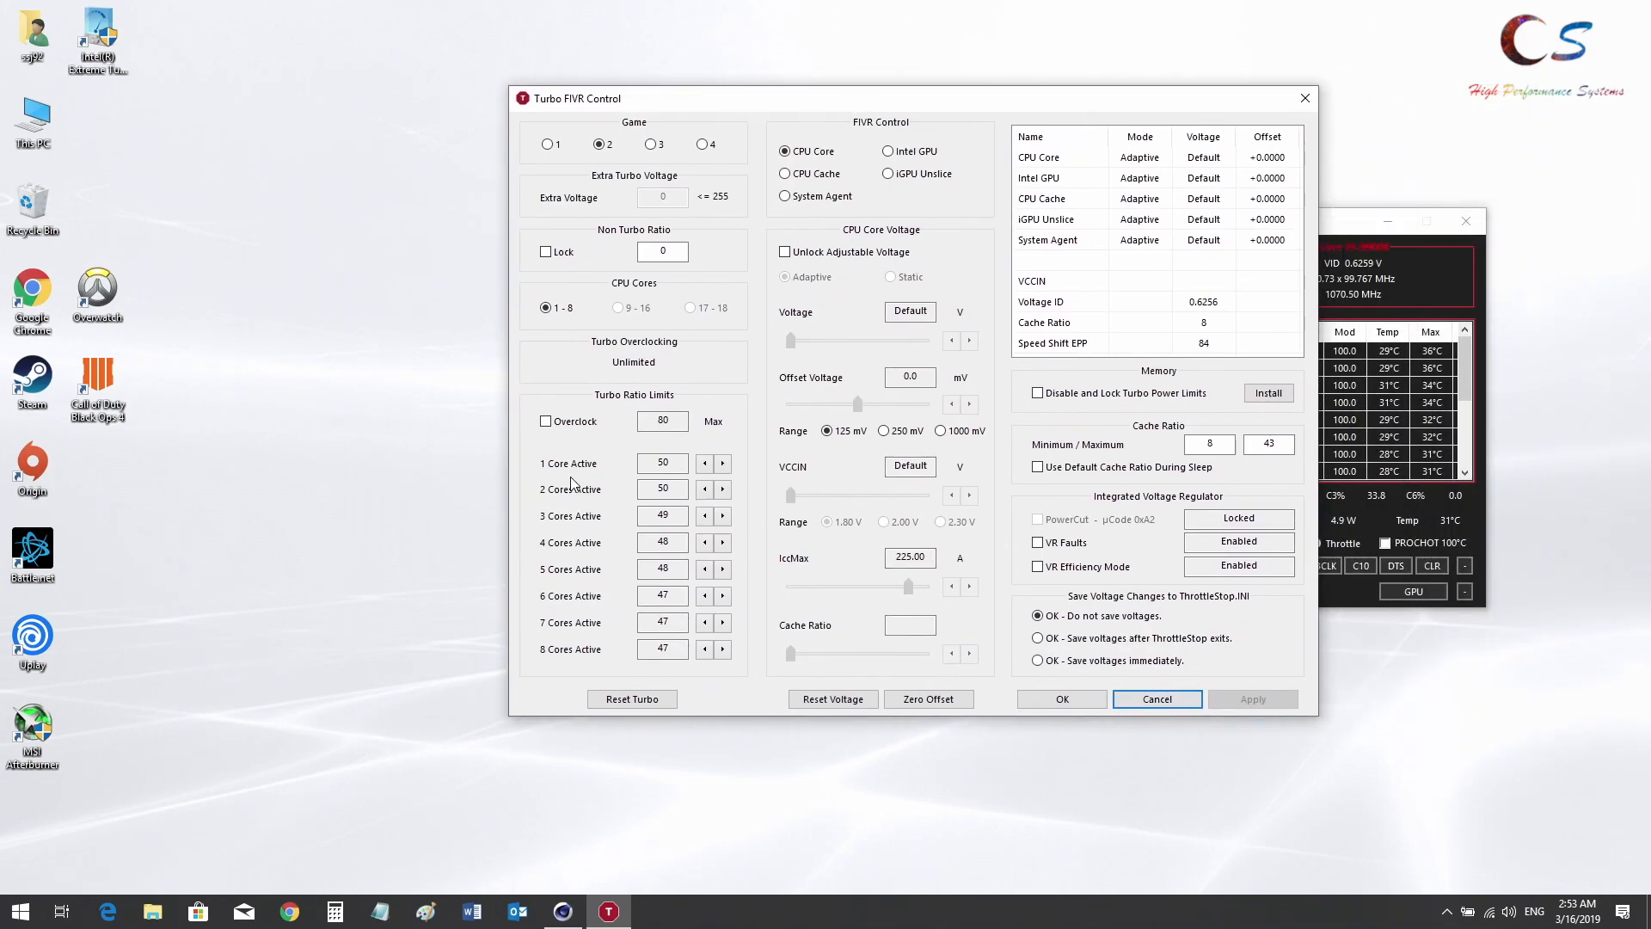
click(546, 420)
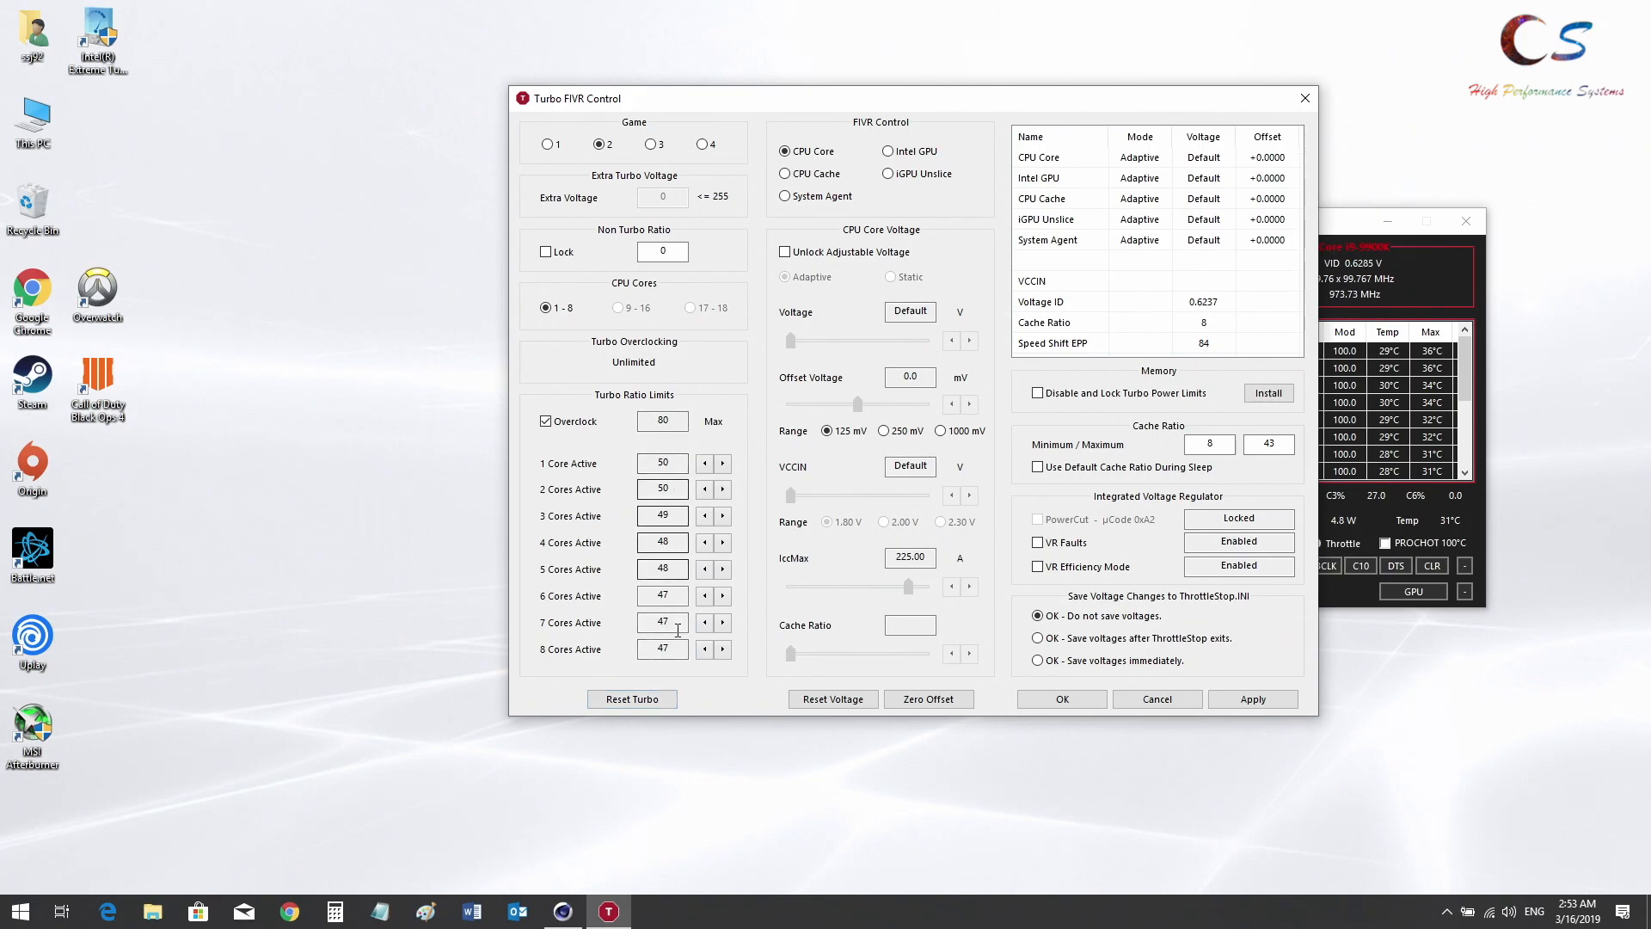
click(723, 648)
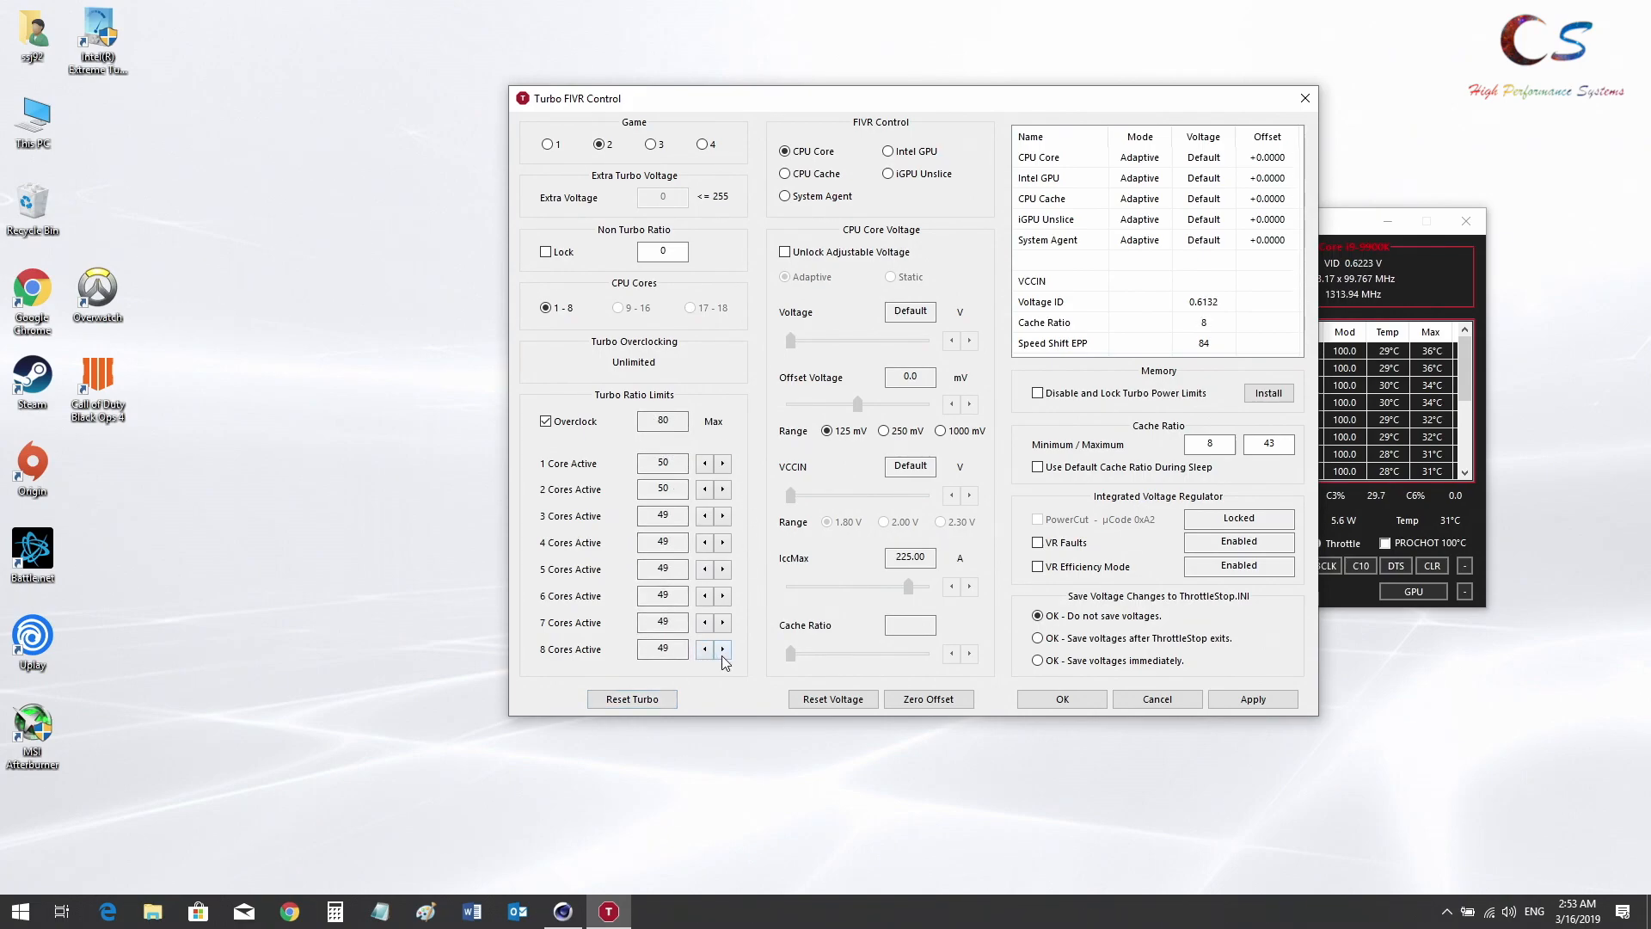
click(722, 648)
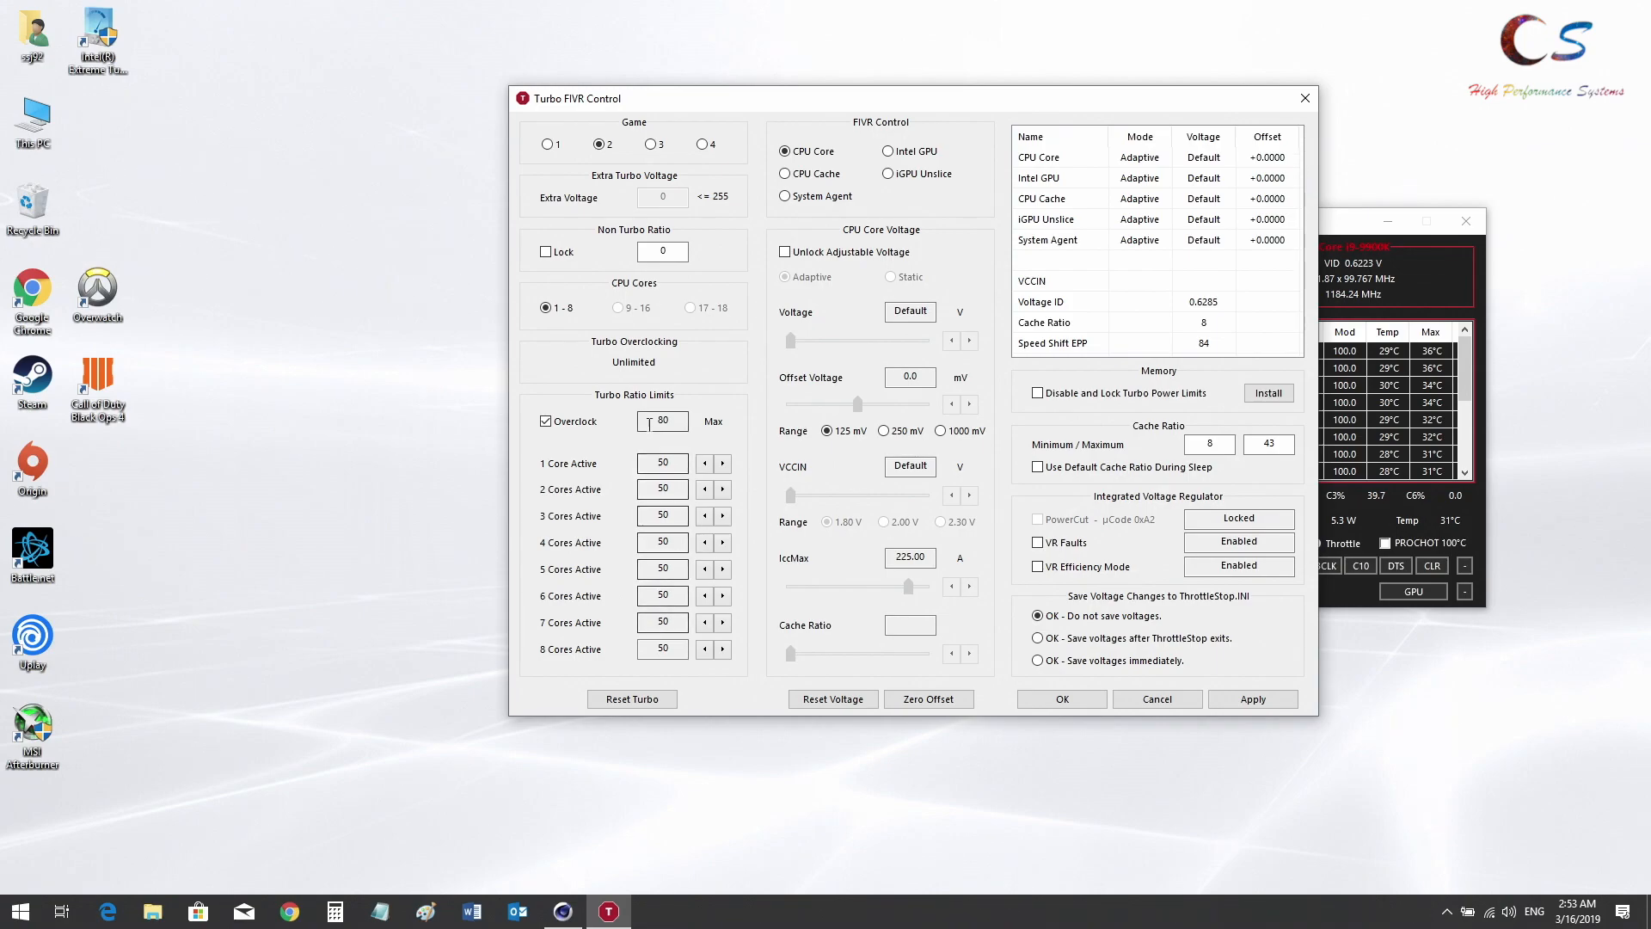
Unlock adjustable voltage, set -40 mV on CPU Core and Cache, apply and confirm
click(784, 251)
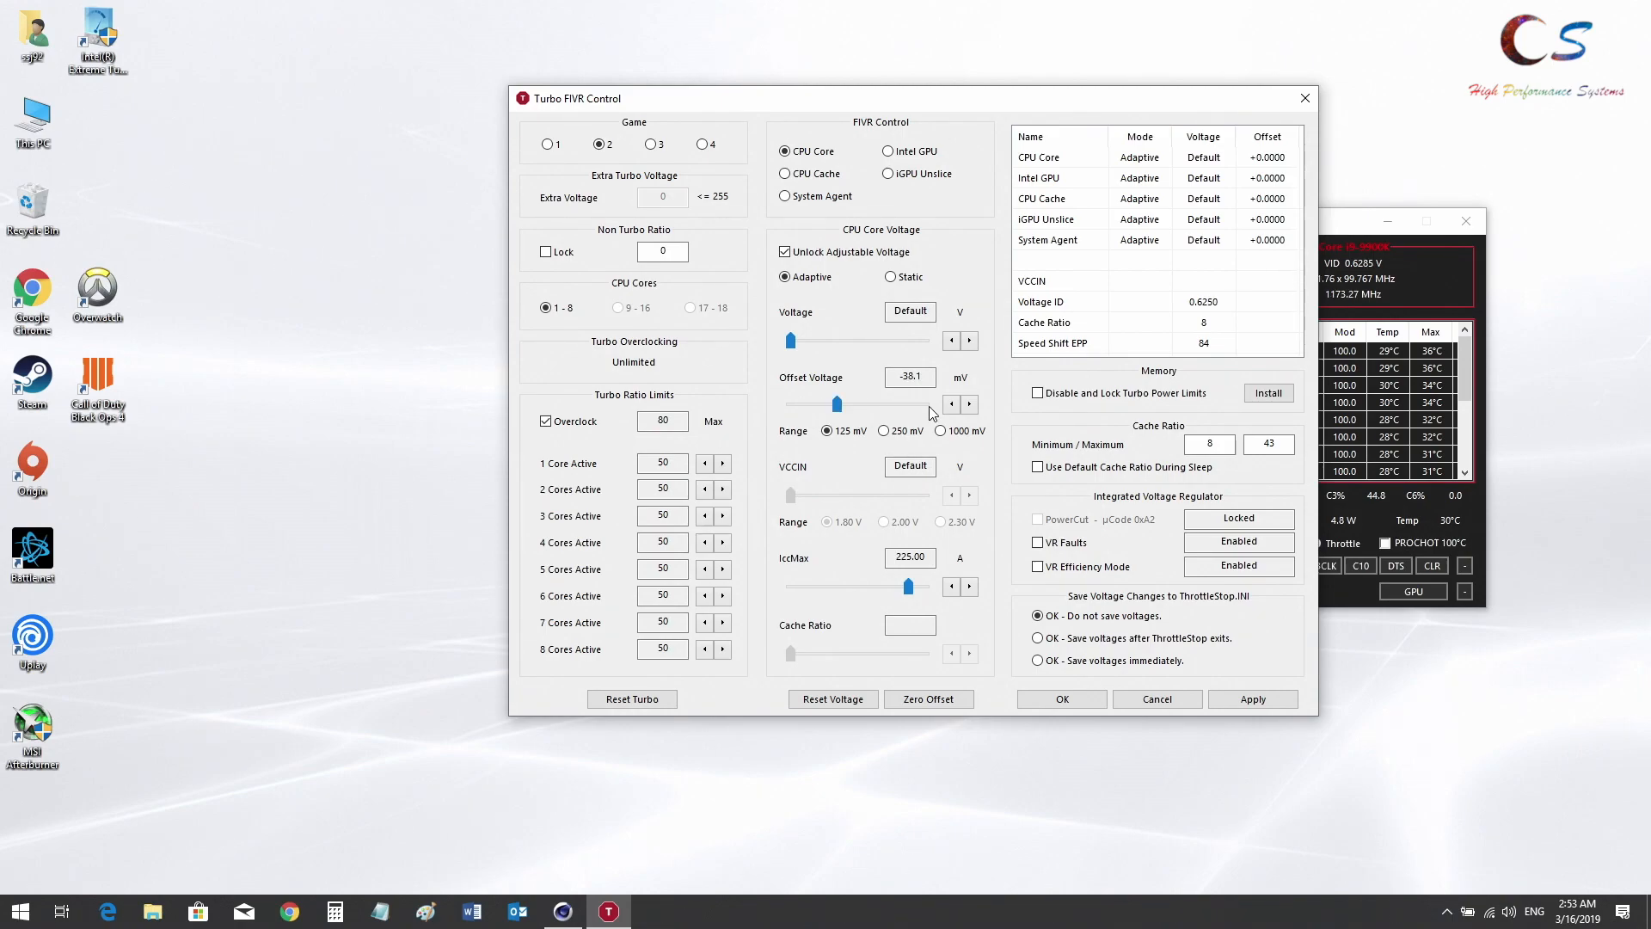
click(967, 403)
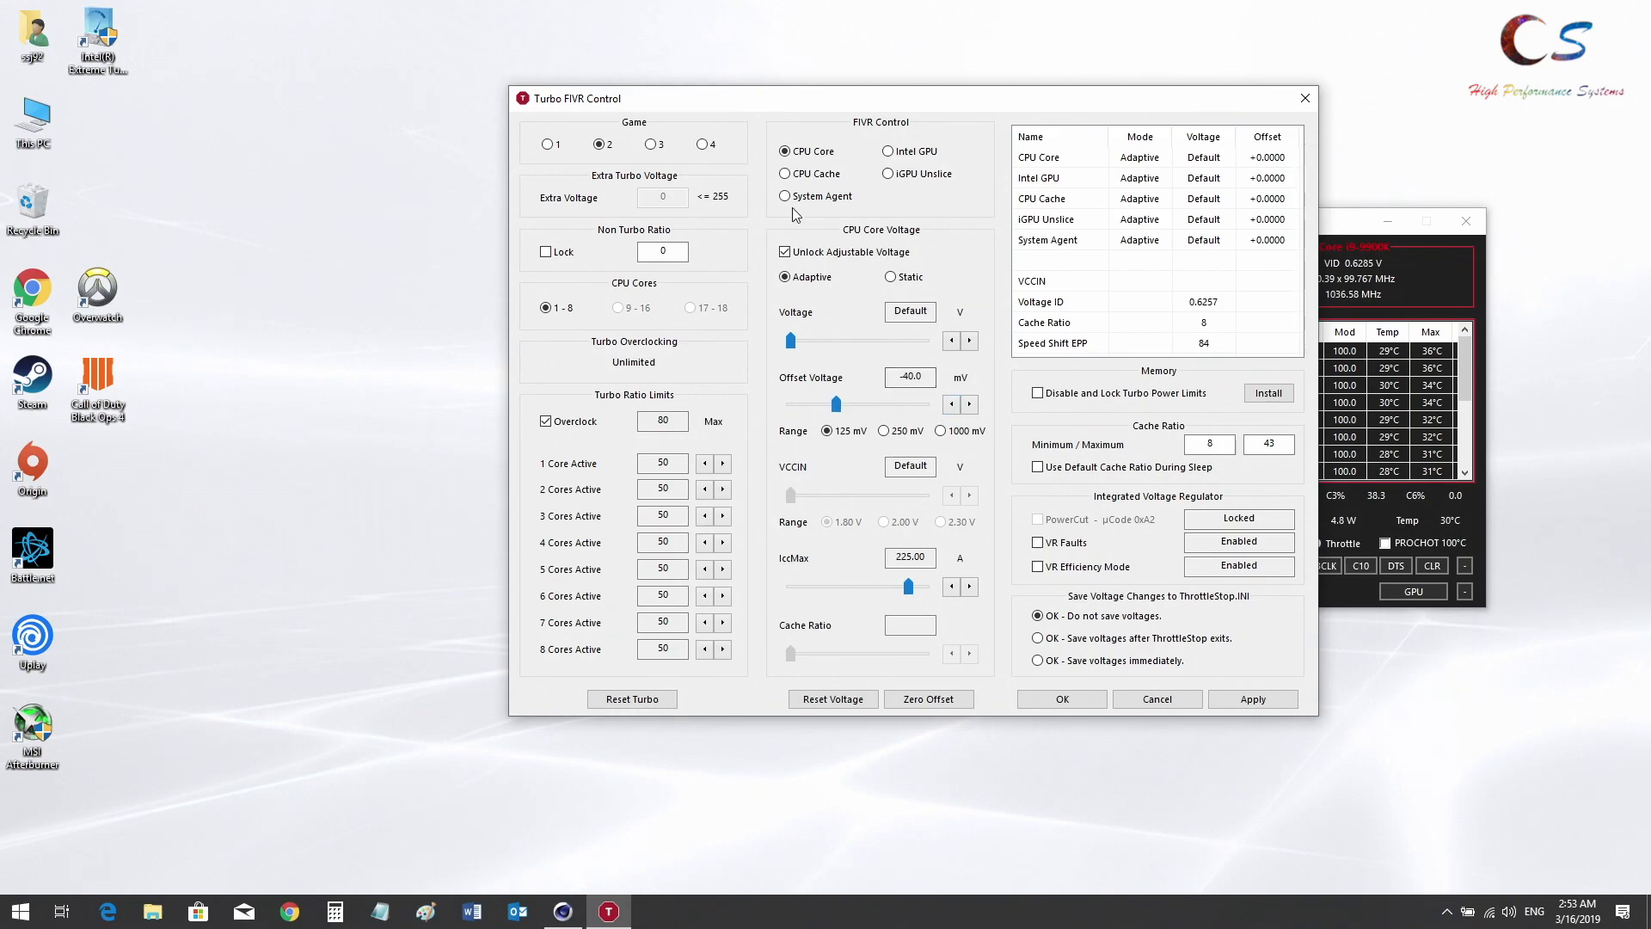
click(786, 172)
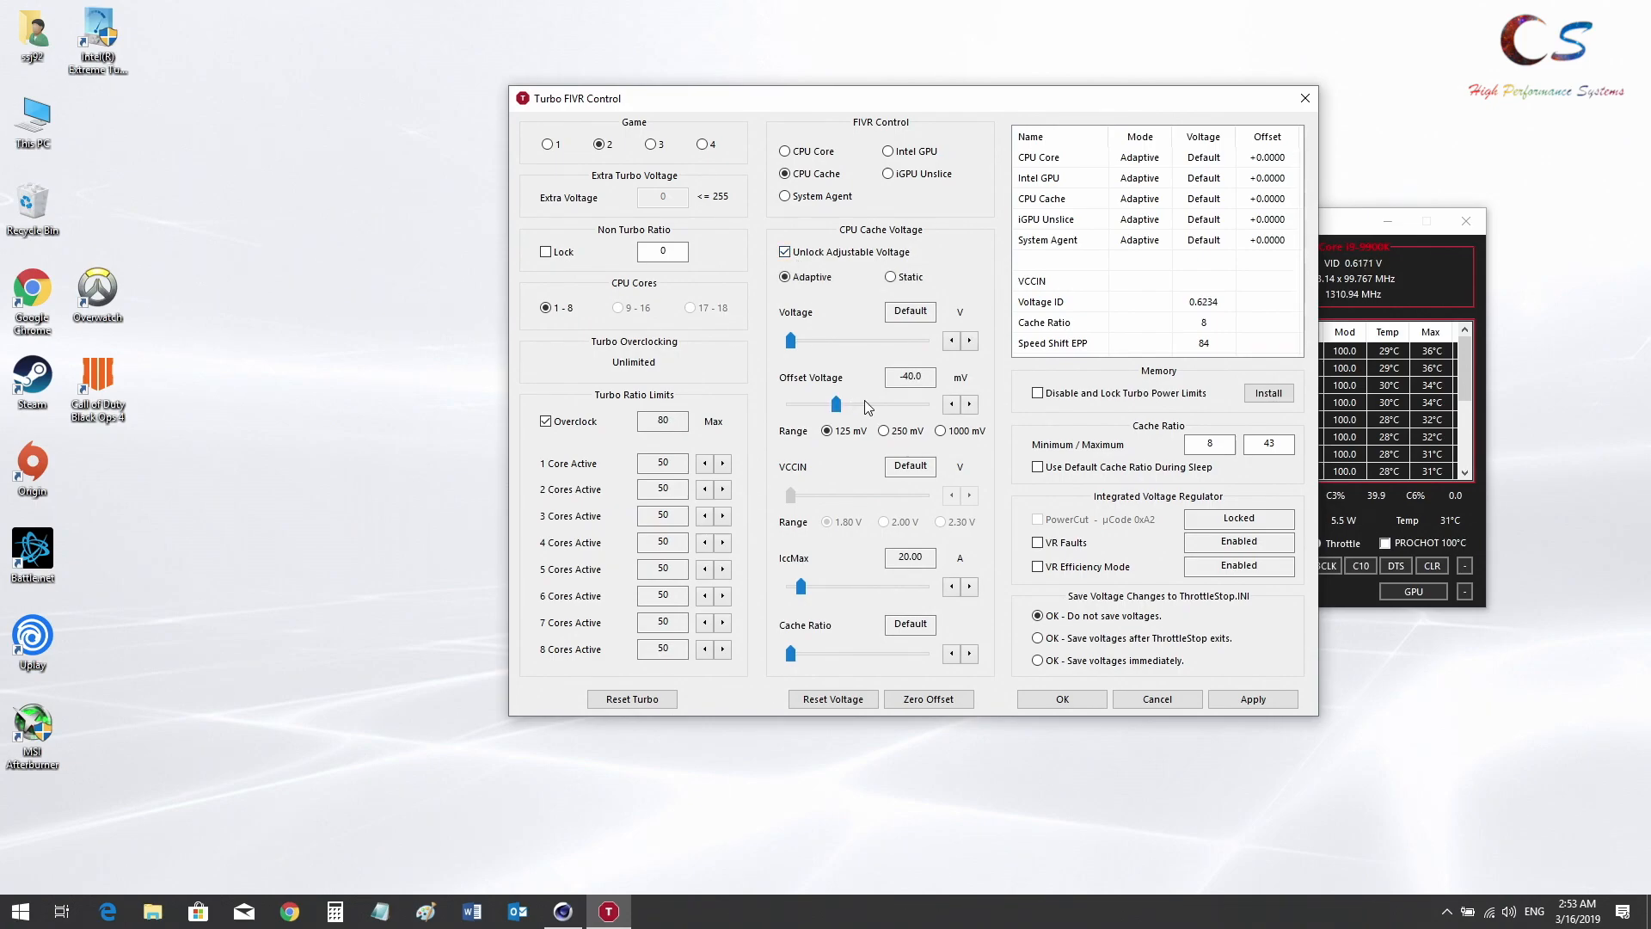
click(786, 151)
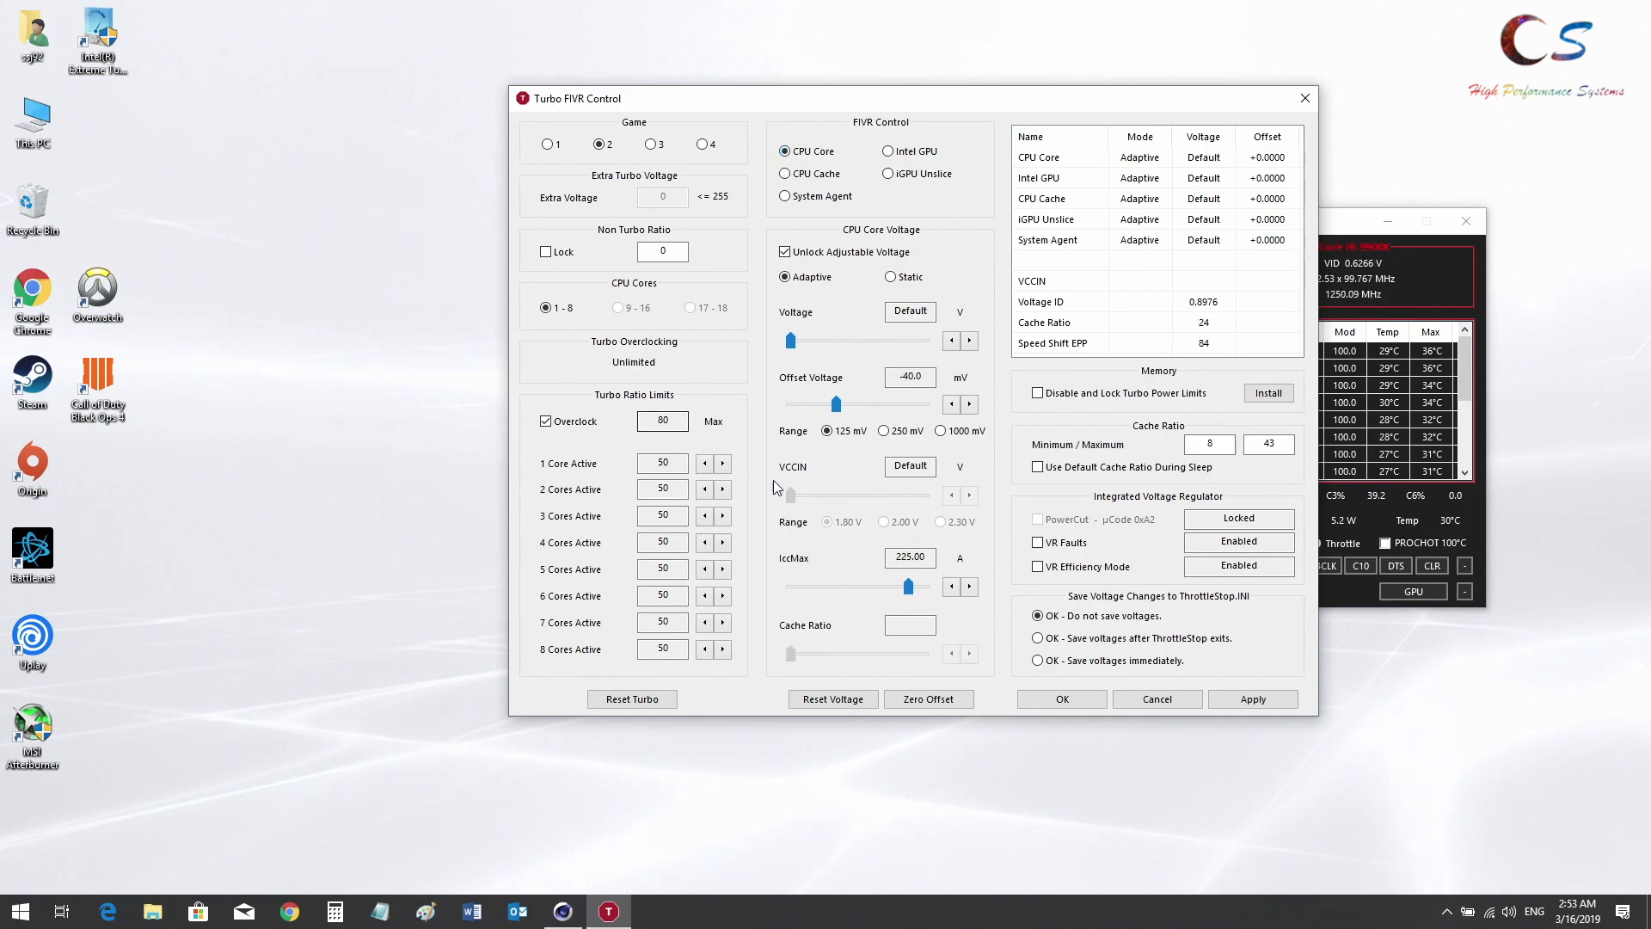
click(1252, 698)
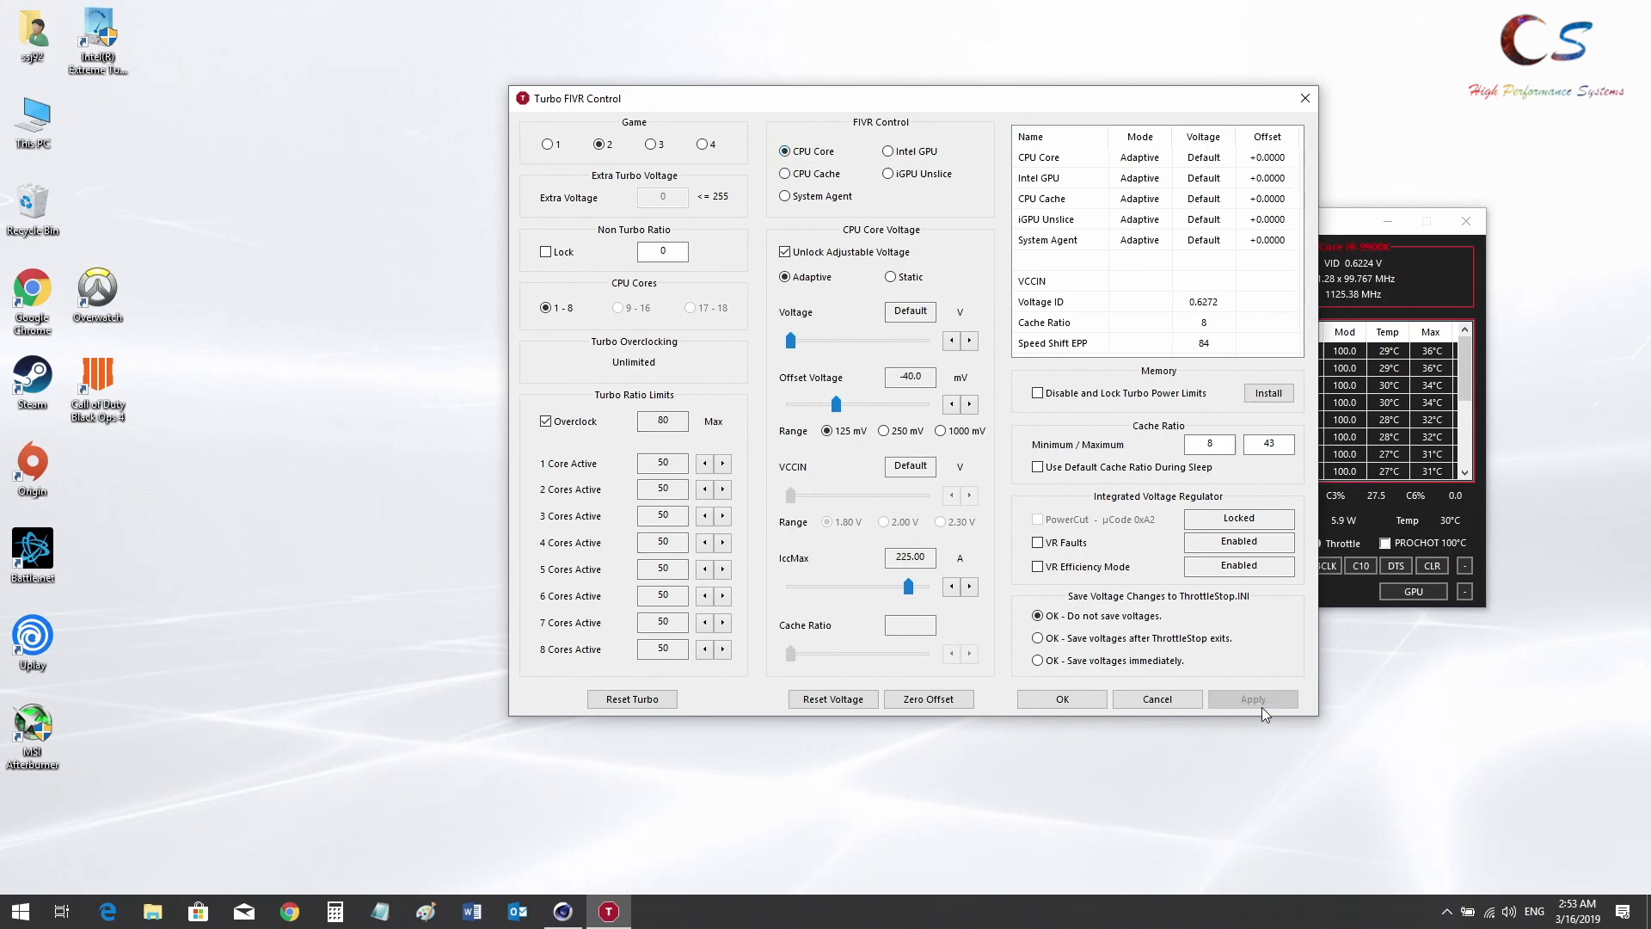
click(1252, 699)
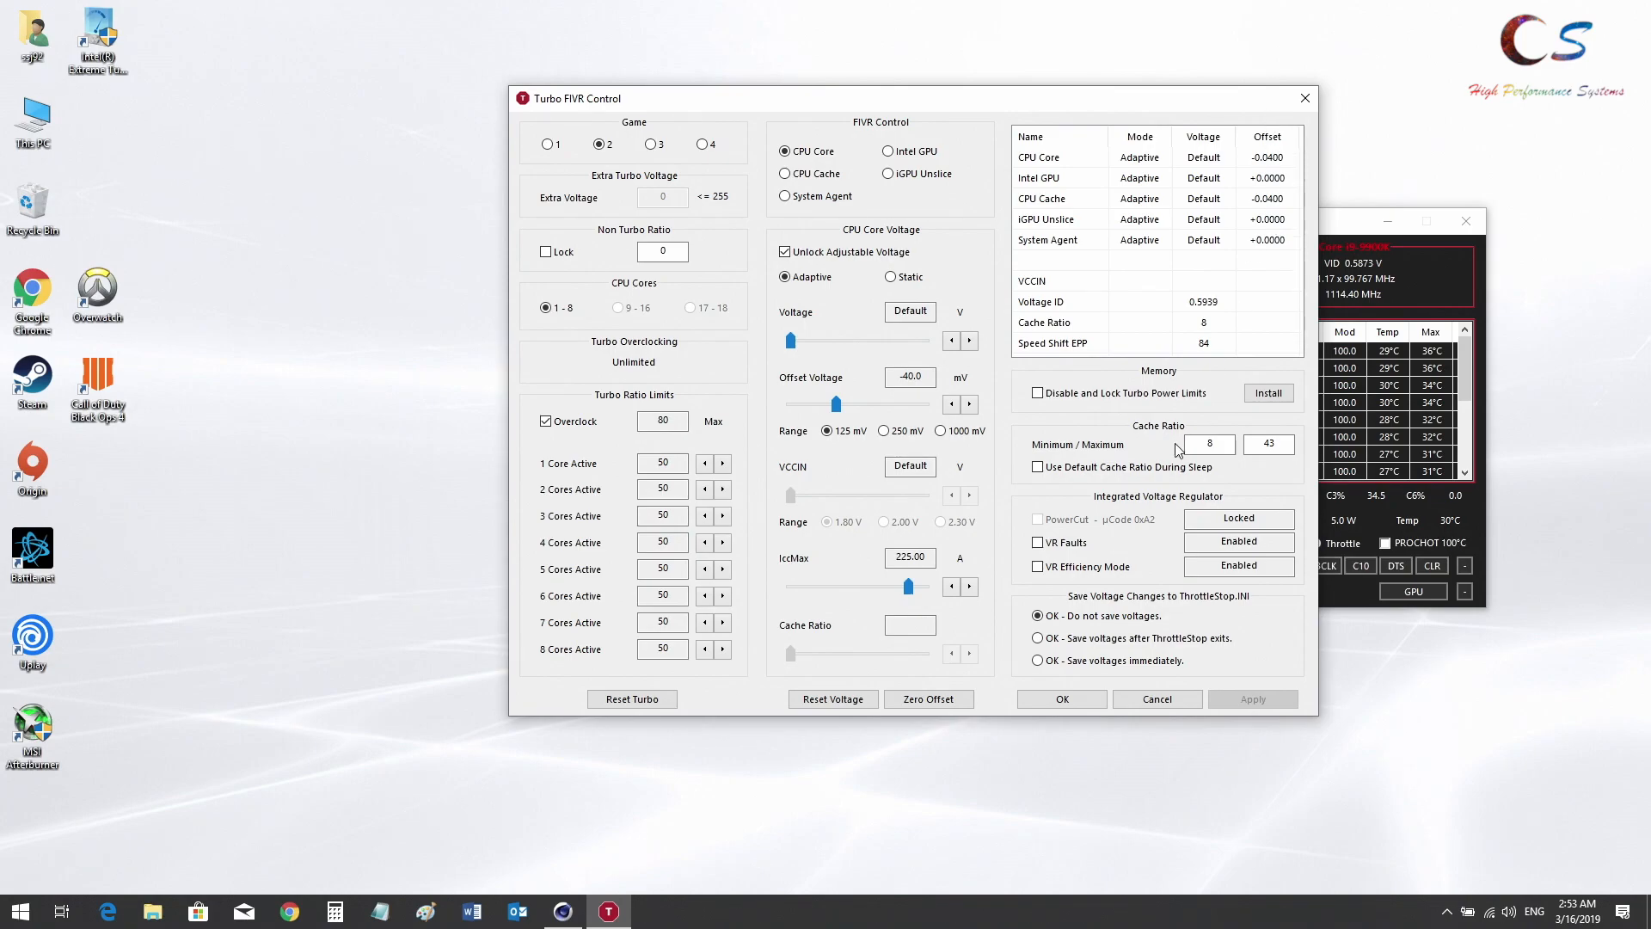
click(1061, 699)
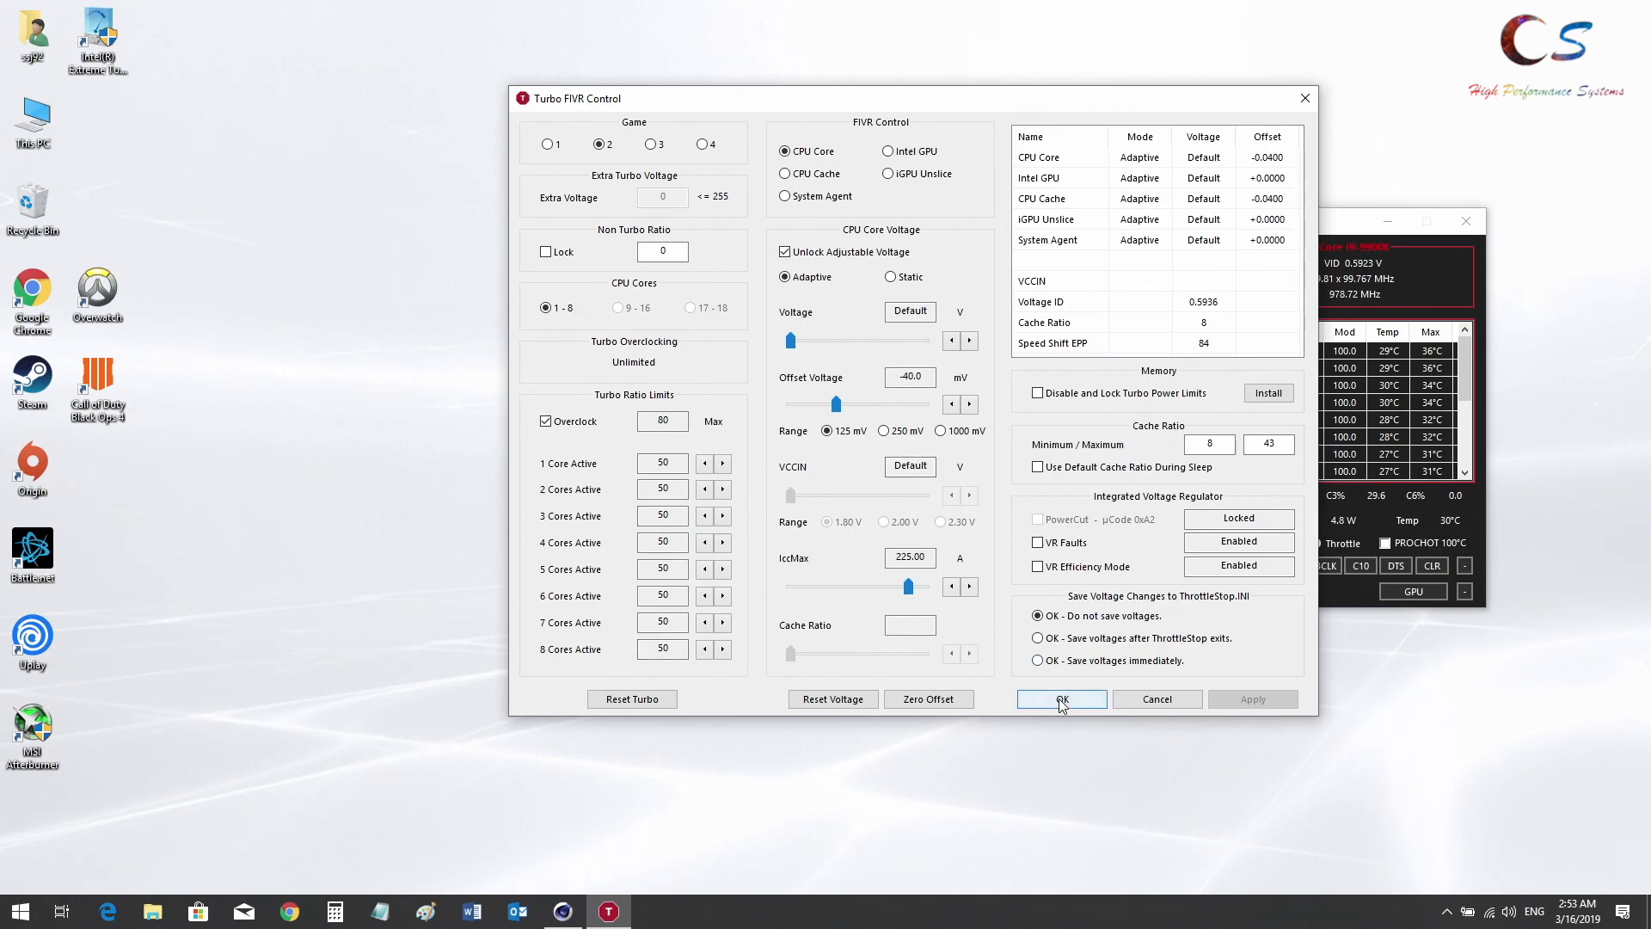
click(1061, 698)
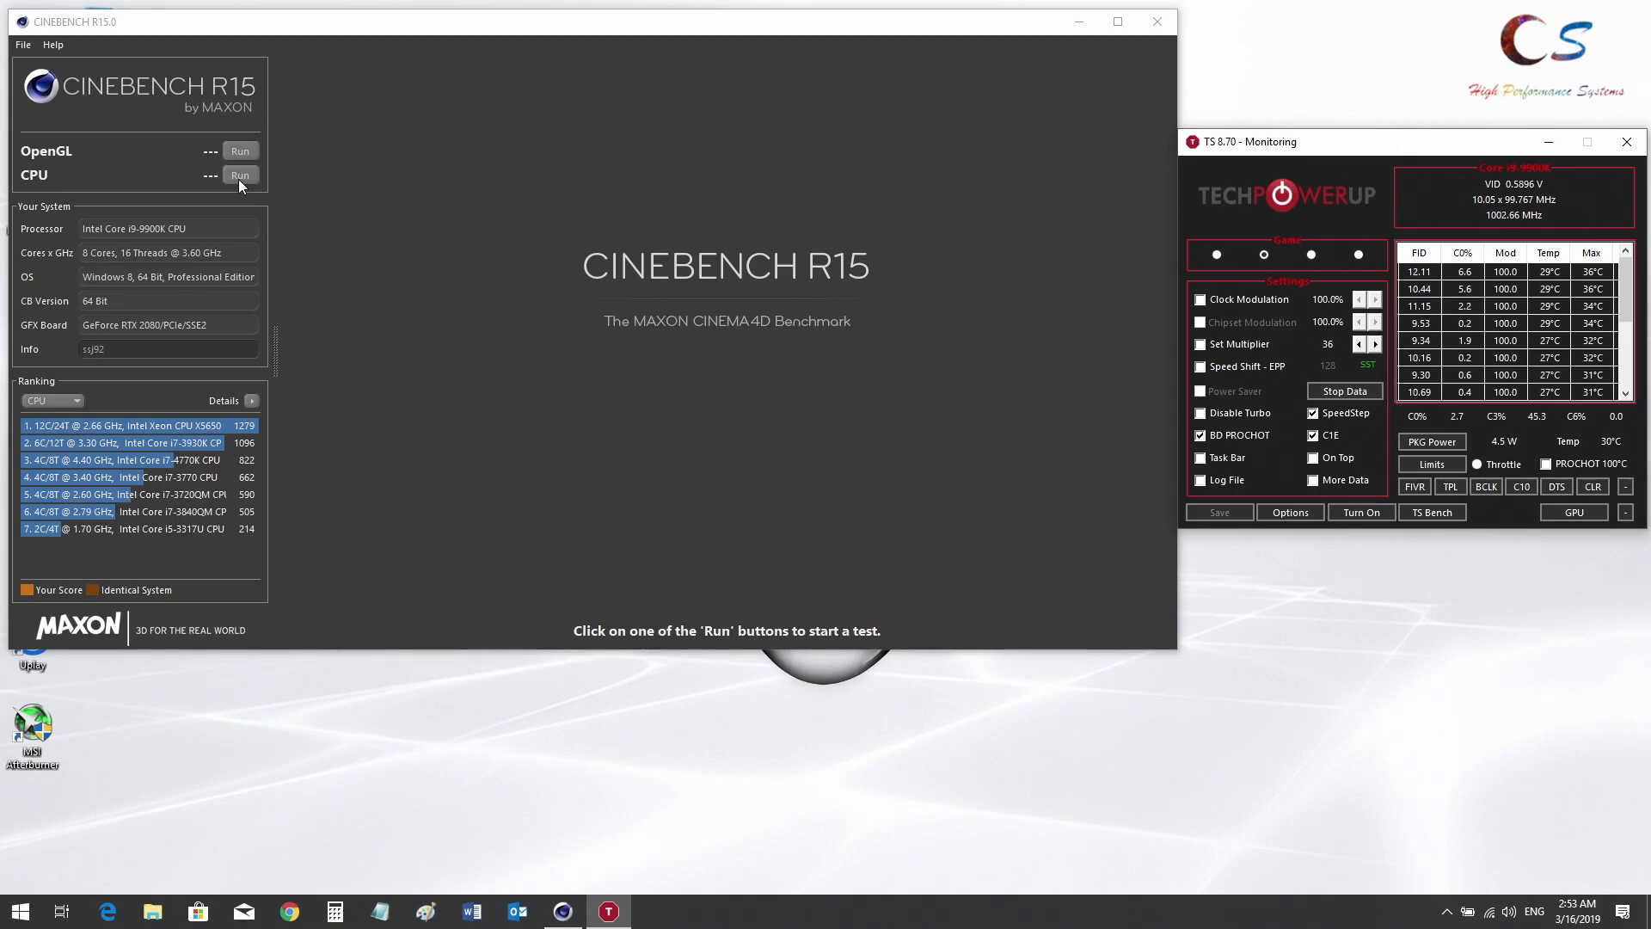
Run the Cinebench CPU test scoring 2045 cb, then check and close the Limit Reasons window
click(241, 176)
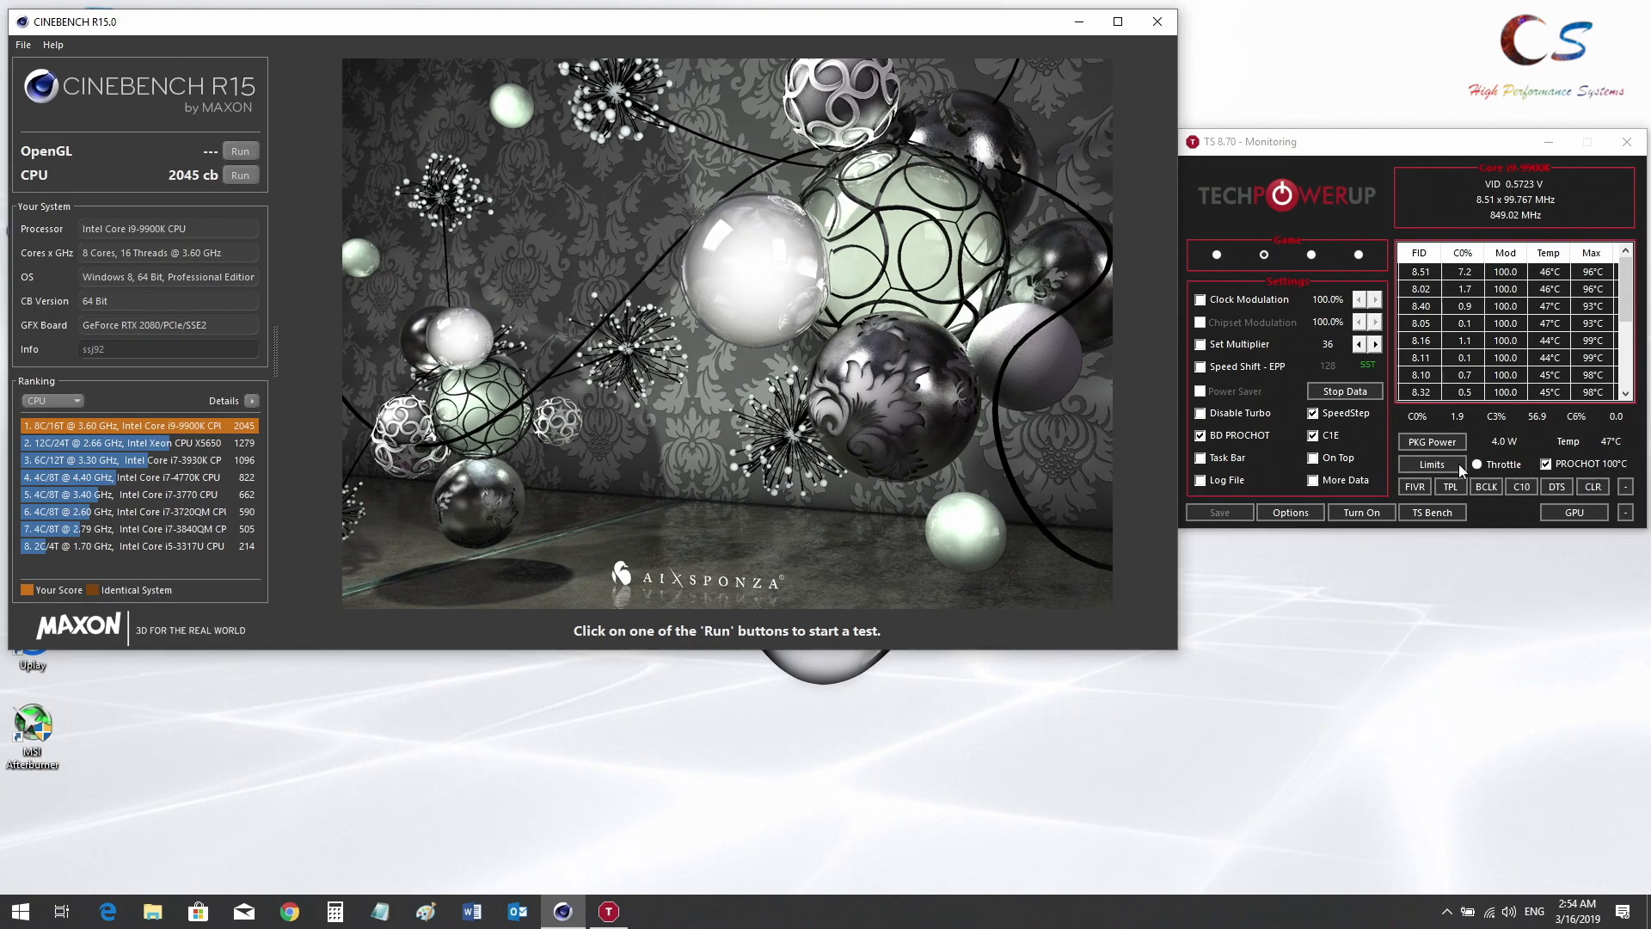
click(1431, 463)
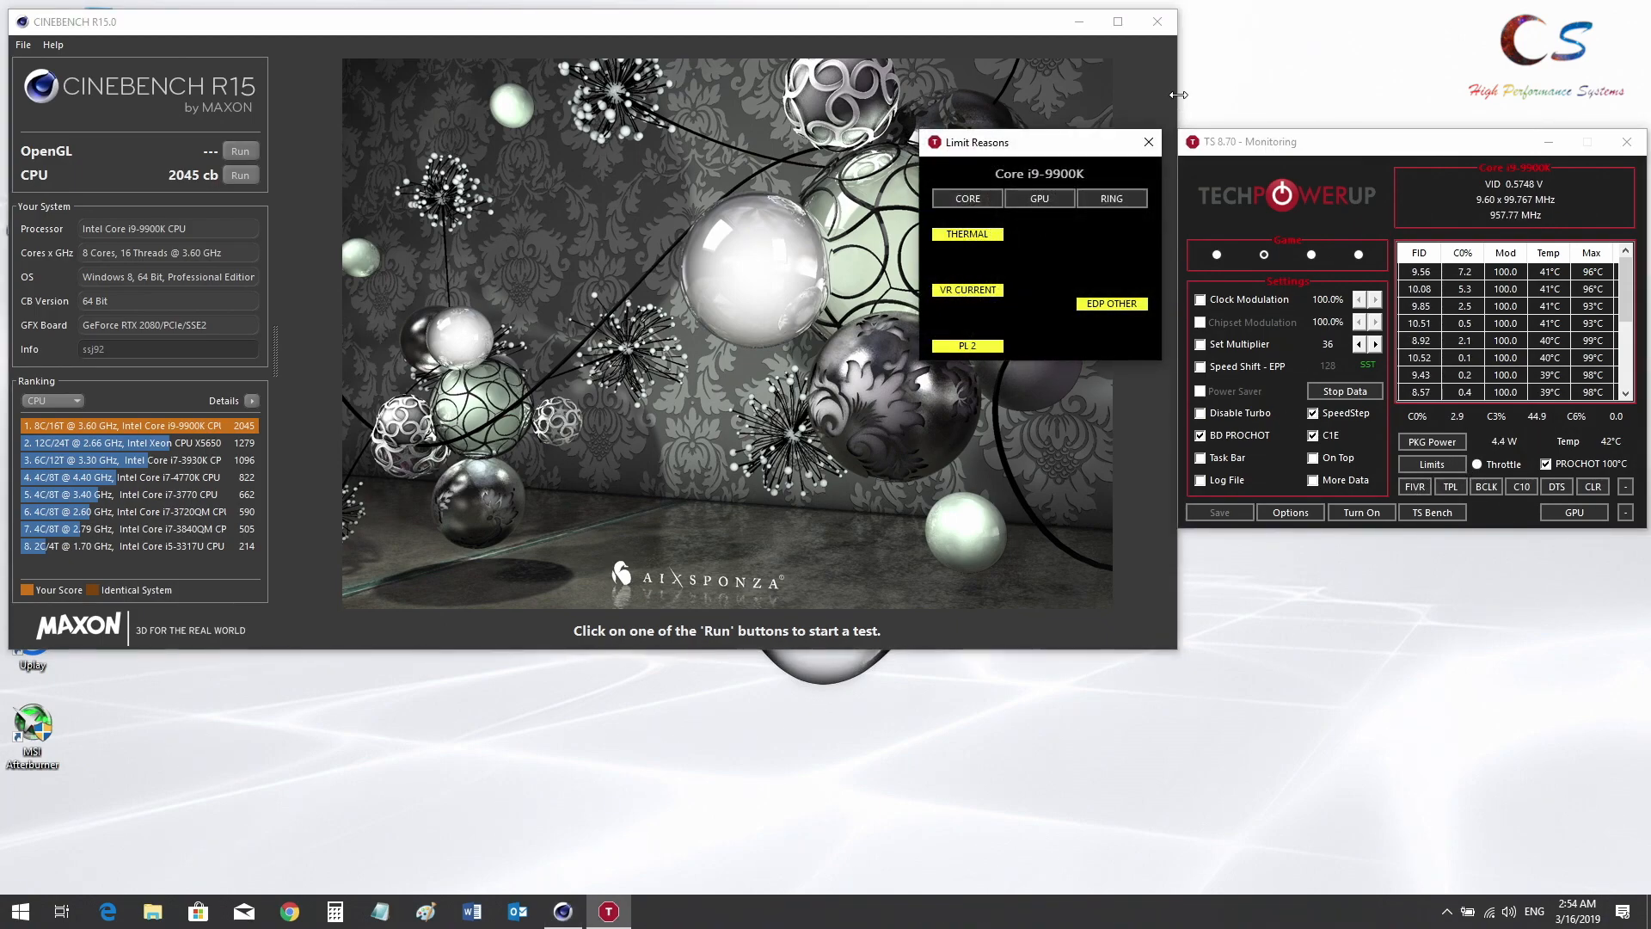
click(1147, 143)
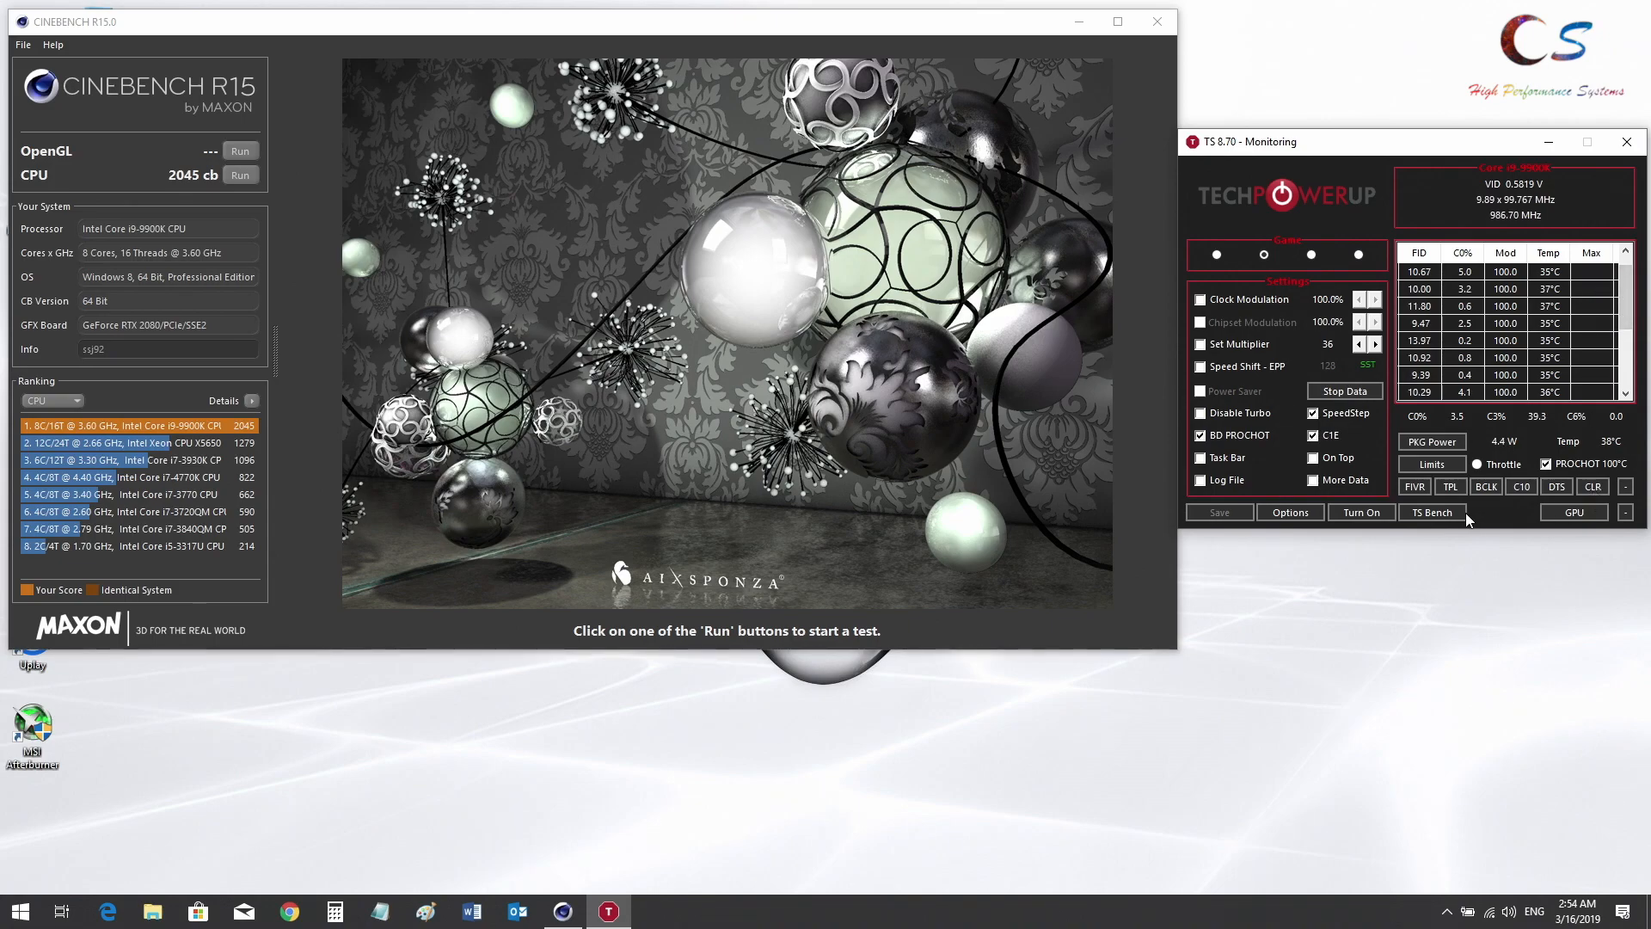
click(1413, 485)
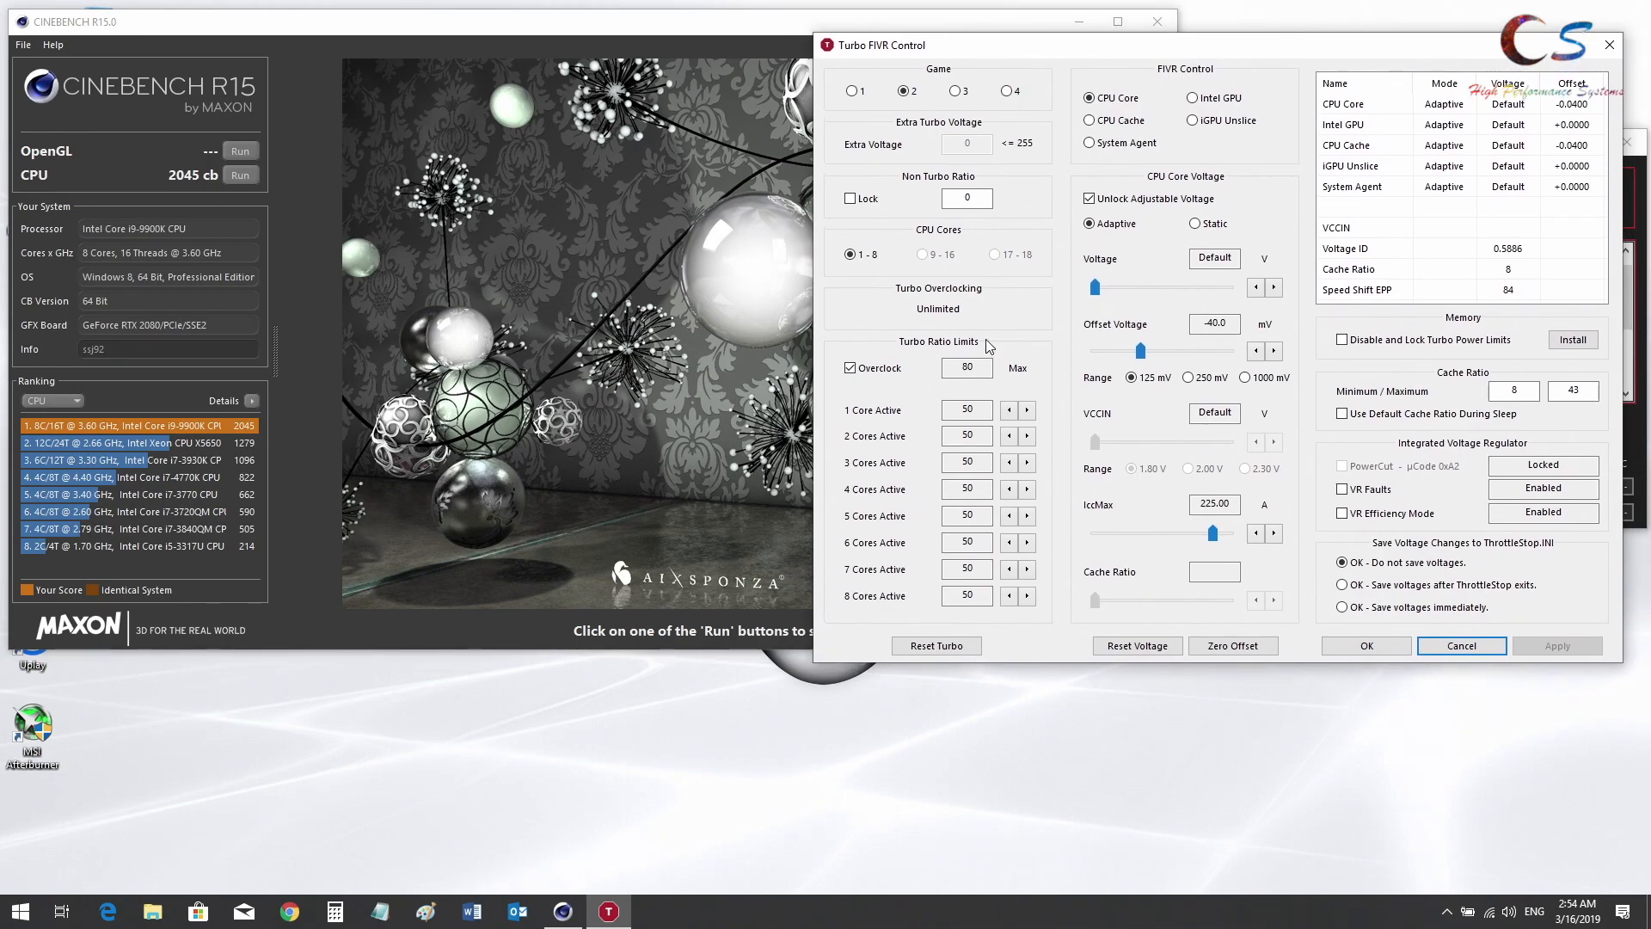
Set all turbo ratio limits to 49 and CPU Core and Cache offsets to about -65 mV, then save
click(1008, 409)
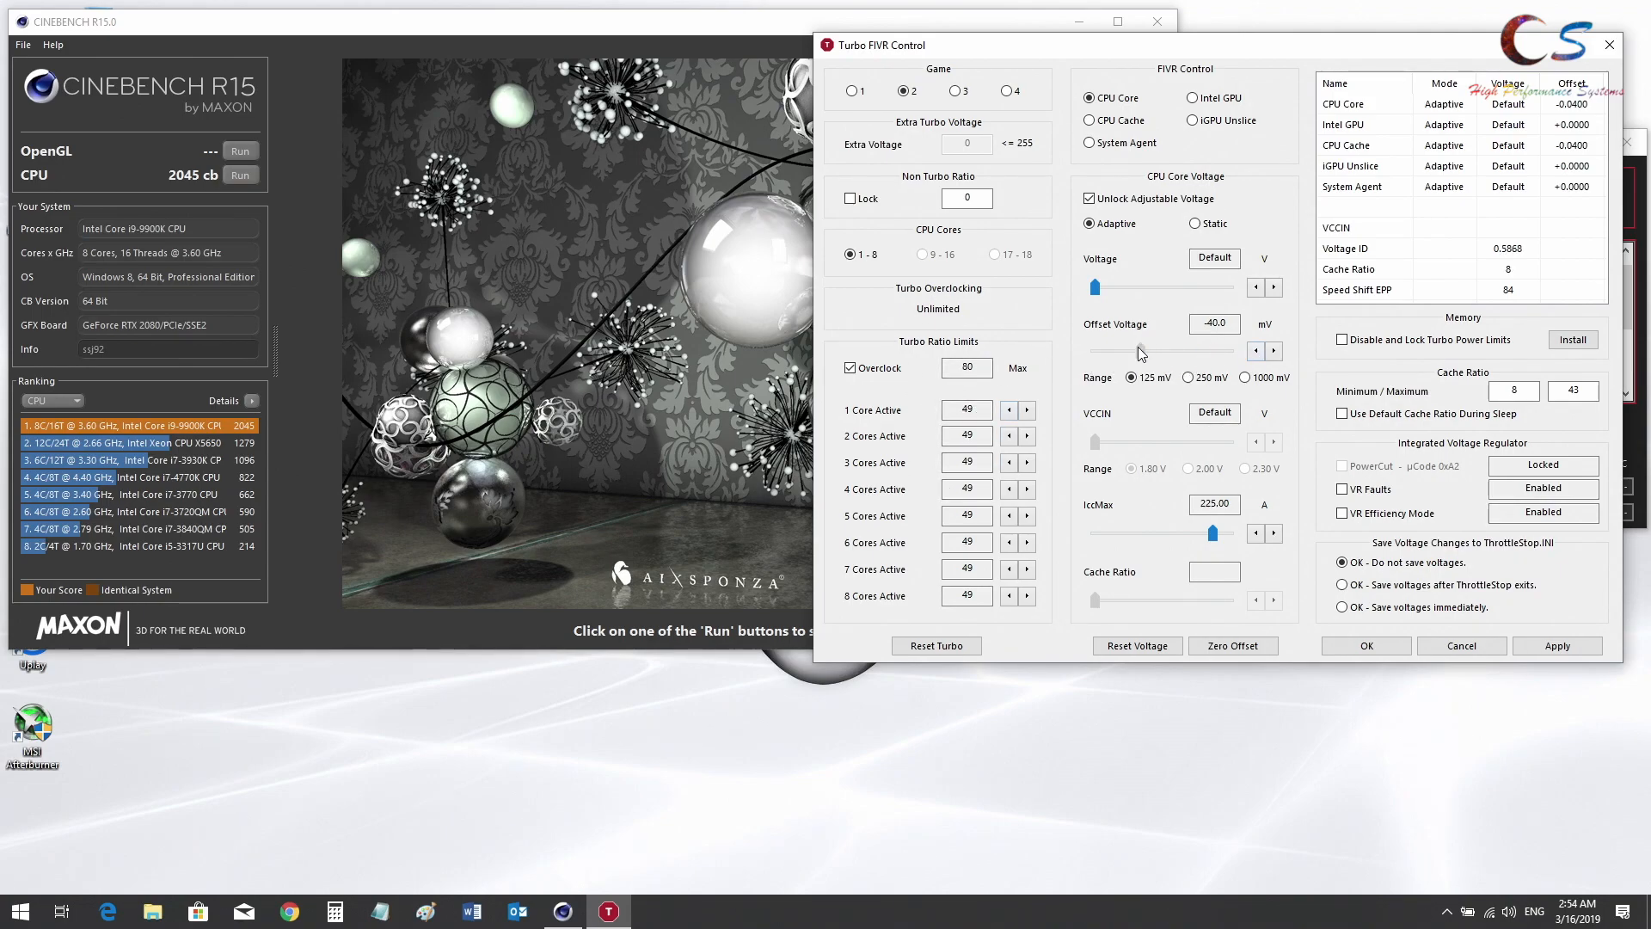
click(1268, 350)
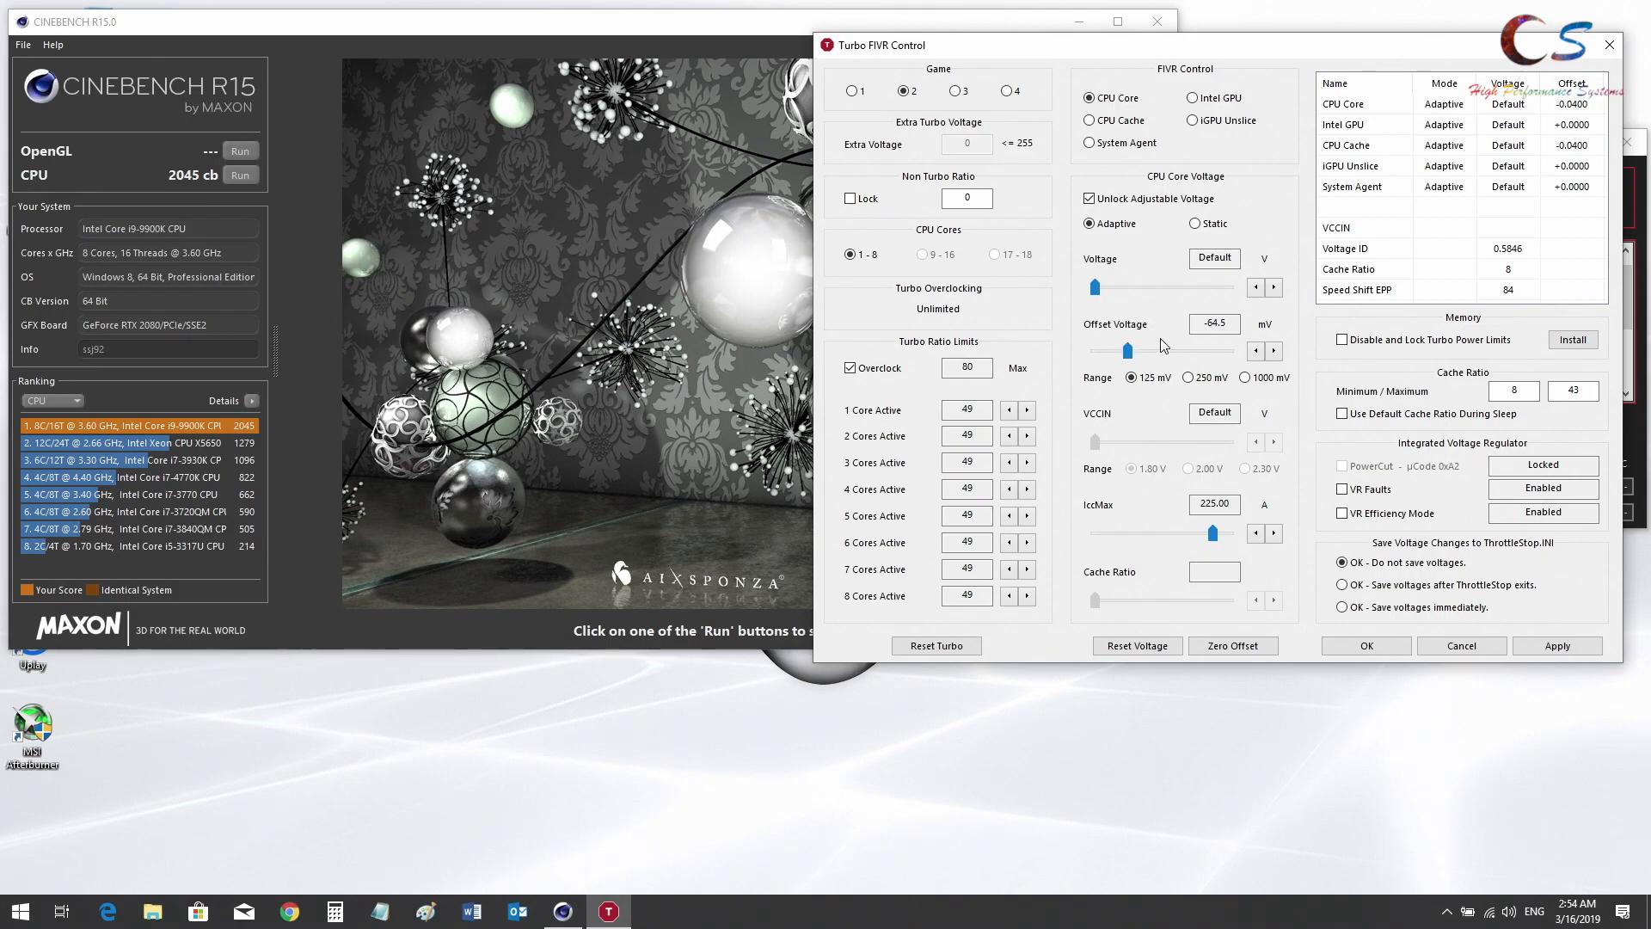
click(1090, 121)
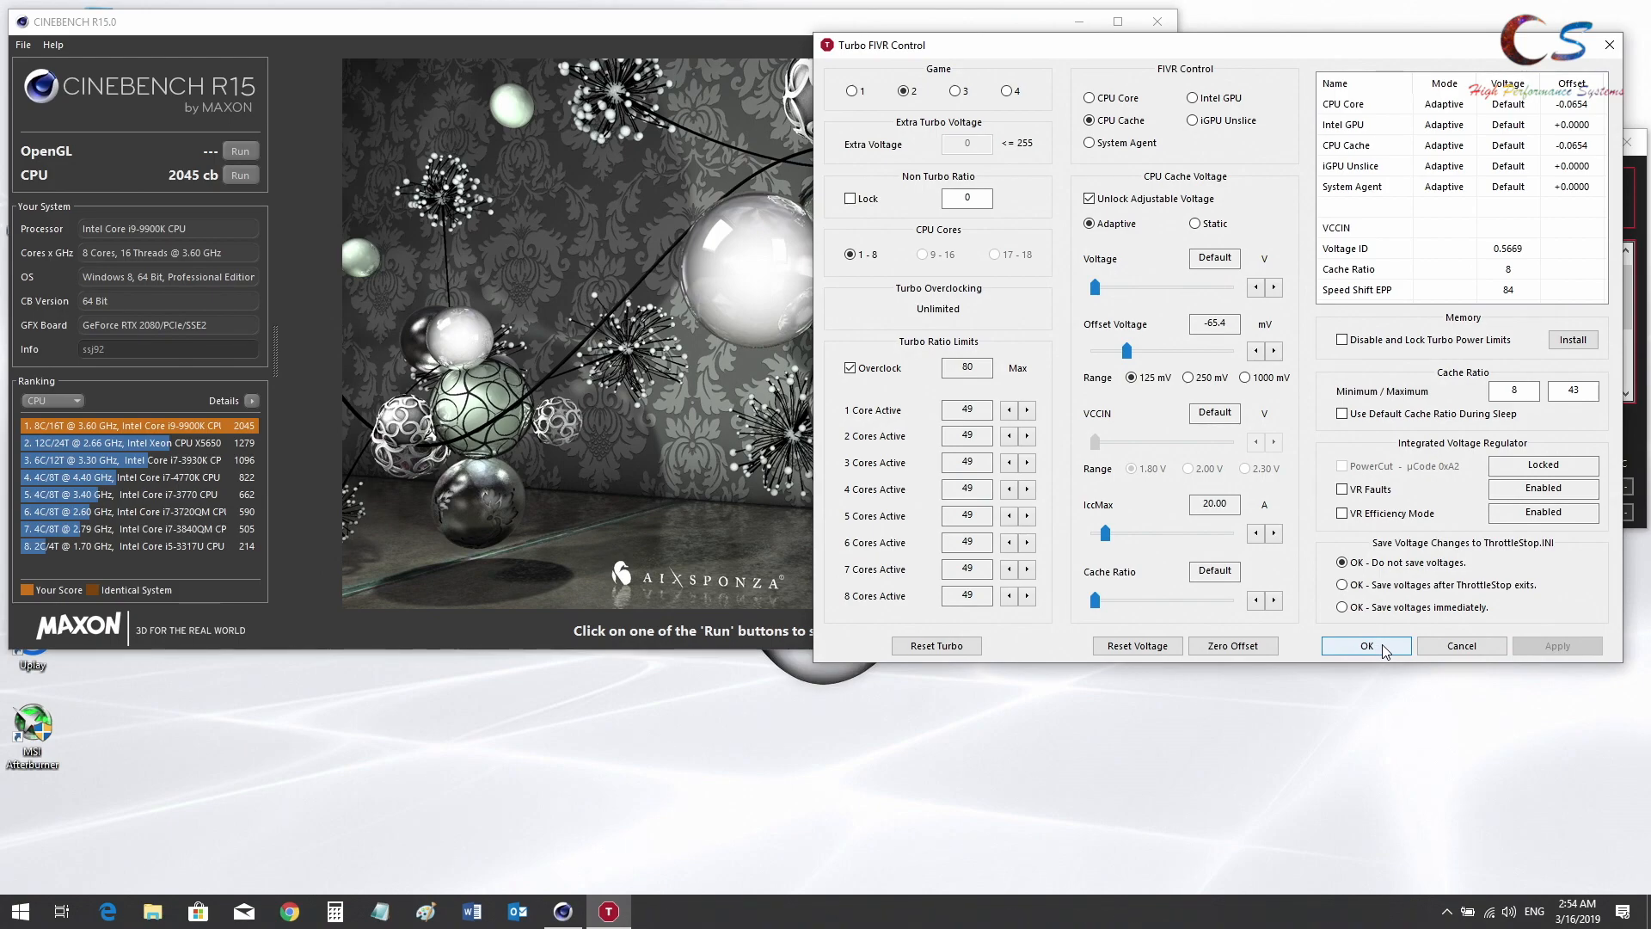
click(1364, 645)
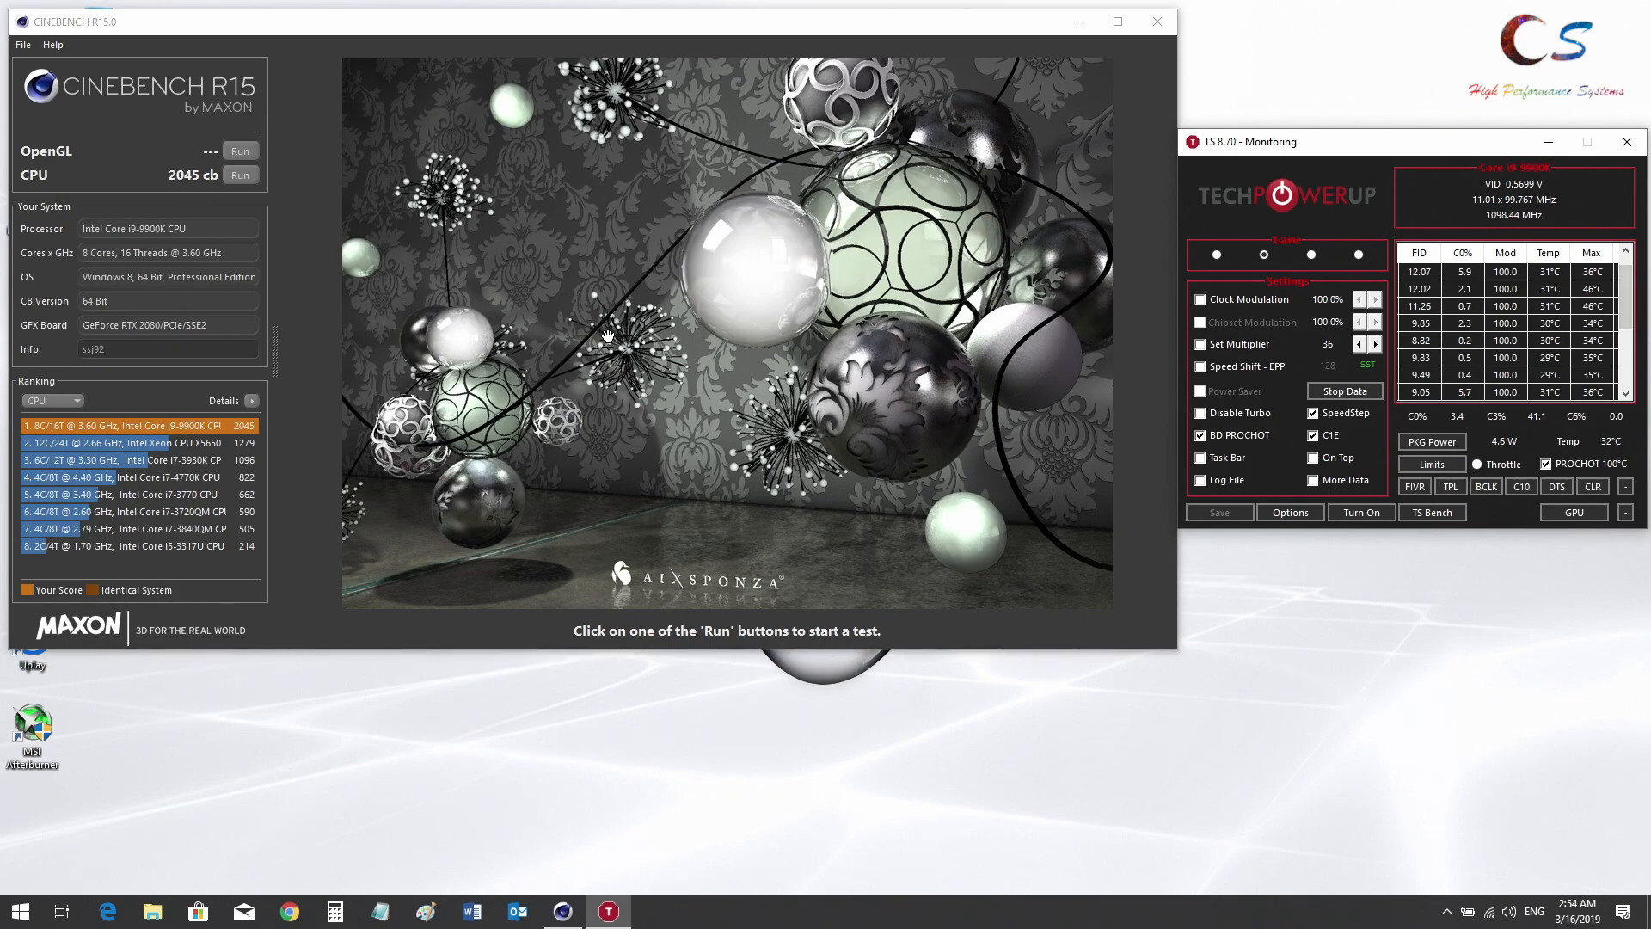
Run the Cinebench CPU test scoring 2018 cb, then review and close the Limit Reasons window
click(241, 176)
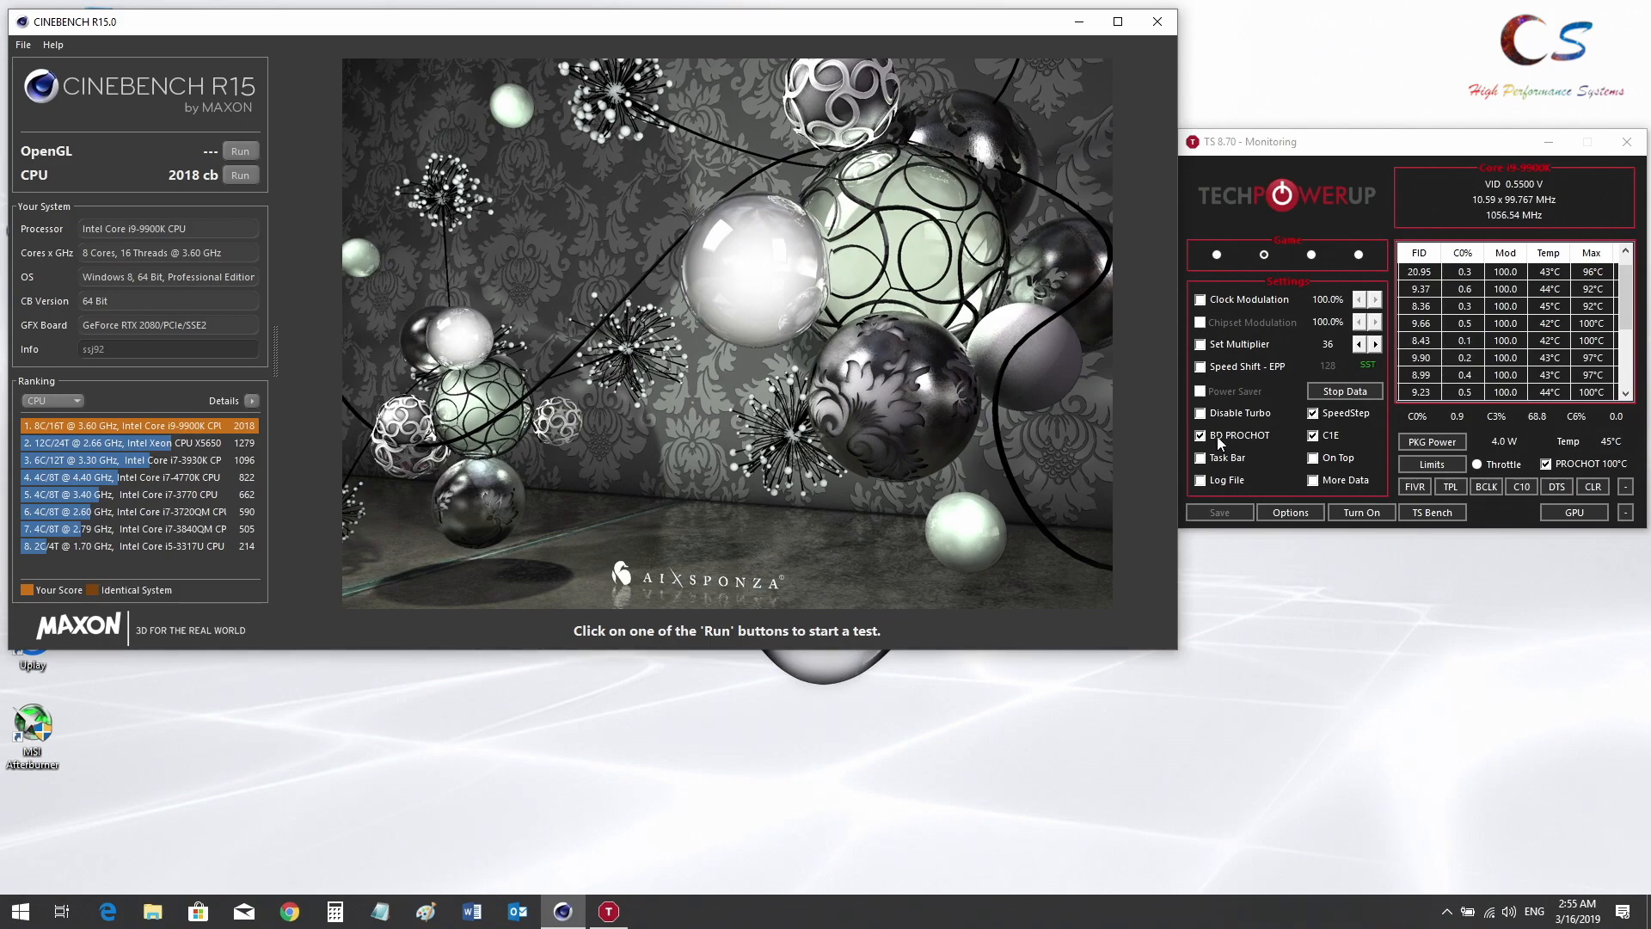
click(1431, 463)
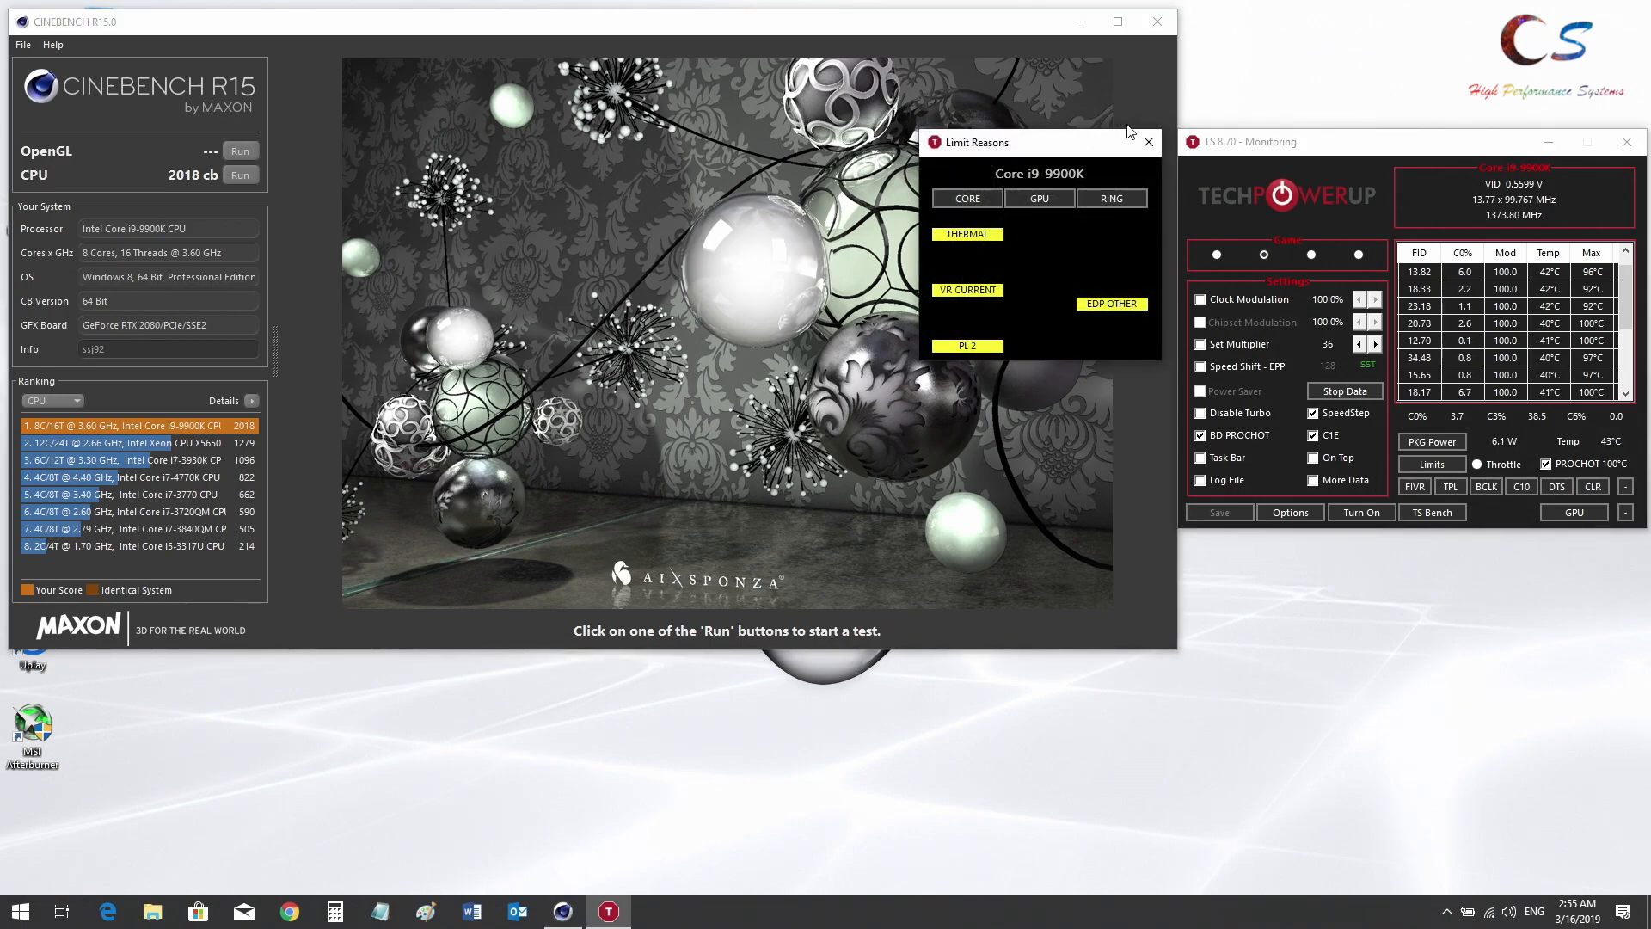
click(1147, 143)
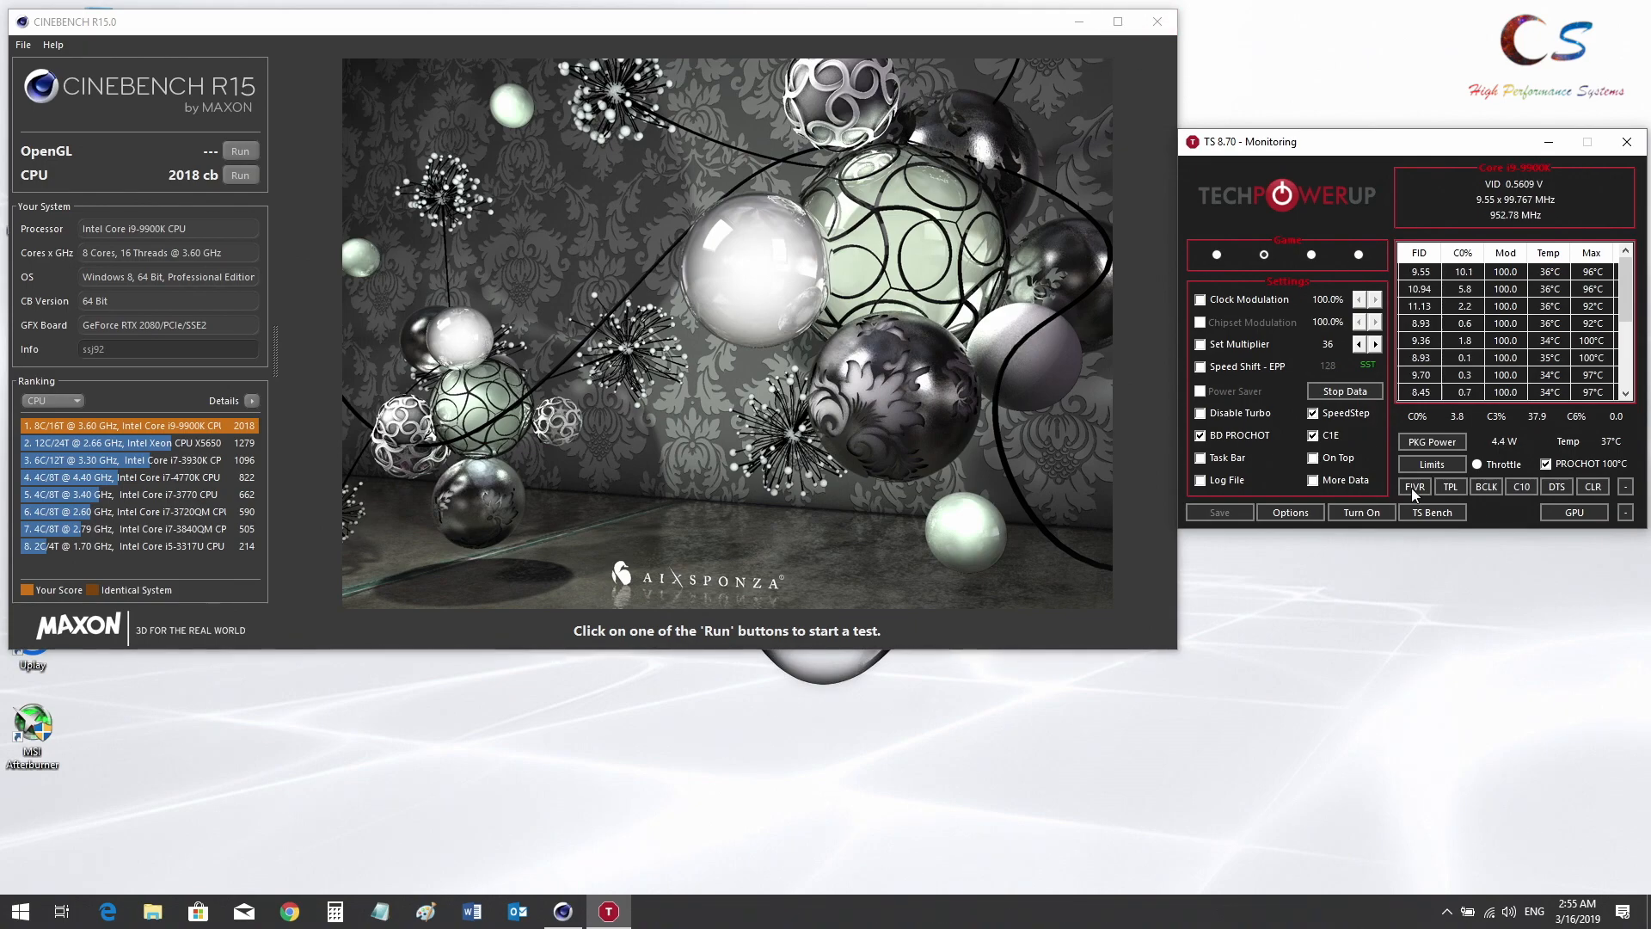
Reset the CPU Cache voltage offset, untick Overclock, and close the FIVR settings
click(1414, 487)
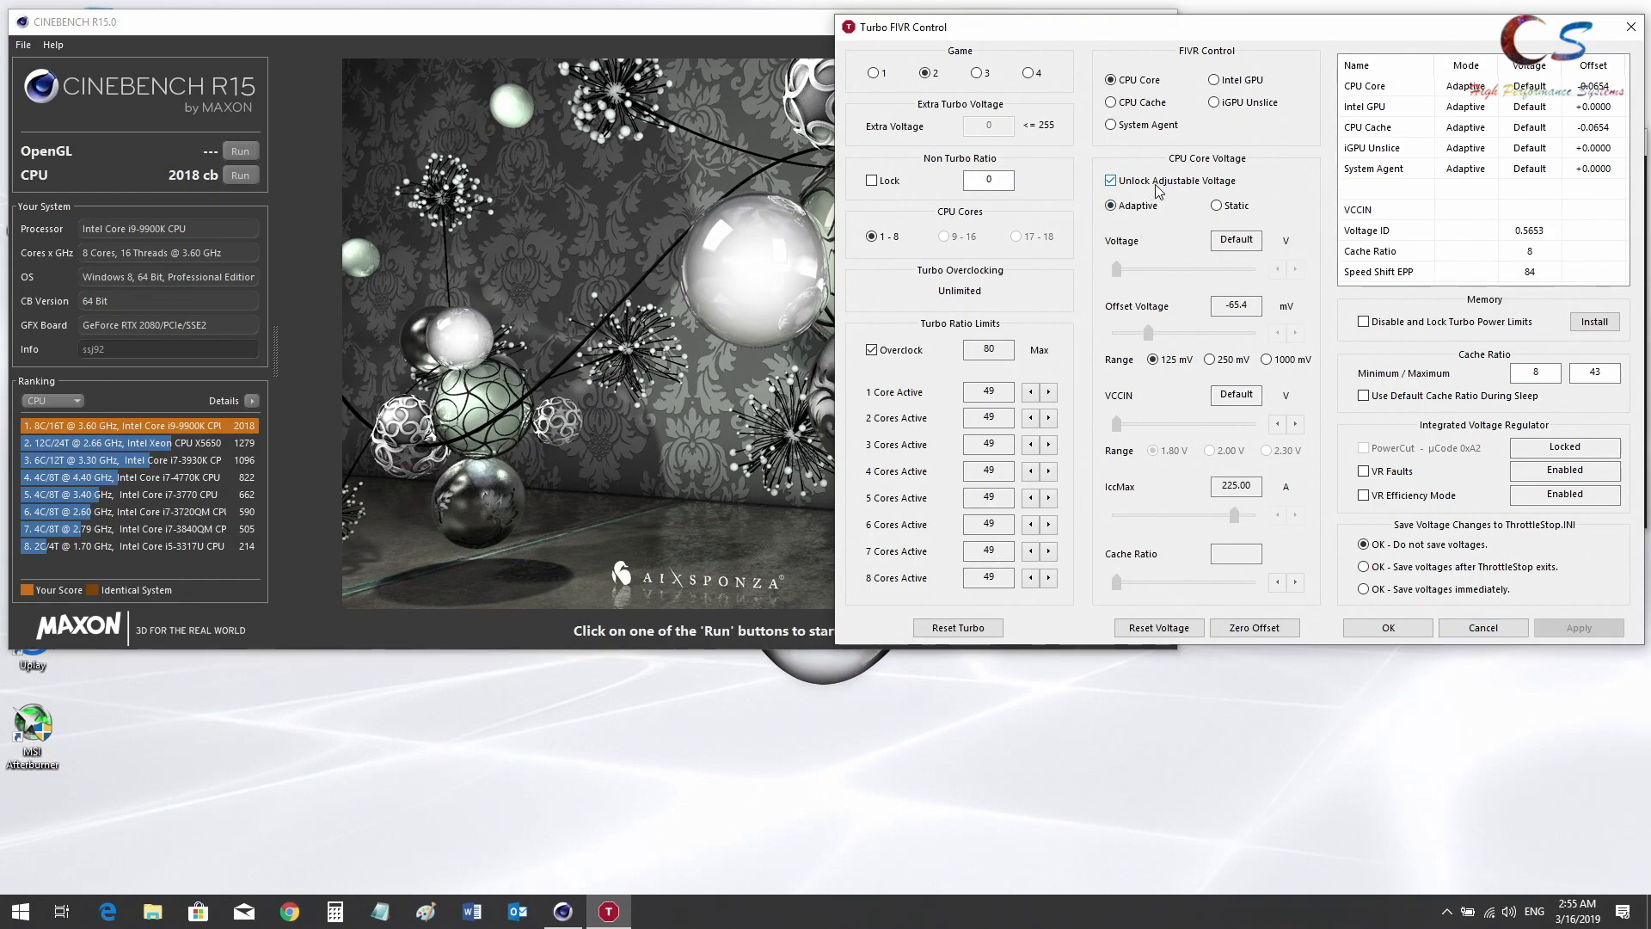
click(1109, 101)
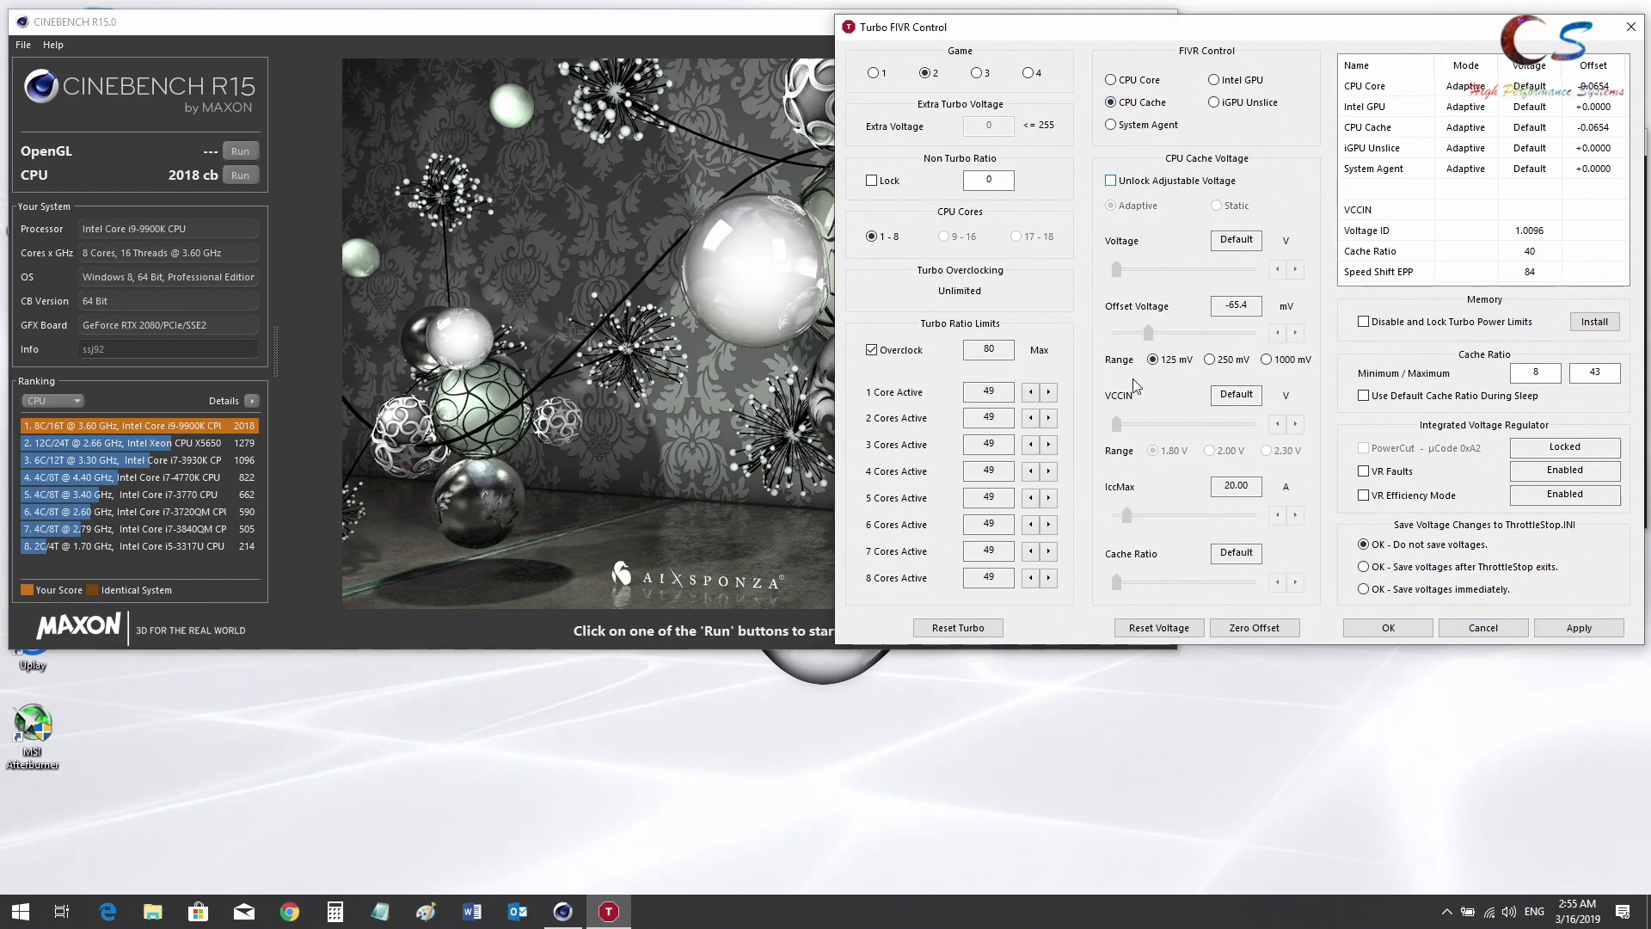
click(1158, 628)
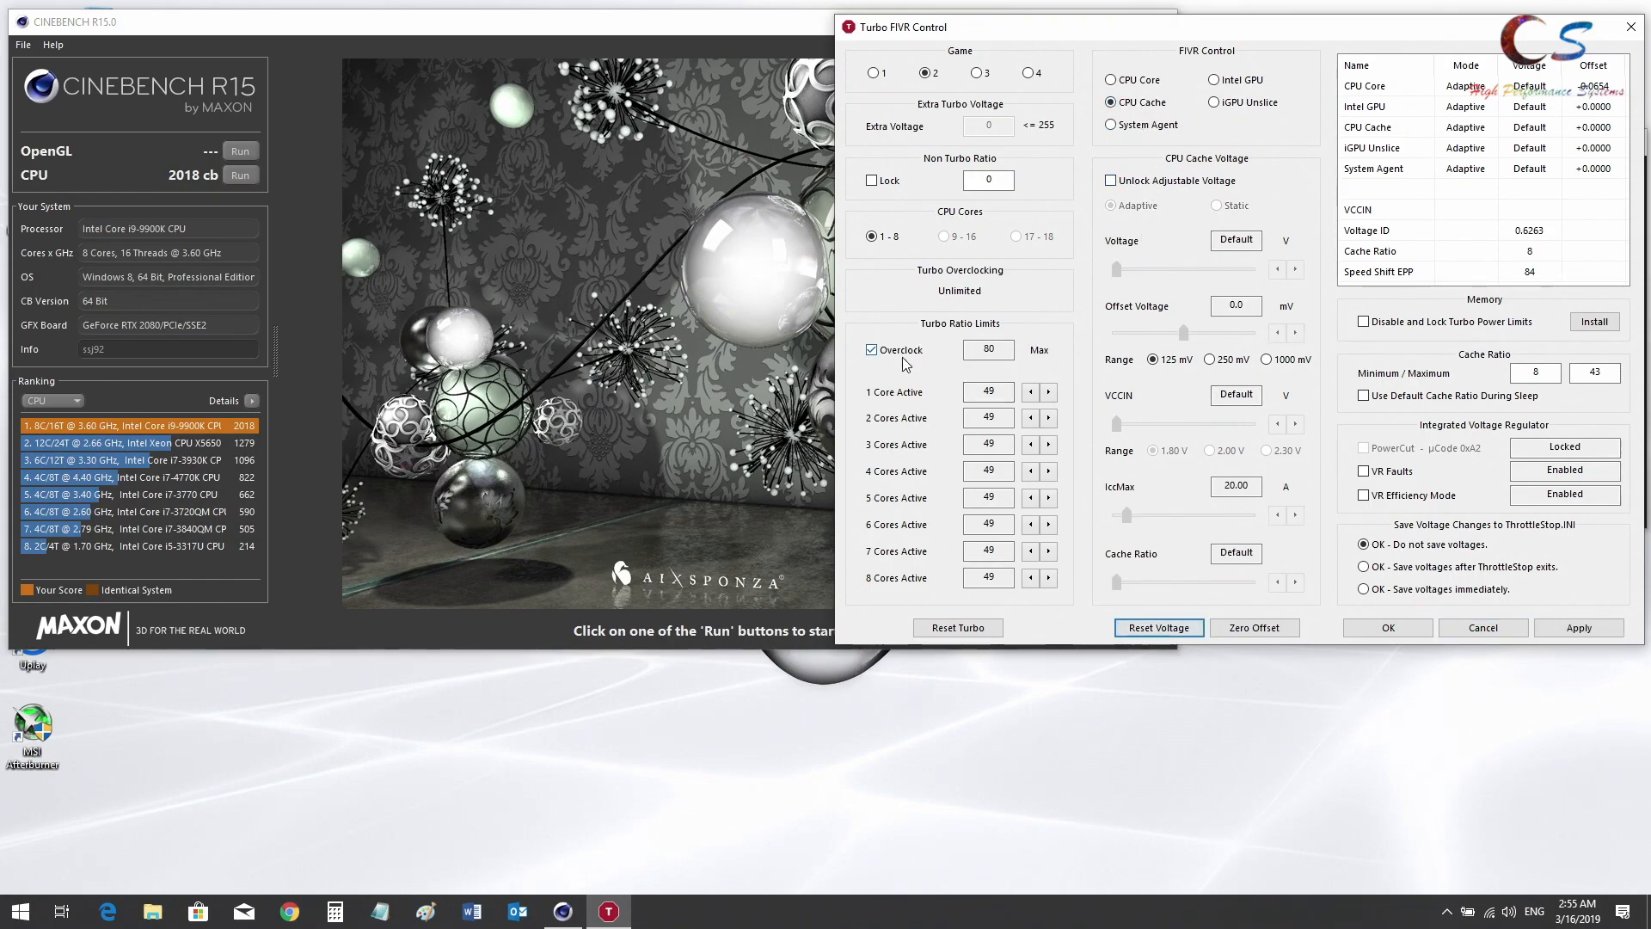
click(871, 349)
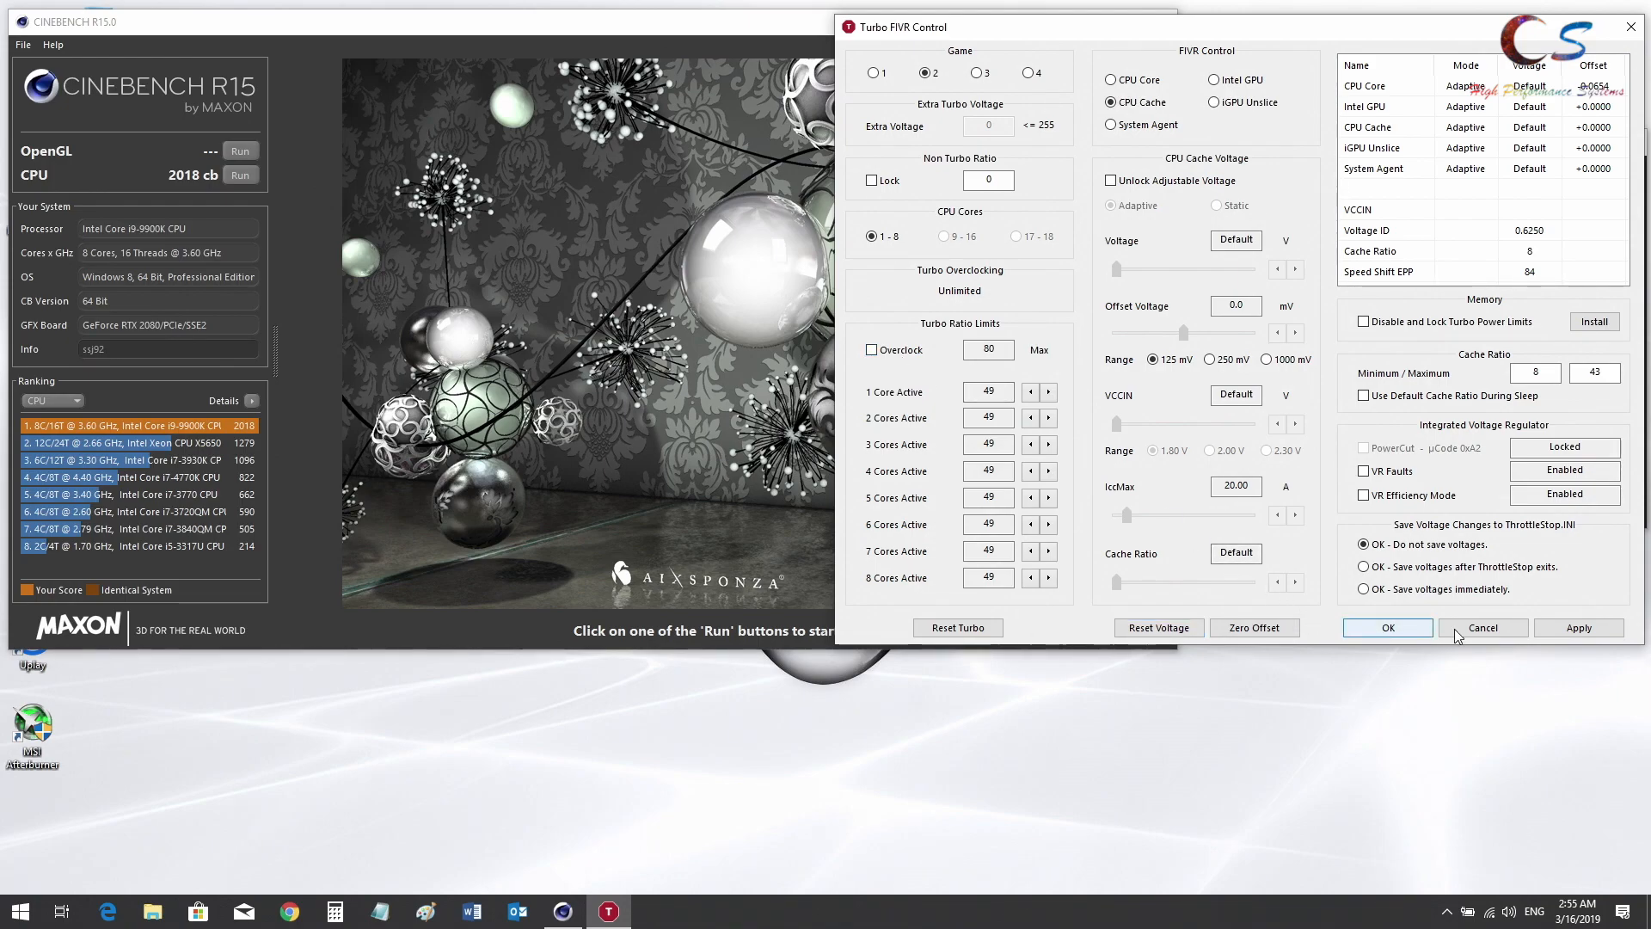
click(1386, 628)
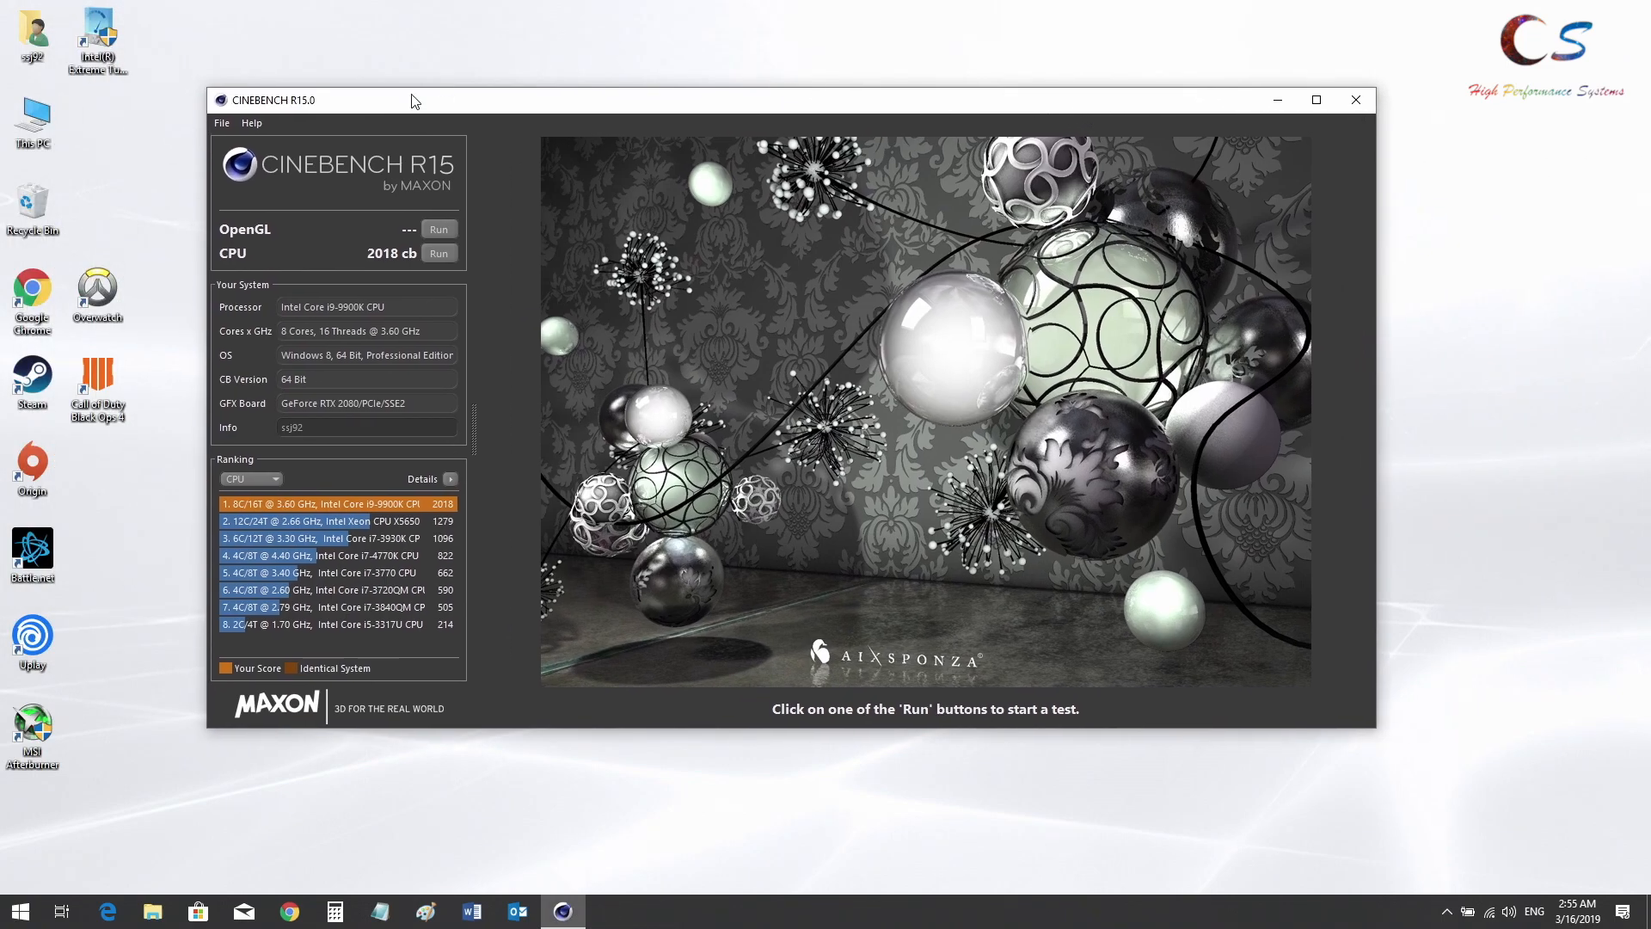
Launch XTU past the UAC prompt and crash notice, landing on Advanced Tuning core settings
double_click(96, 34)
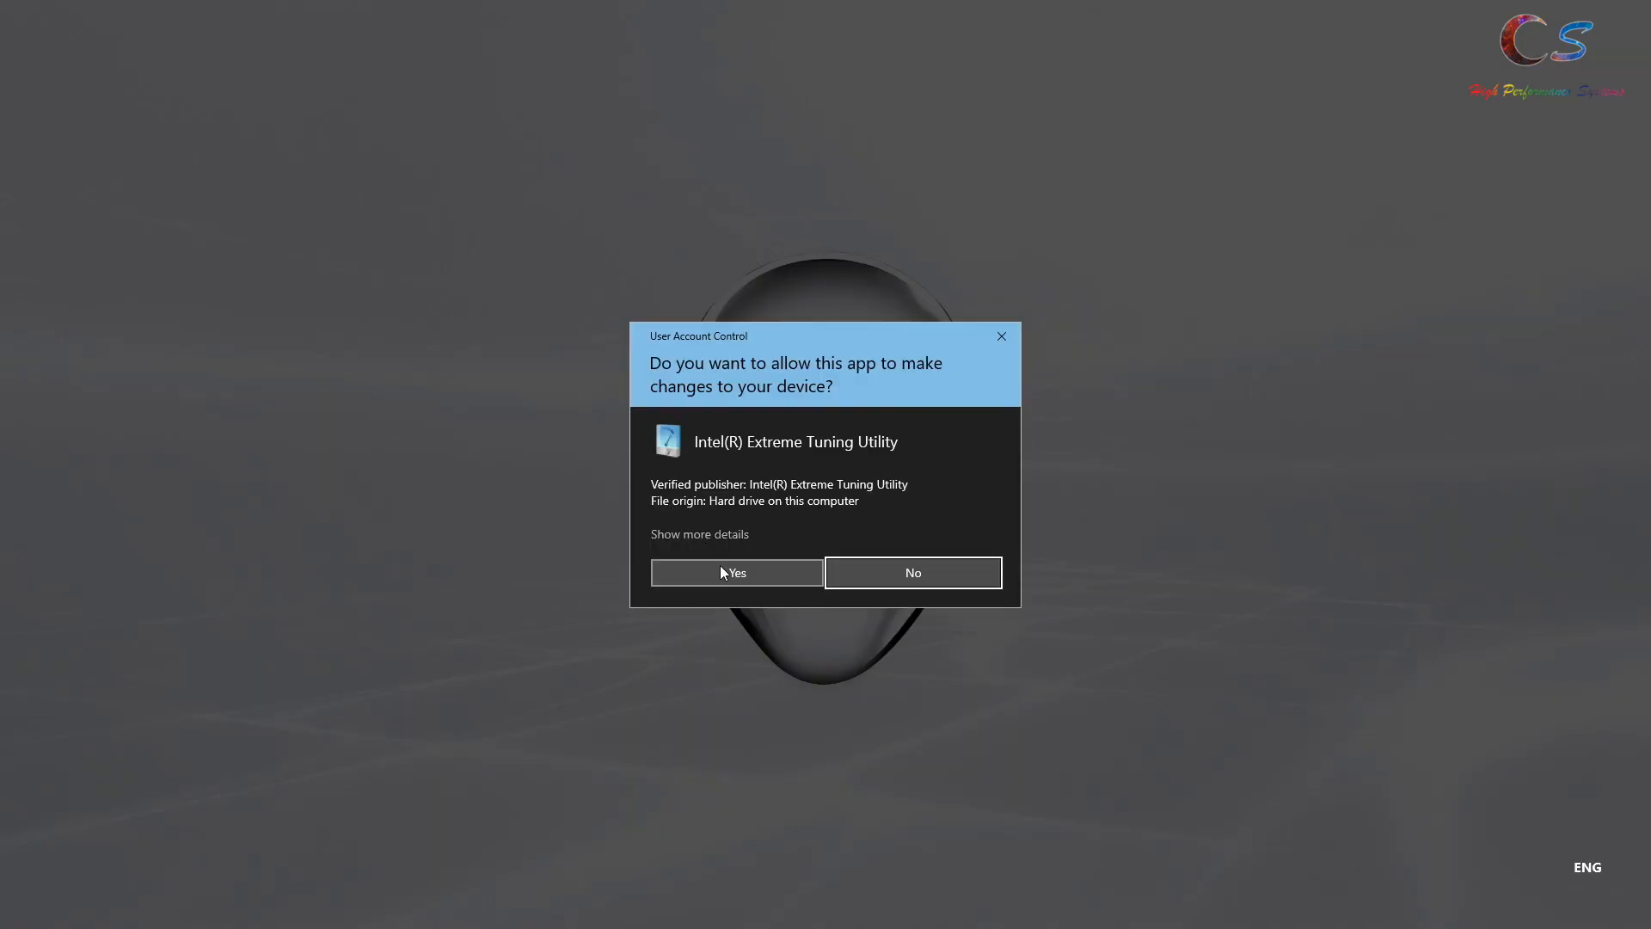
click(734, 571)
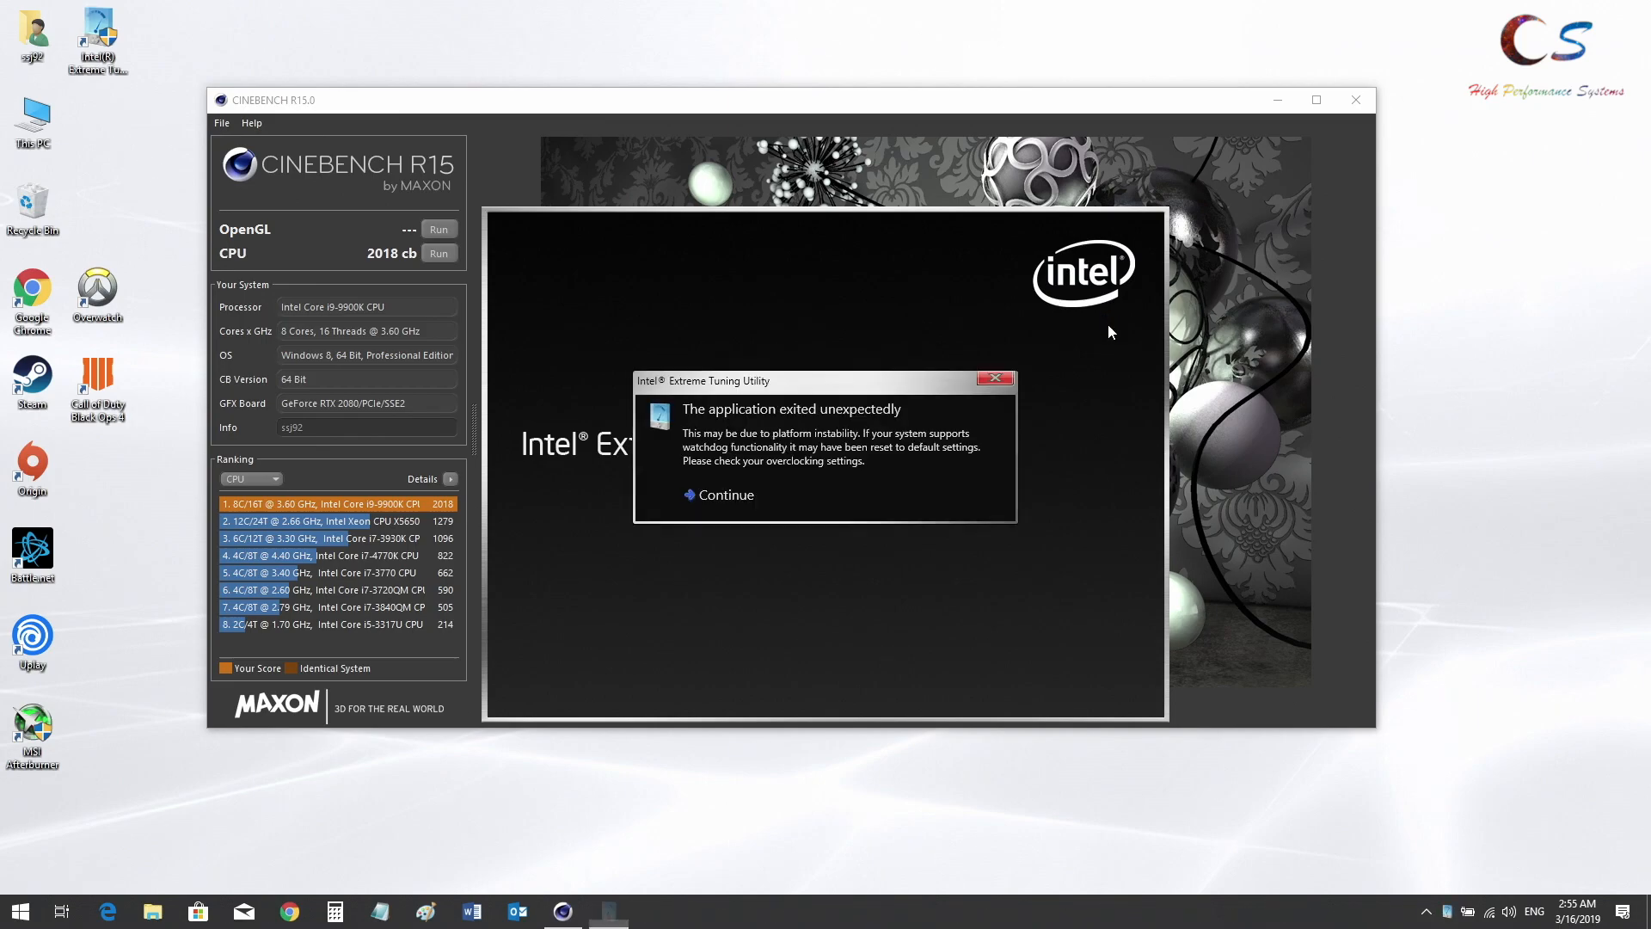
click(724, 495)
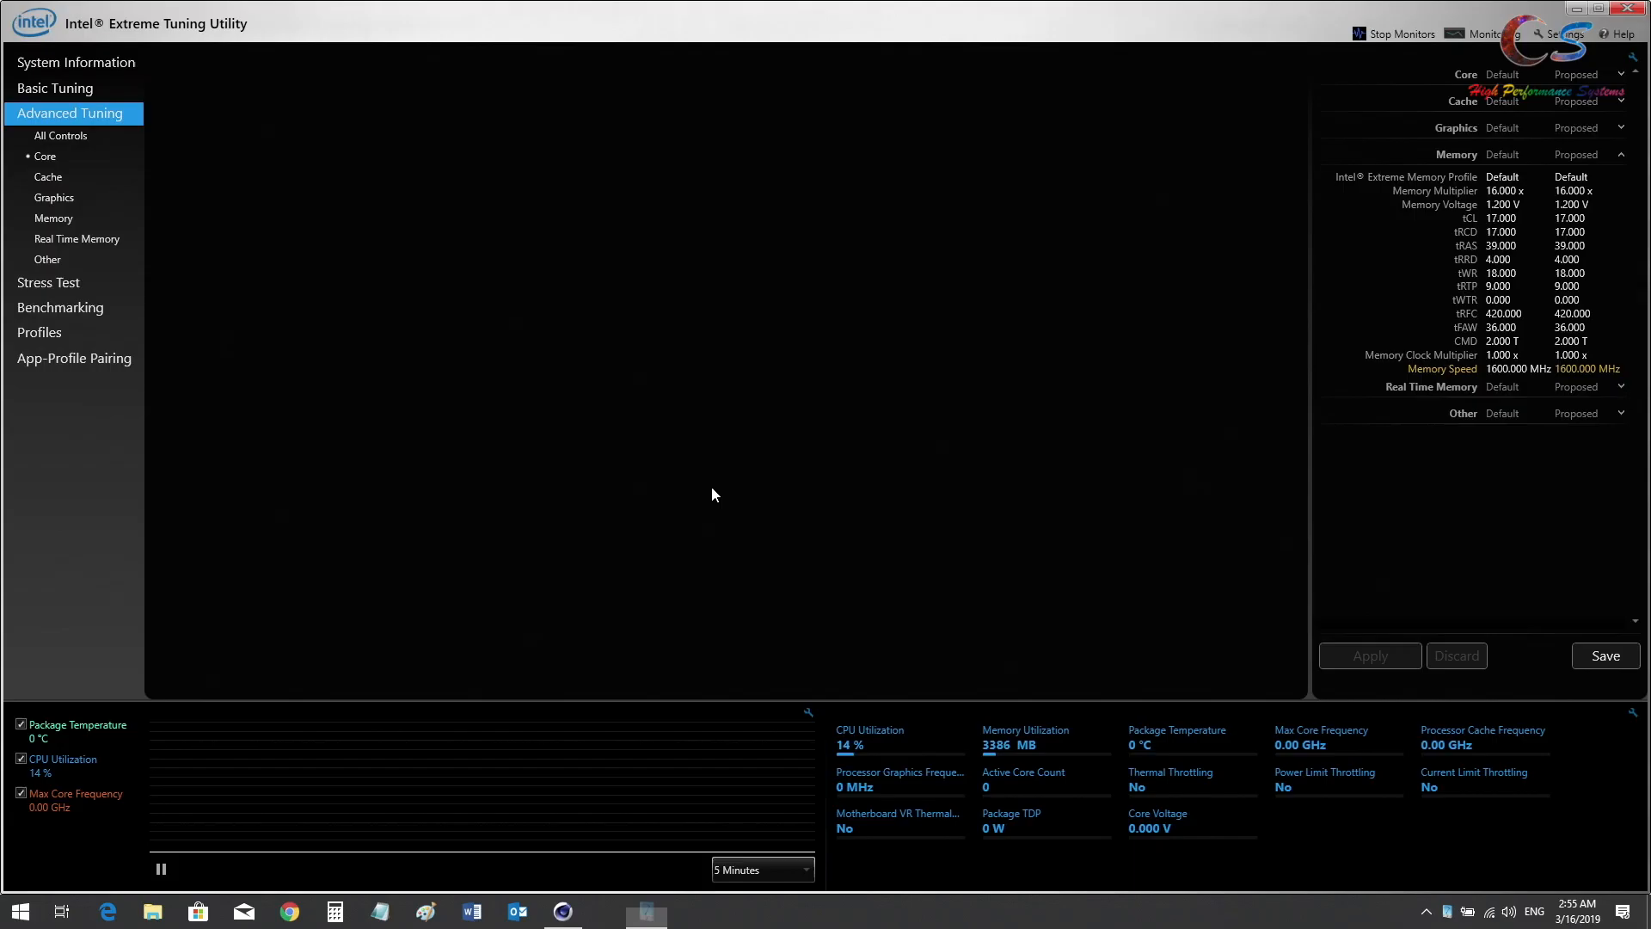
click(45, 157)
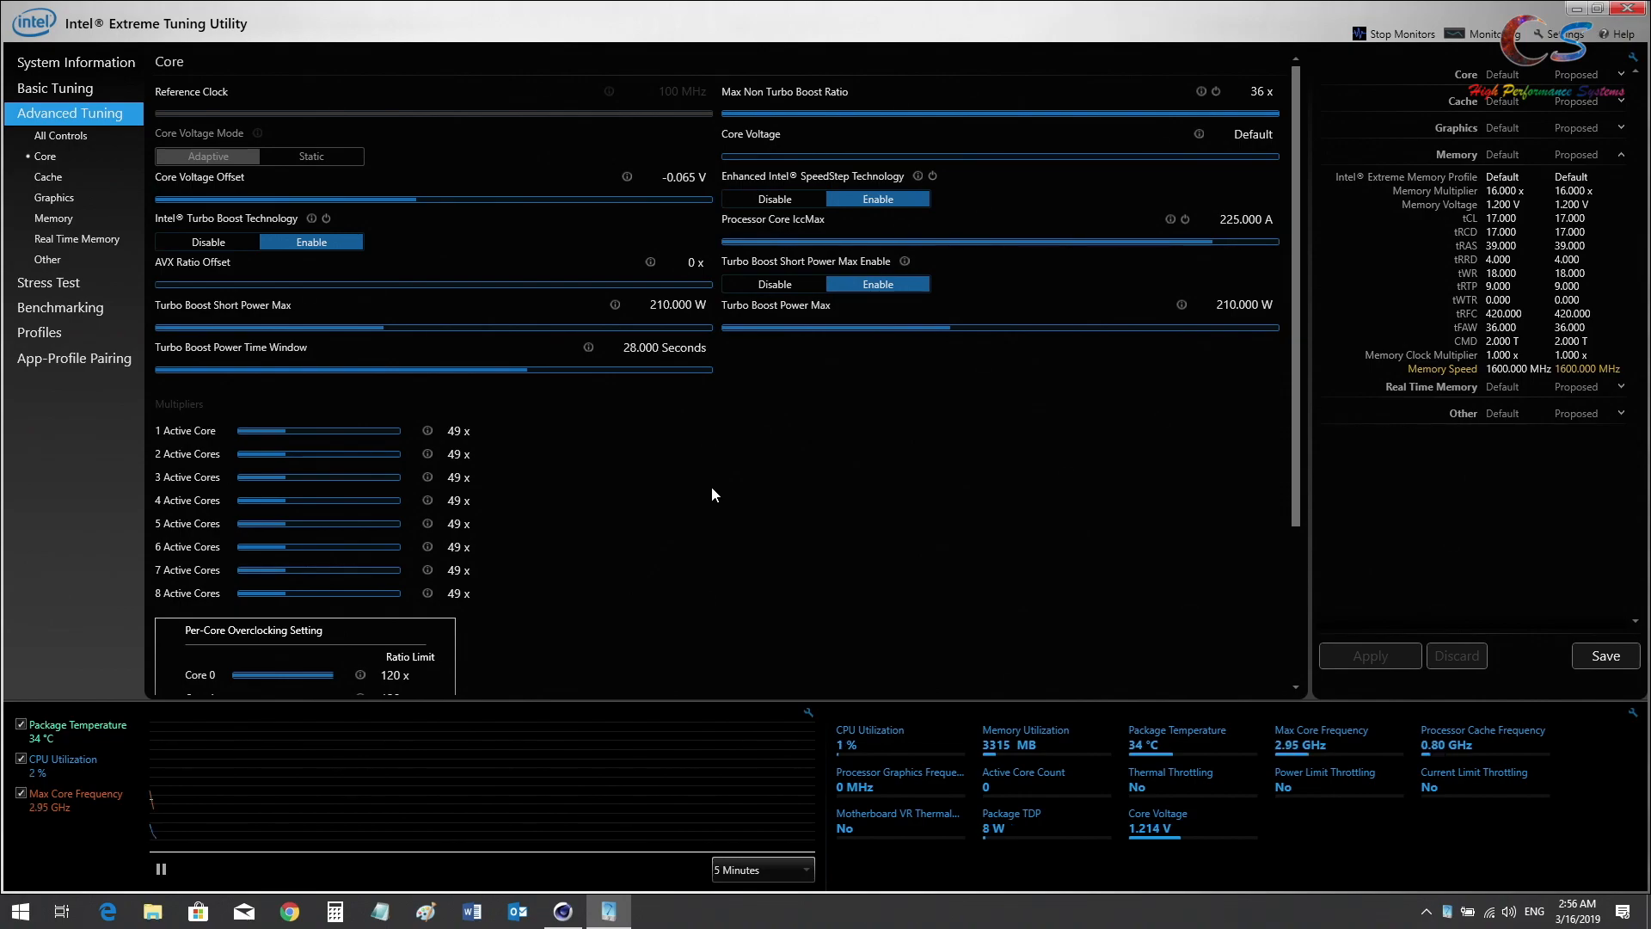
mouse_move(565, 54)
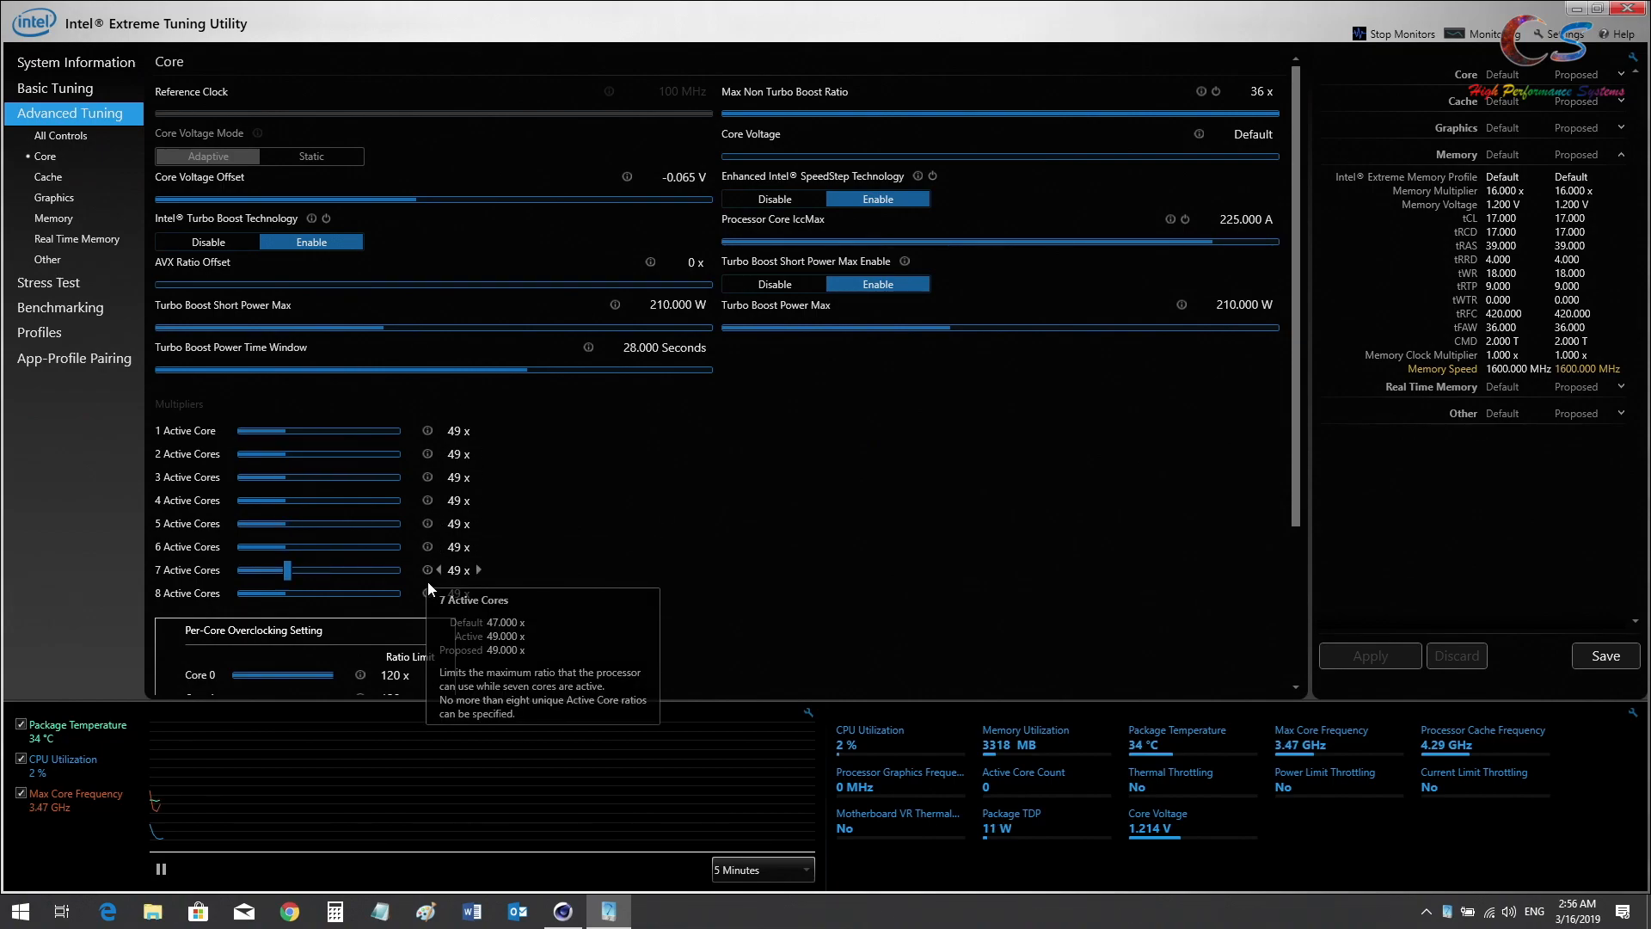
Apply 48x on all active-core multipliers with a -0.080 V core offset, then return to Cinebench
click(439, 570)
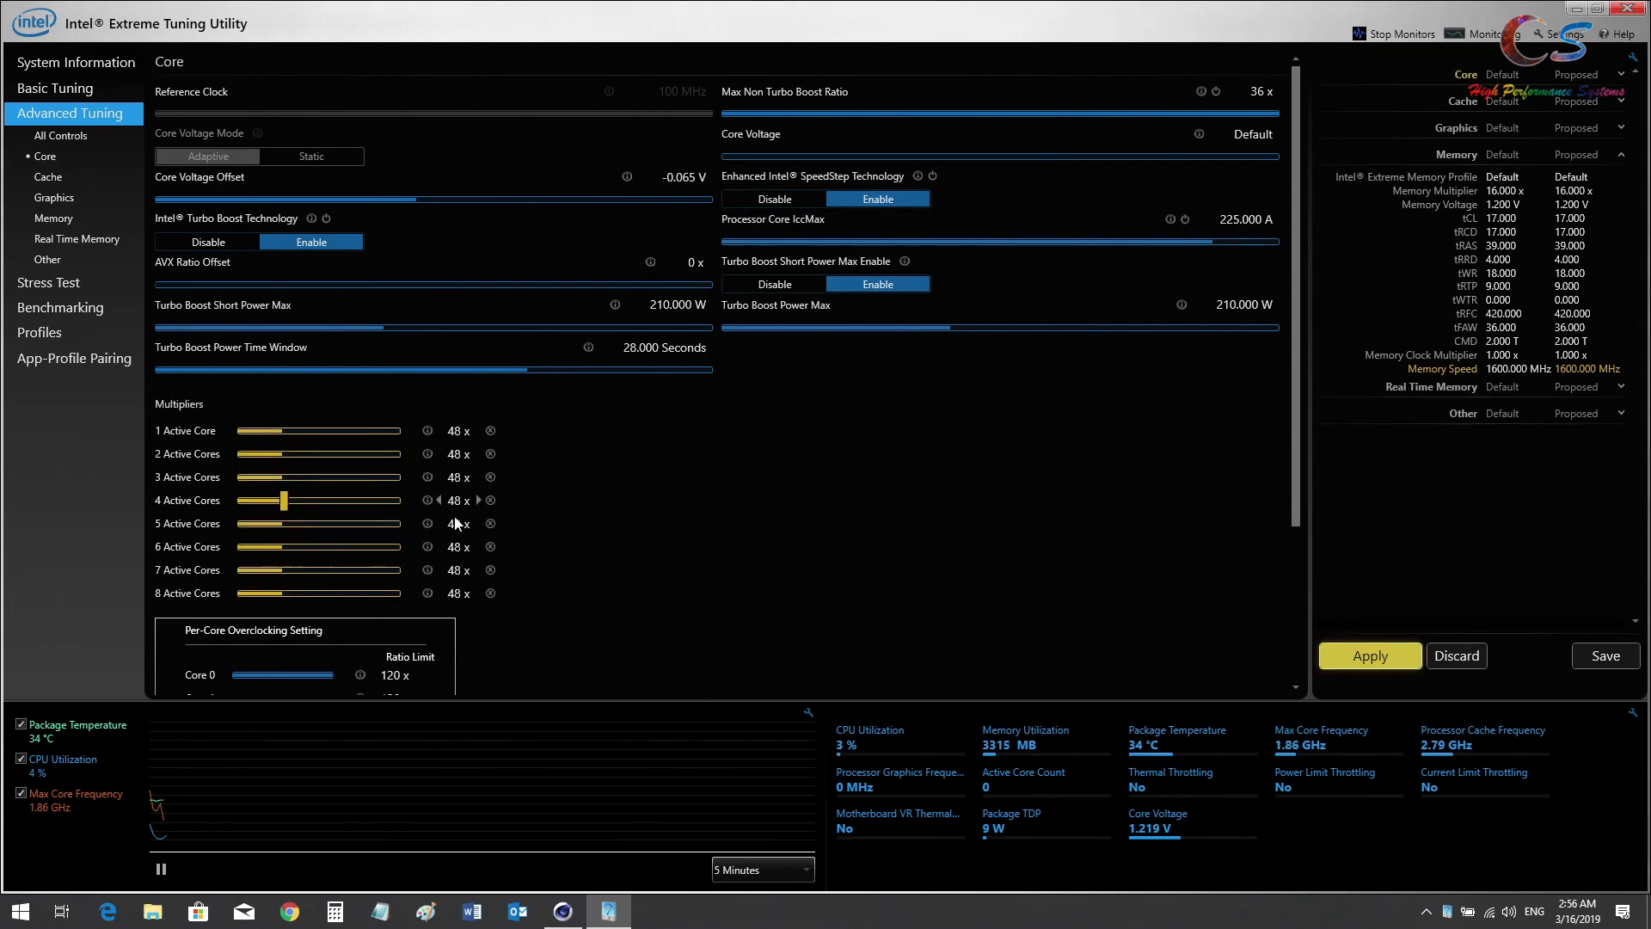
drag(401, 198, 413, 198)
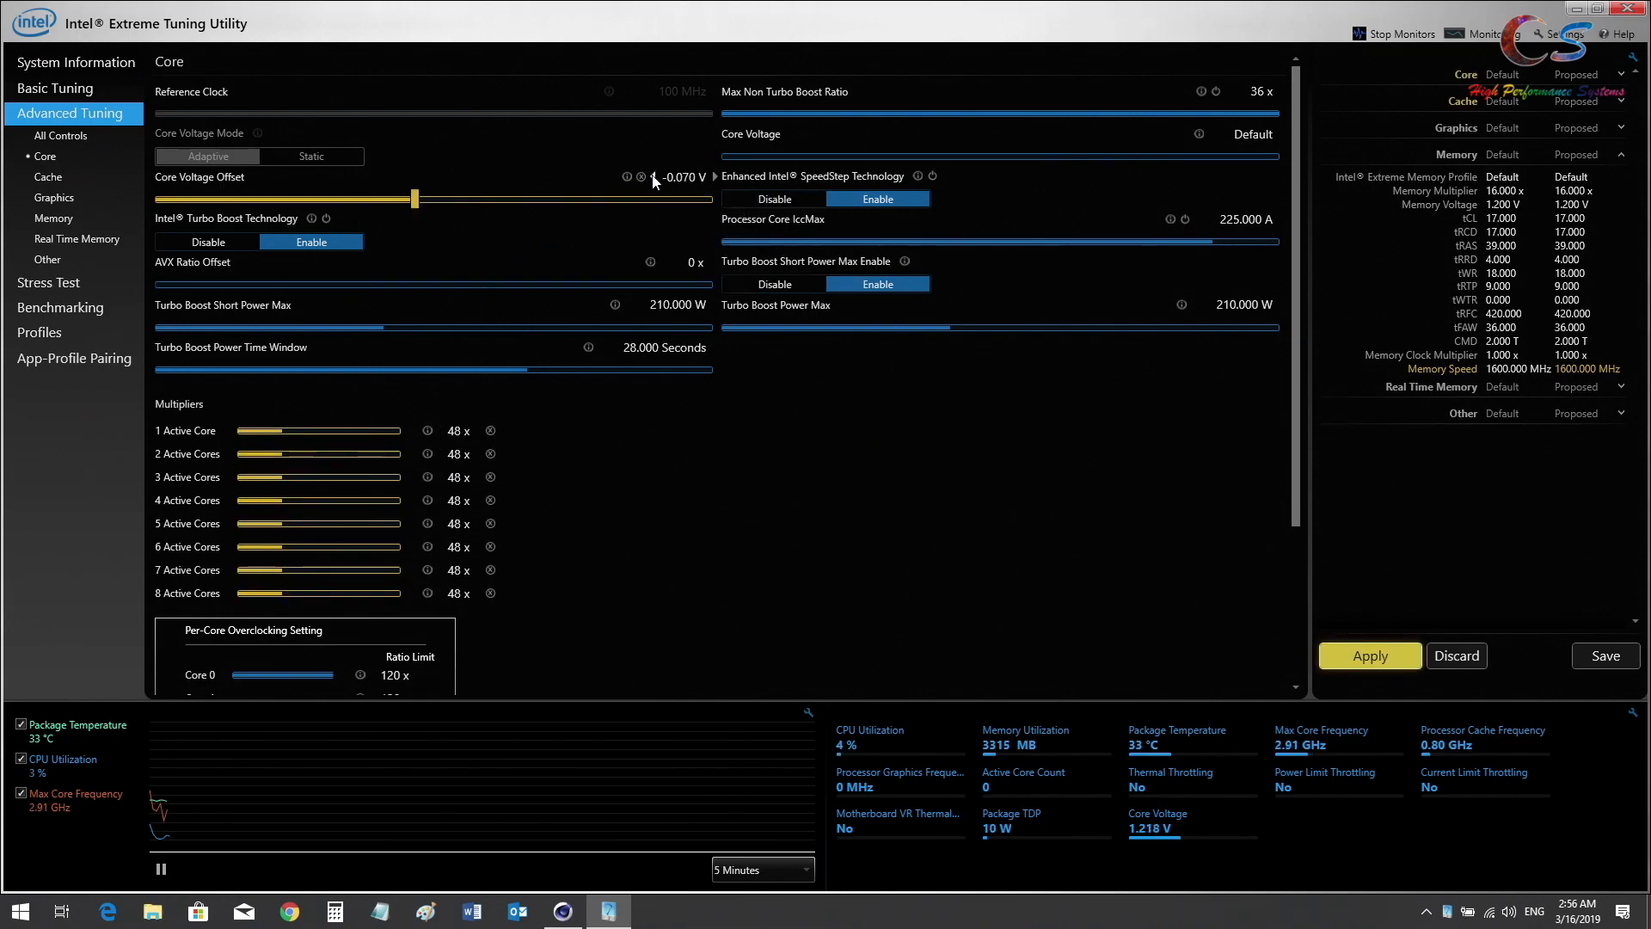
click(652, 177)
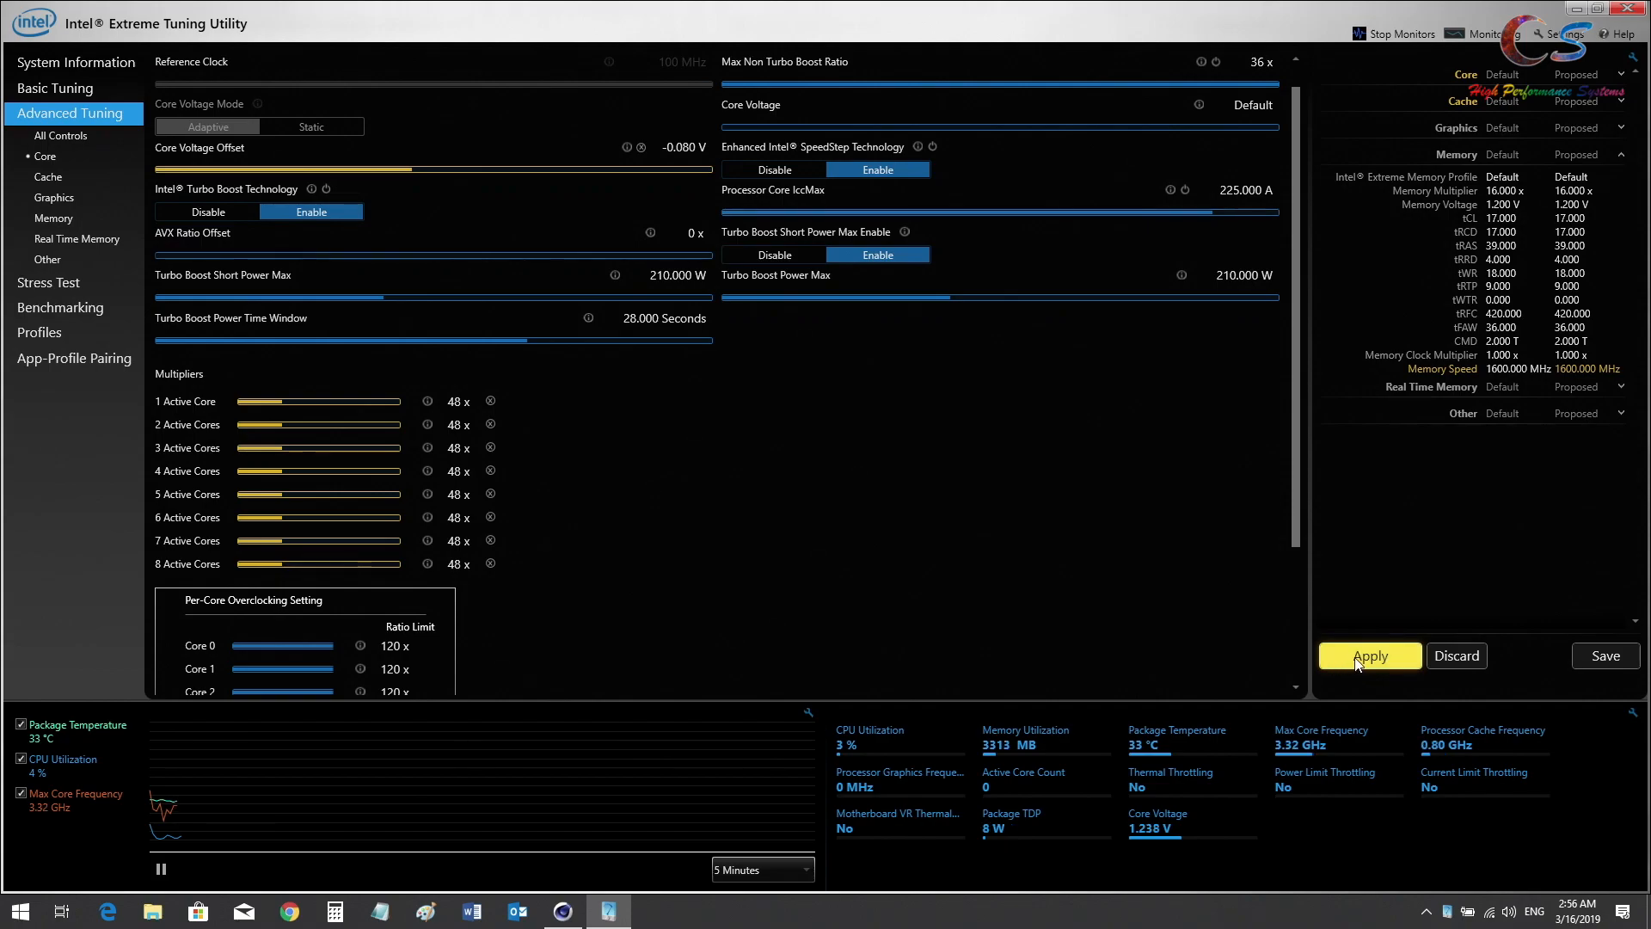
click(1369, 655)
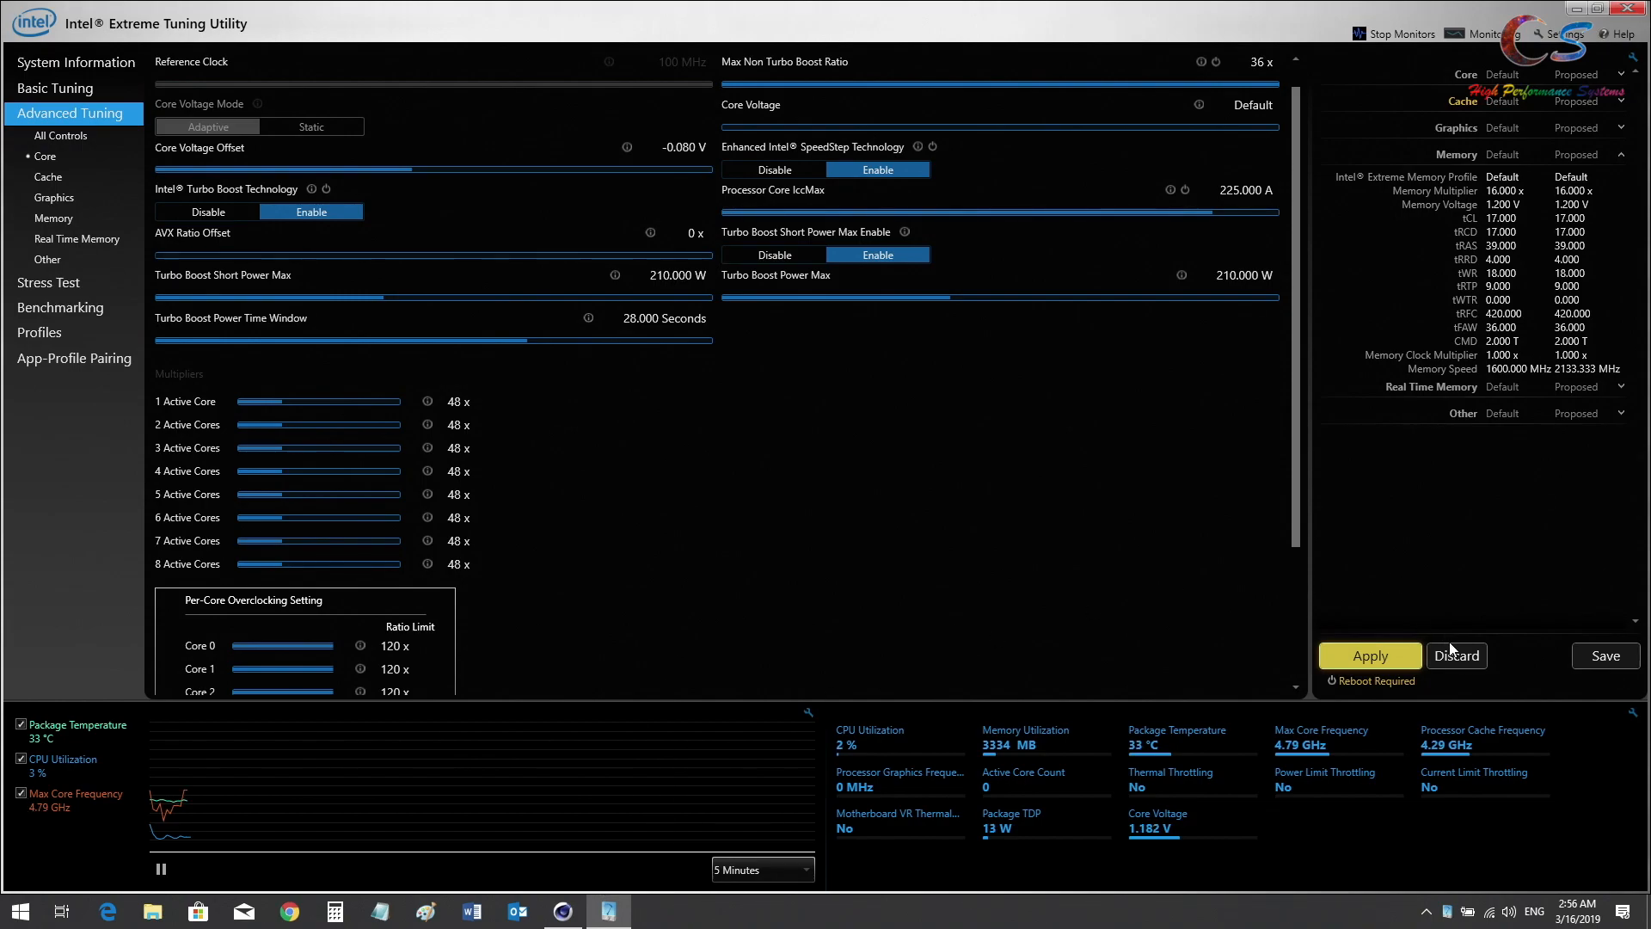
click(562, 911)
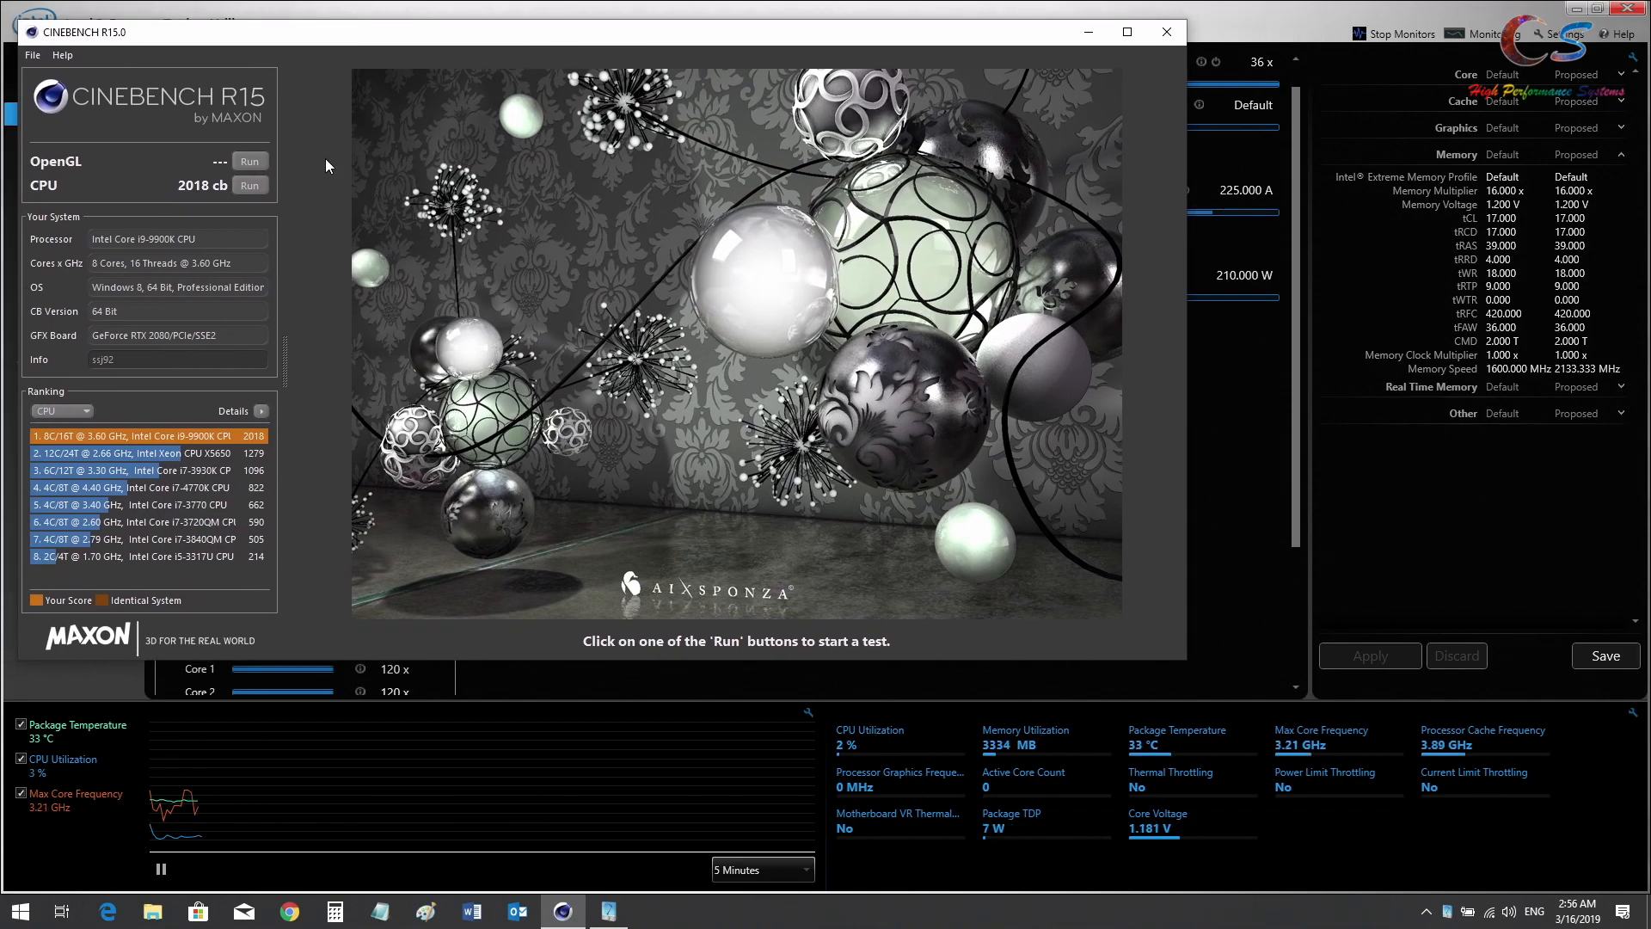
Run the Cinebench R15 CPU benchmark at 48x multiplier and -0.080 V offset
click(250, 186)
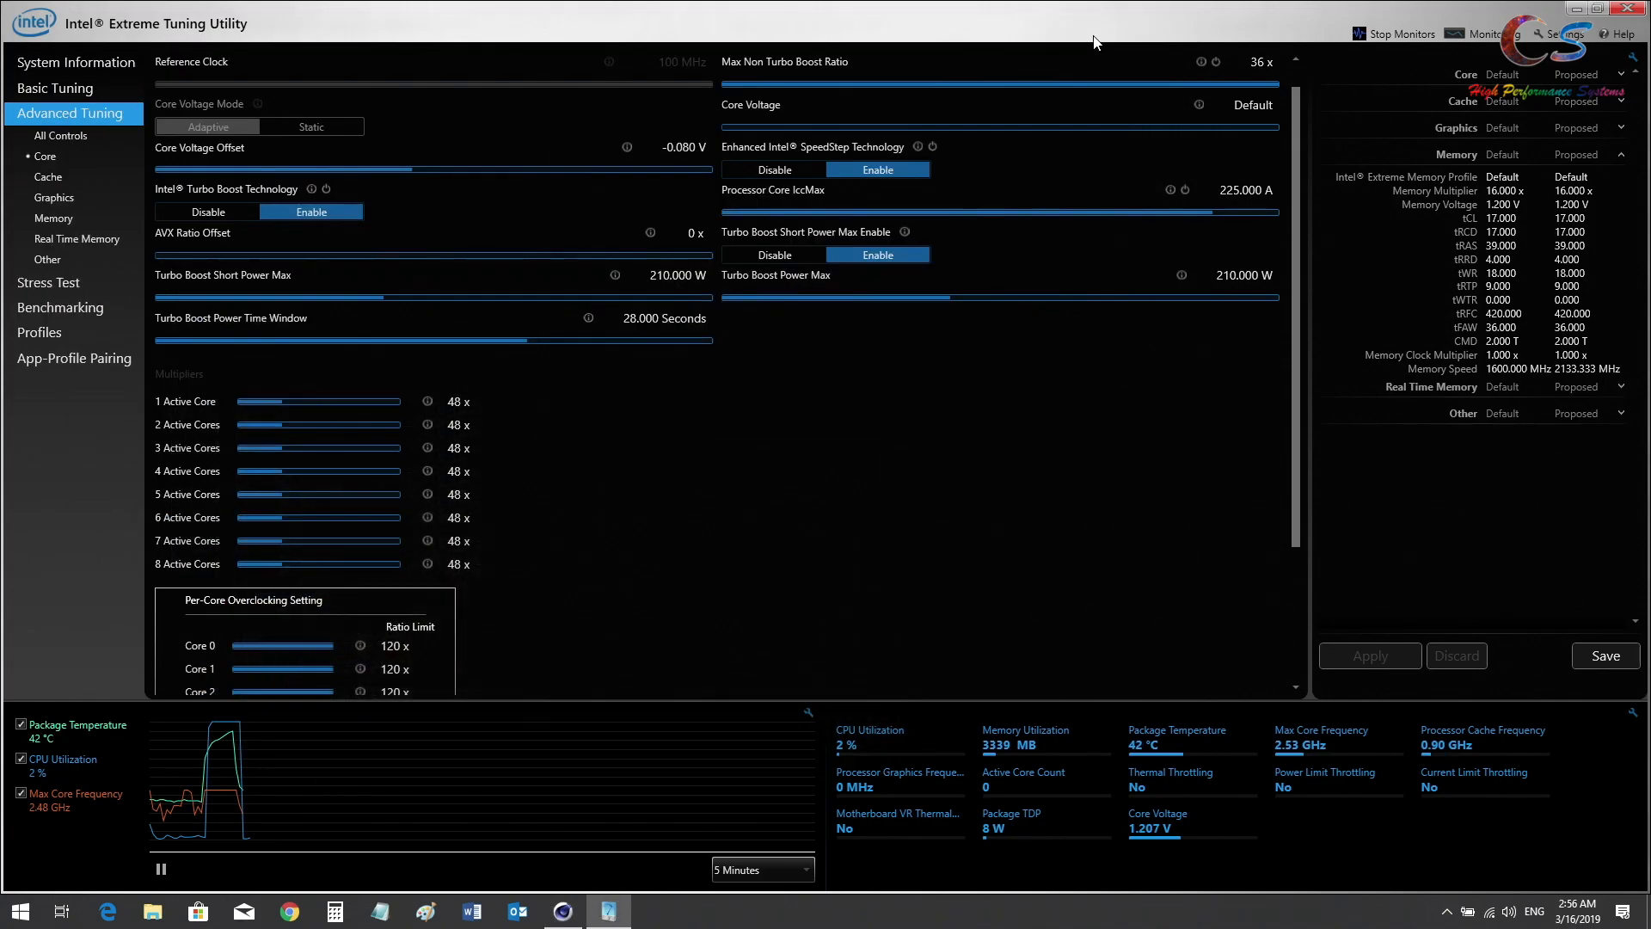
mouse_move(781, 588)
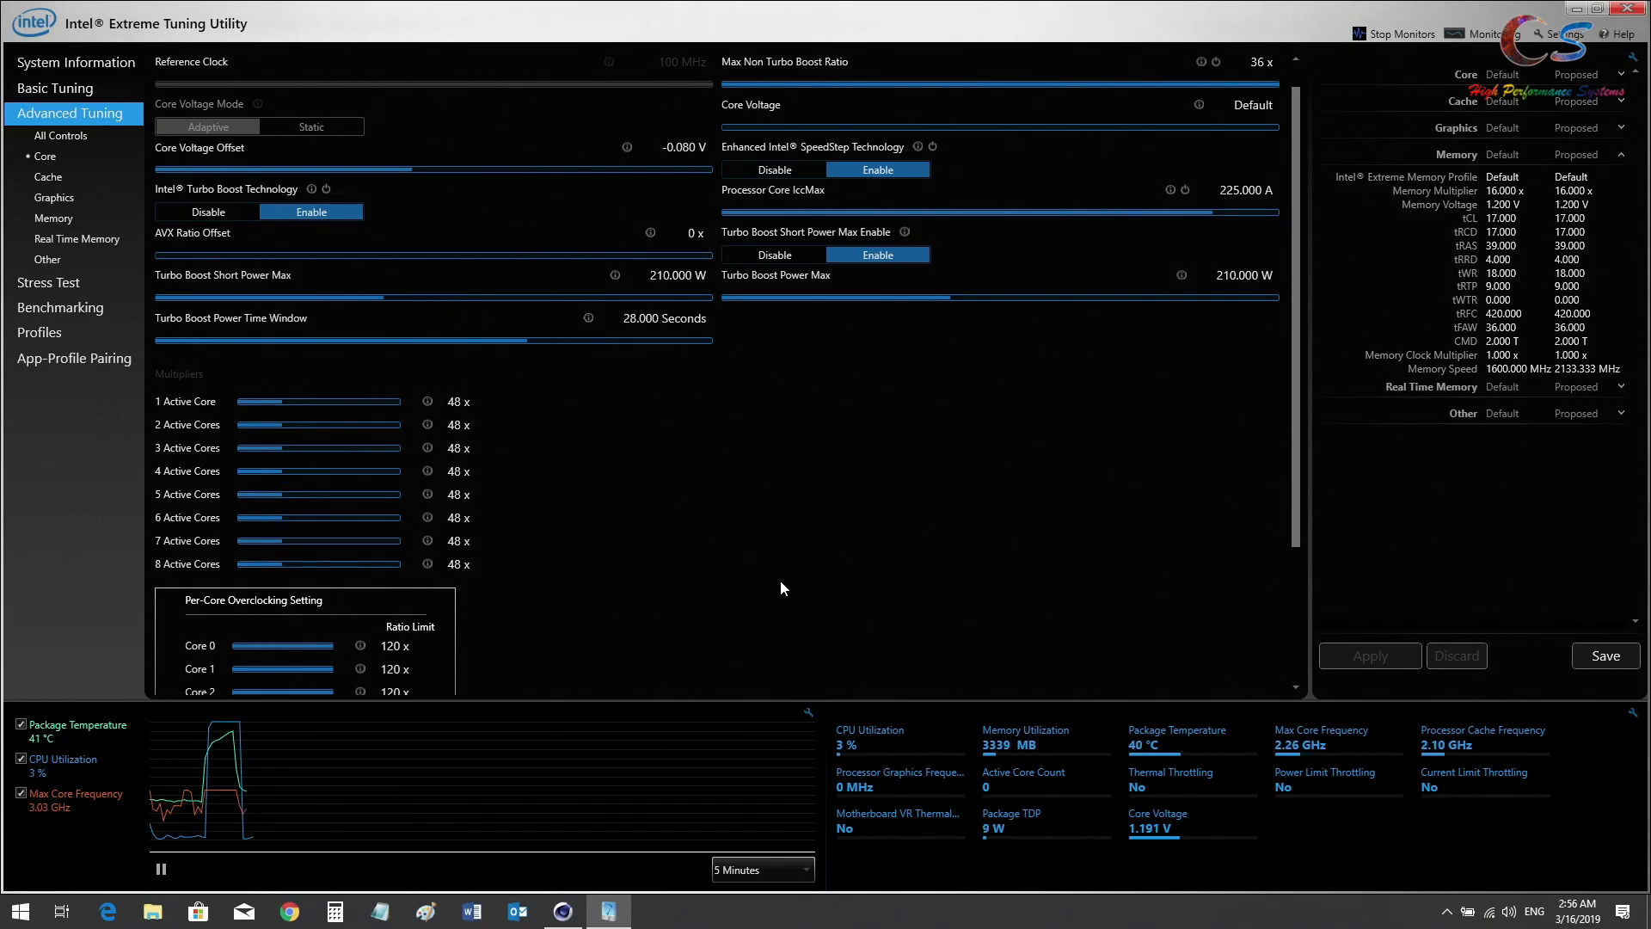
mouse_move(1279, 776)
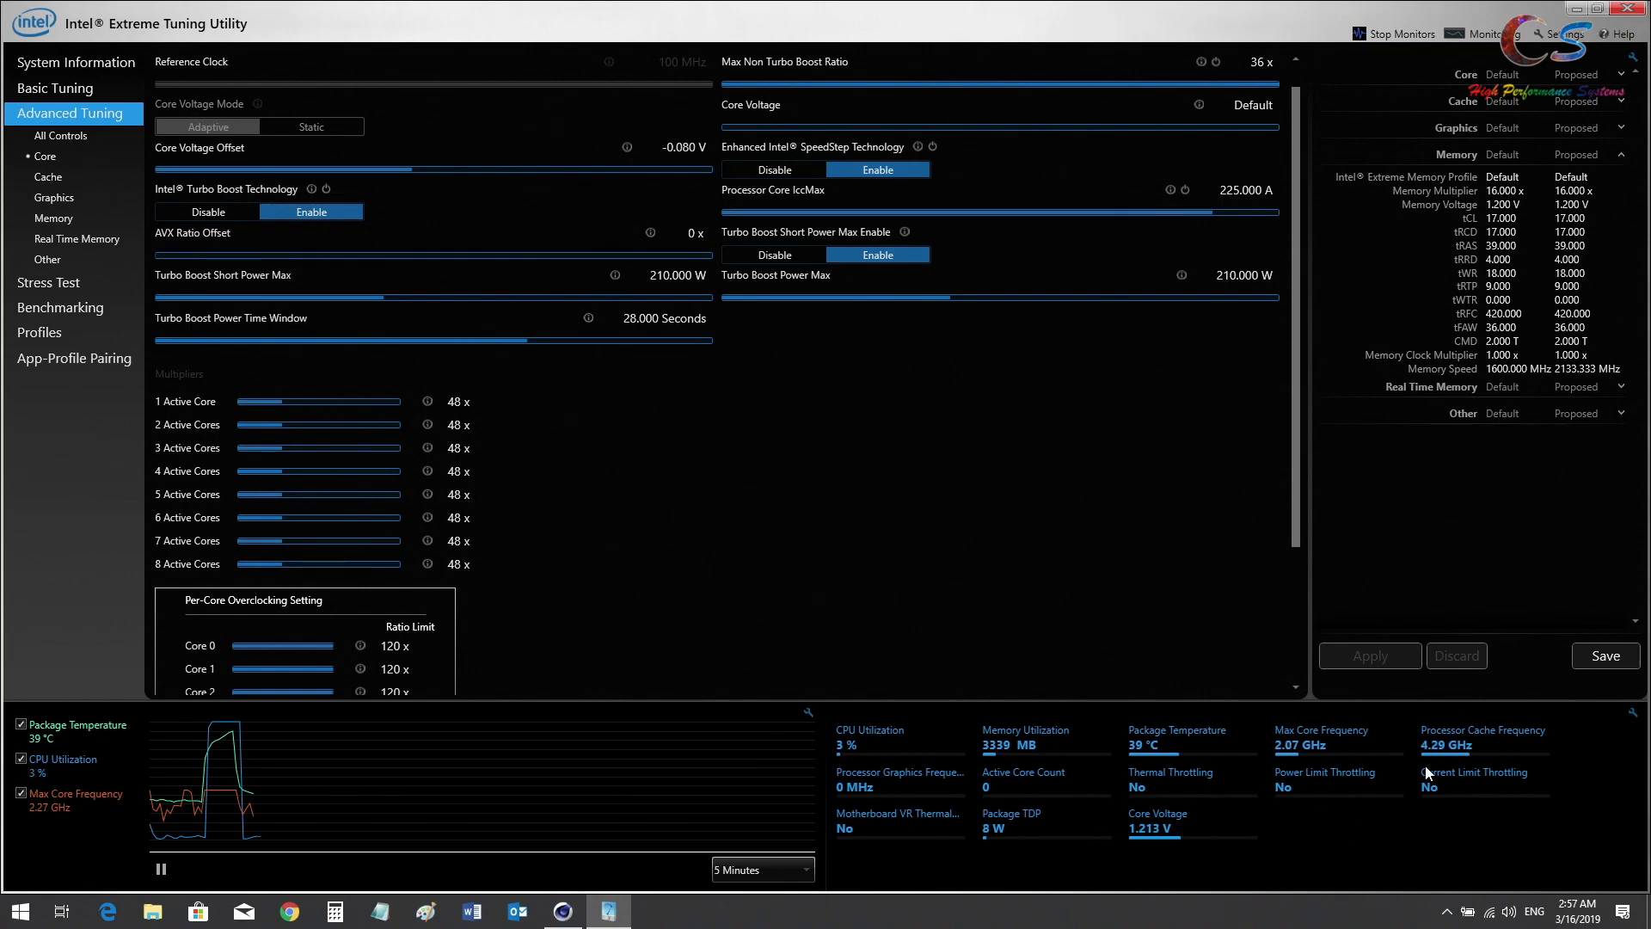
mouse_move(870, 422)
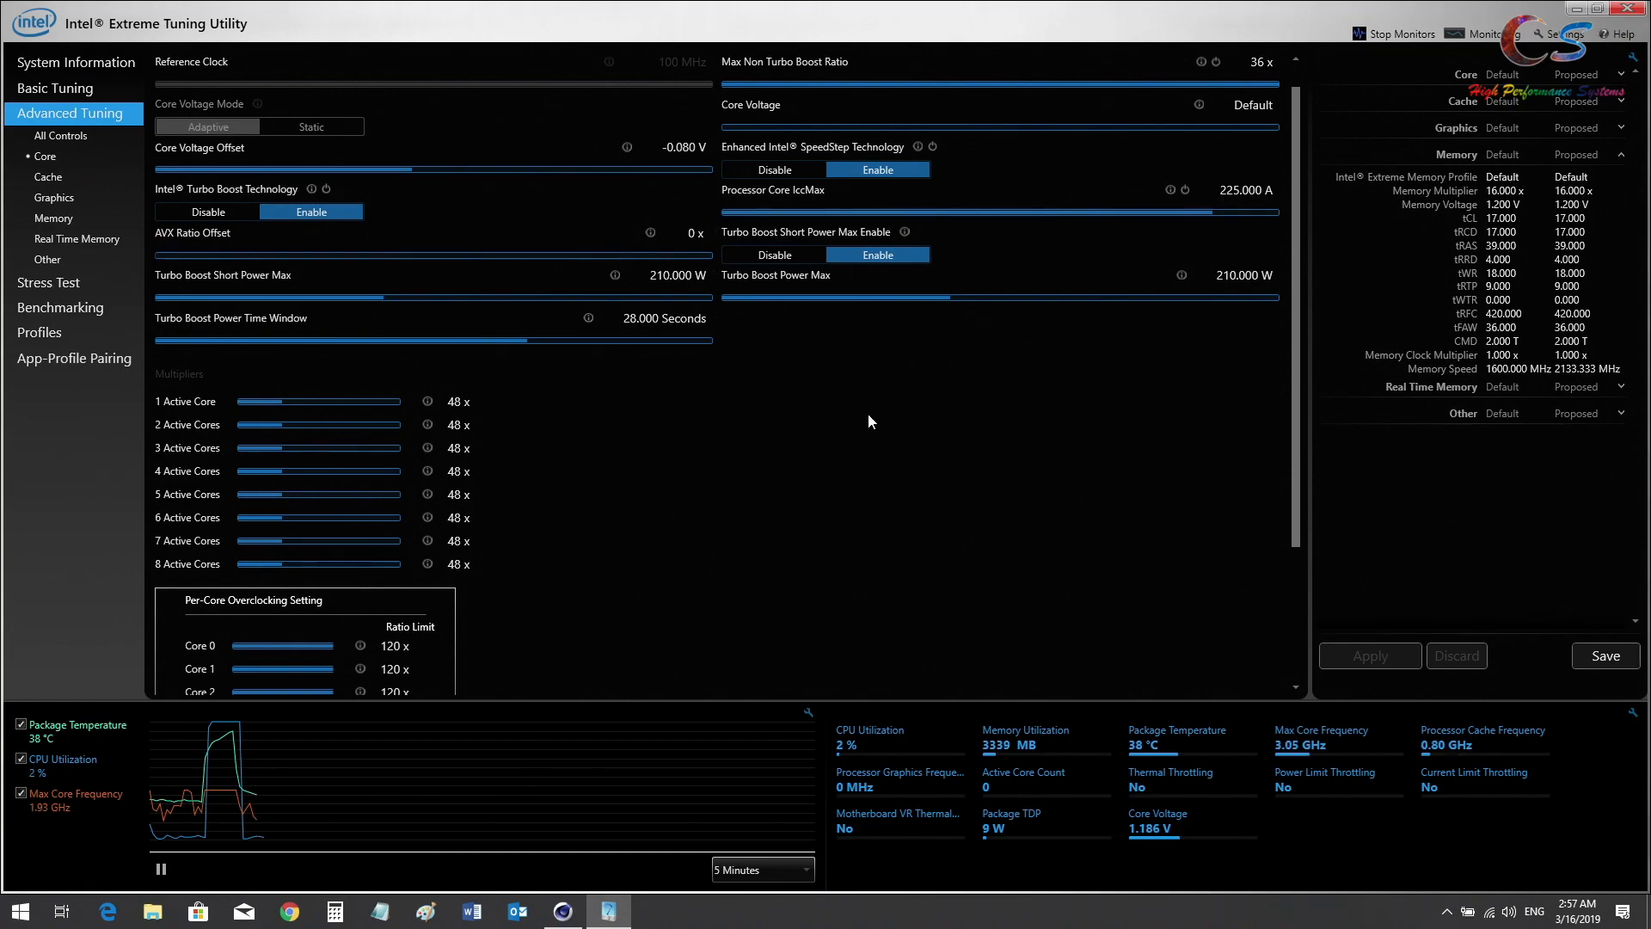
scroll(up, 3)
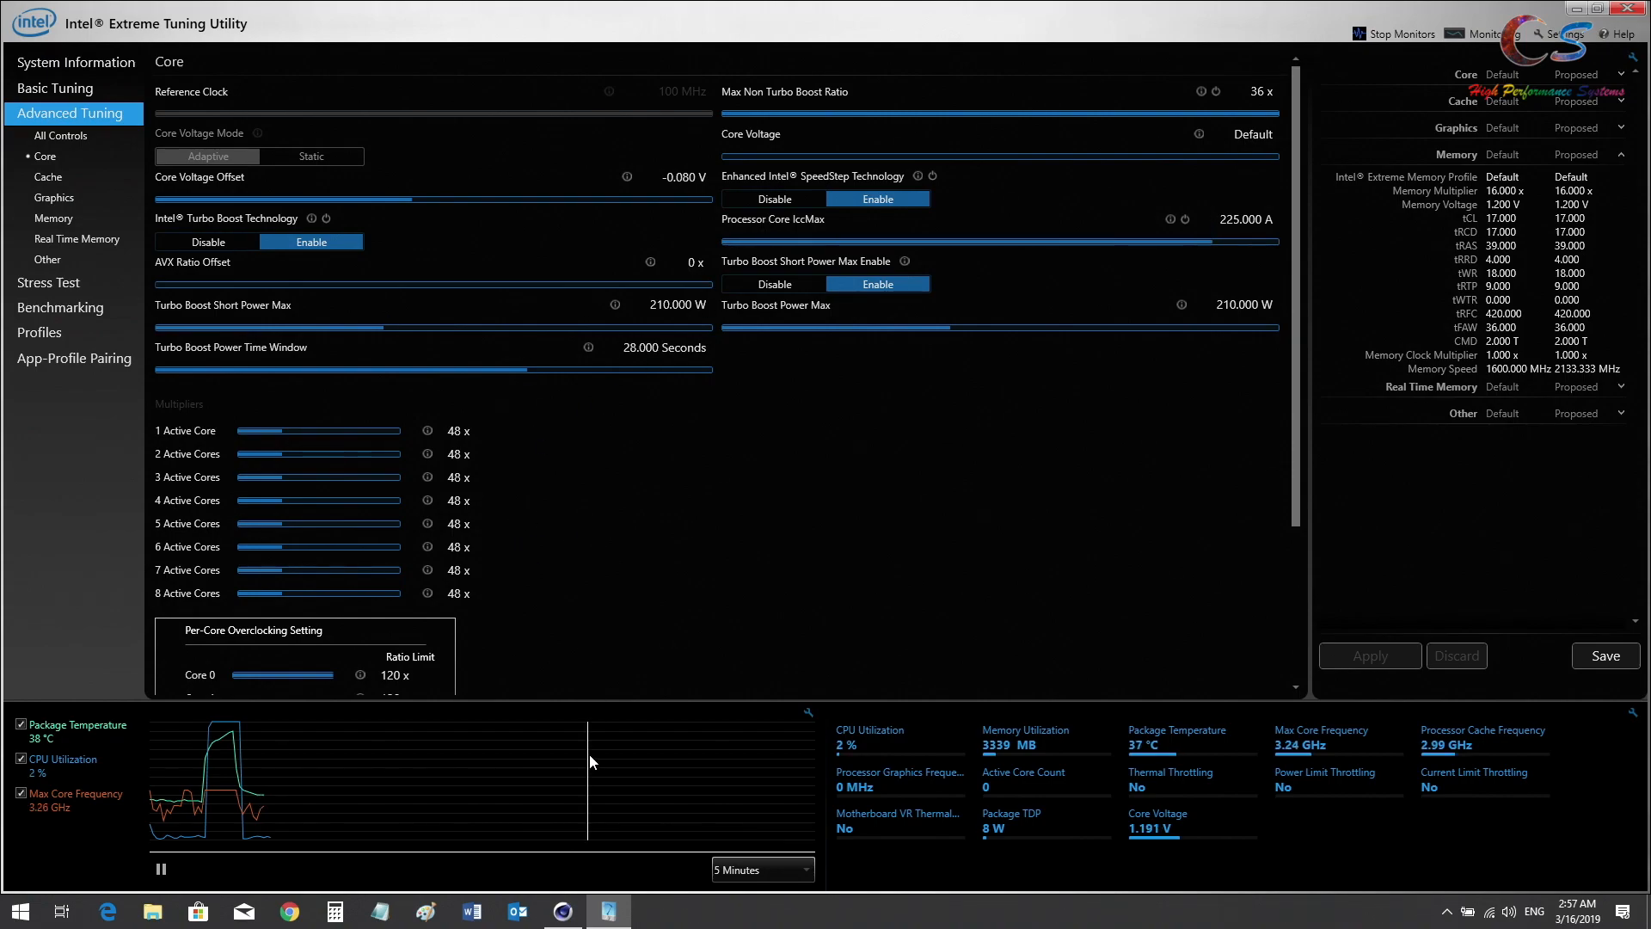
mouse_move(616, 677)
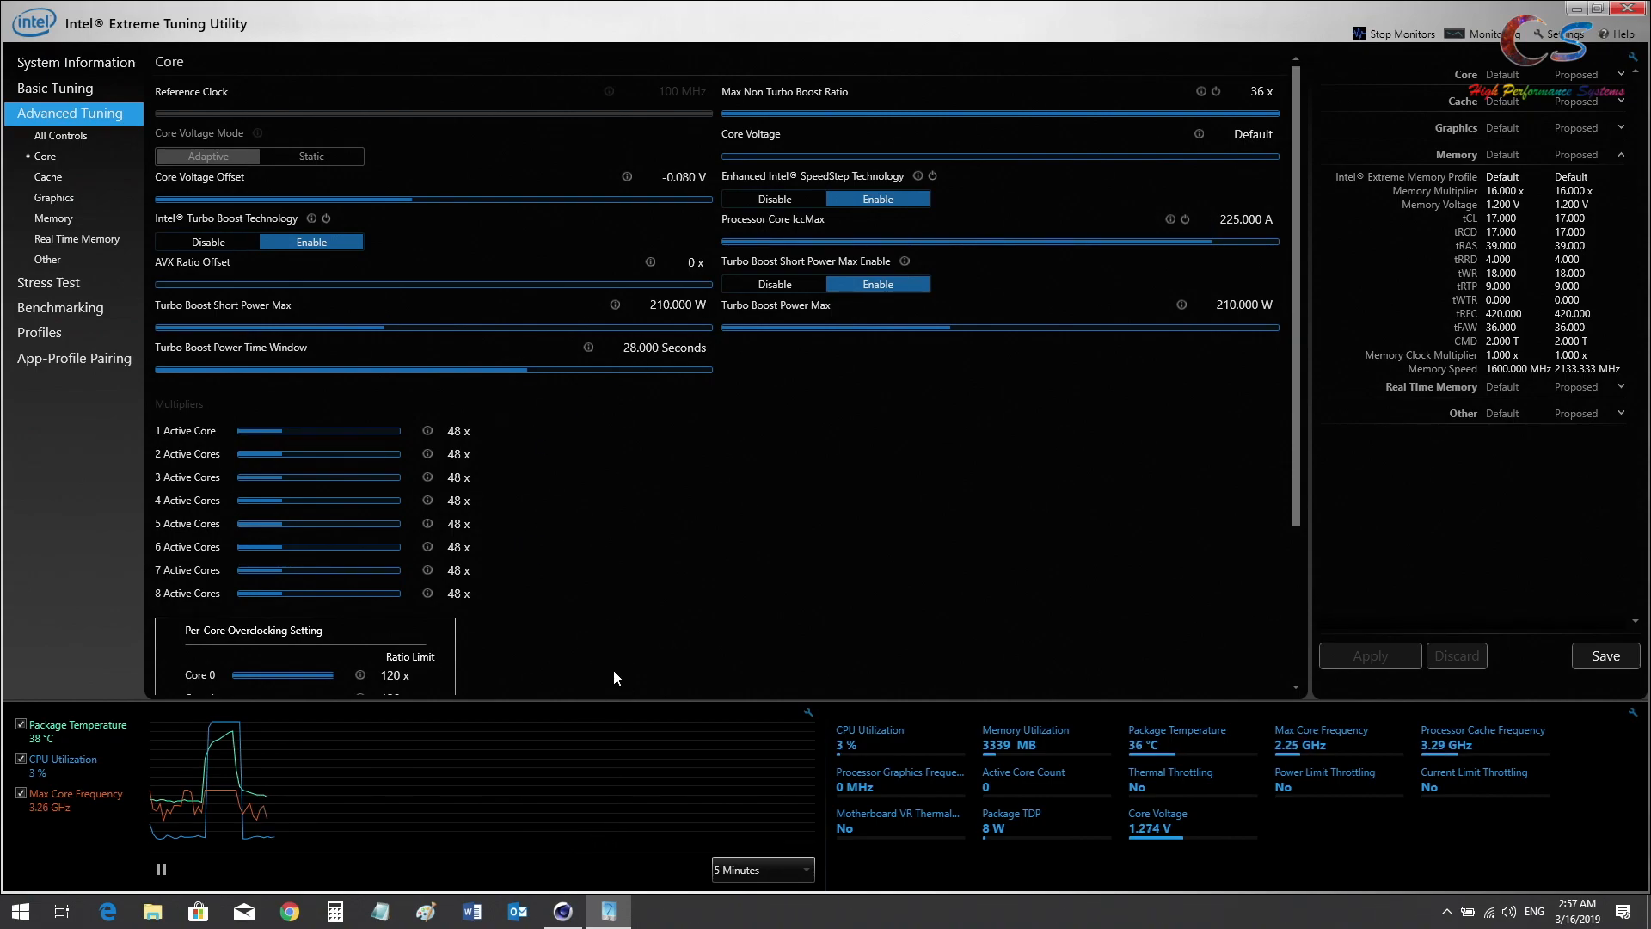